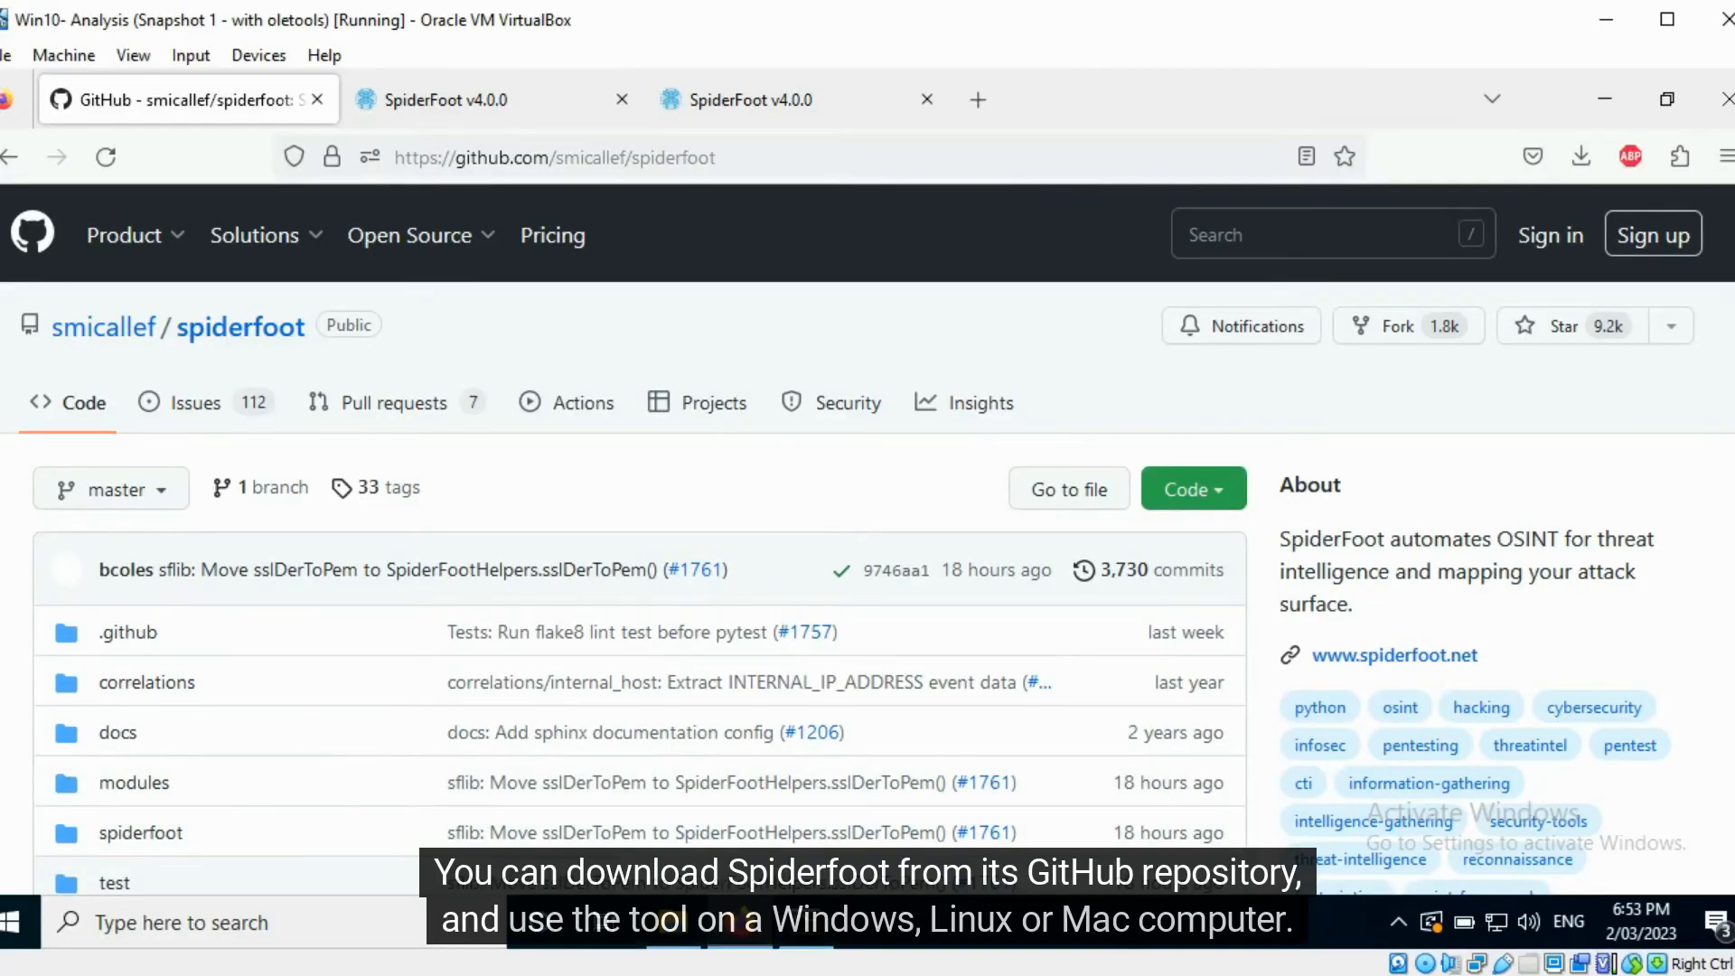
pyautogui.moveTo(440, 347)
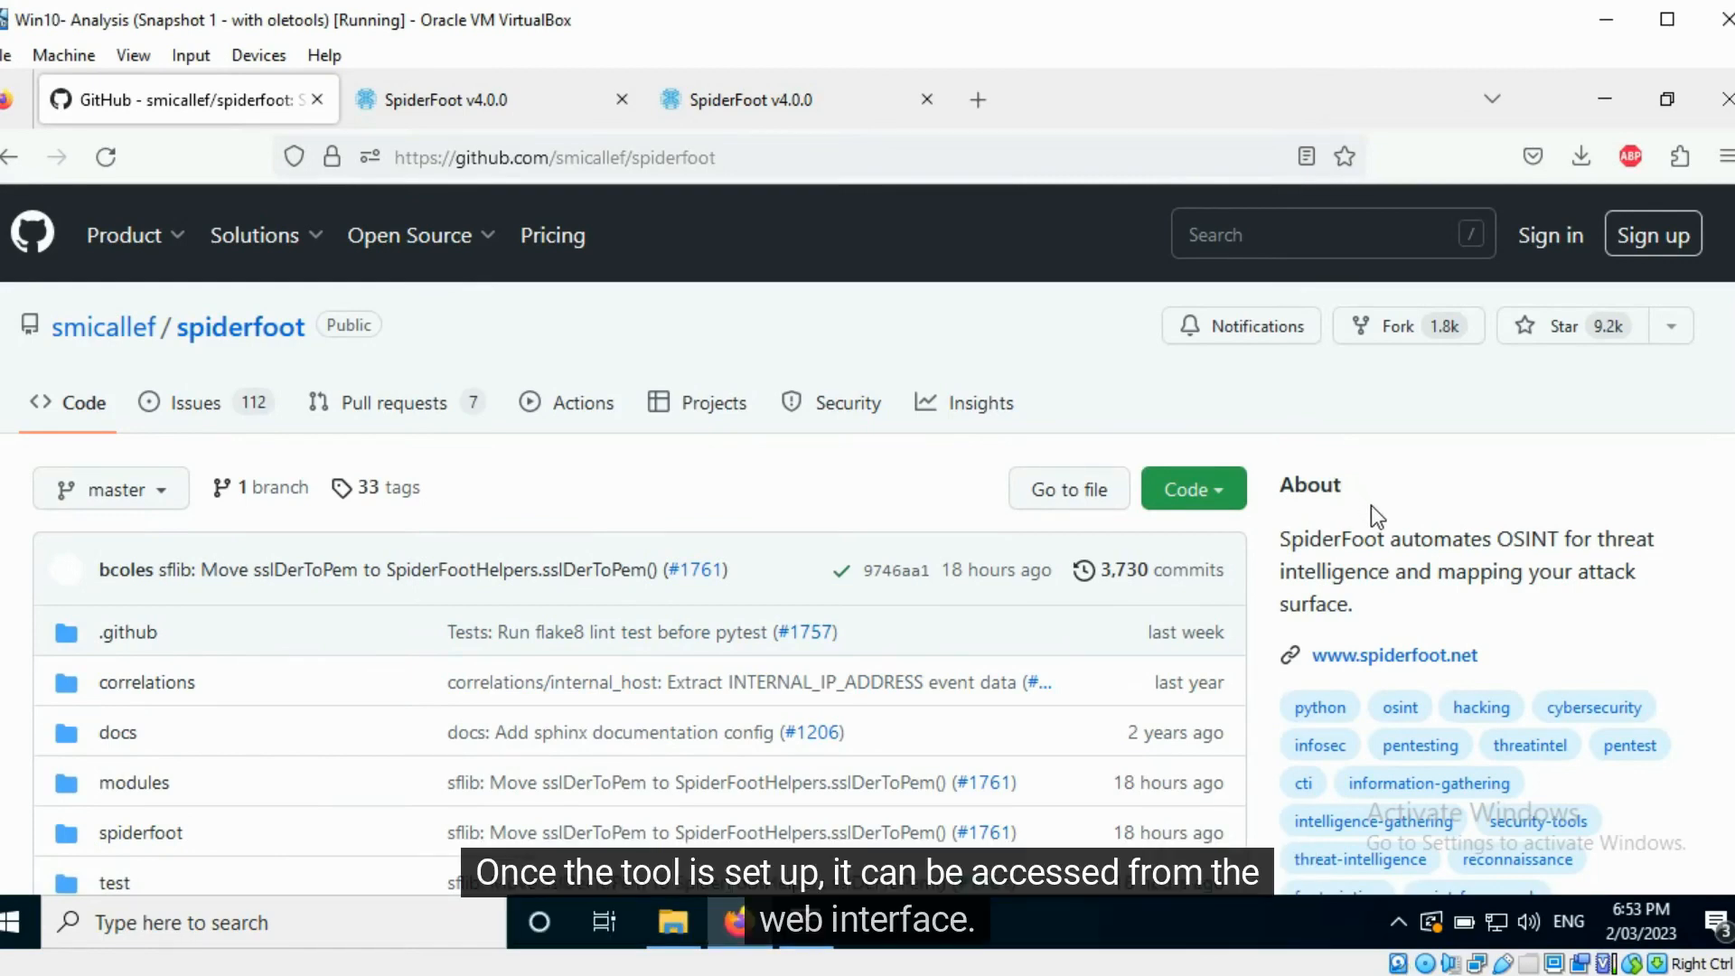
pyautogui.moveTo(1326, 507)
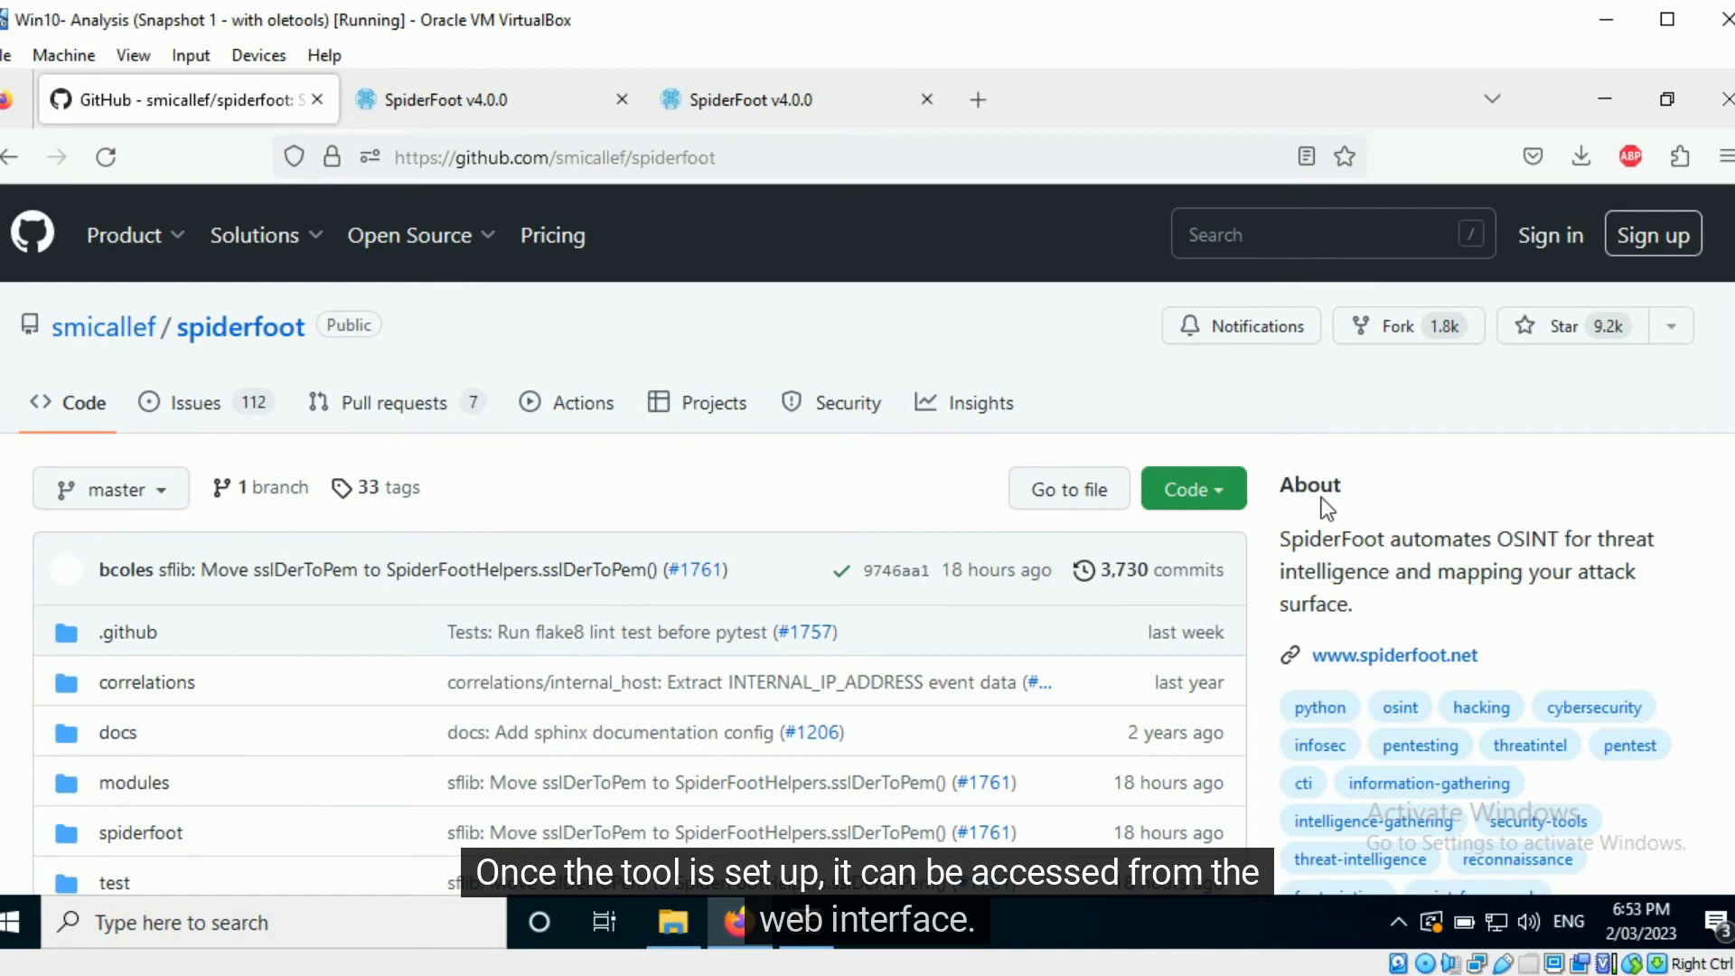
# - Switch to SpiderFoot and bring up the New Scan form with its use-case options
pyautogui.click(453, 100)
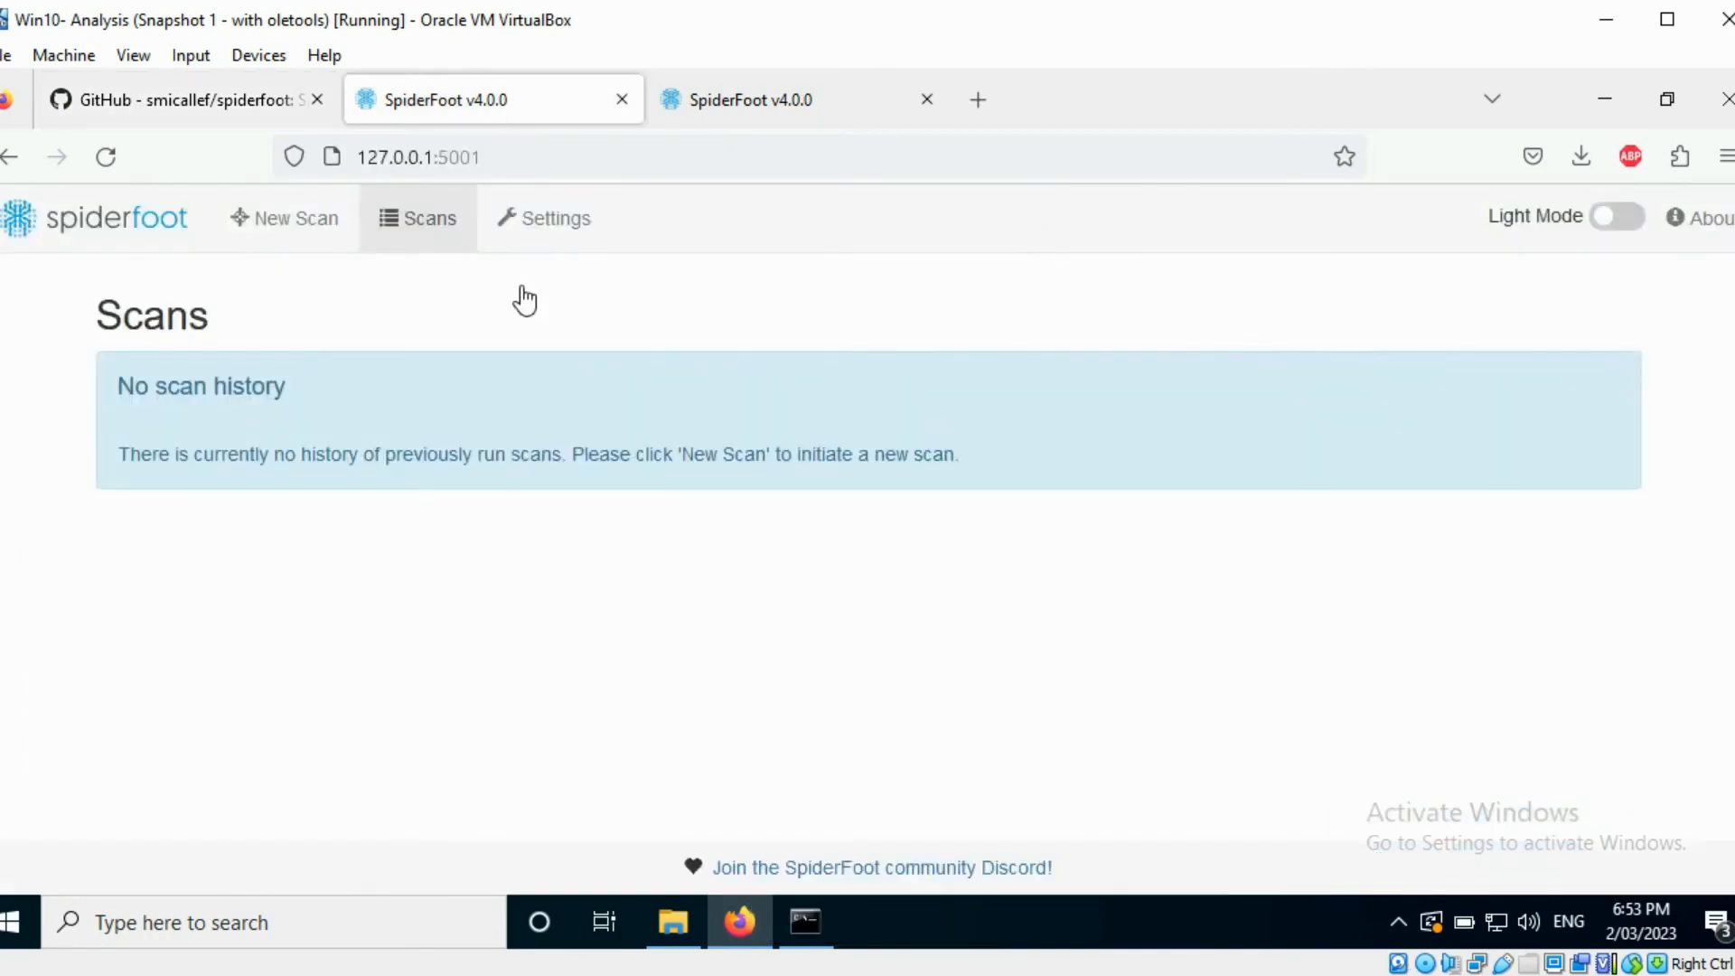
pyautogui.moveTo(531, 542)
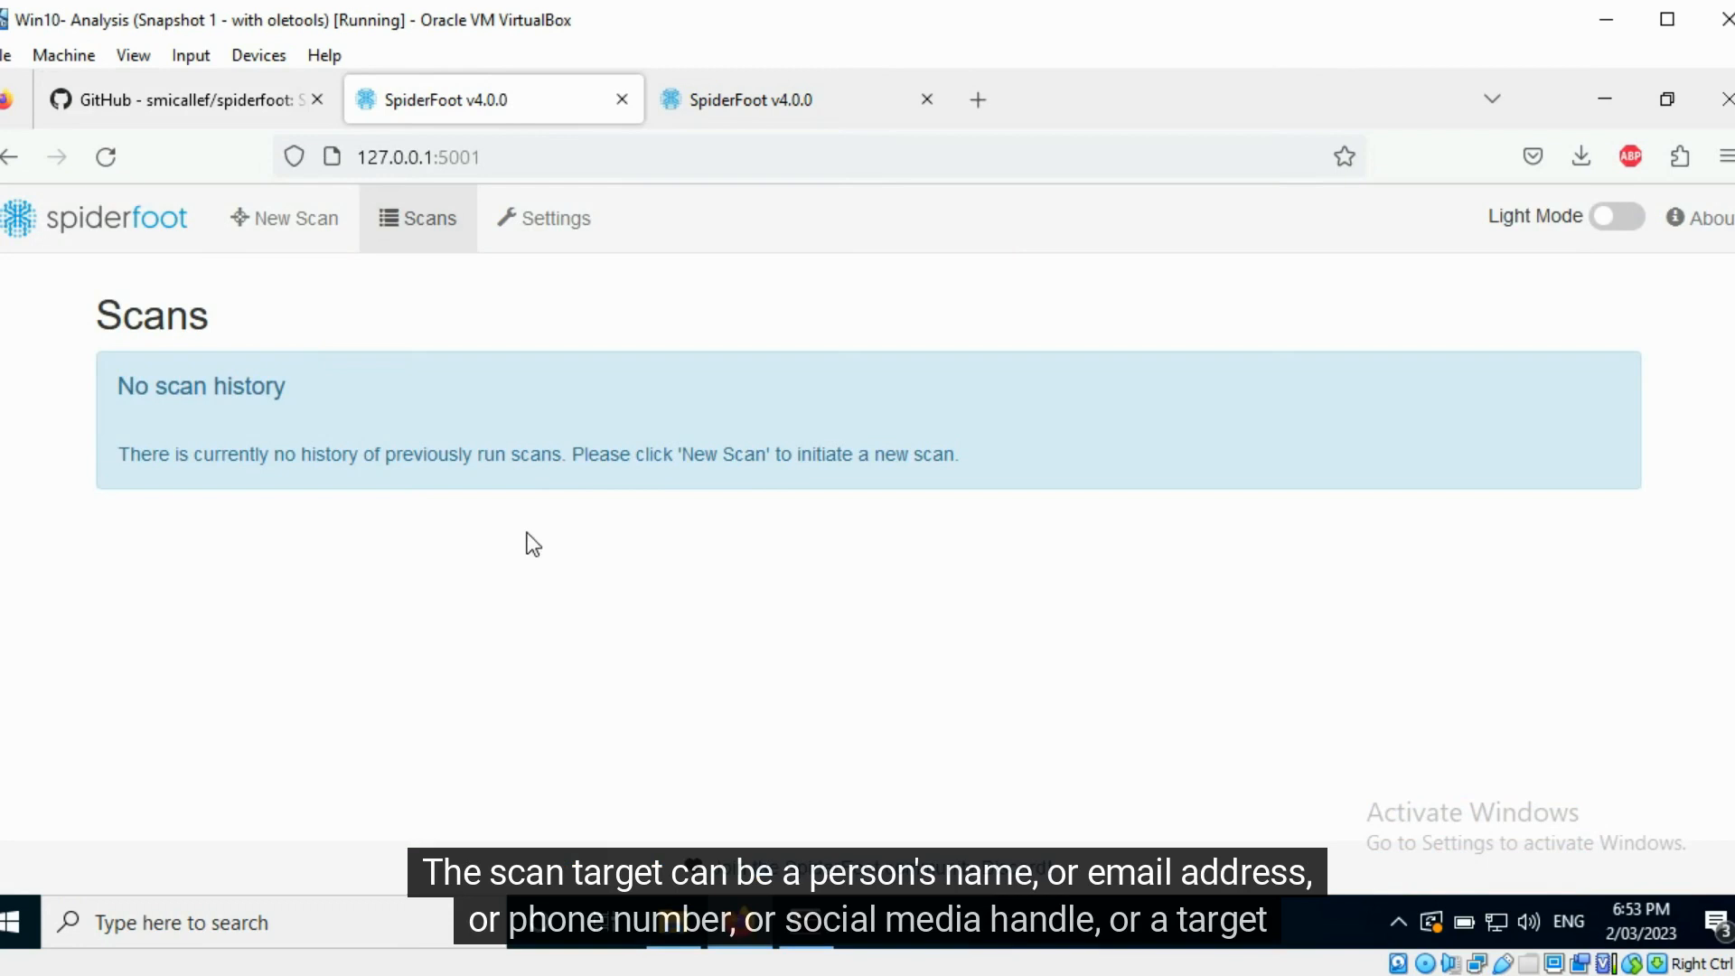
pyautogui.click(292, 219)
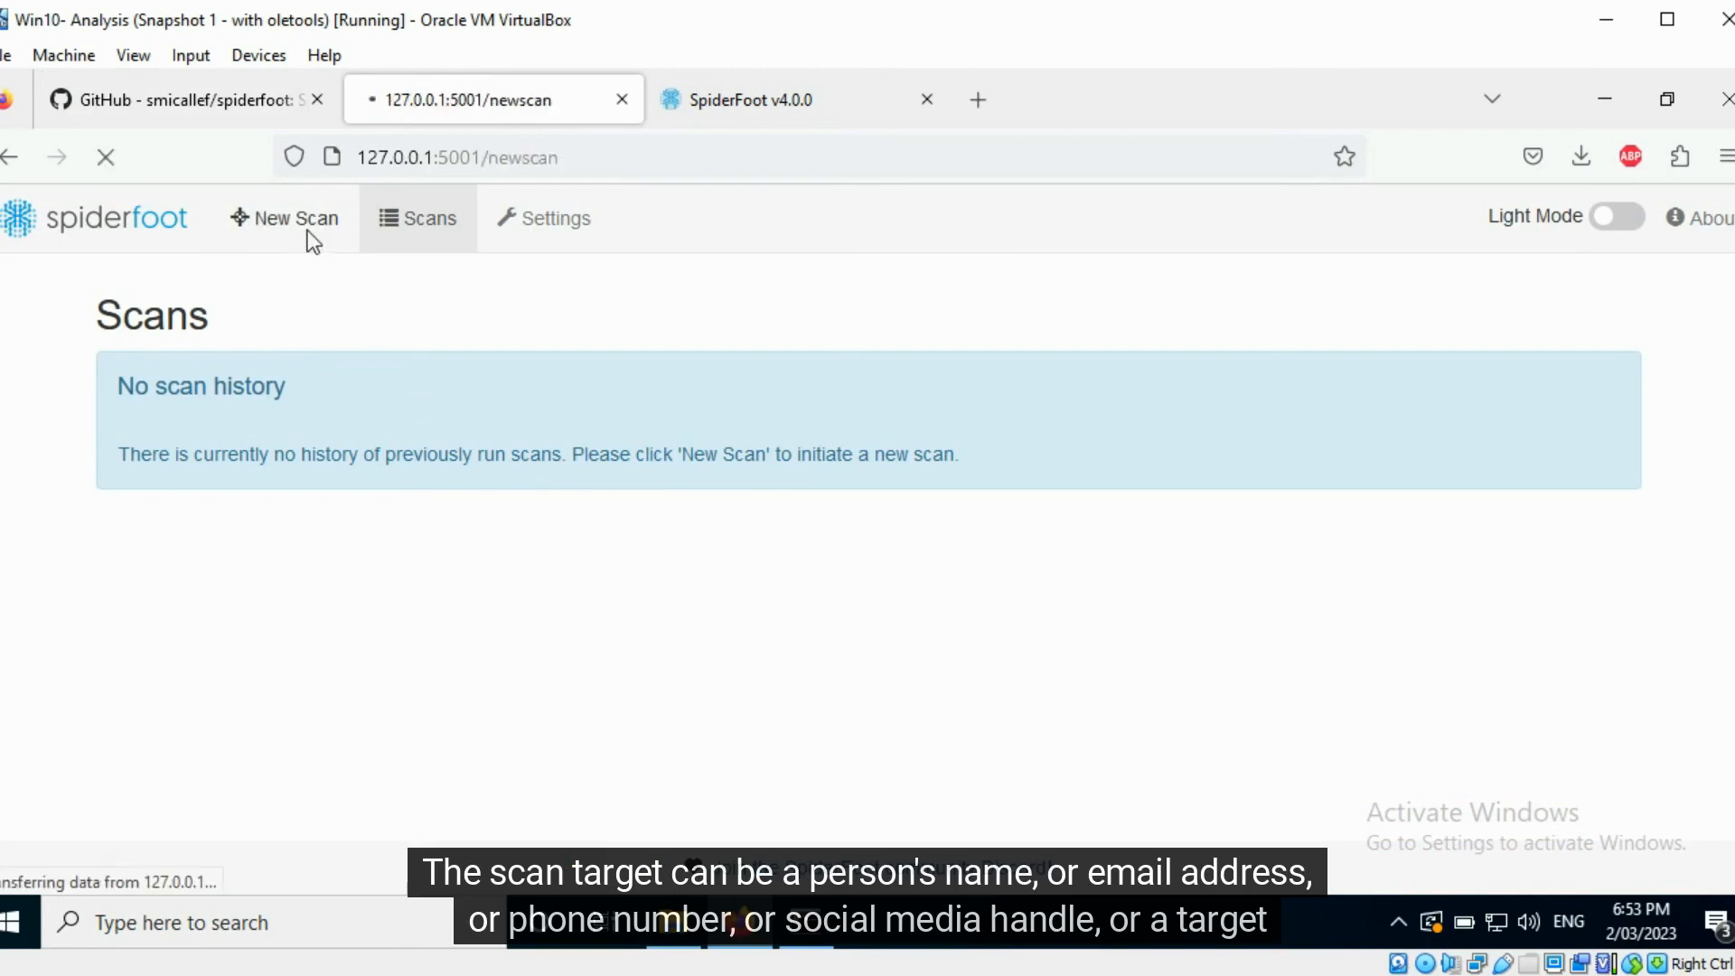
pyautogui.click(284, 219)
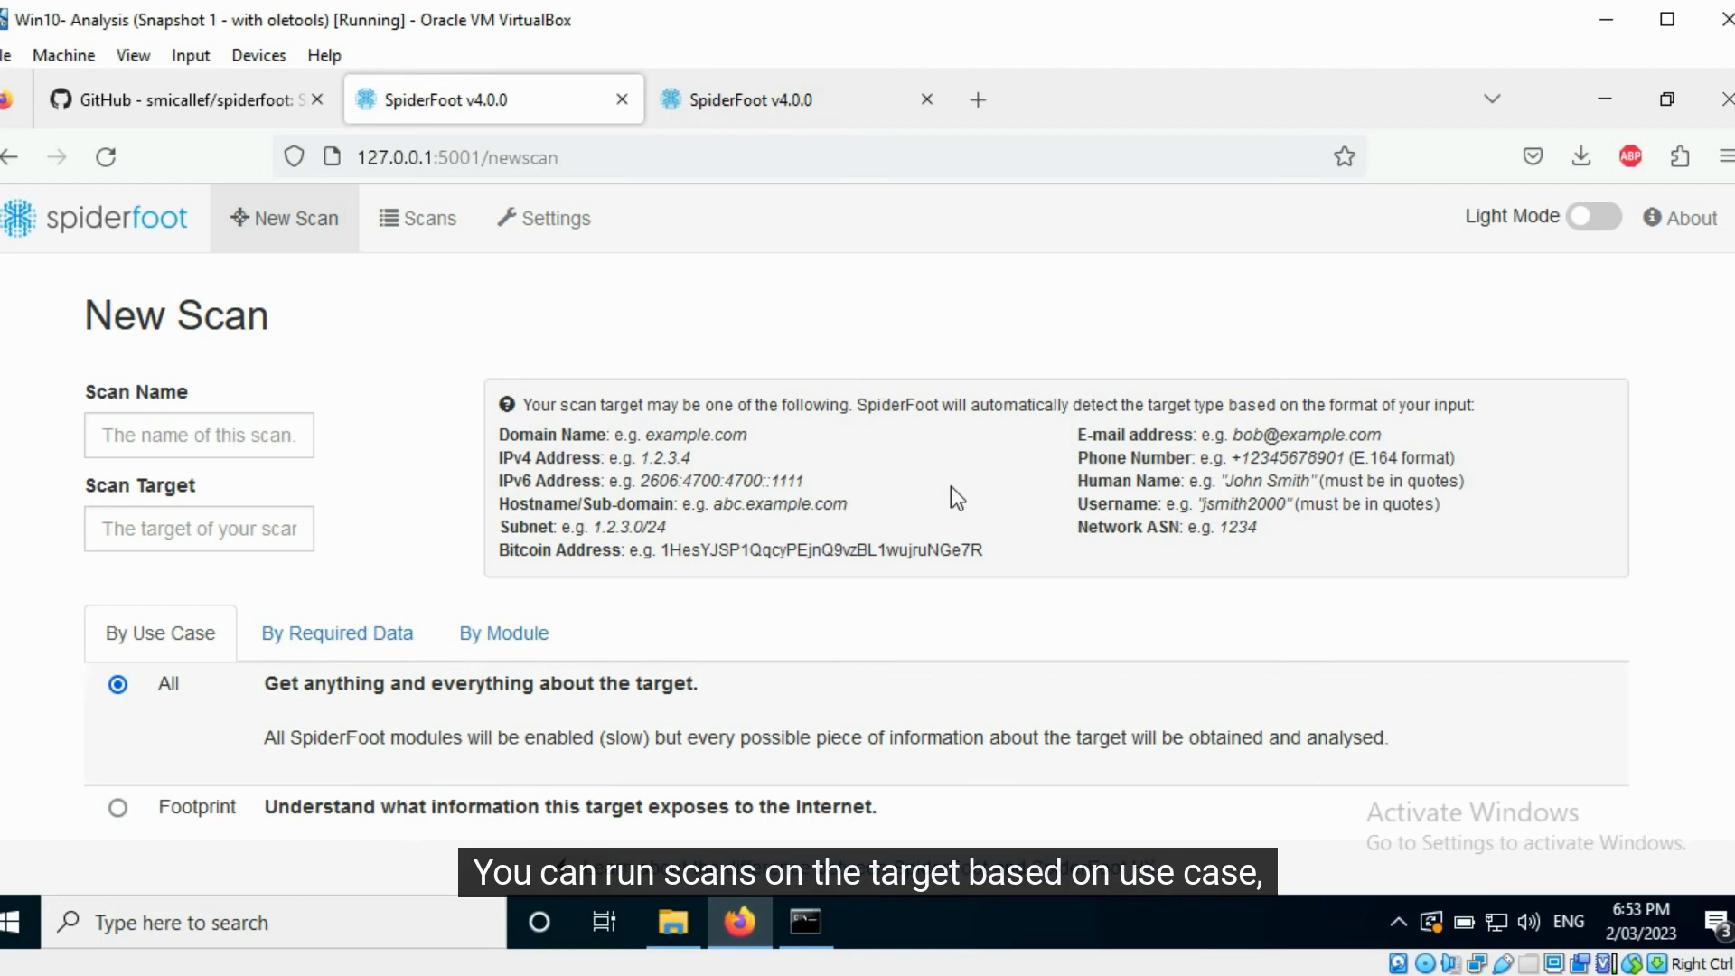
pyautogui.scroll(-3)
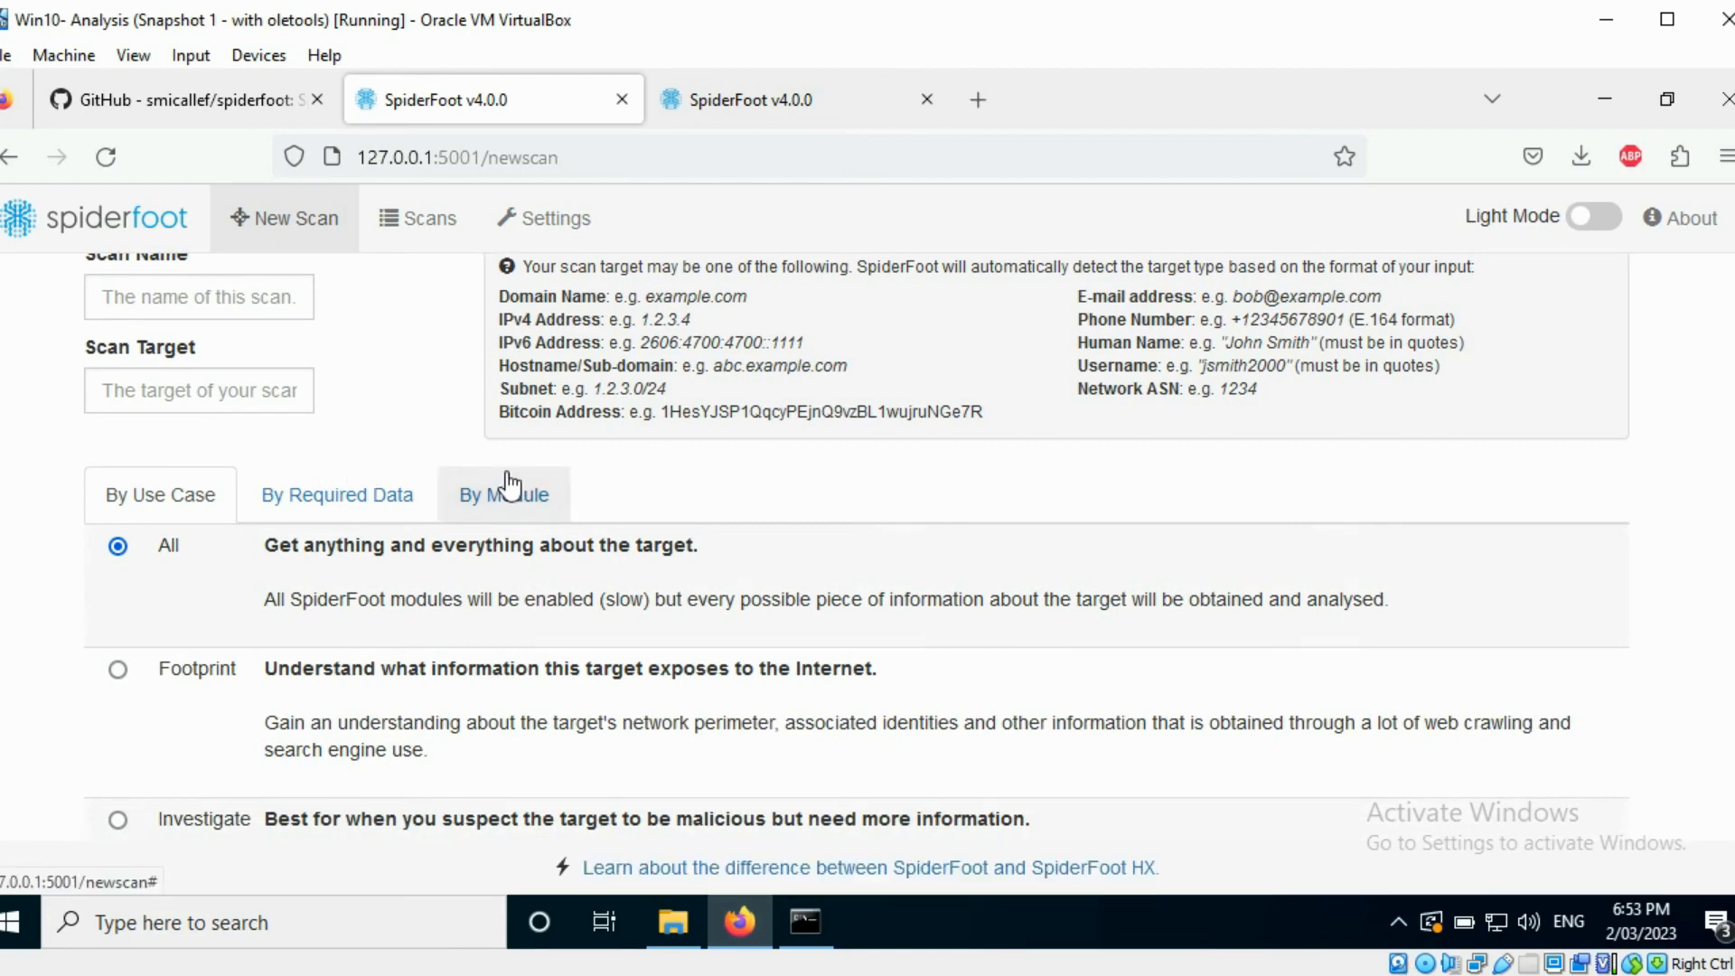
# - Show the scan options By Module and review the full list of enabled modules
pyautogui.click(502, 494)
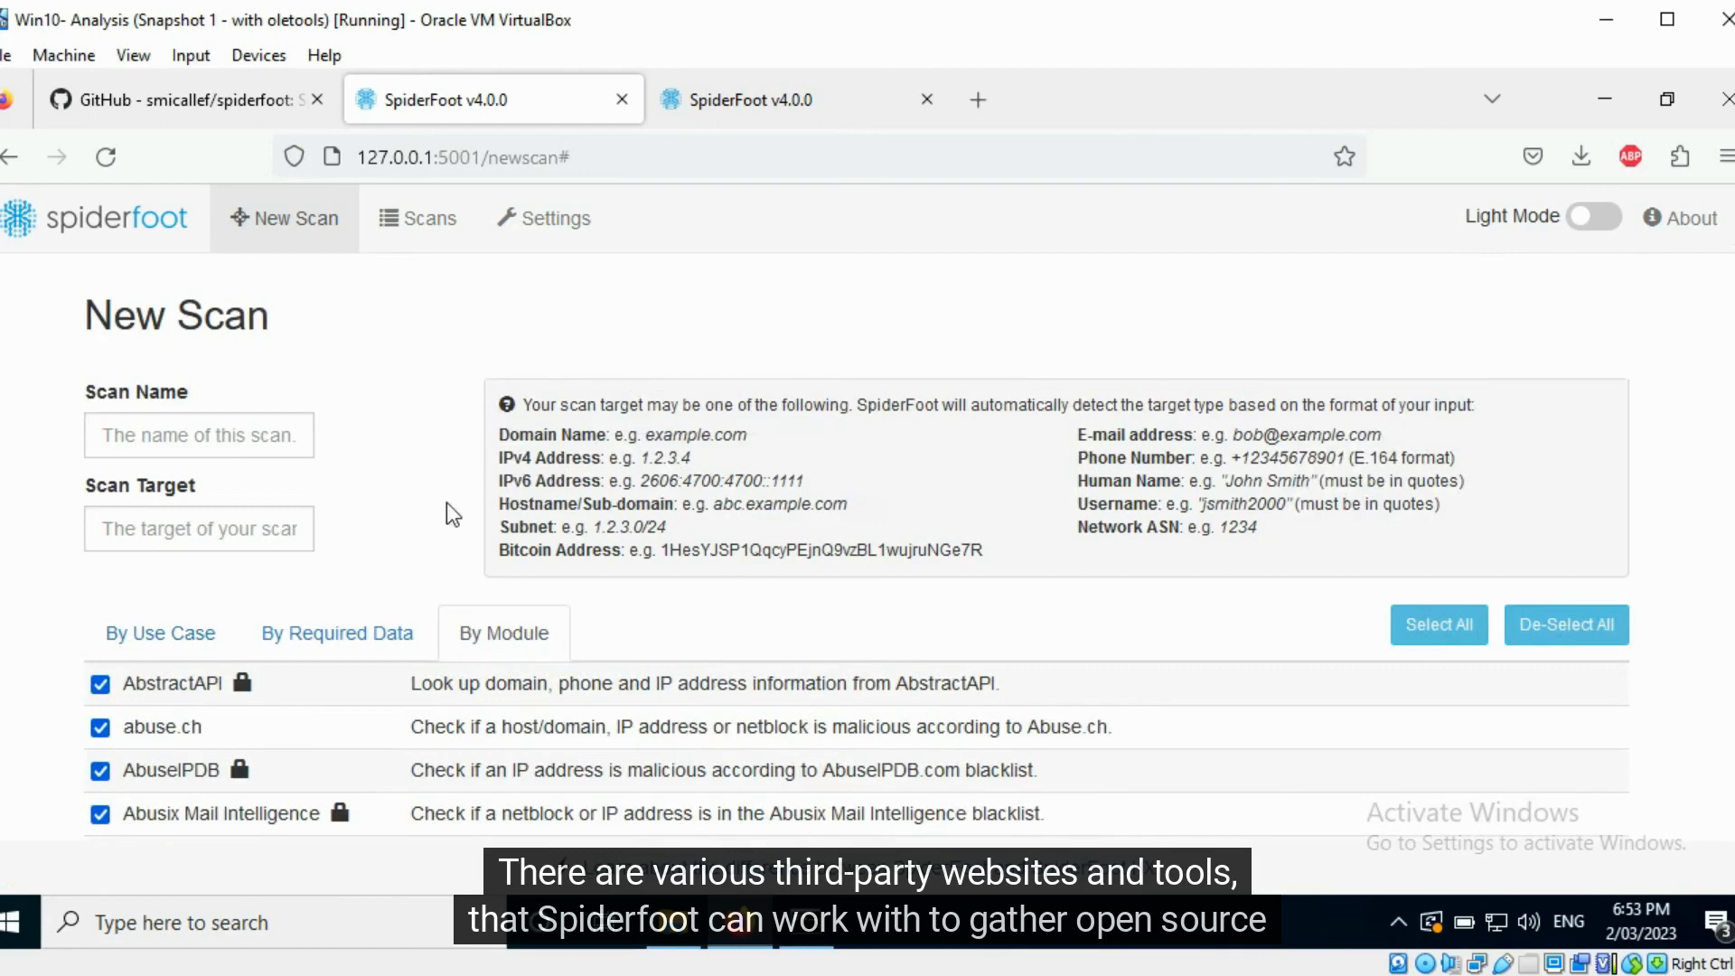
pyautogui.scroll(-3)
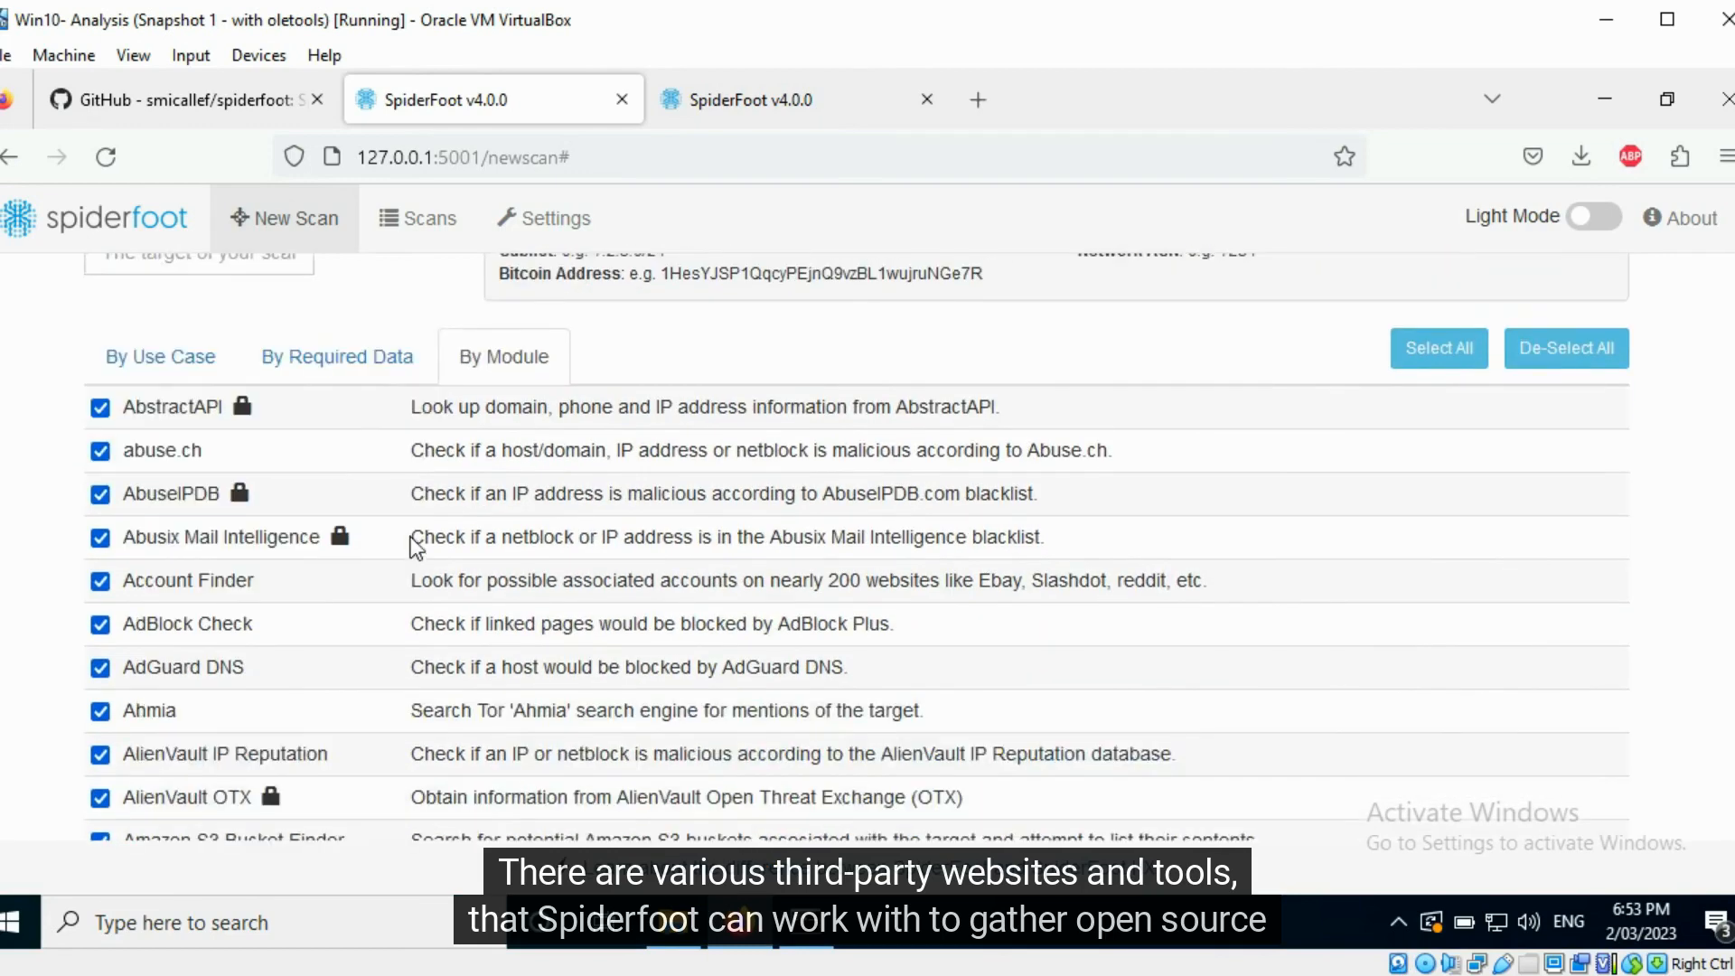
pyautogui.scroll(-3)
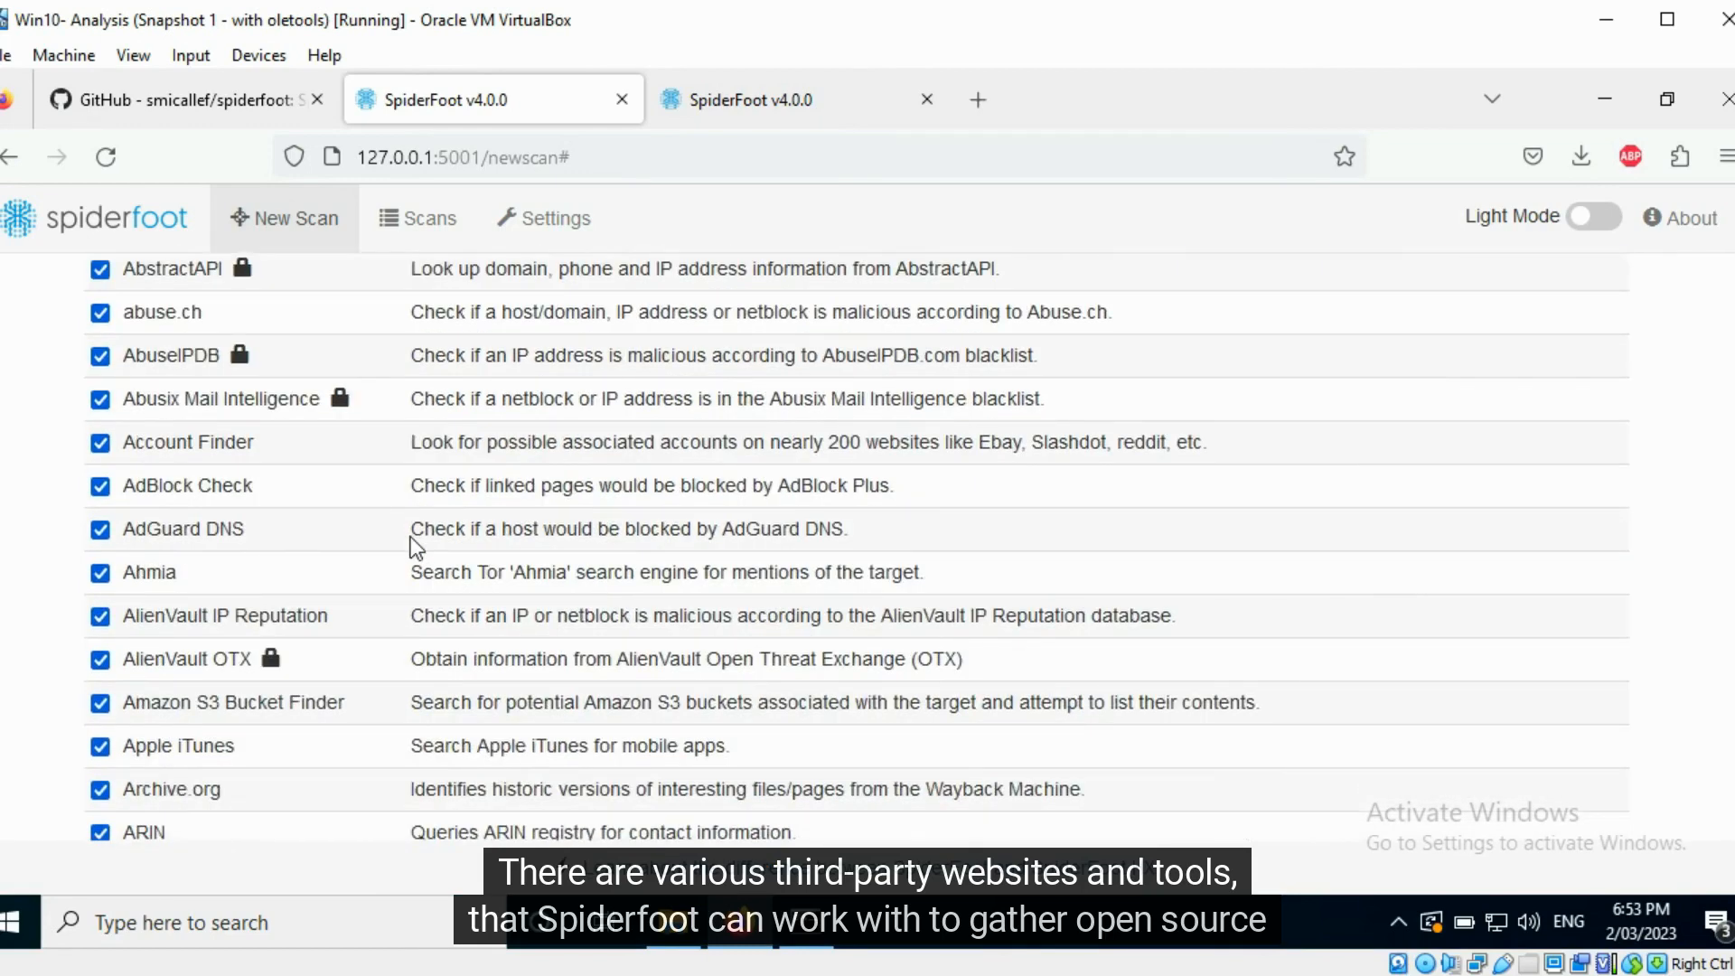
pyautogui.scroll(-3)
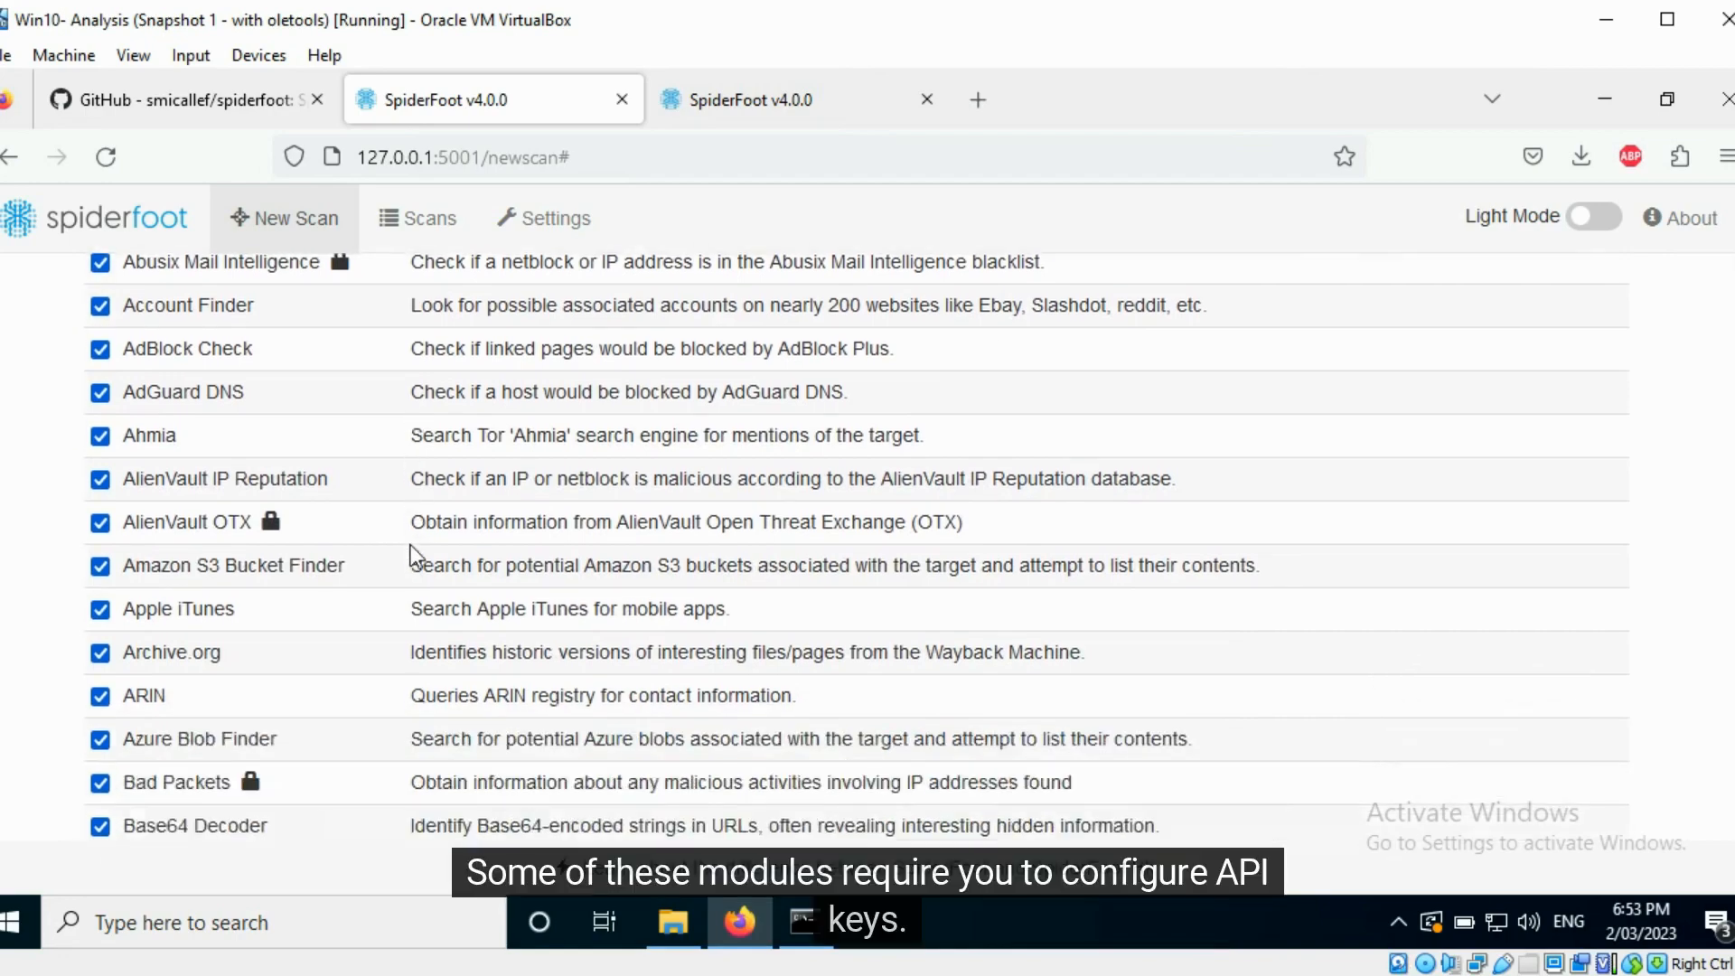
pyautogui.scroll(-3)
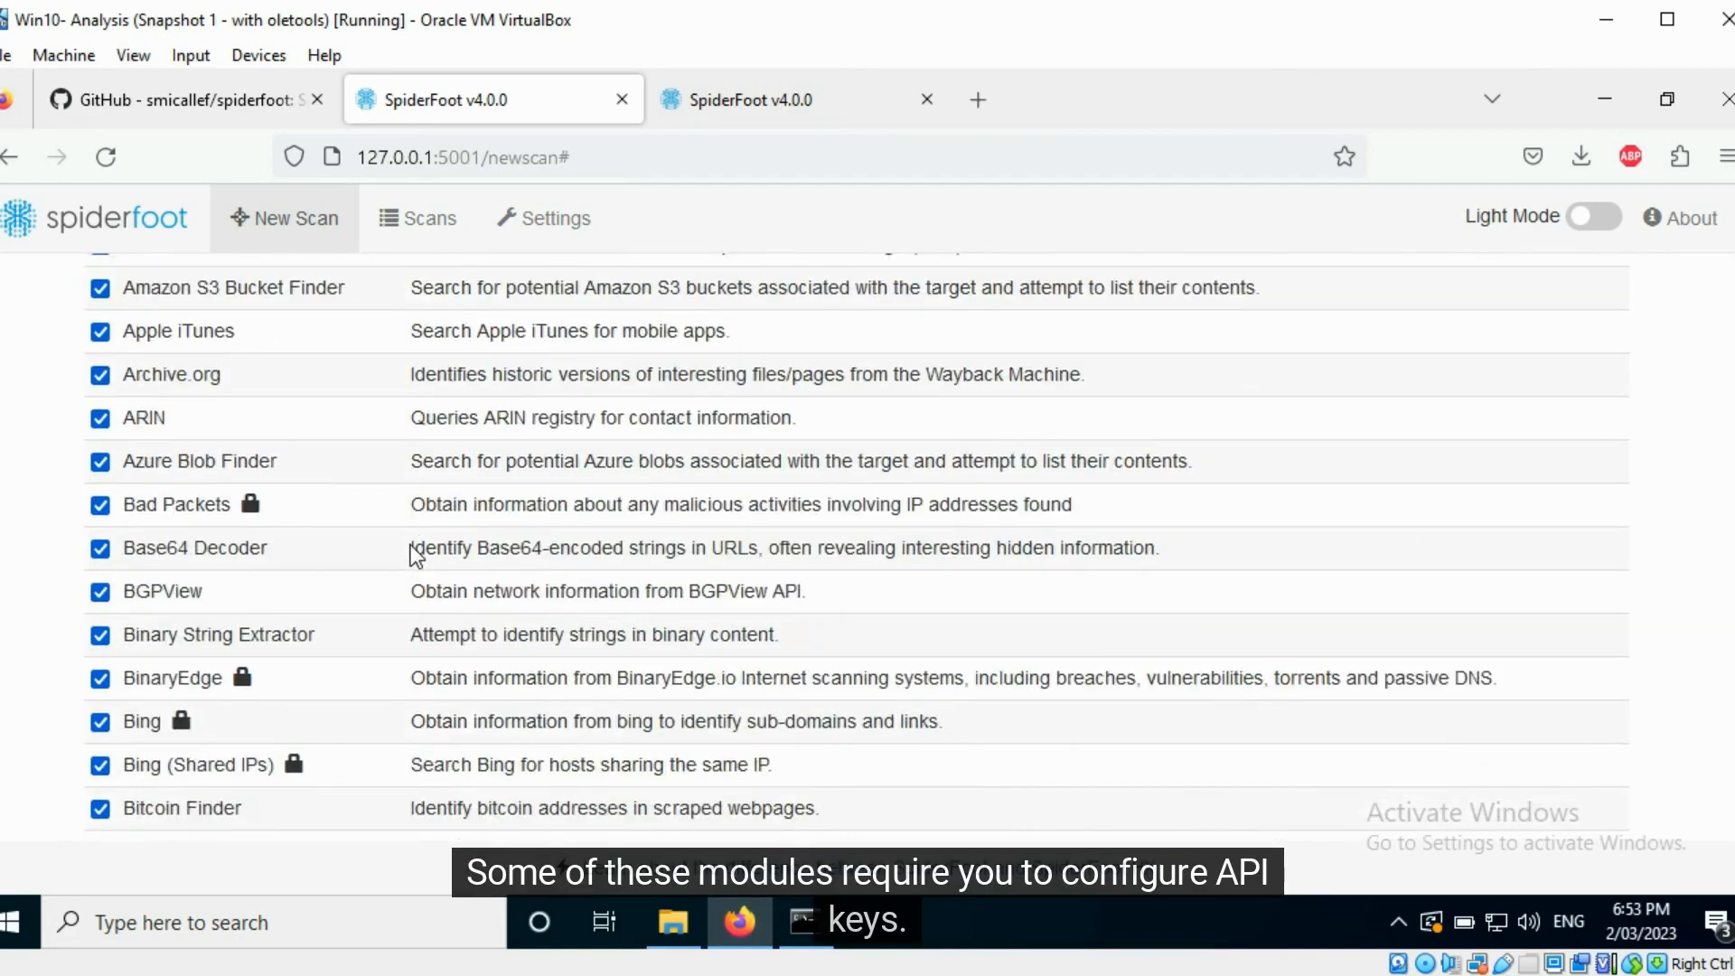
pyautogui.scroll(-3)
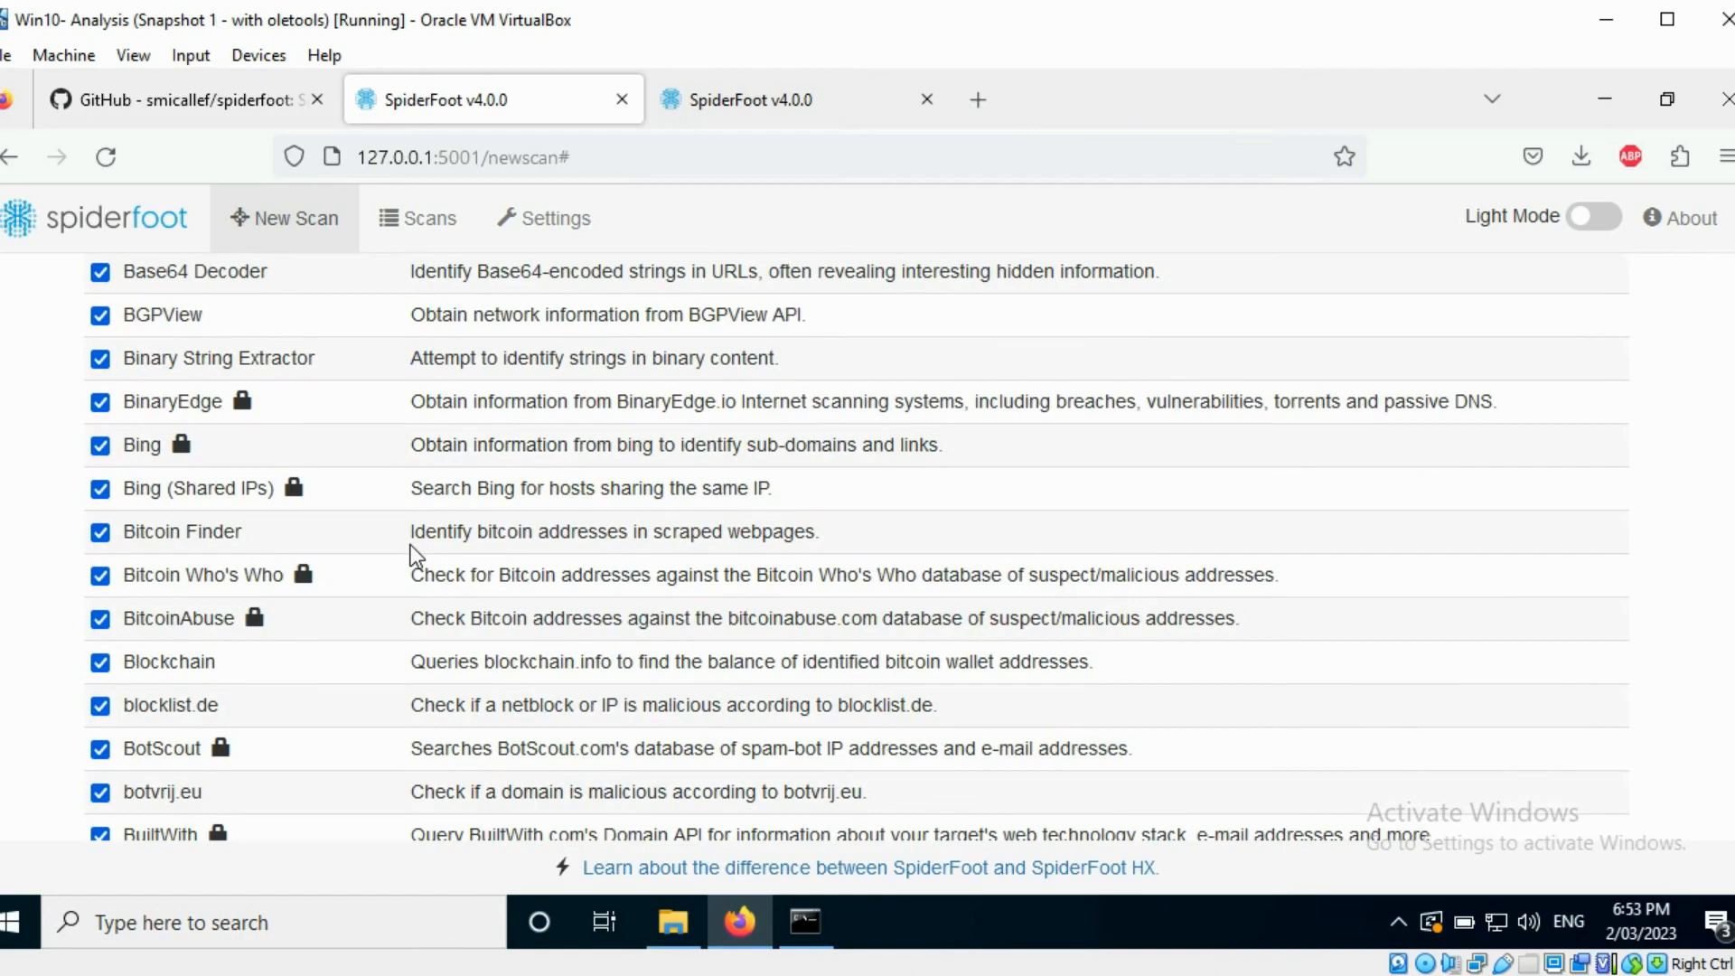
pyautogui.scroll(-3)
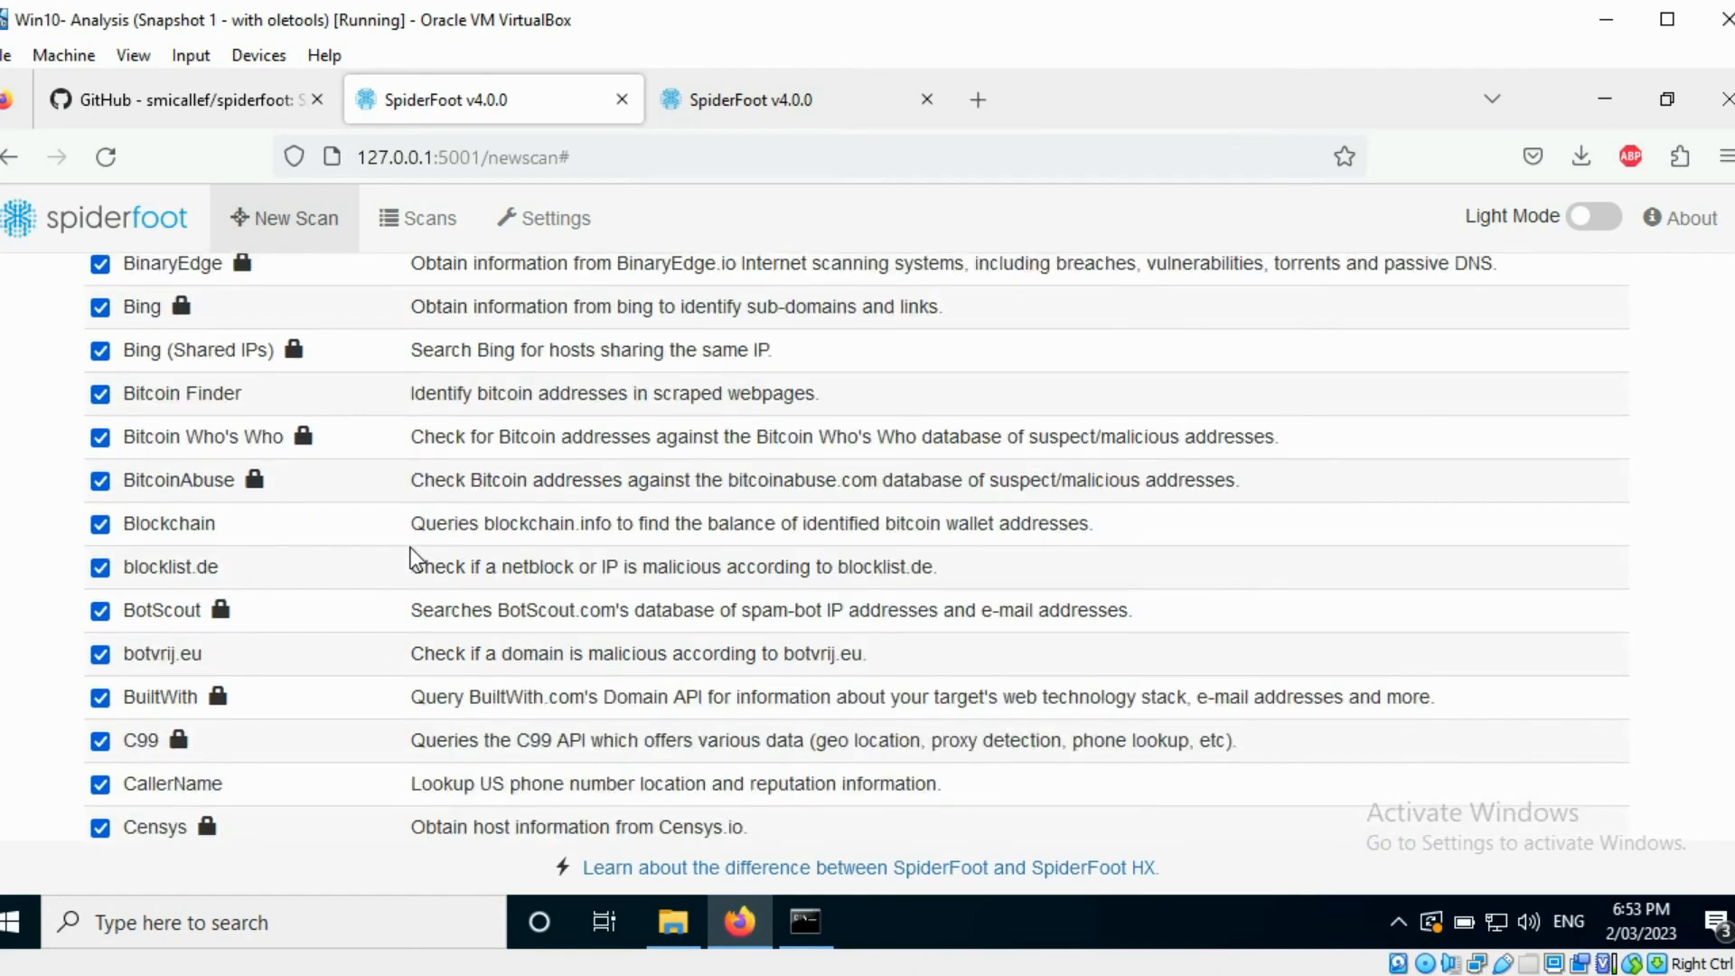
pyautogui.scroll(3)
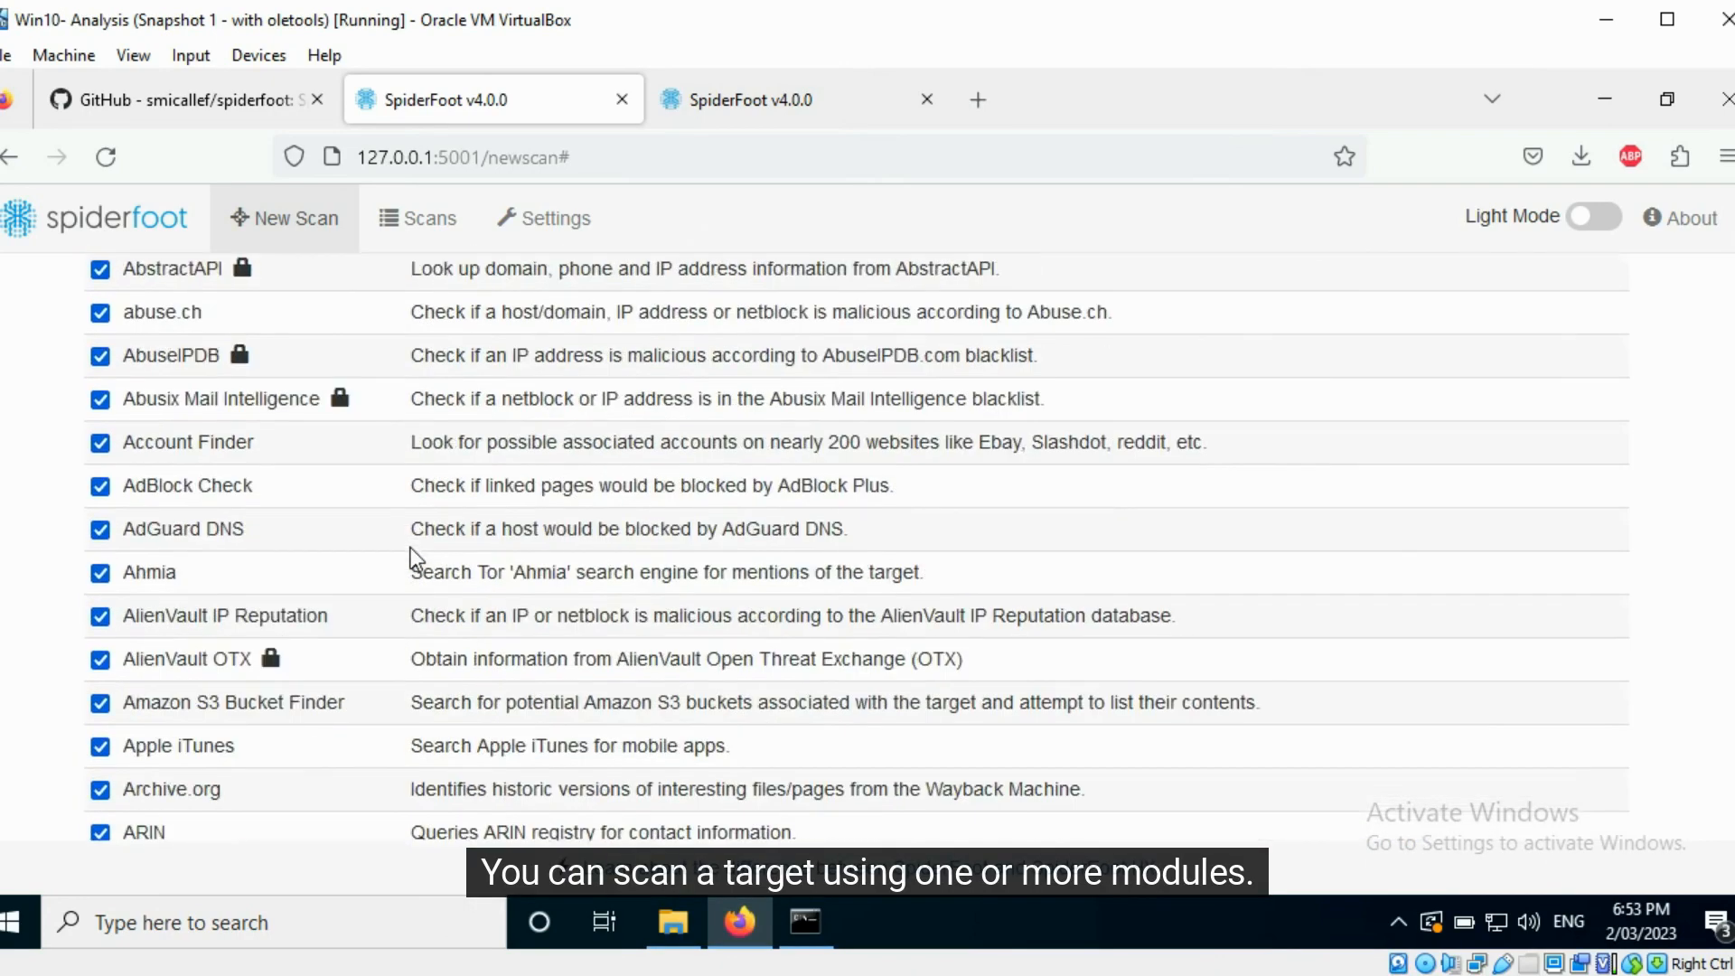
pyautogui.scroll(3)
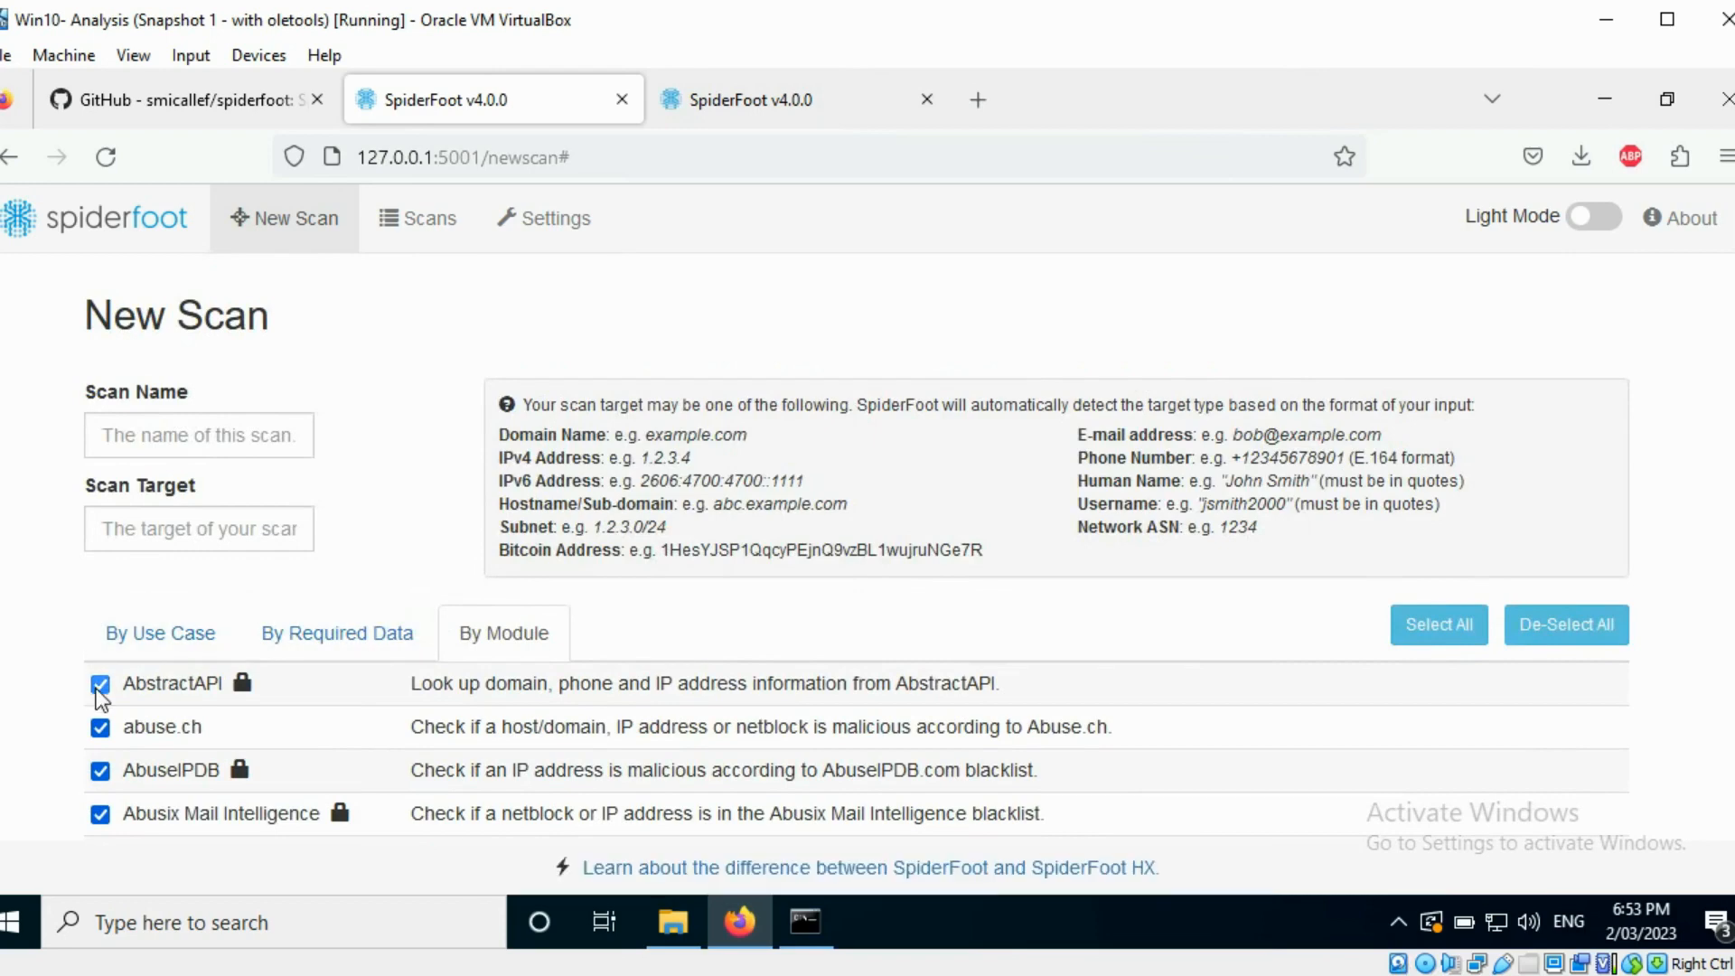
# - Show the scan options By Required Data and review the checked data types
pyautogui.click(99, 726)
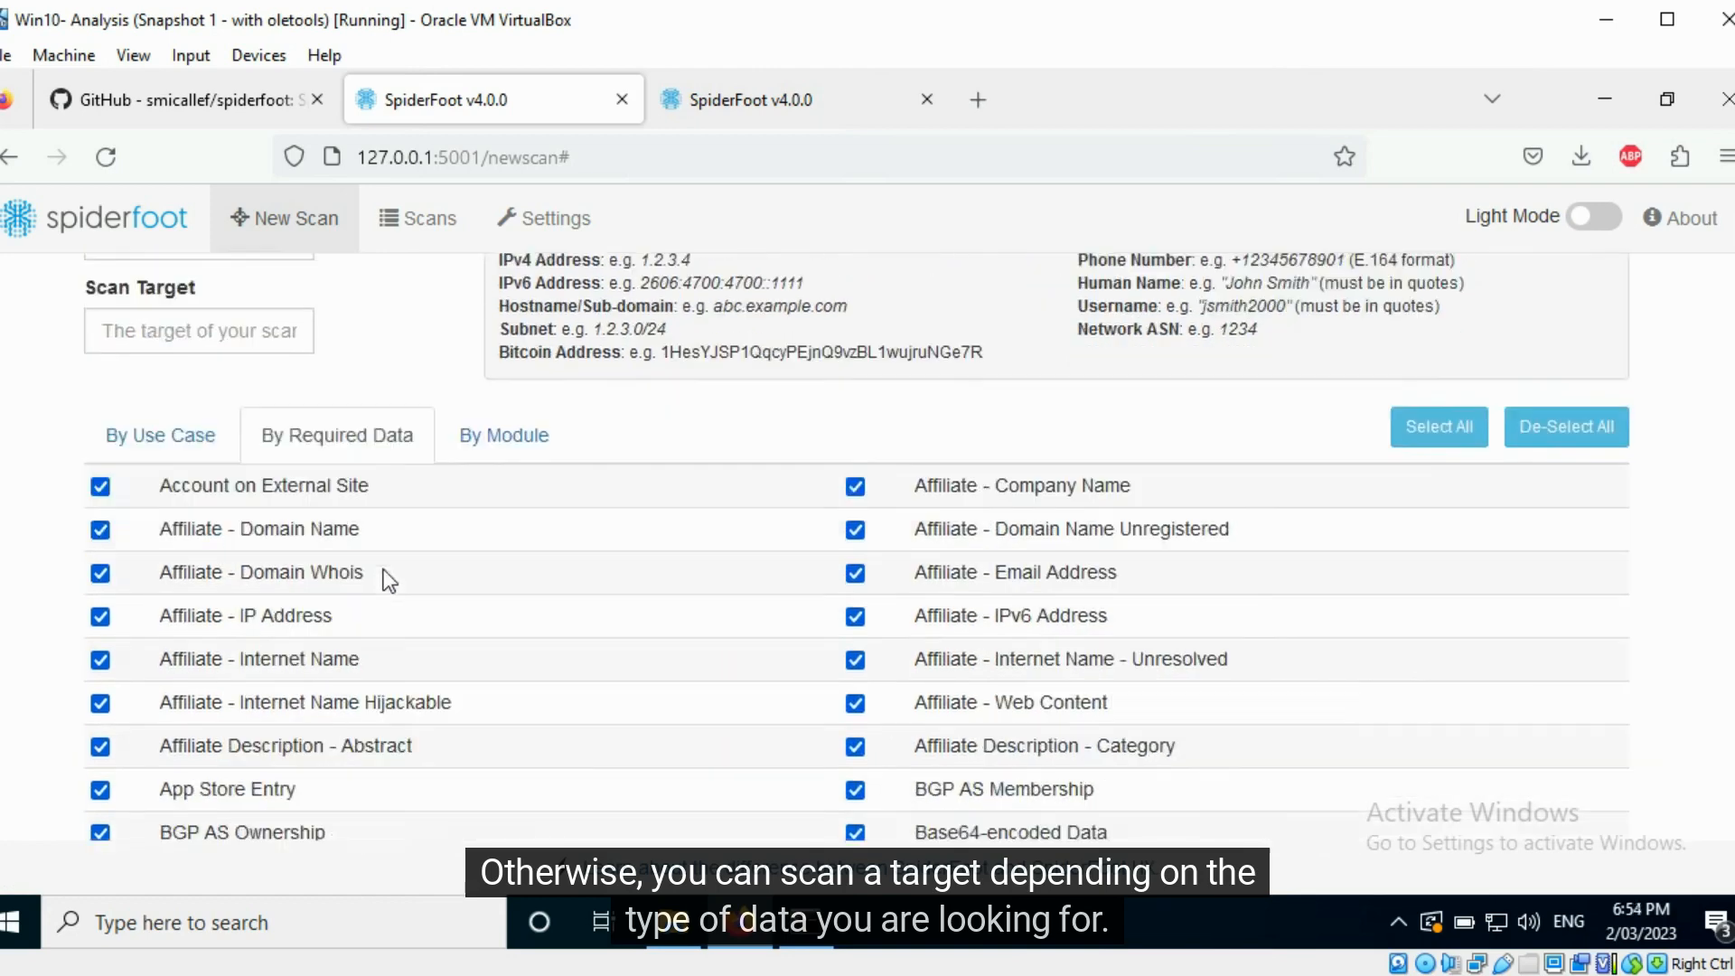
pyautogui.scroll(-3)
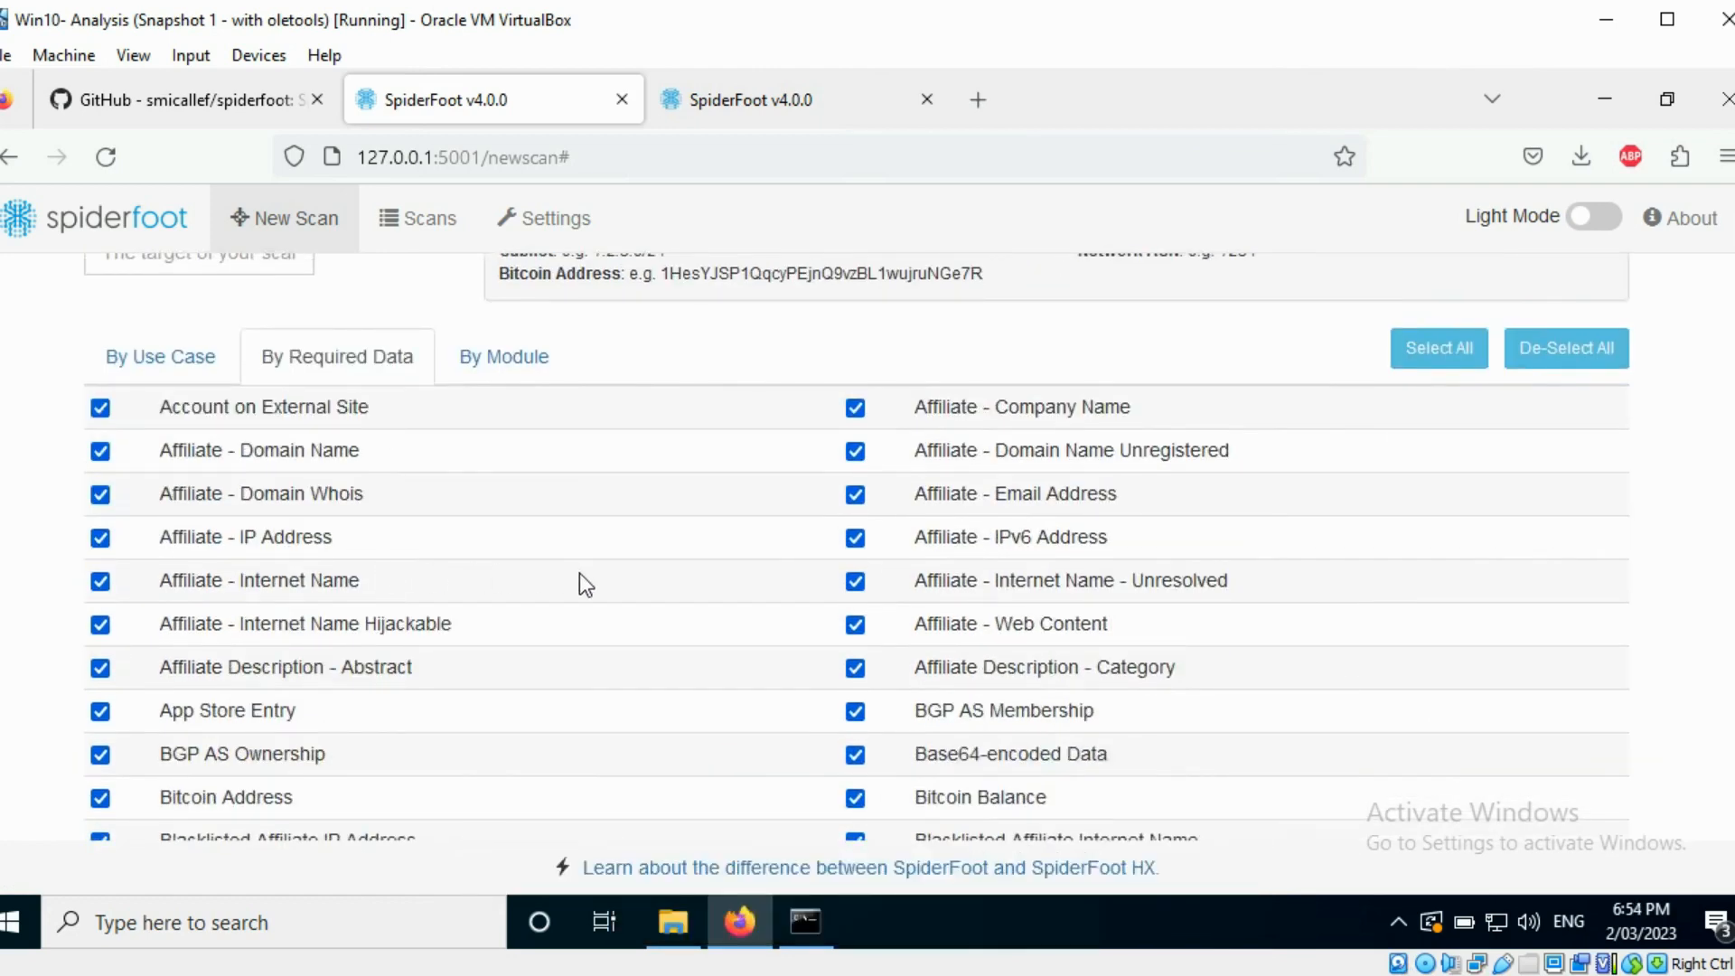
pyautogui.scroll(-3)
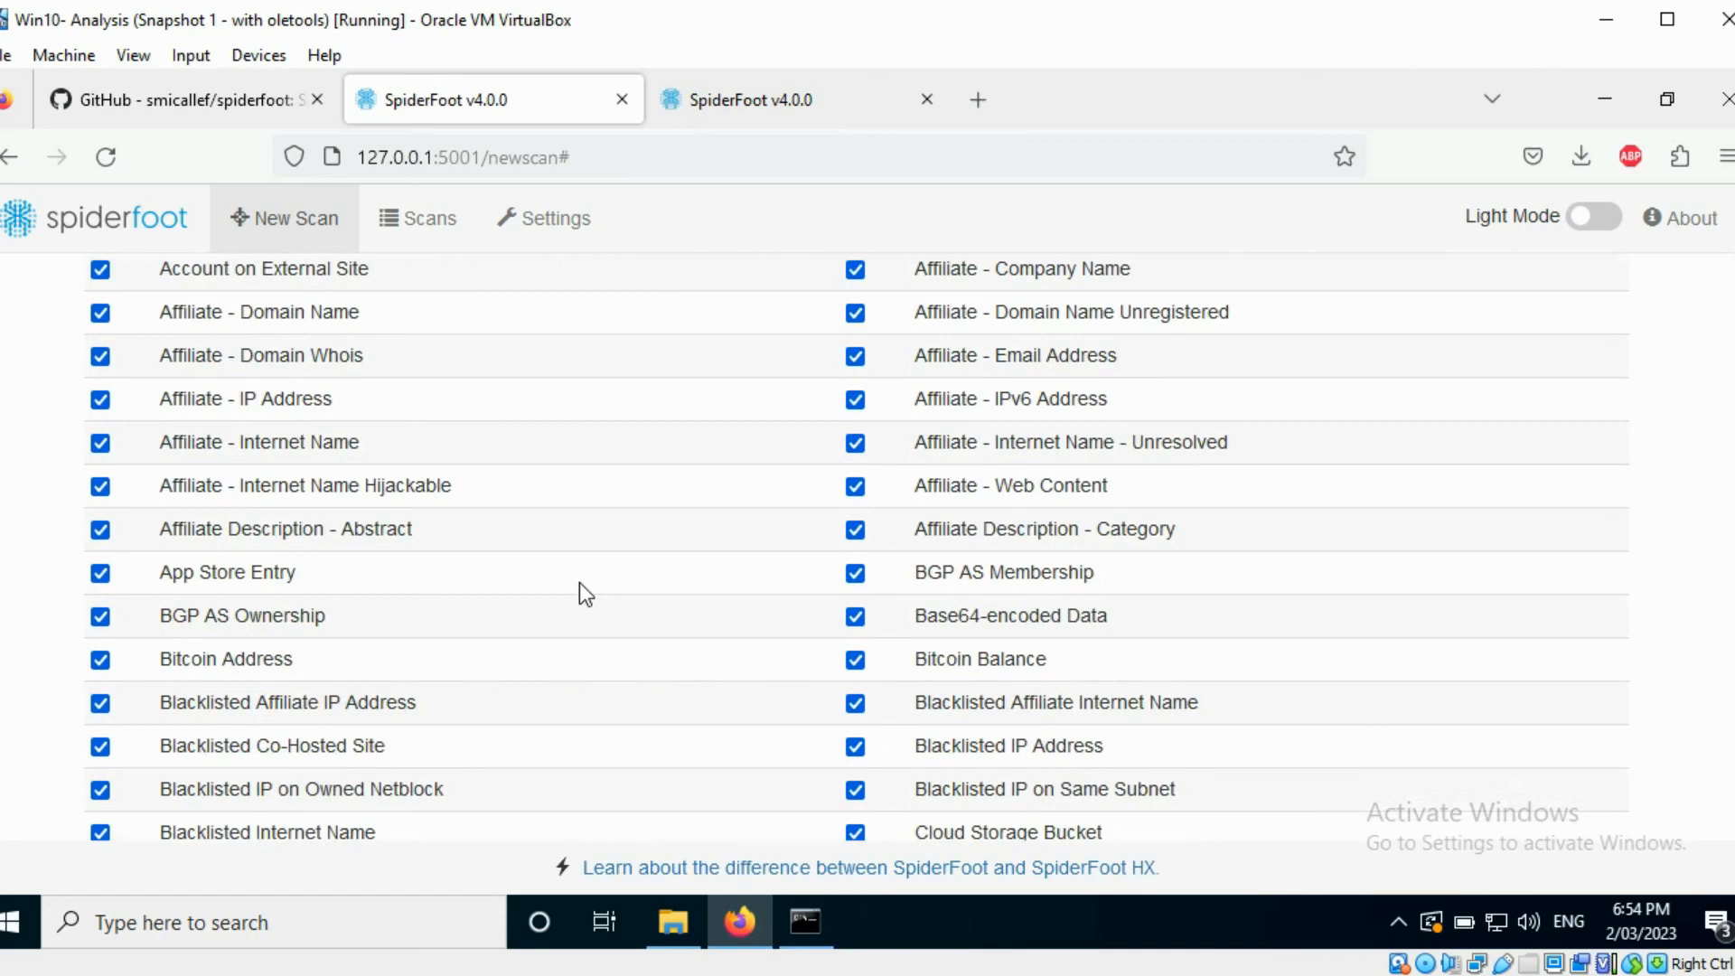
pyautogui.scroll(-3)
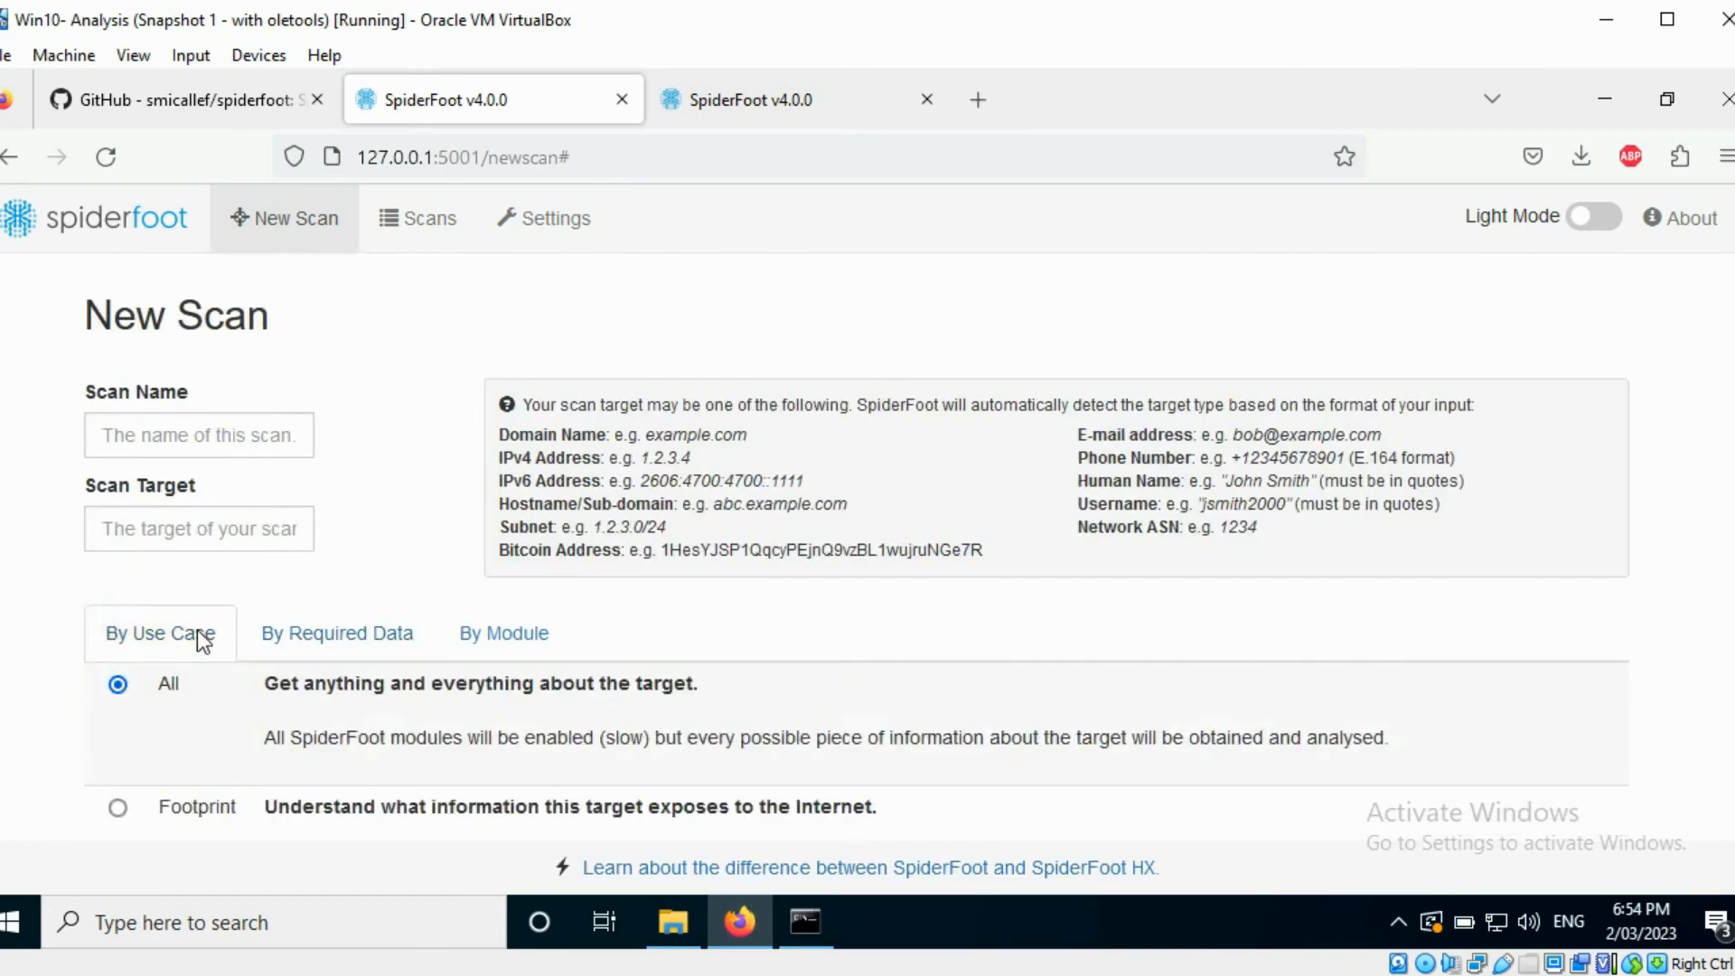
# - Review the By Use Case options All, Footprint, Investigate and Passive, keeping All chosen
pyautogui.scroll(-3)
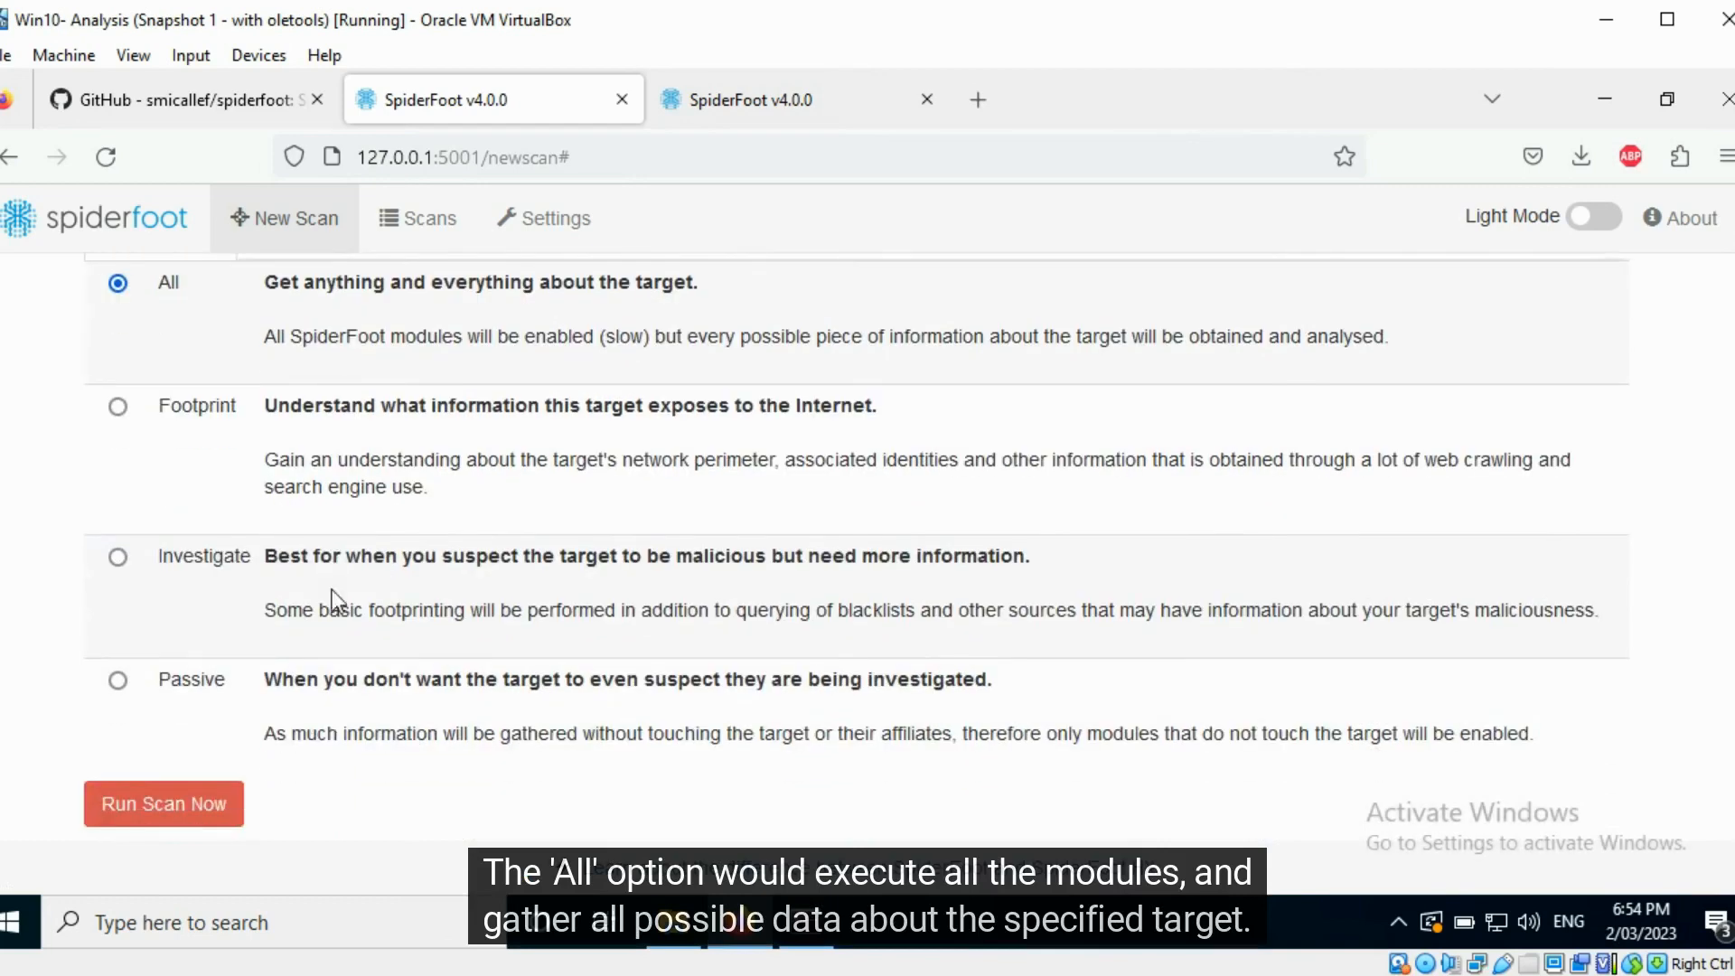
pyautogui.moveTo(72, 307)
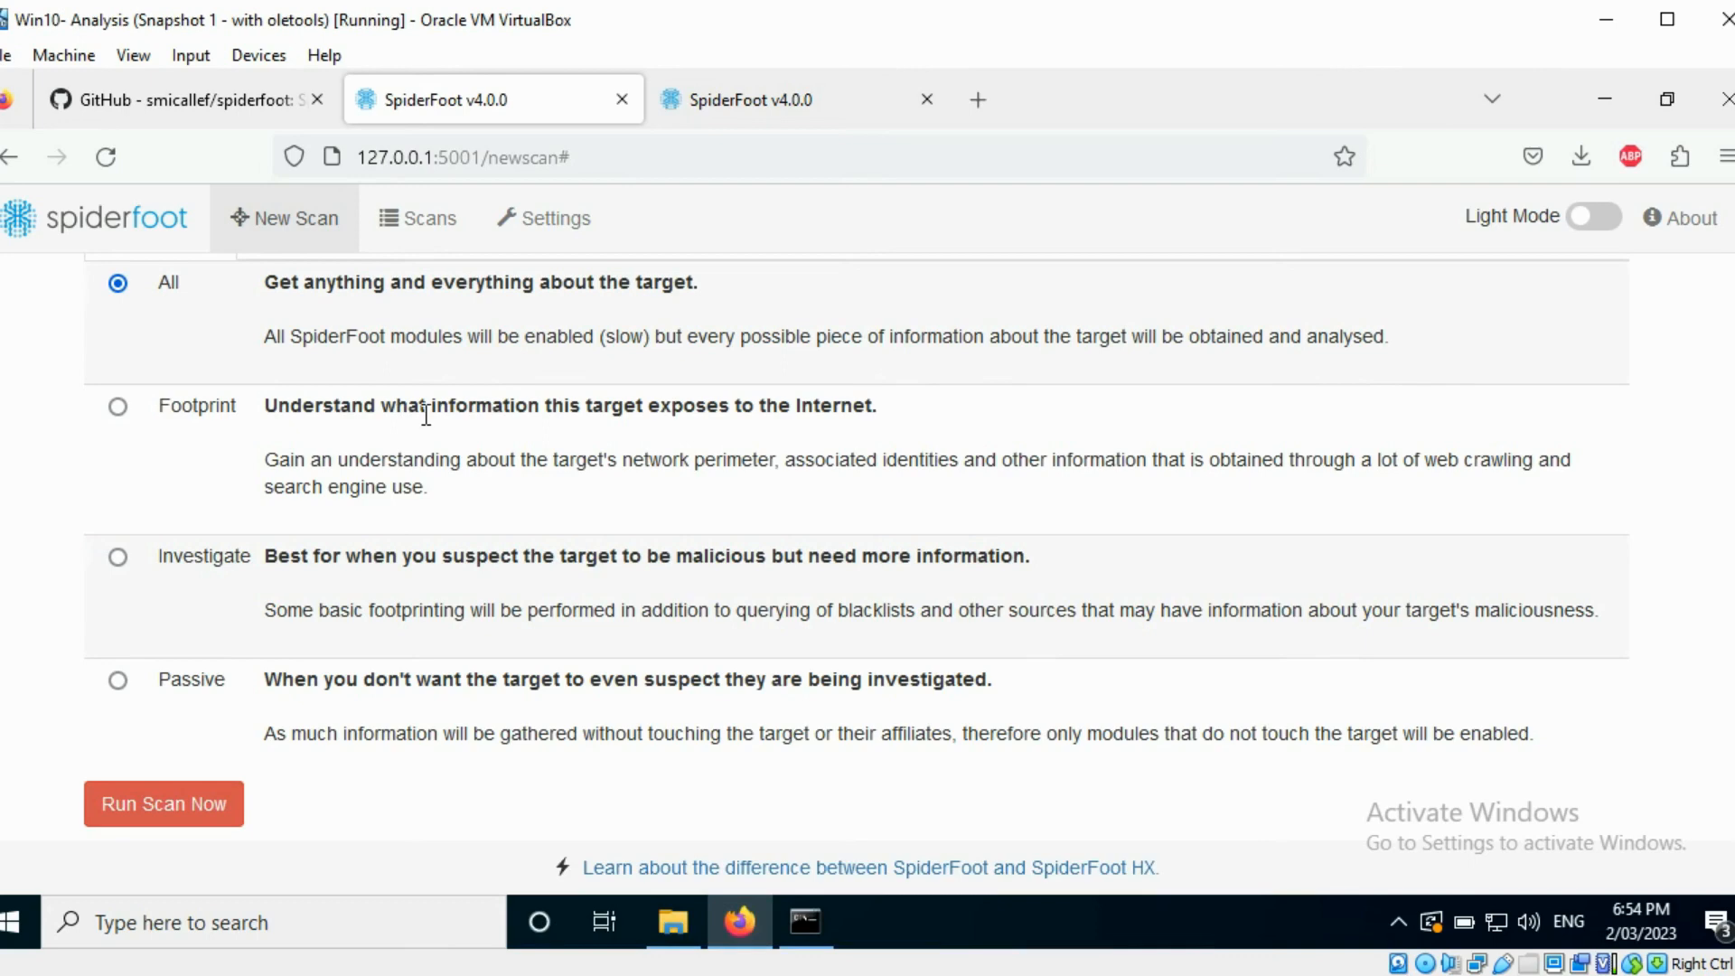
pyautogui.moveTo(233, 584)
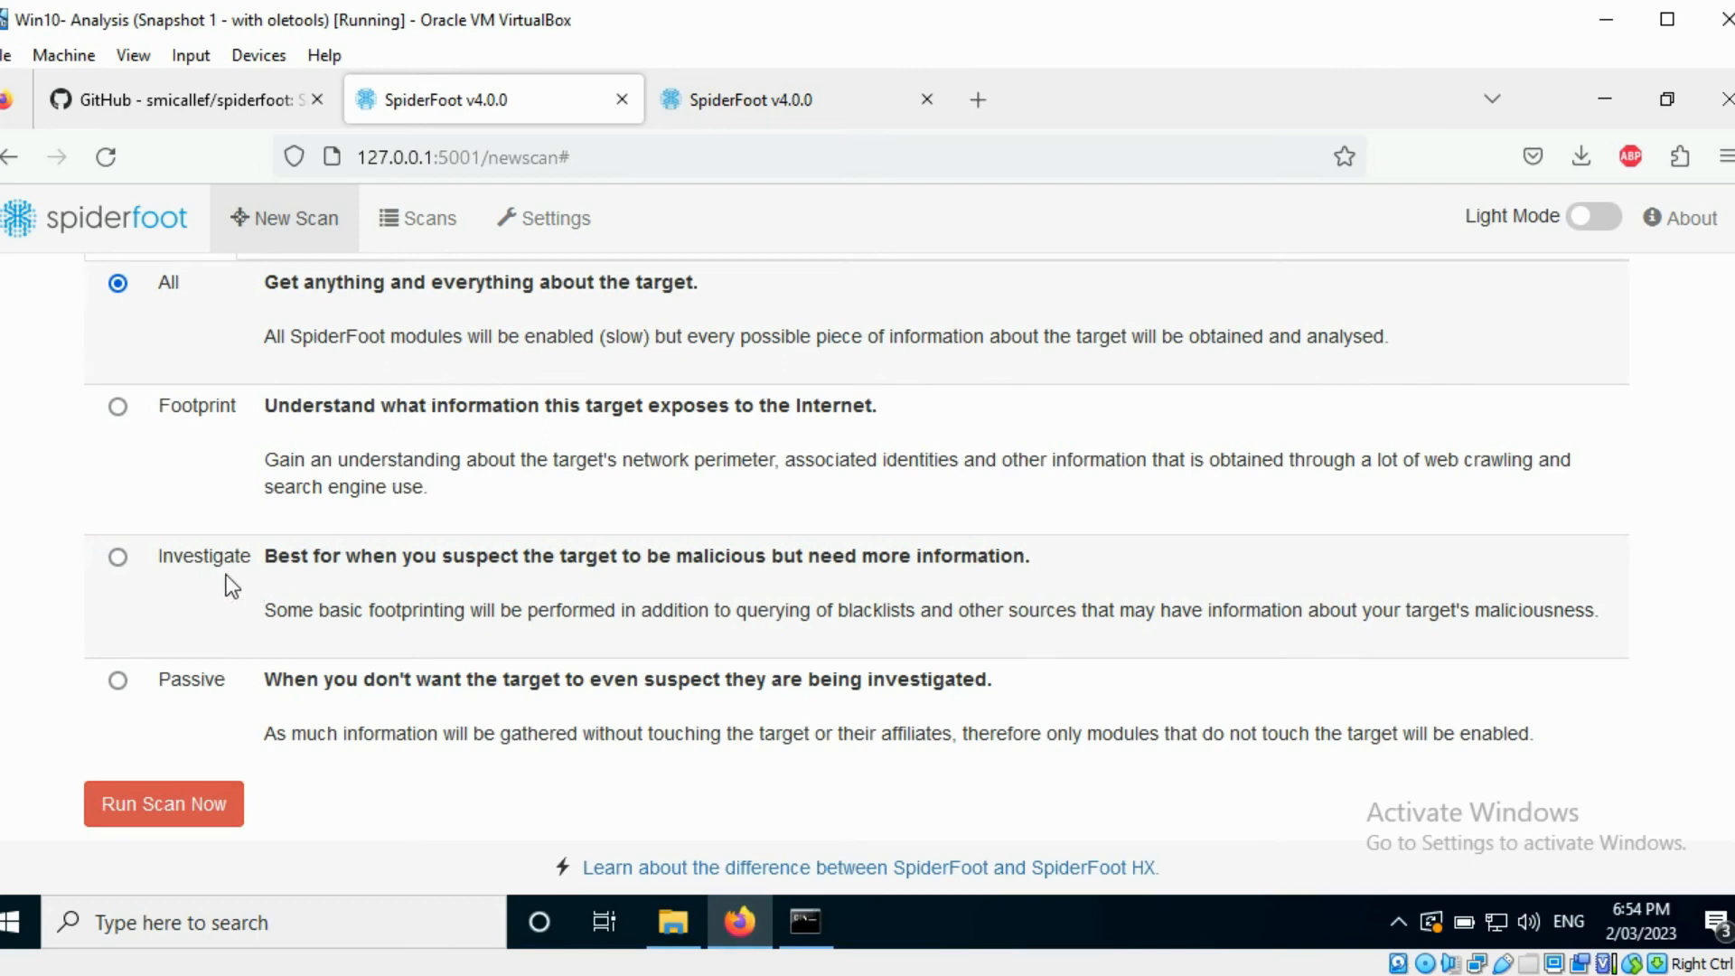
pyautogui.scroll(3)
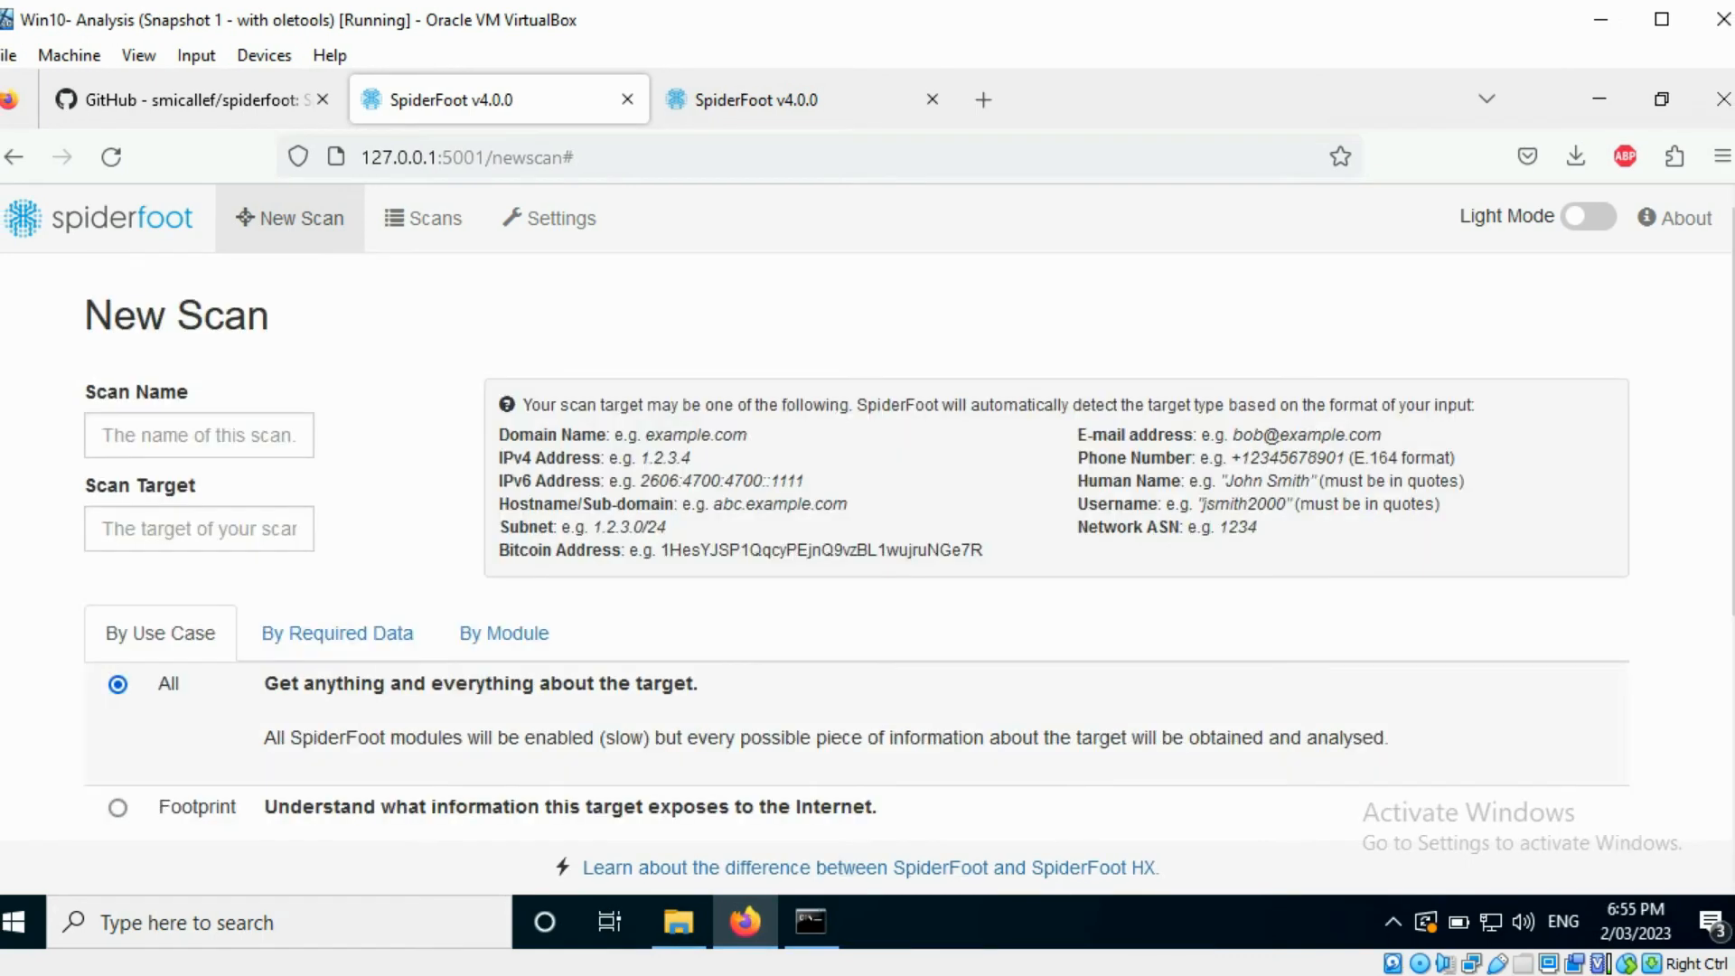
# - Enter 'Name Scan' as the scan name and "AzureSky" as the scan target
pyautogui.click(199, 435)
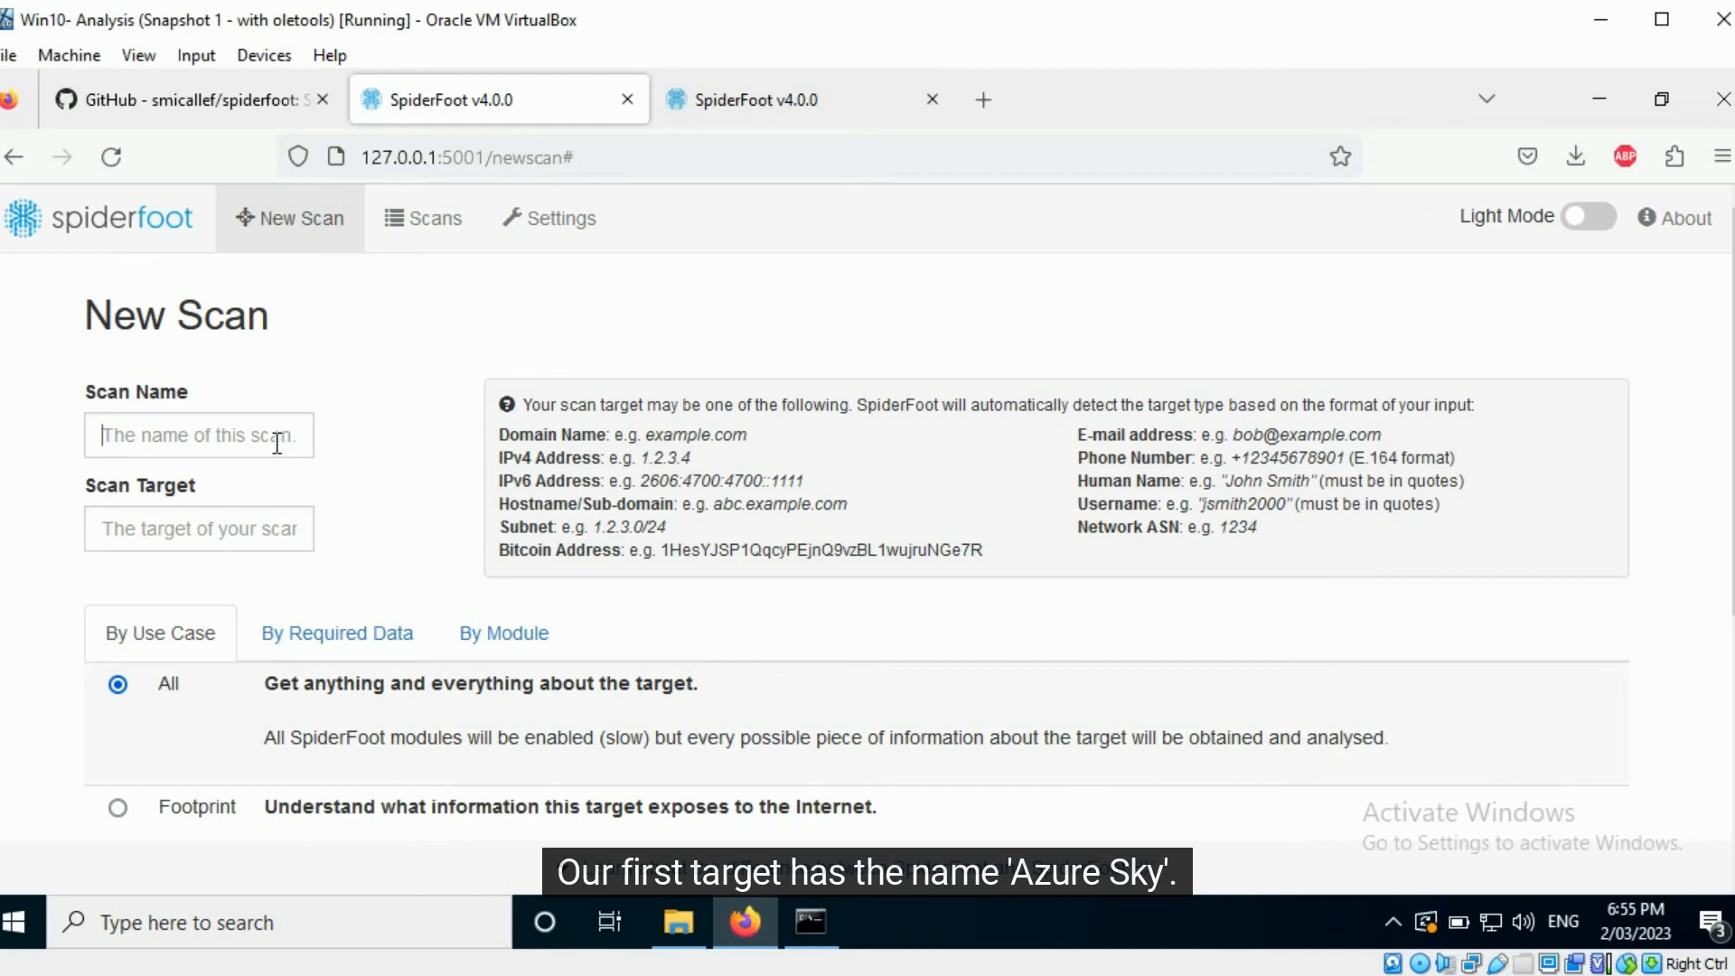
pyautogui.write('Name Scan')
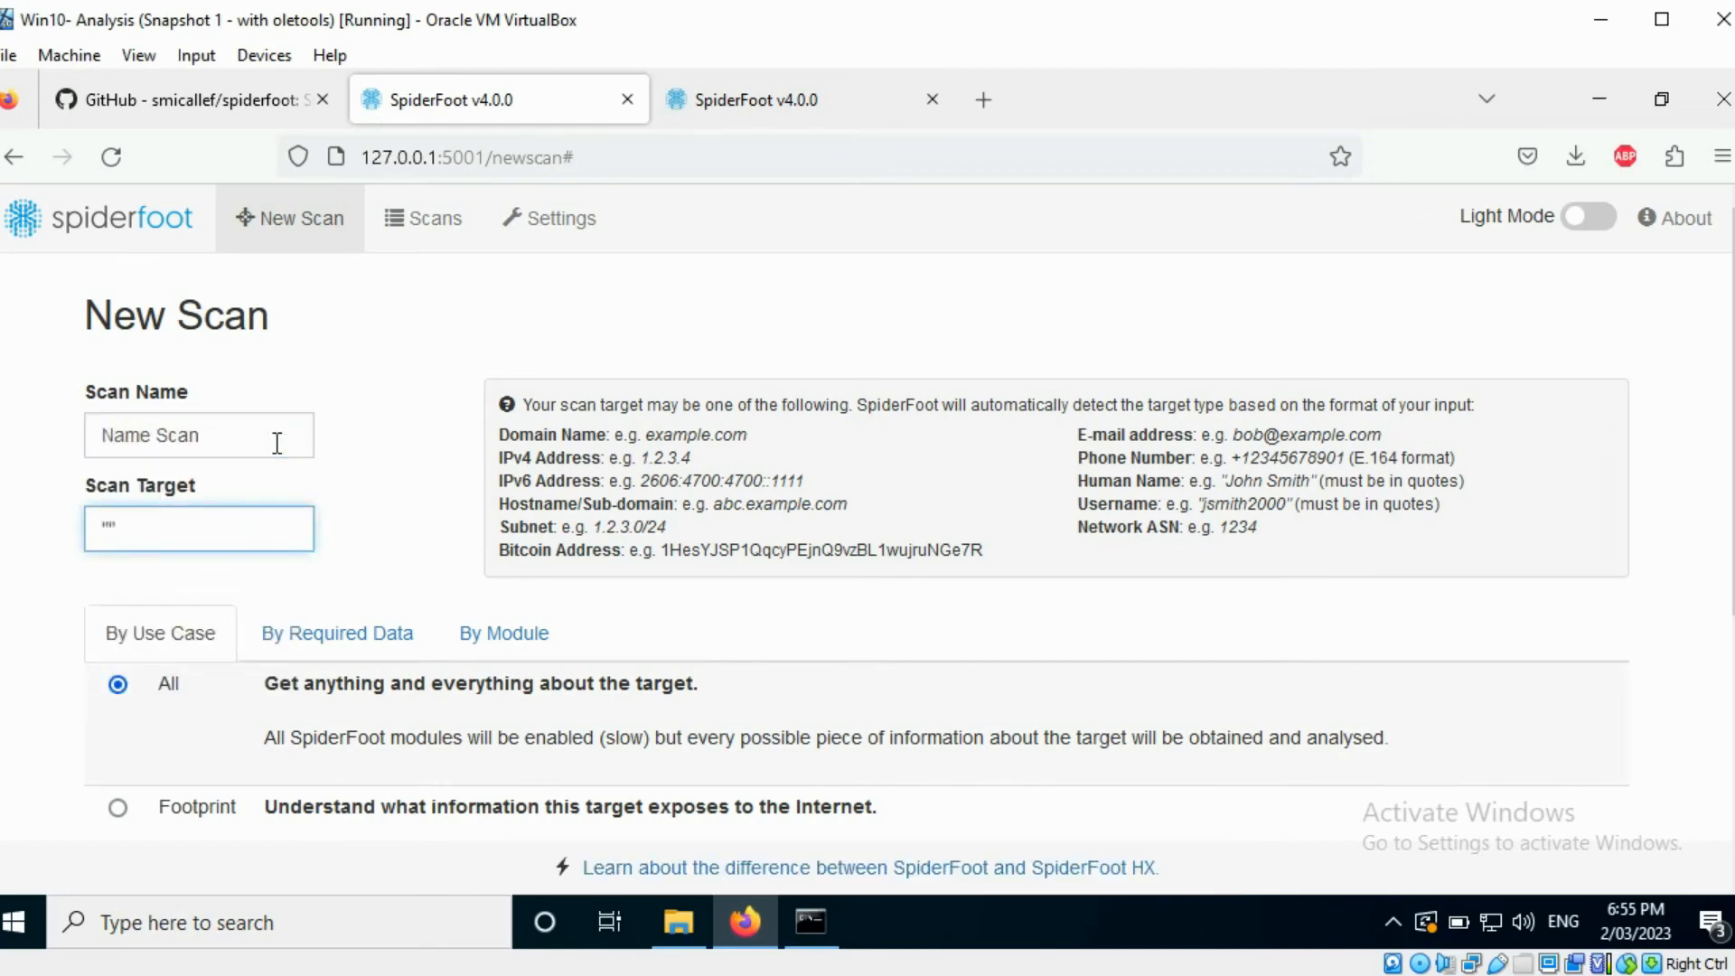
pyautogui.write('"AzureS')
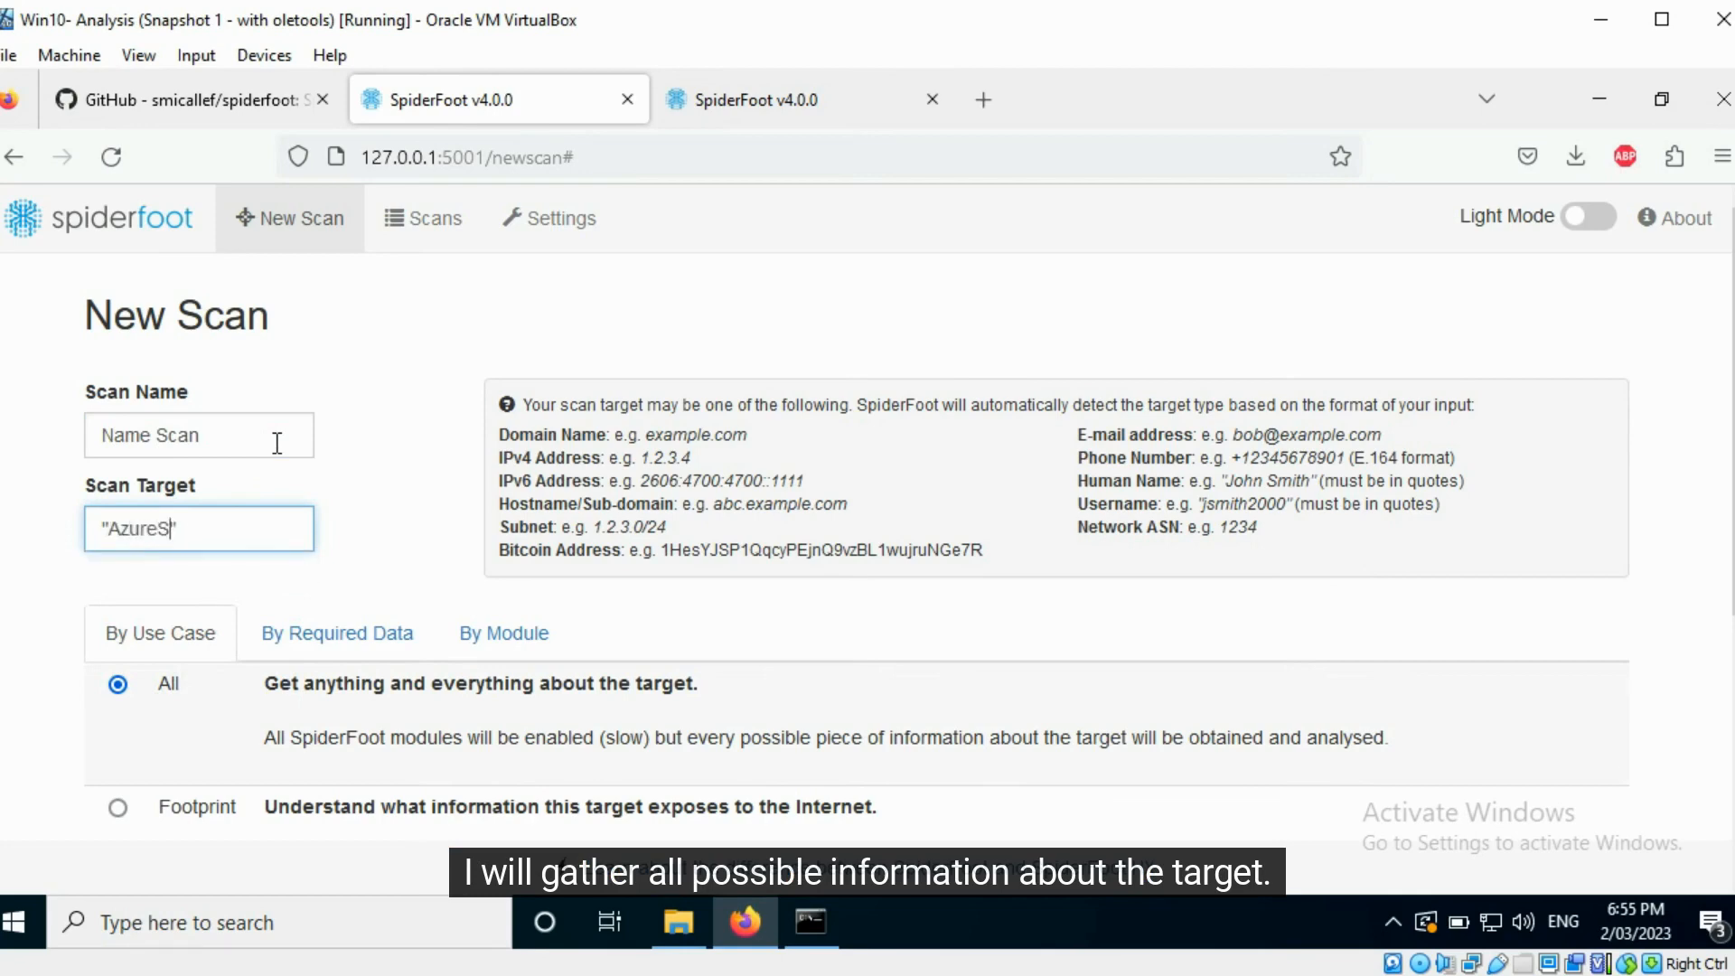
pyautogui.write('ky')
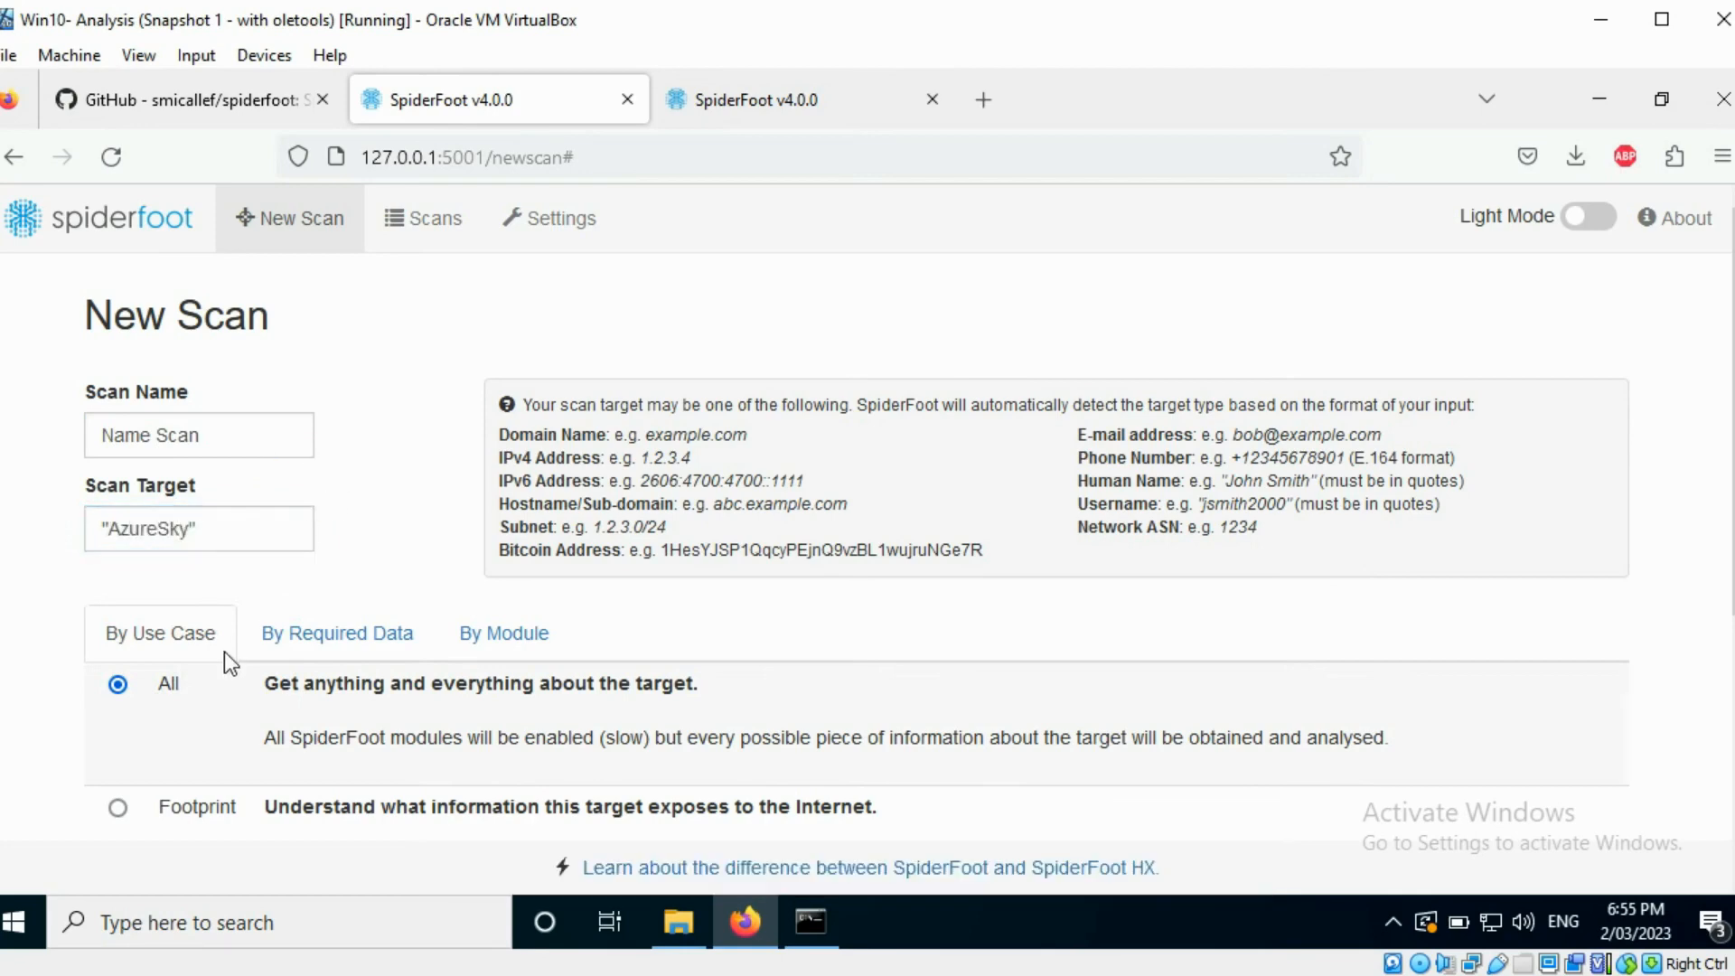
pyautogui.scroll(-3)
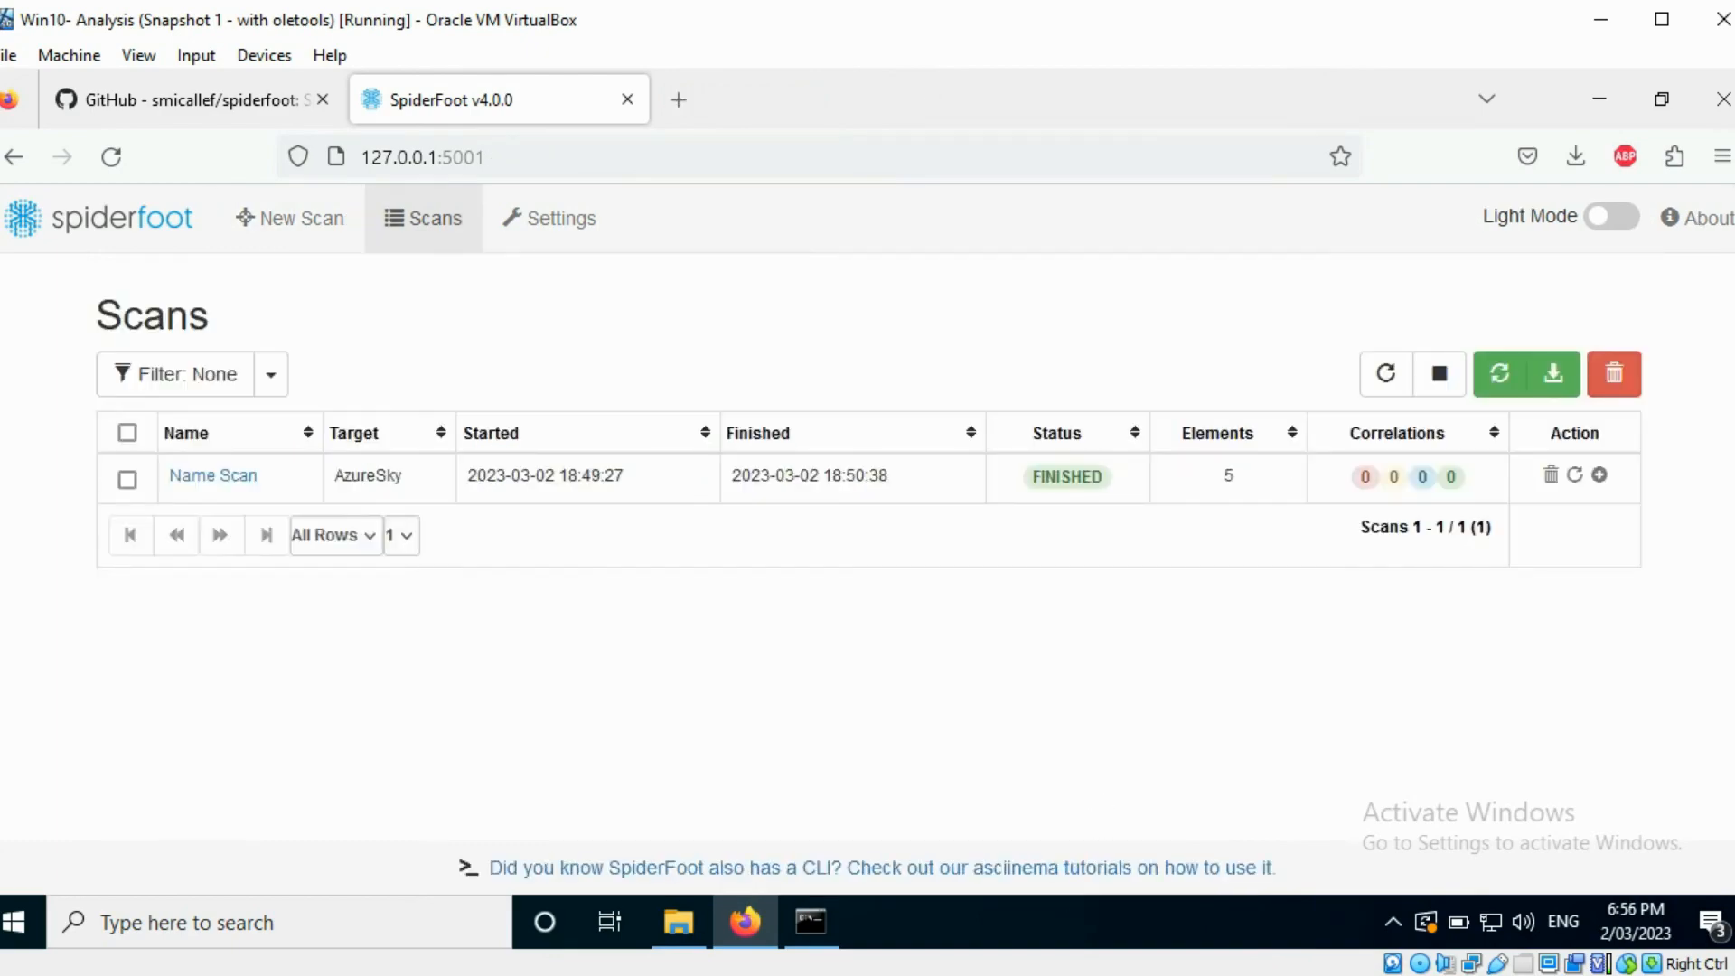
pyautogui.moveTo(434, 233)
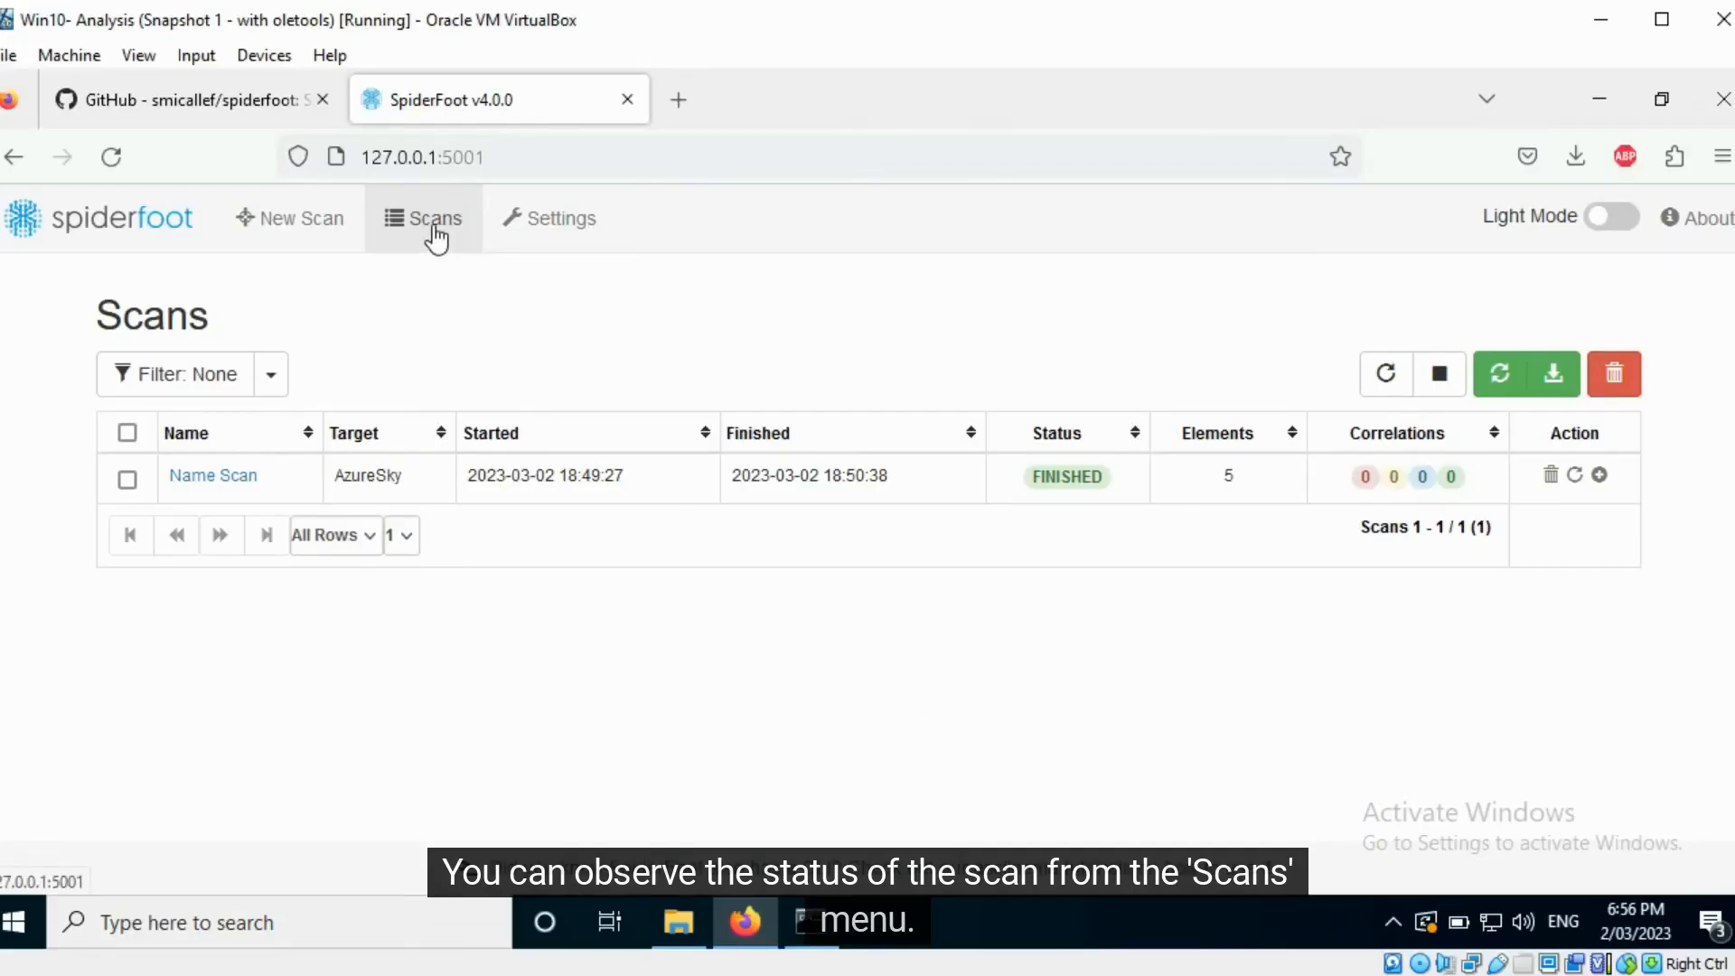
pyautogui.moveTo(931, 358)
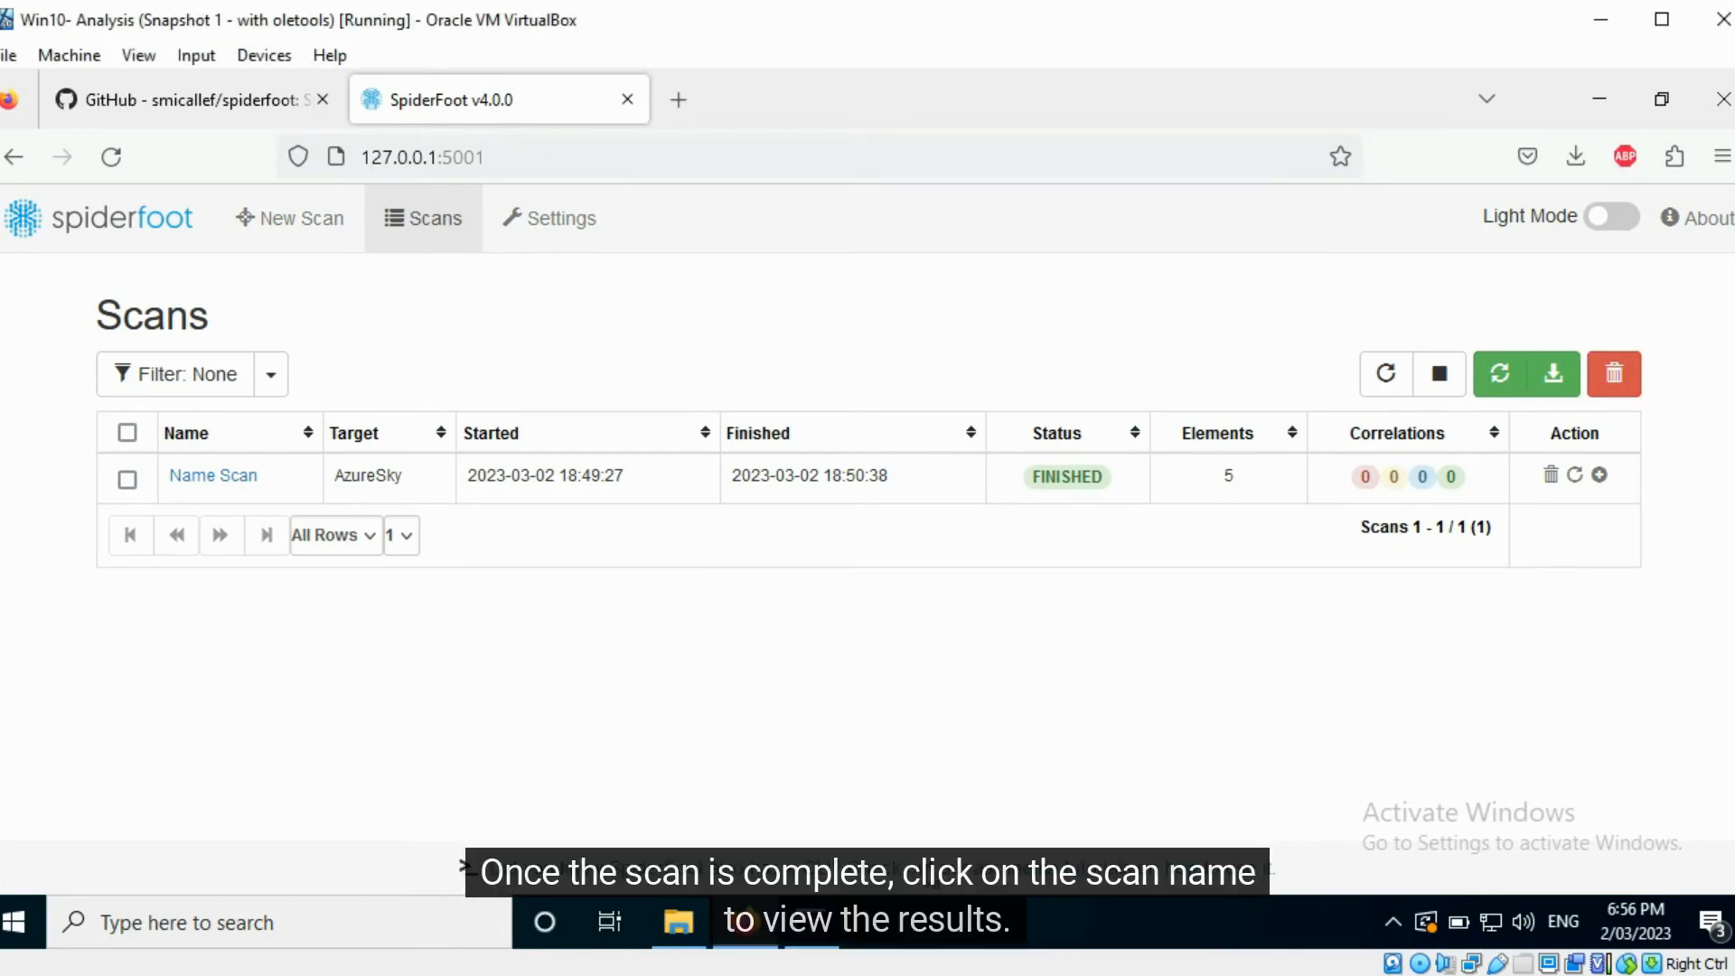
pyautogui.moveTo(965, 486)
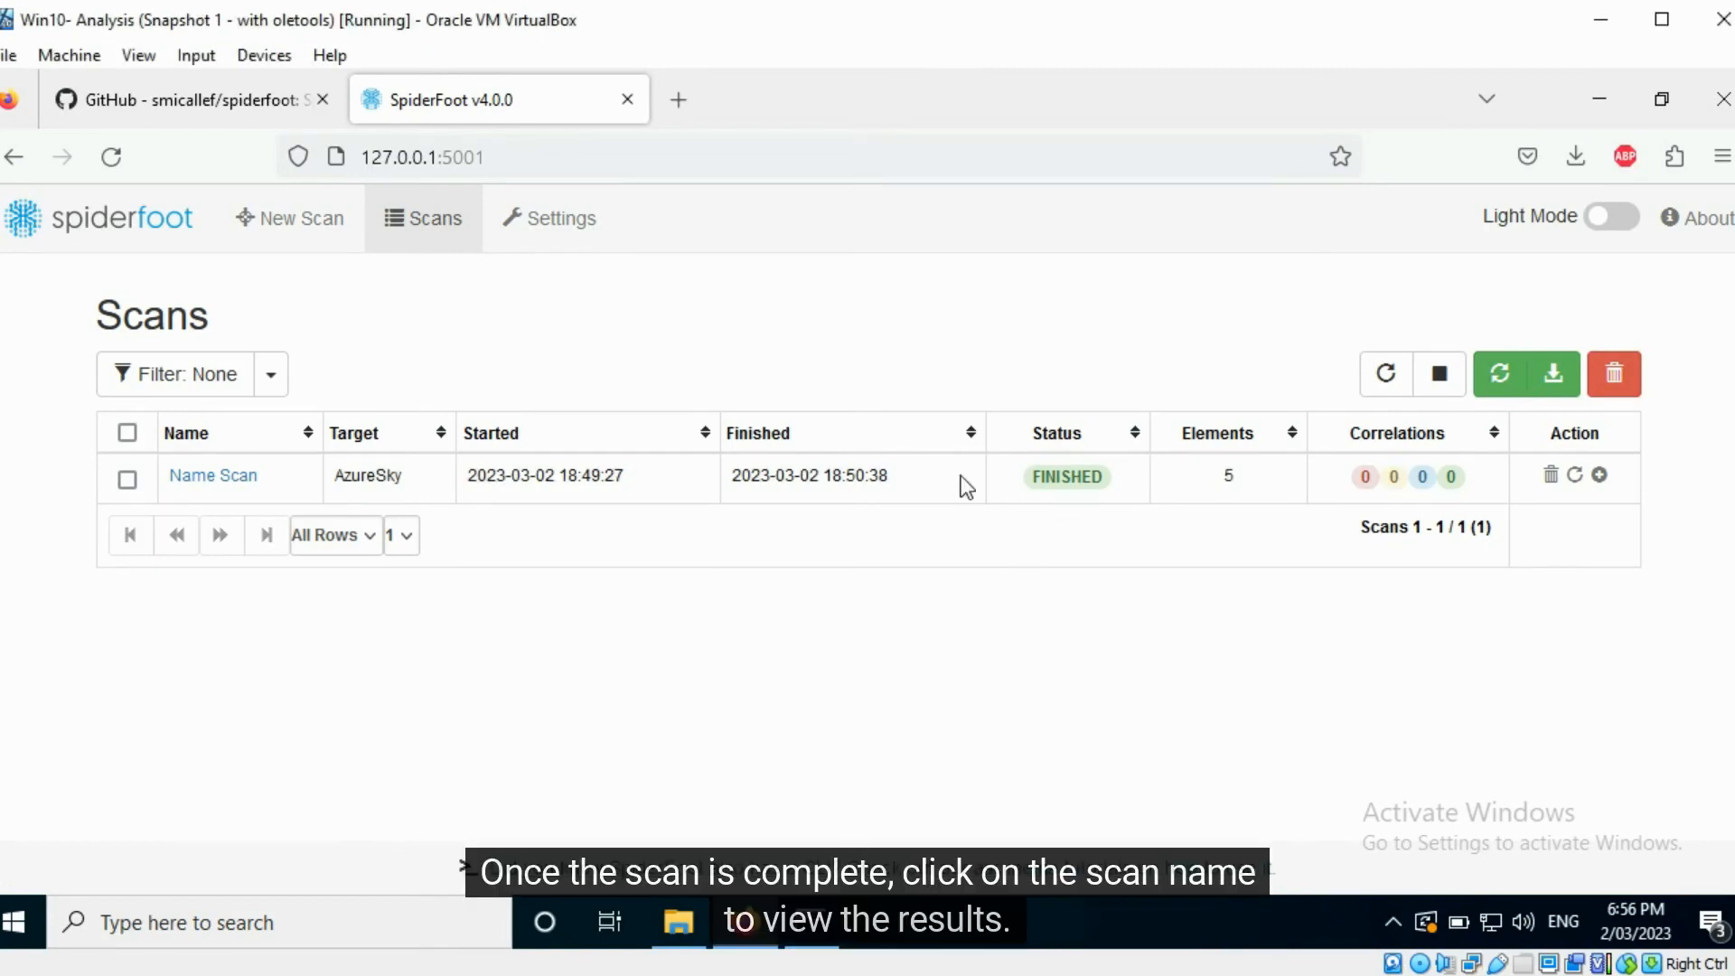
# - Open the results of the finished Name Scan from the scans list
pyautogui.click(214, 476)
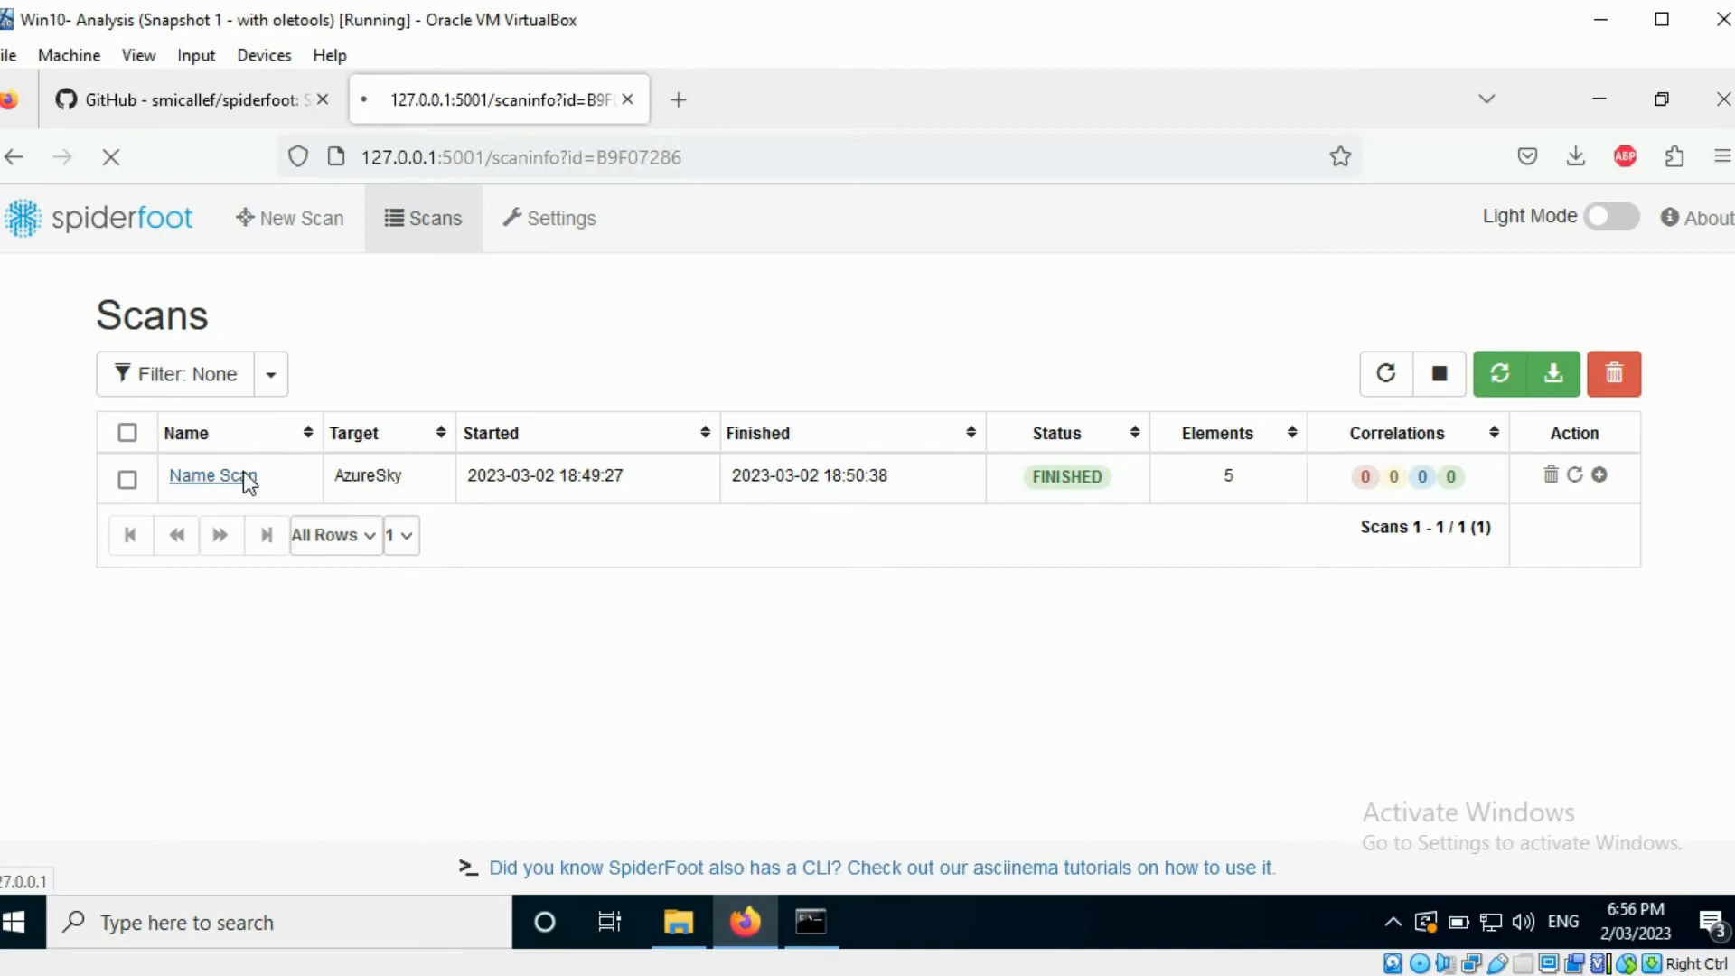
# - Browse the Name Scan findings grouped by data type
pyautogui.click(211, 476)
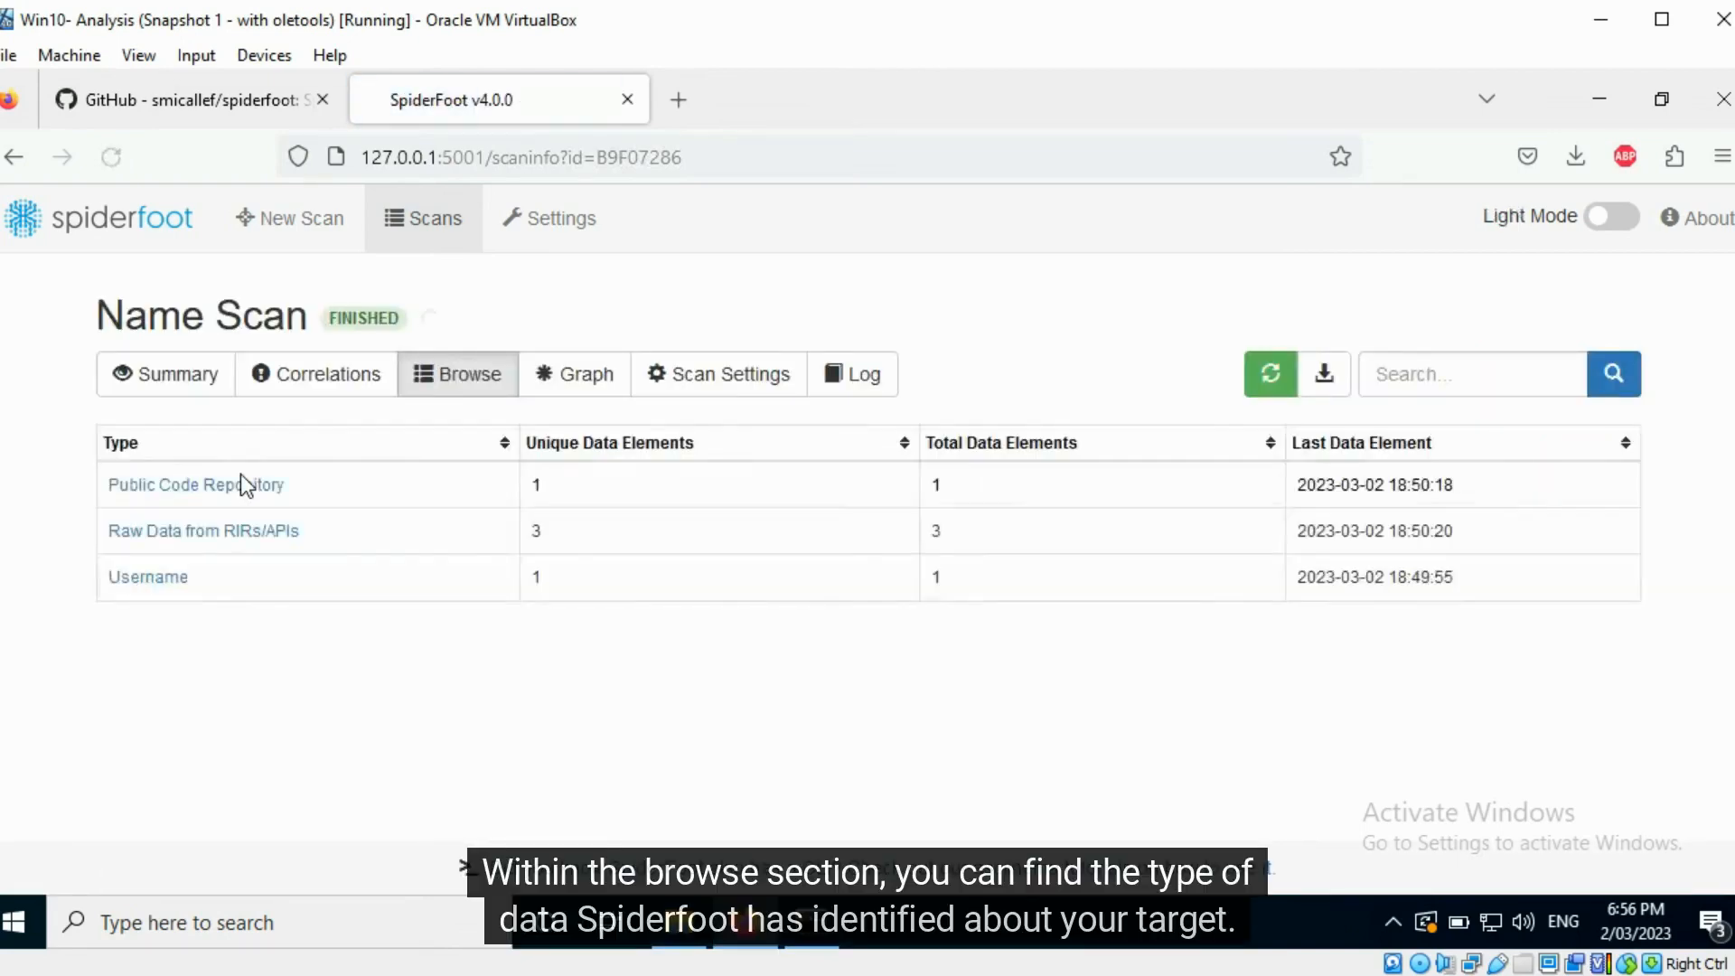
pyautogui.moveTo(464, 412)
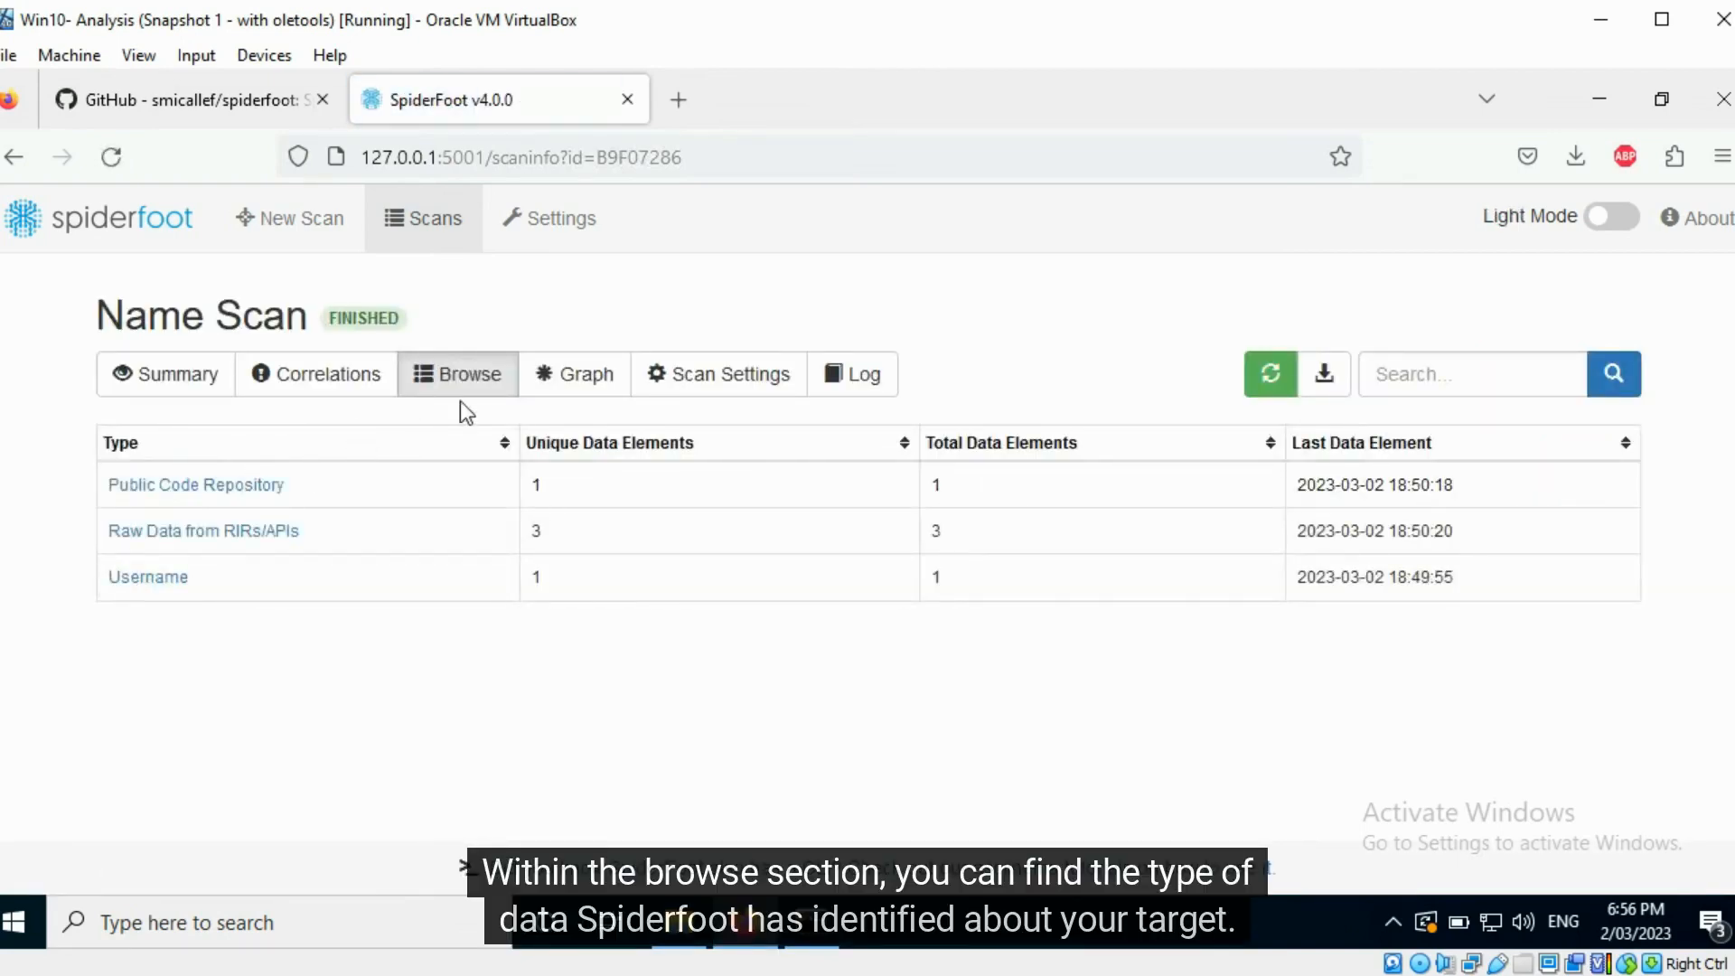
pyautogui.moveTo(376, 470)
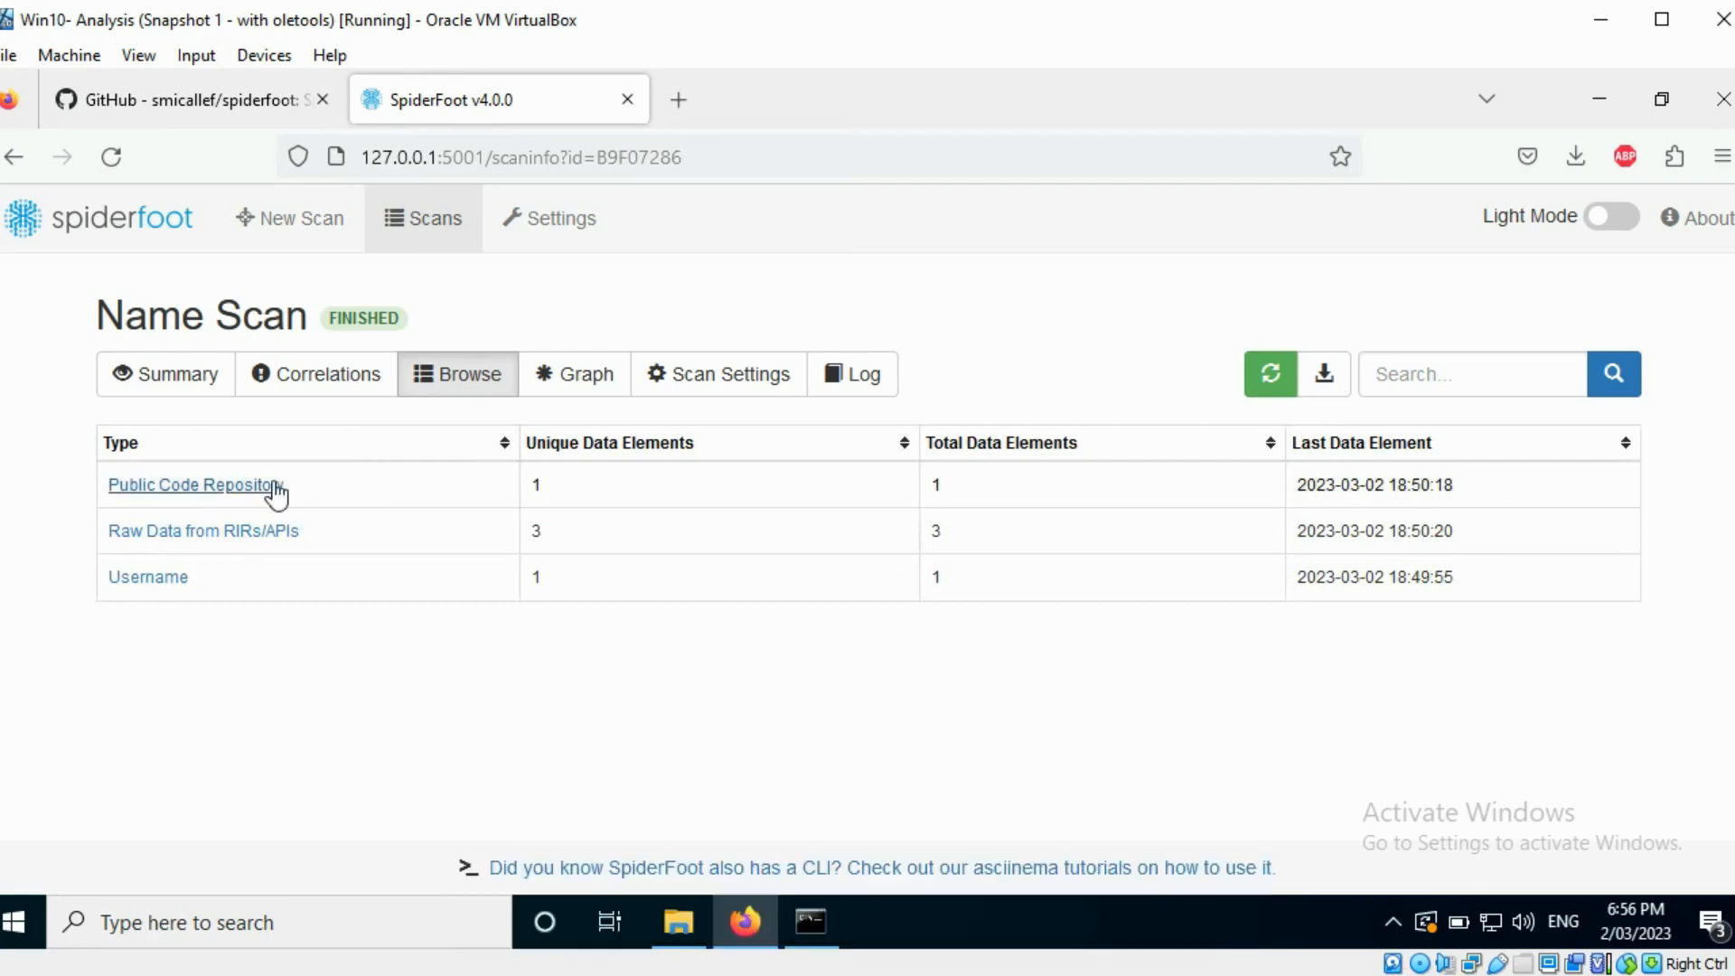
# - Review the Public Code Repository finding and return to the data-type list
pyautogui.click(195, 484)
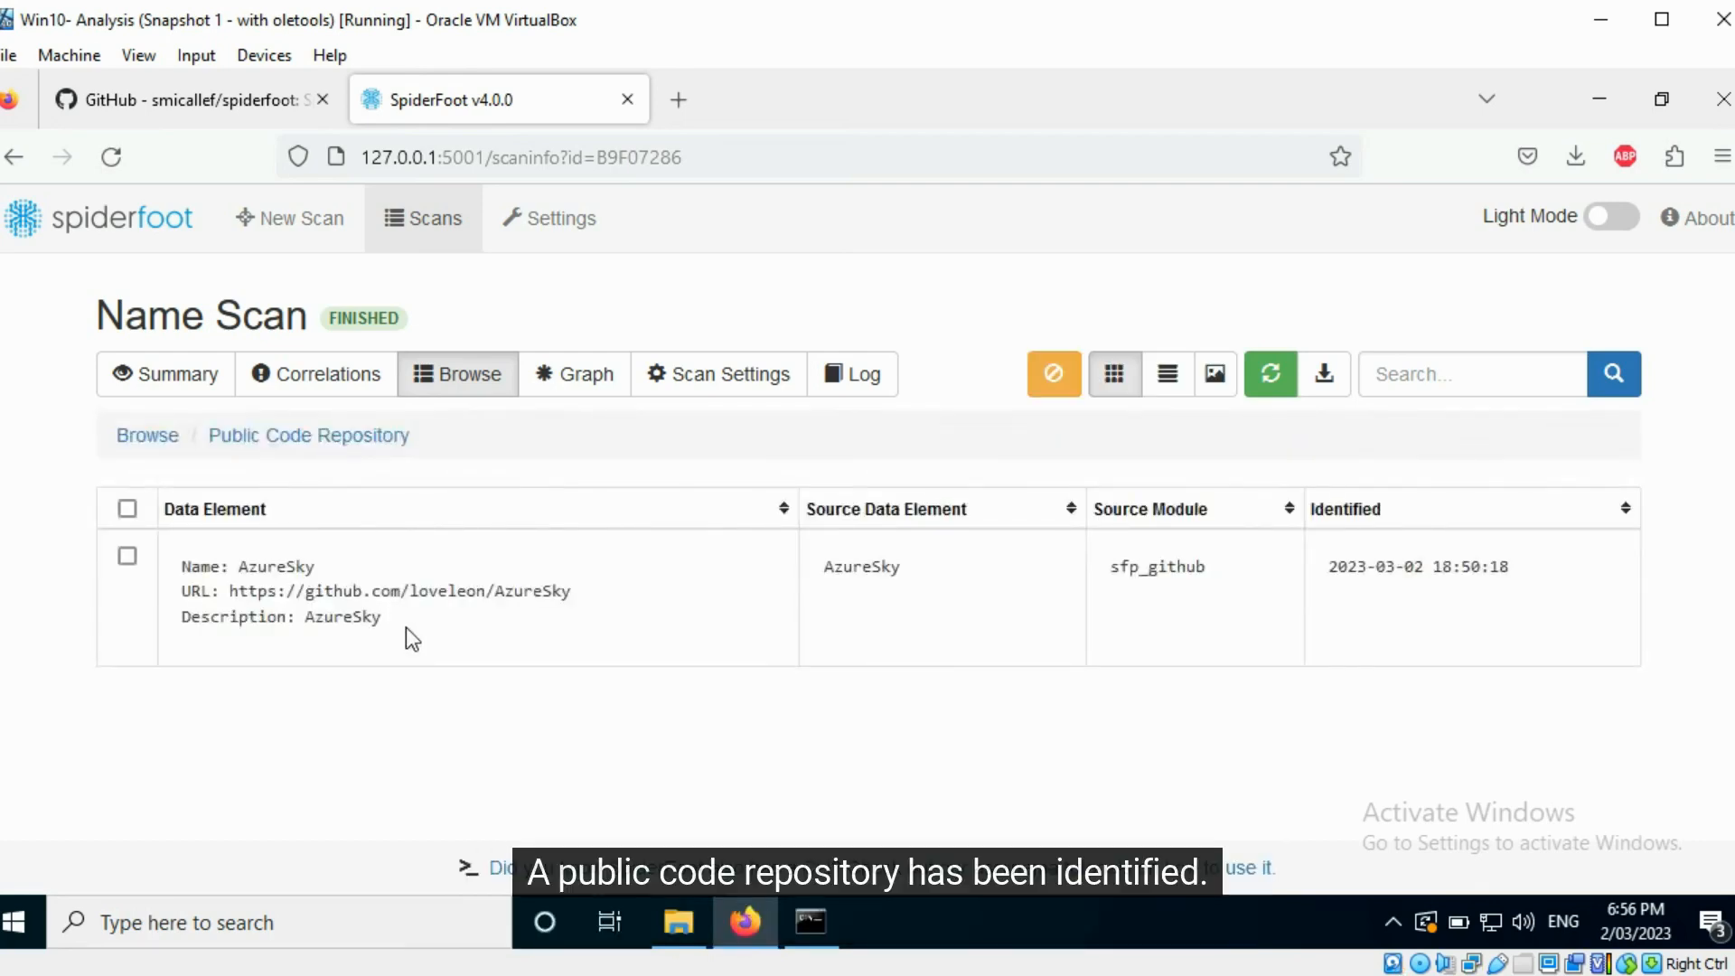
pyautogui.moveTo(495, 623)
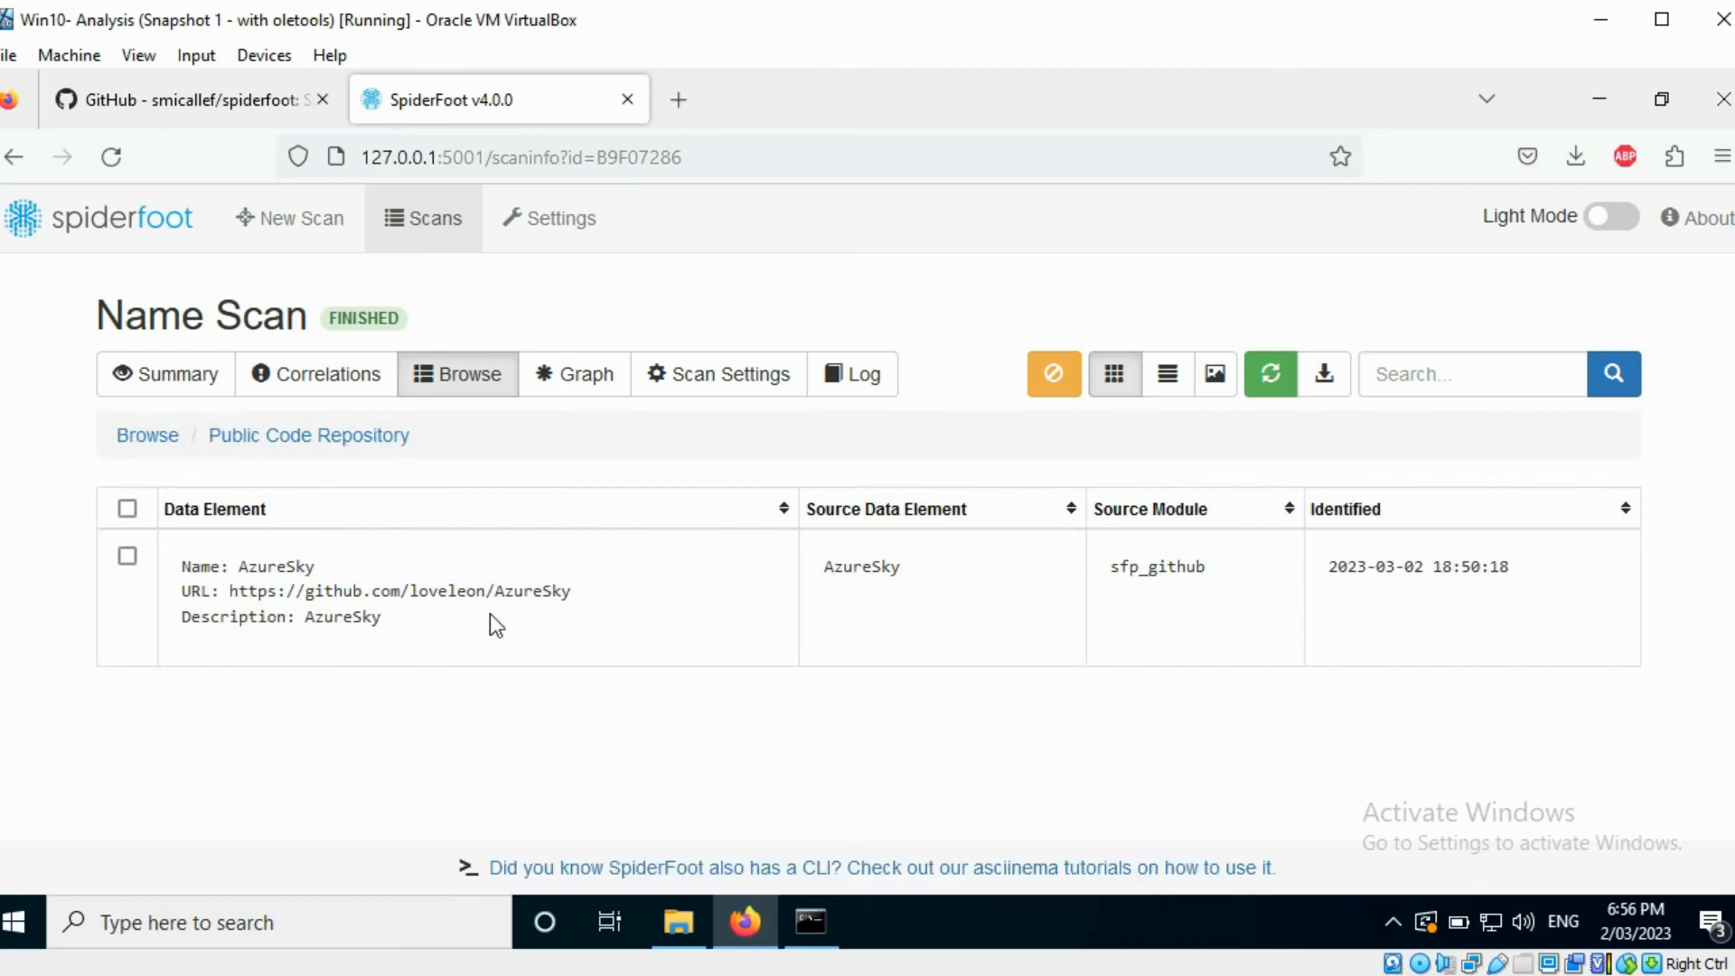
pyautogui.moveTo(147, 435)
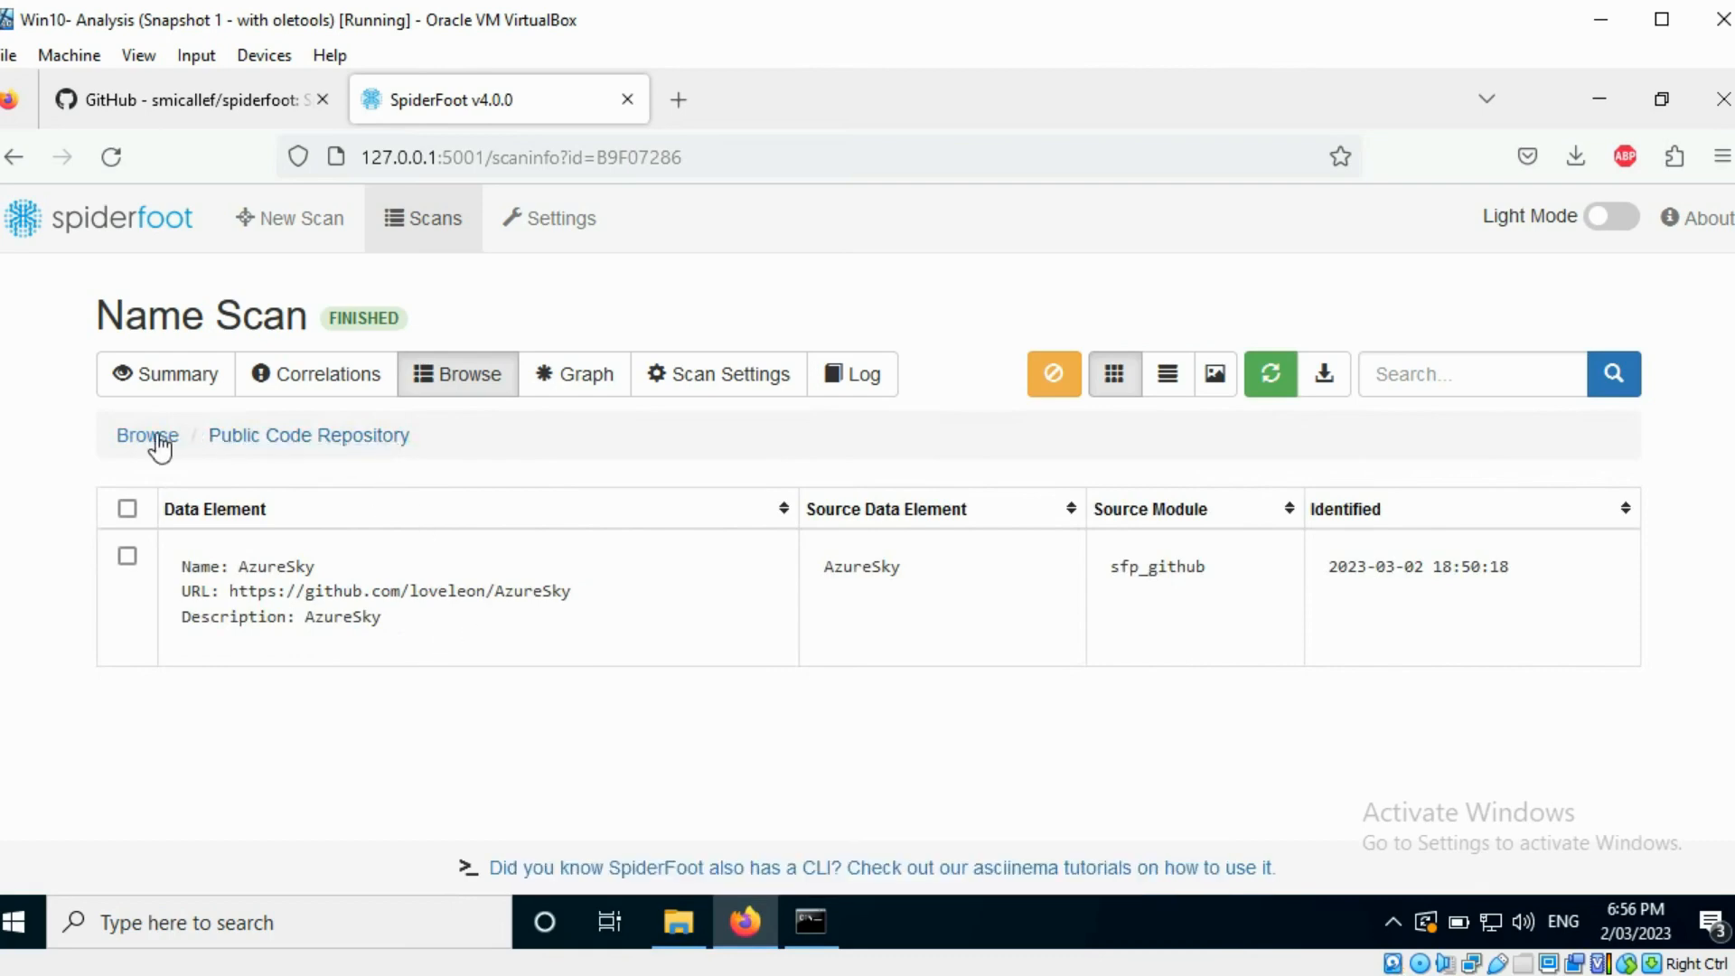
pyautogui.click(145, 436)
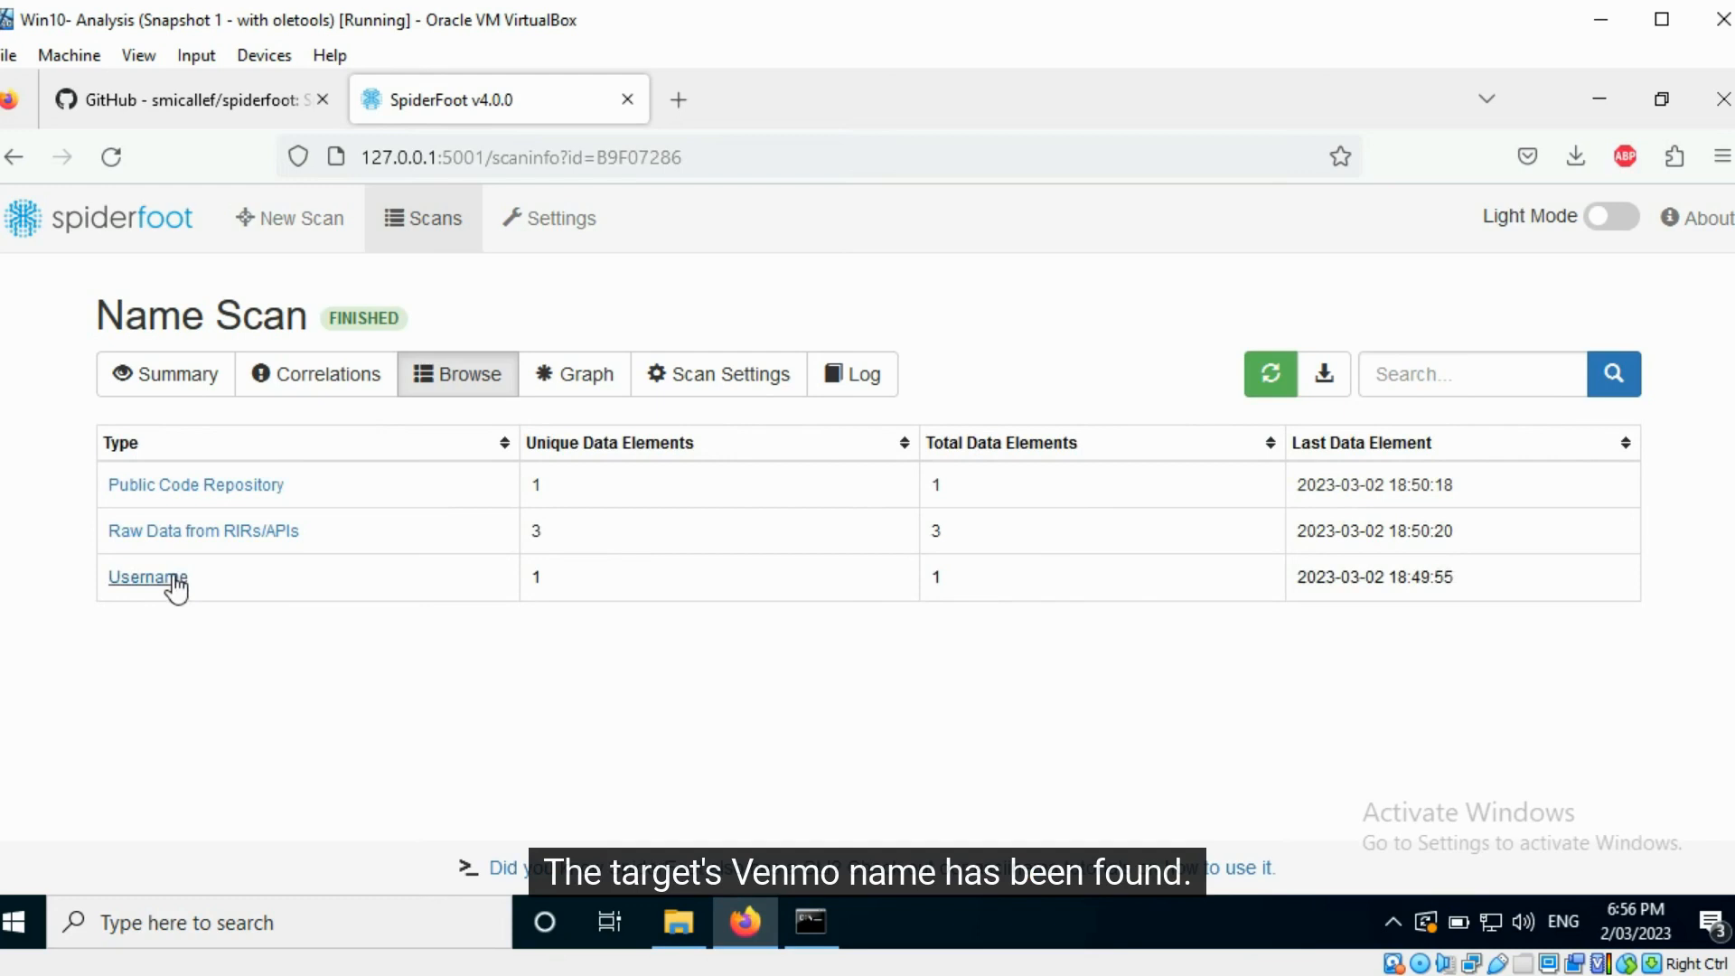
# - Review the Raw Data from RIRs/APIs records (Venmo, Keybase) and return to the data-type list
pyautogui.click(203, 529)
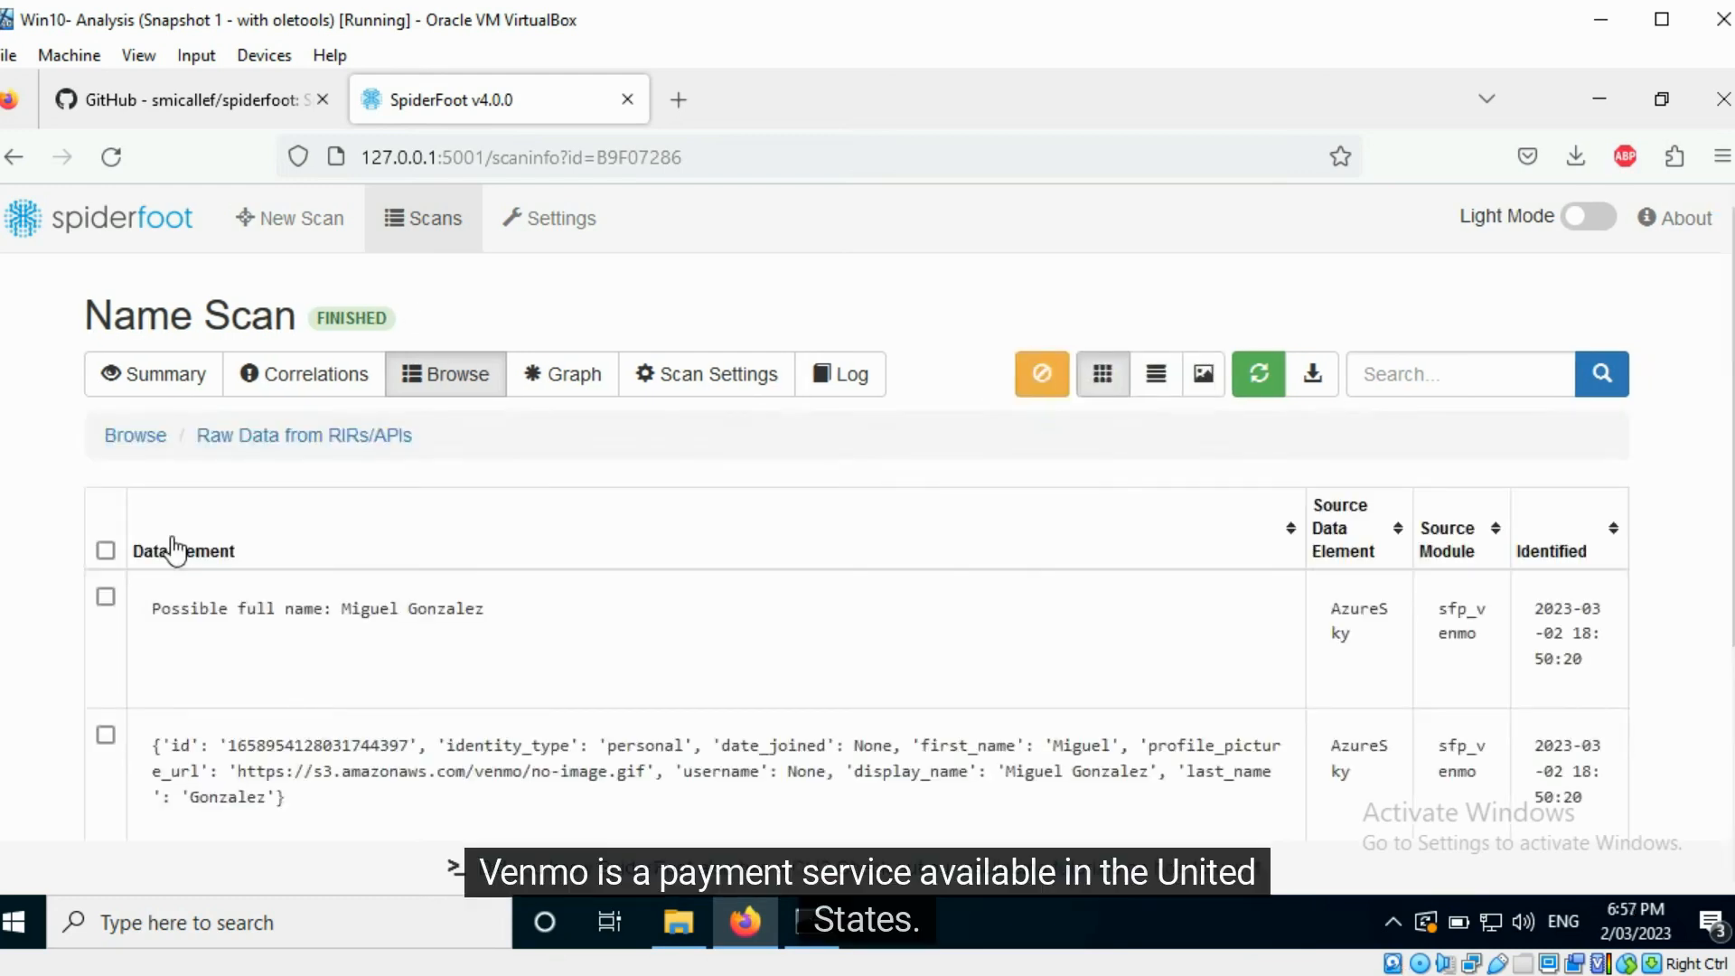
pyautogui.moveTo(1365, 672)
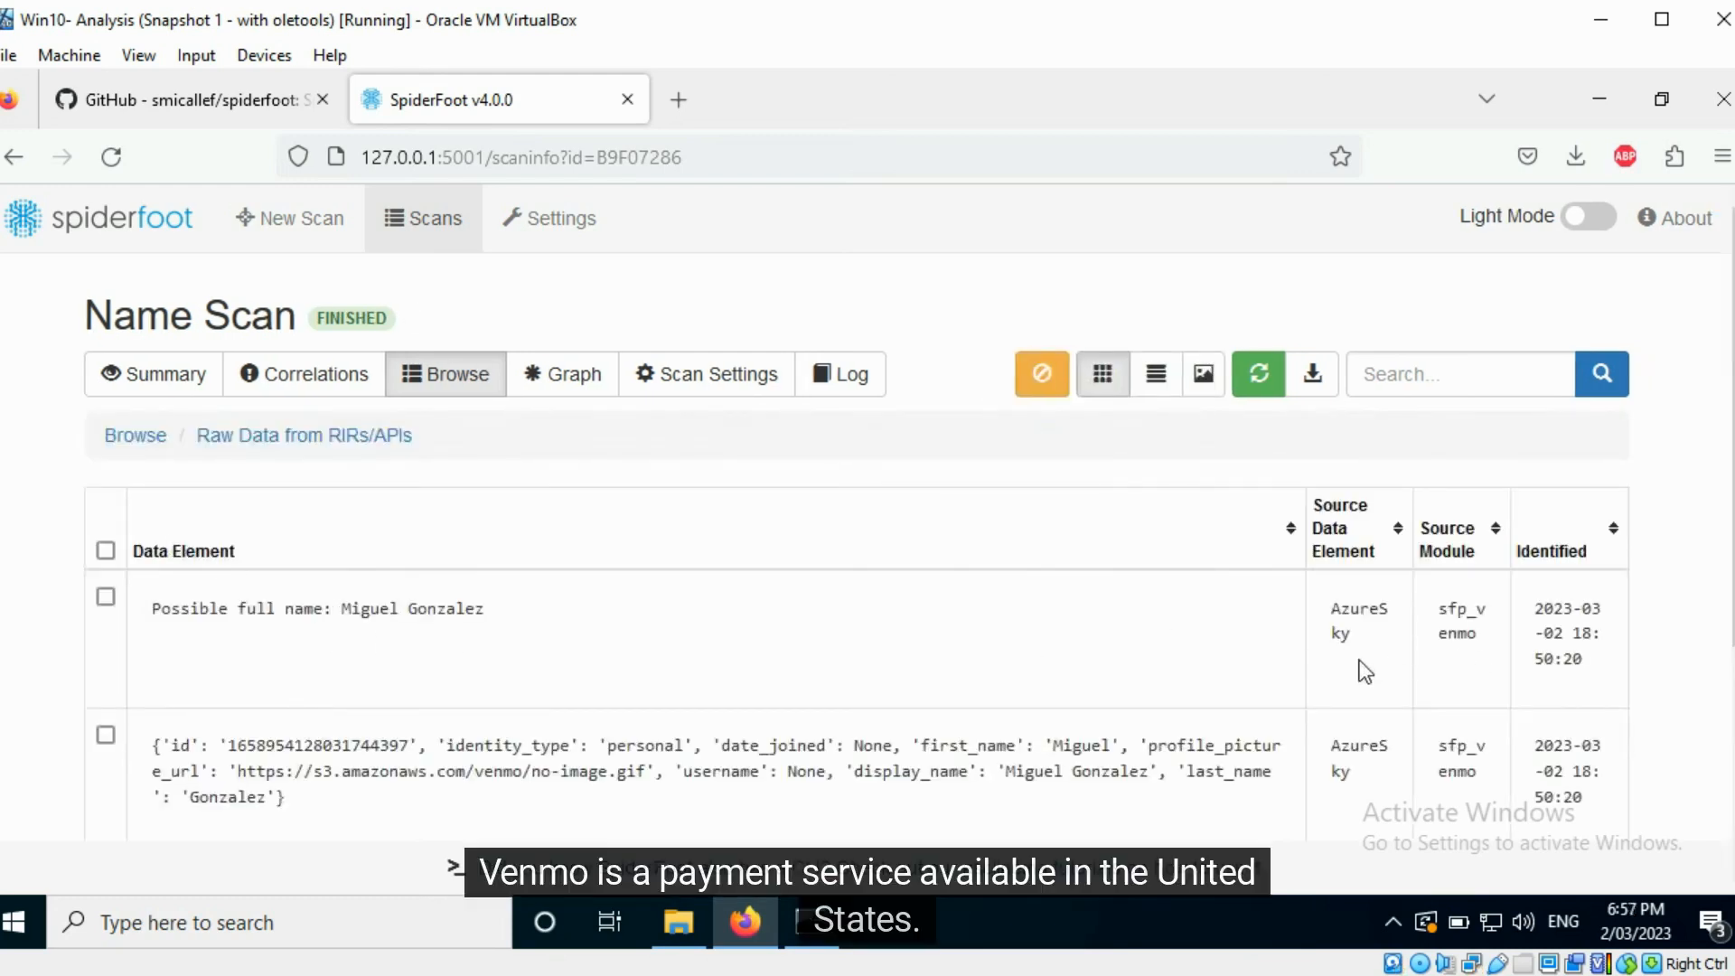
pyautogui.moveTo(1099, 640)
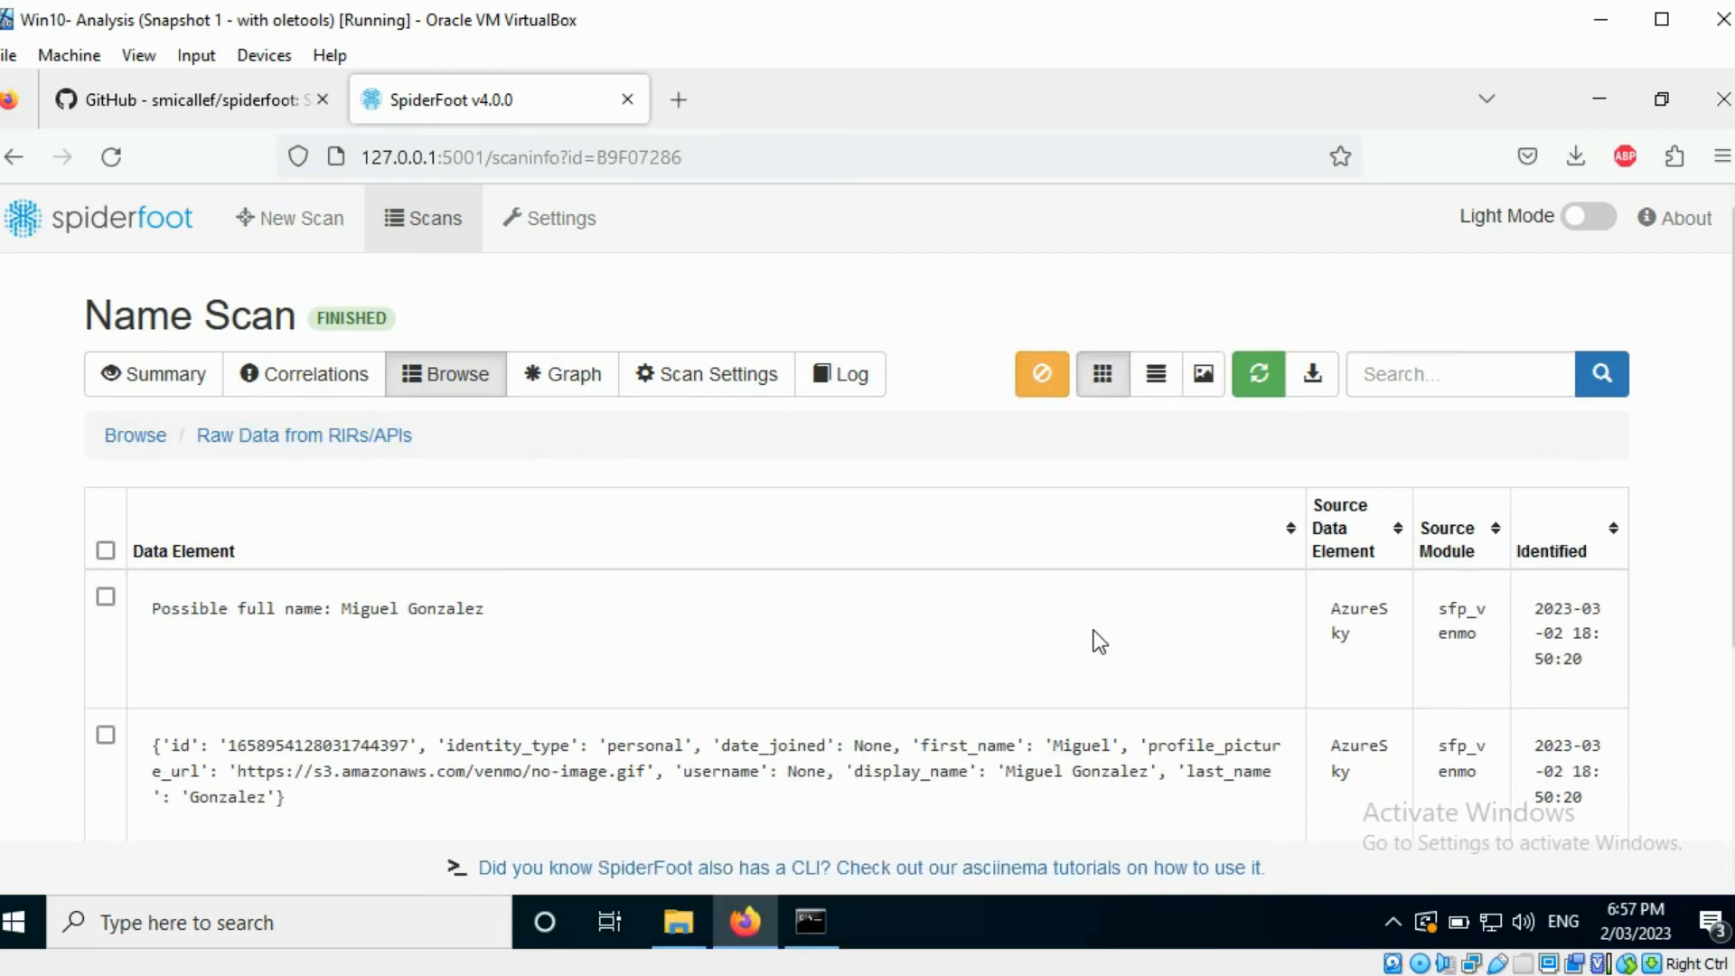
pyautogui.scroll(-3)
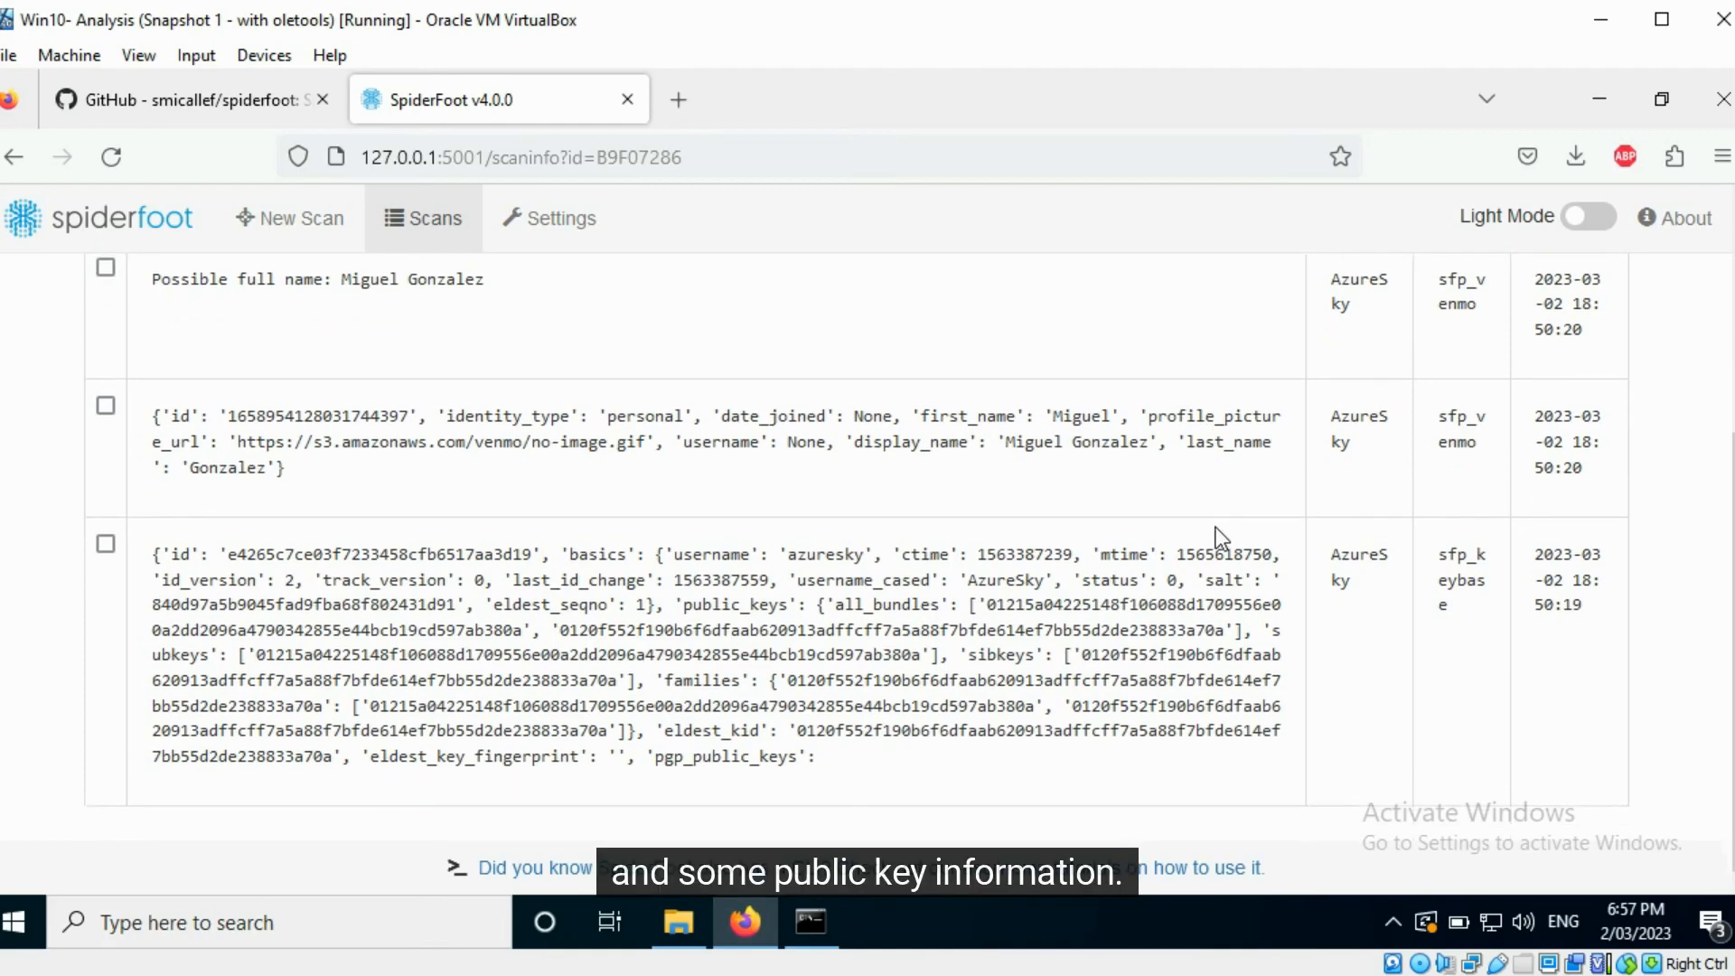
pyautogui.moveTo(1456, 629)
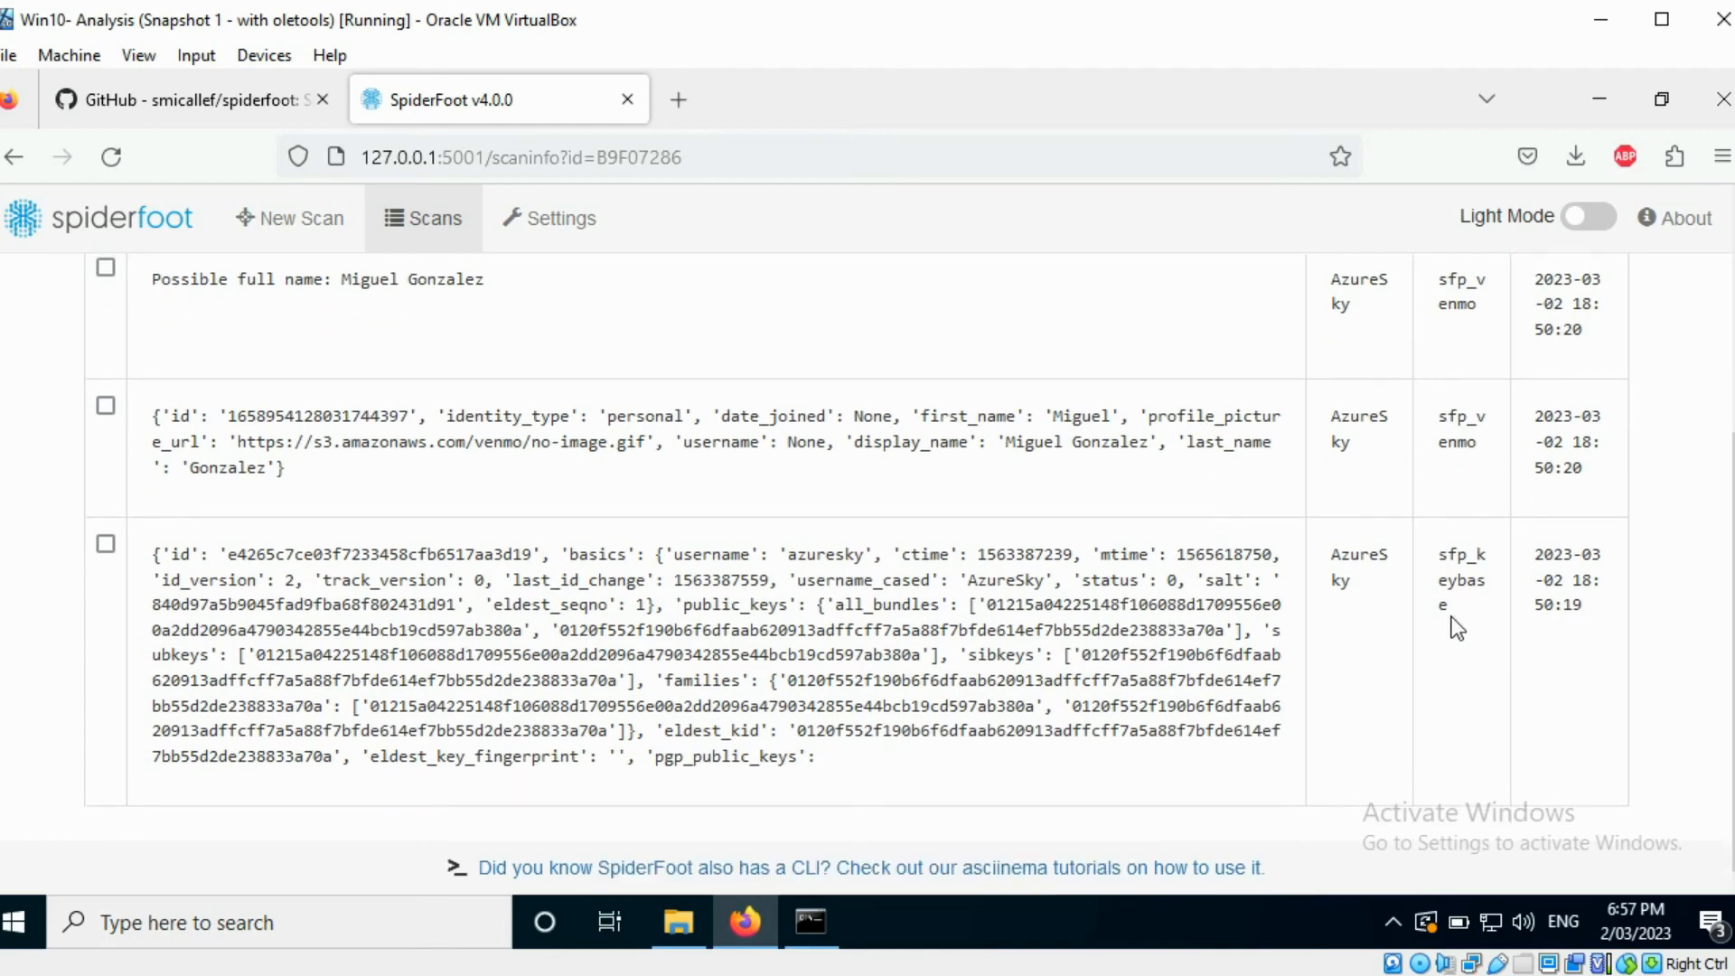
pyautogui.scroll(3)
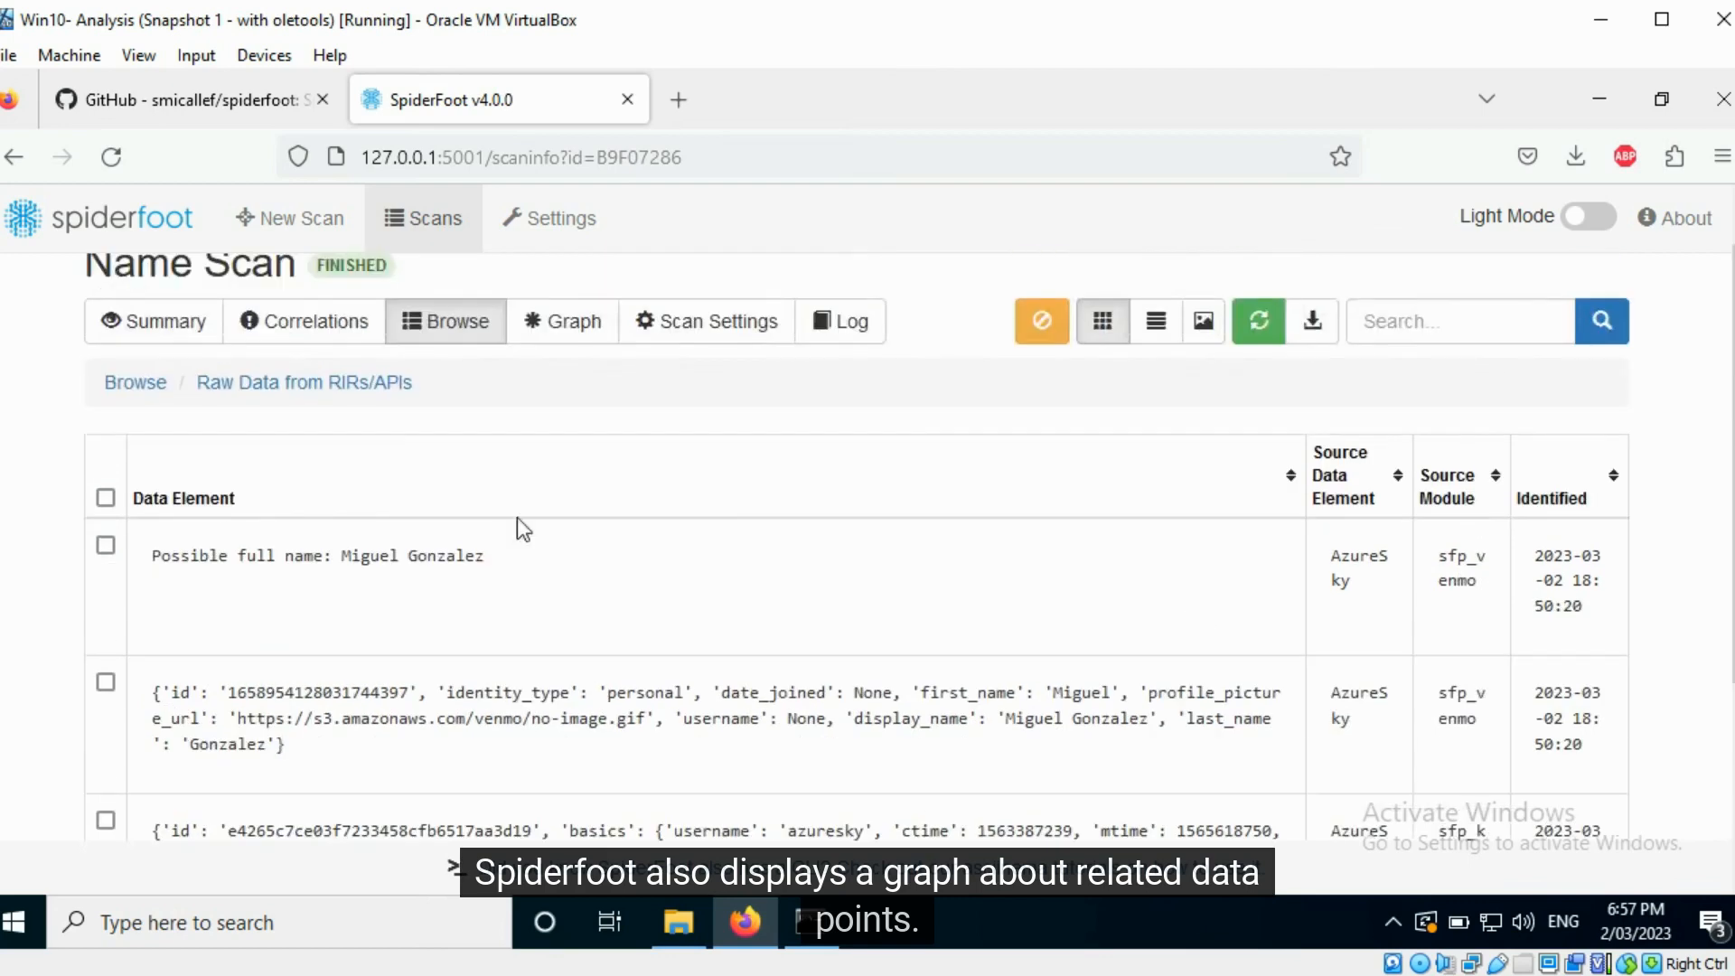
pyautogui.click(133, 381)
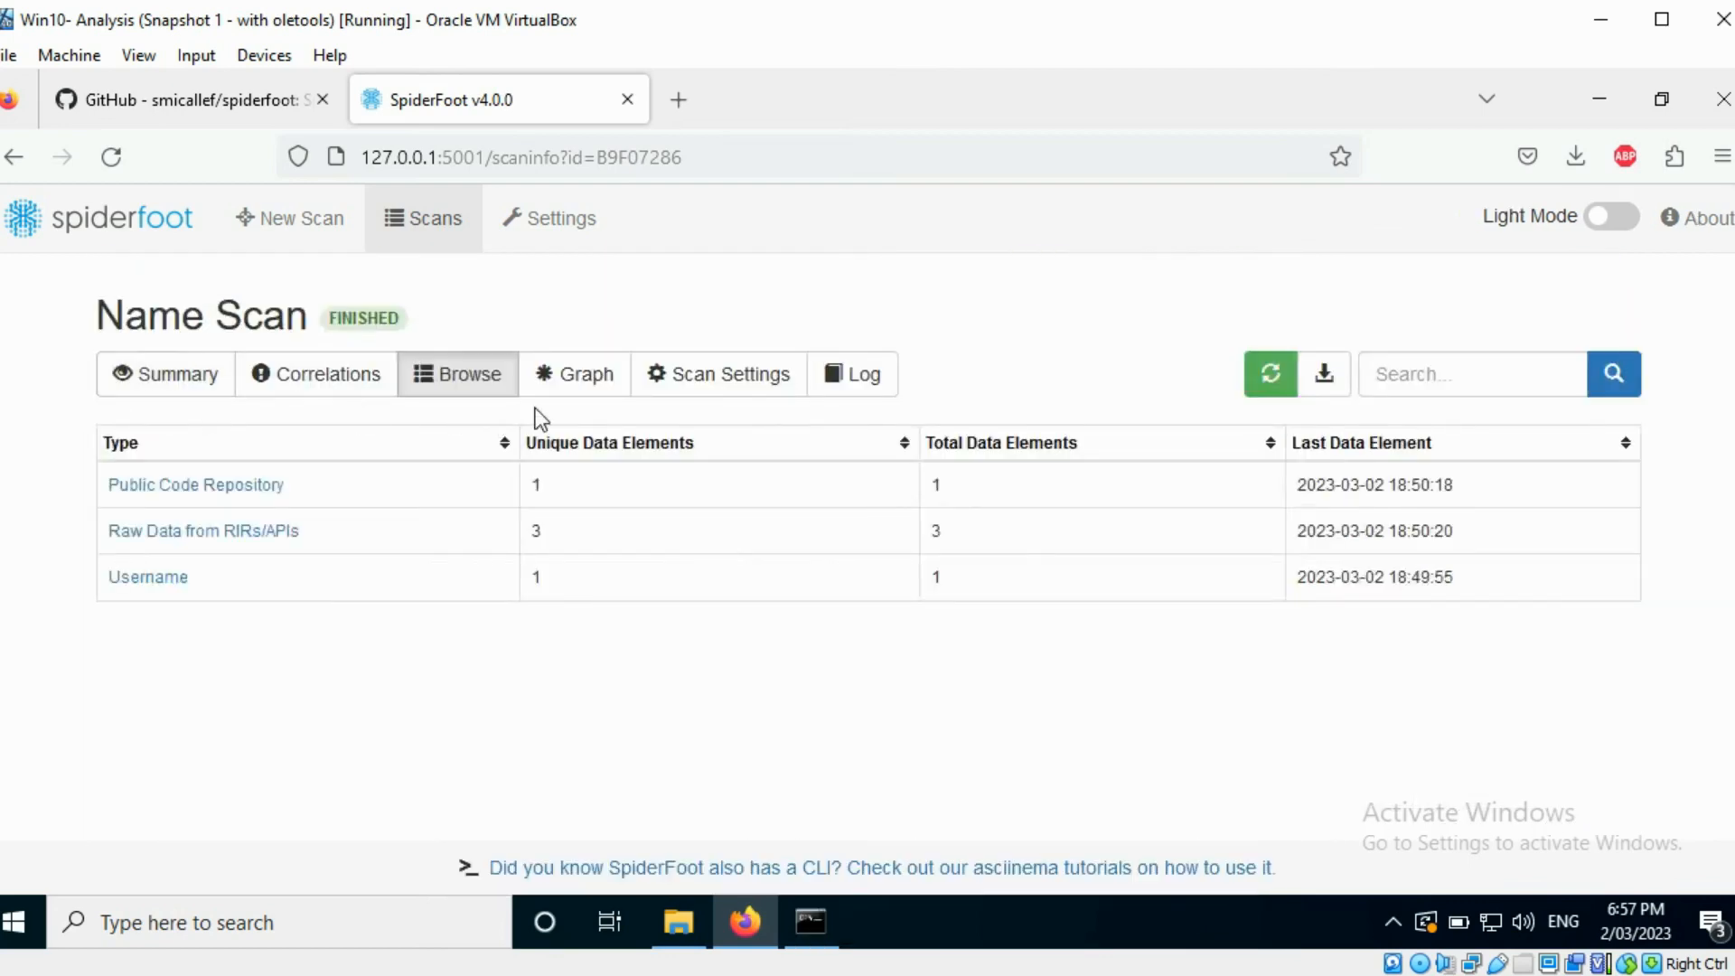
# - View the Name Scan results as a graph, then start a new scan
pyautogui.click(572, 372)
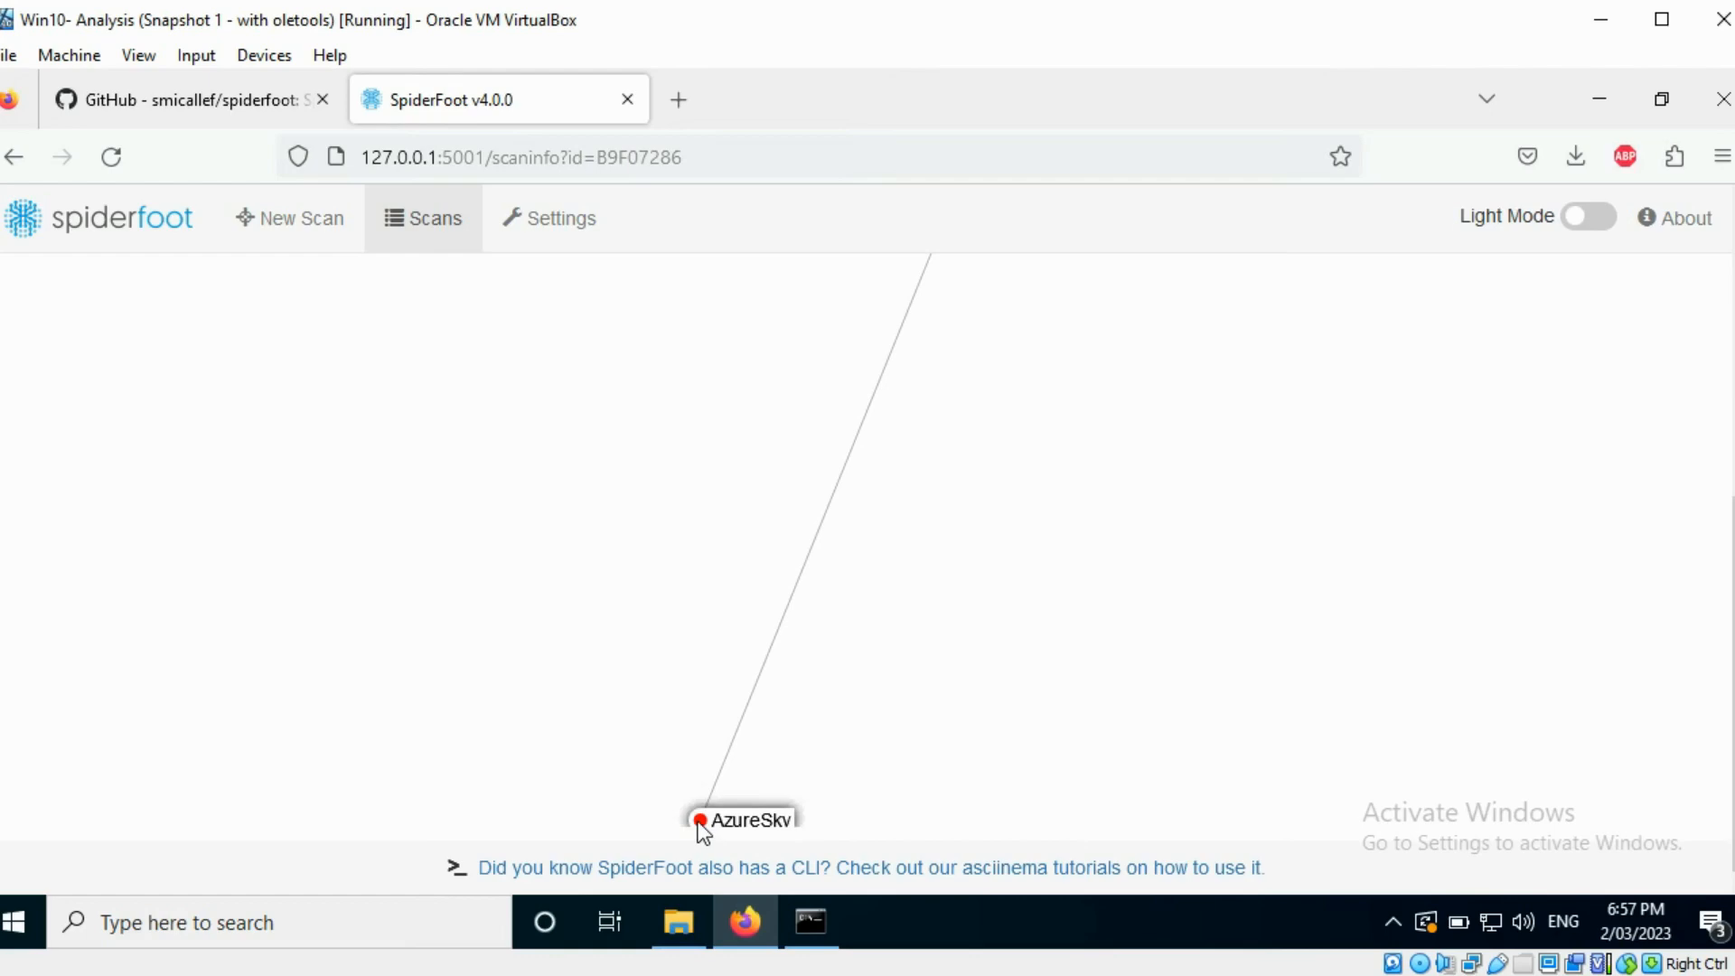
pyautogui.click(289, 218)
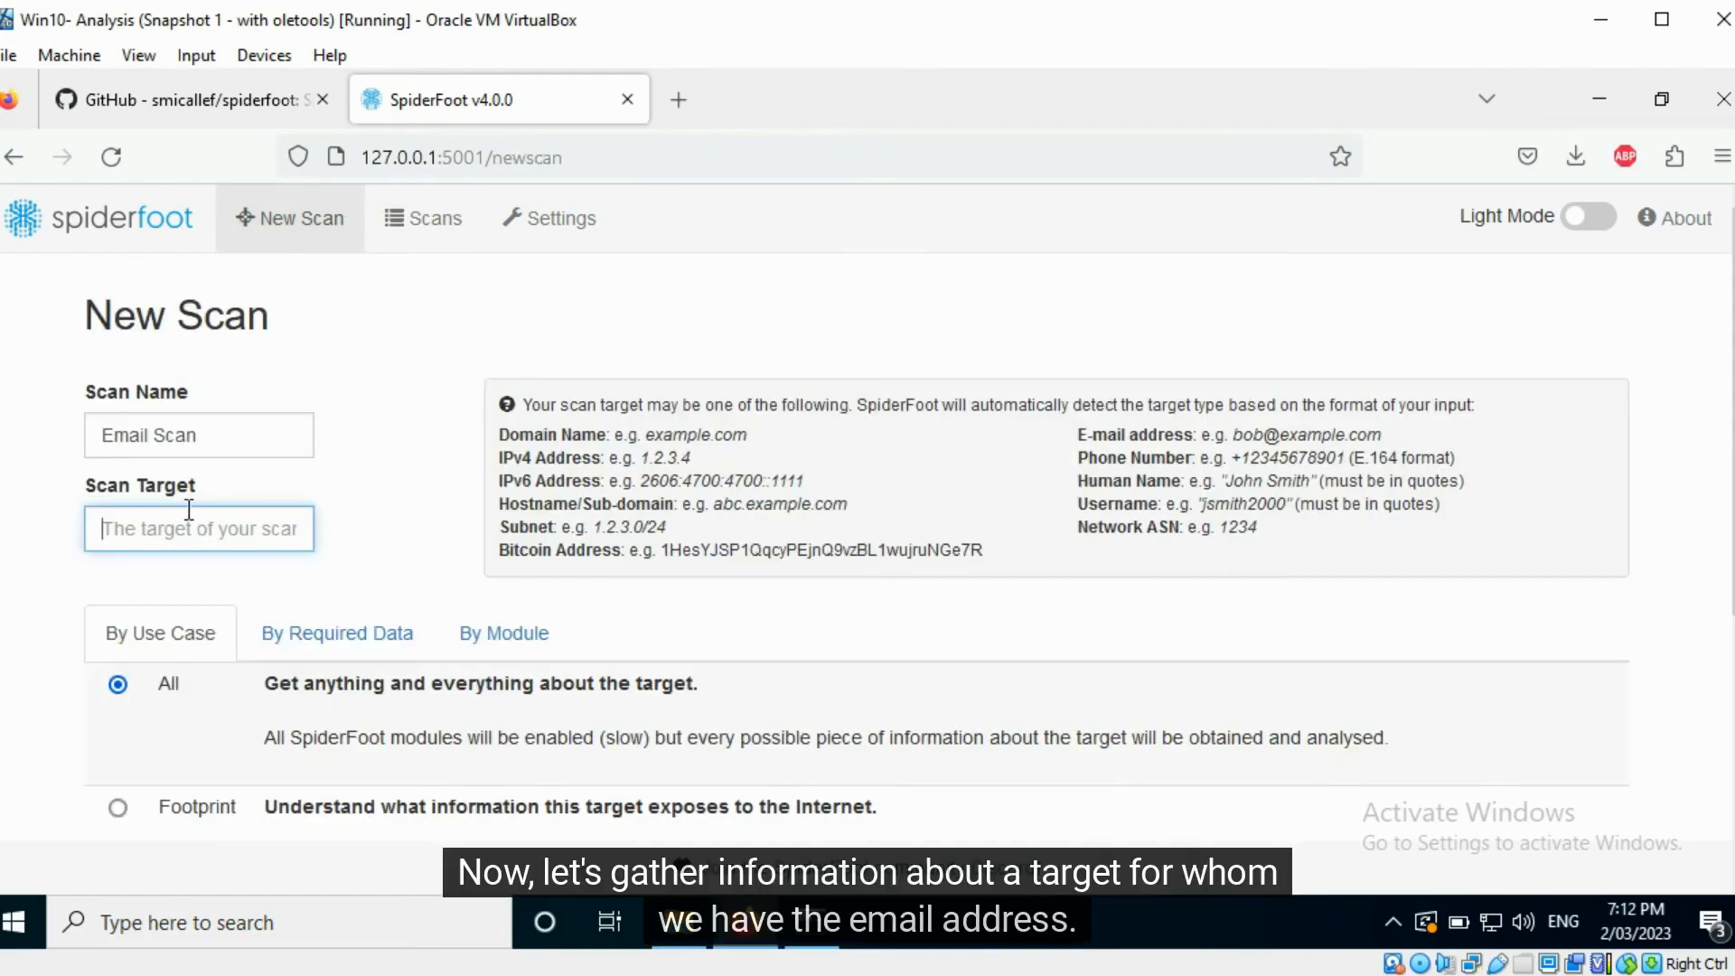
# - Set the Email Scan target to the suggested 'john' email address and run the scan now
pyautogui.write('john')
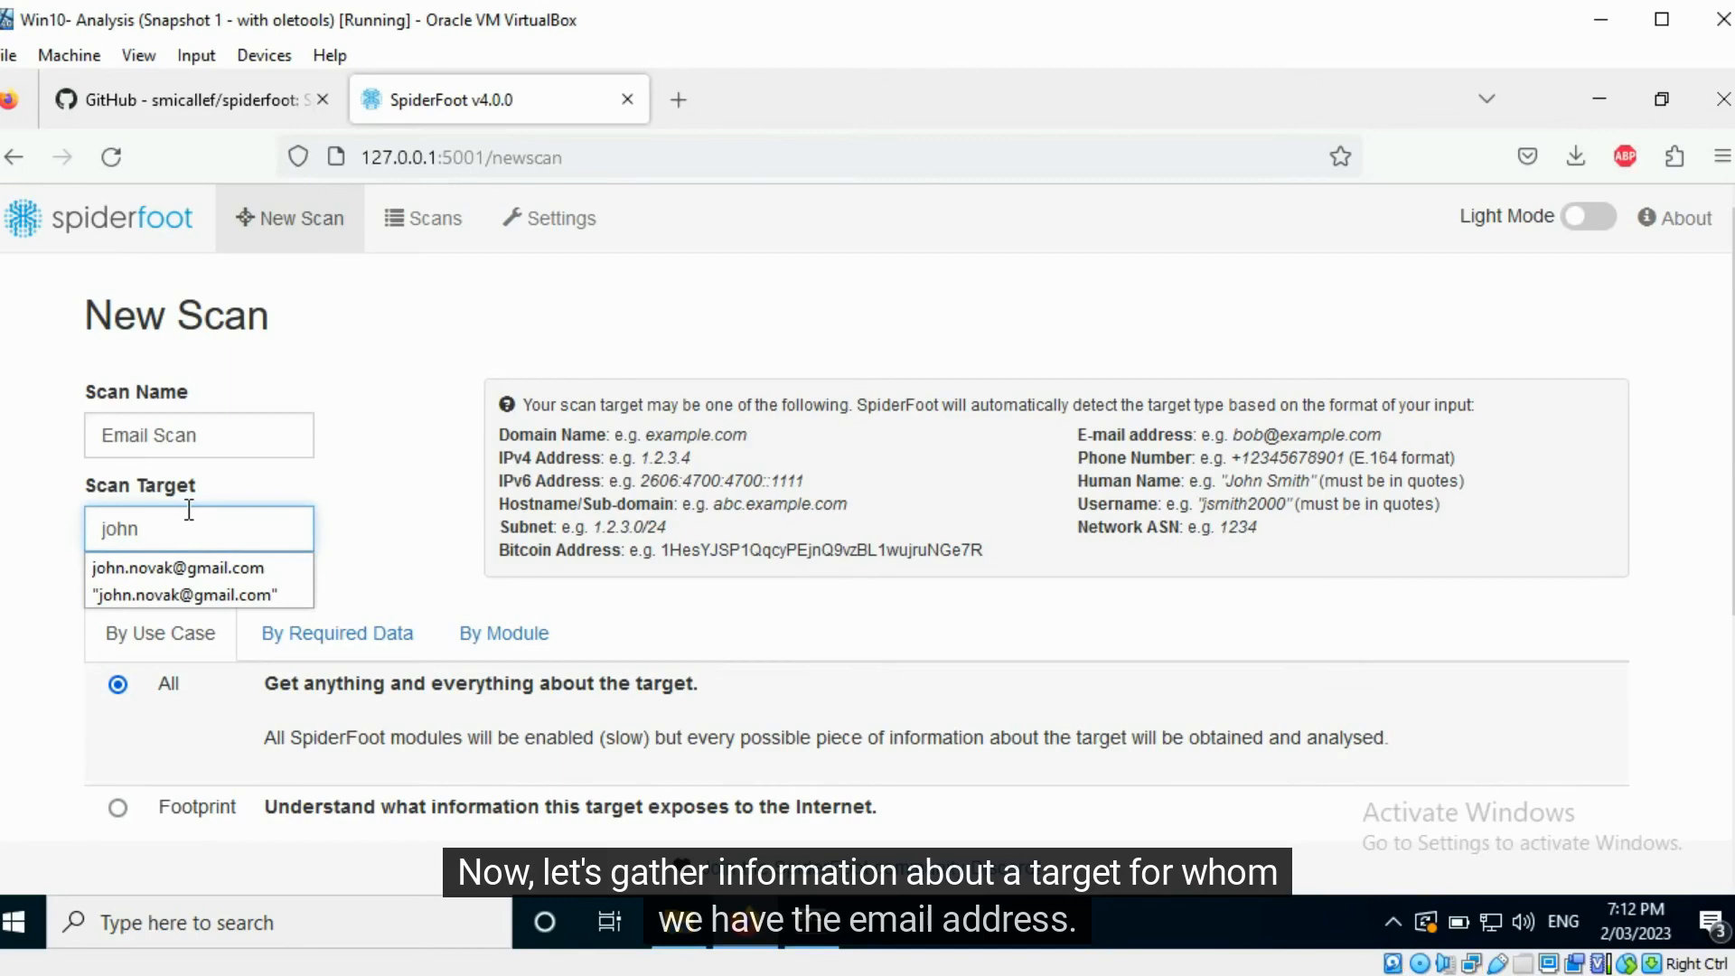
pyautogui.click(177, 568)
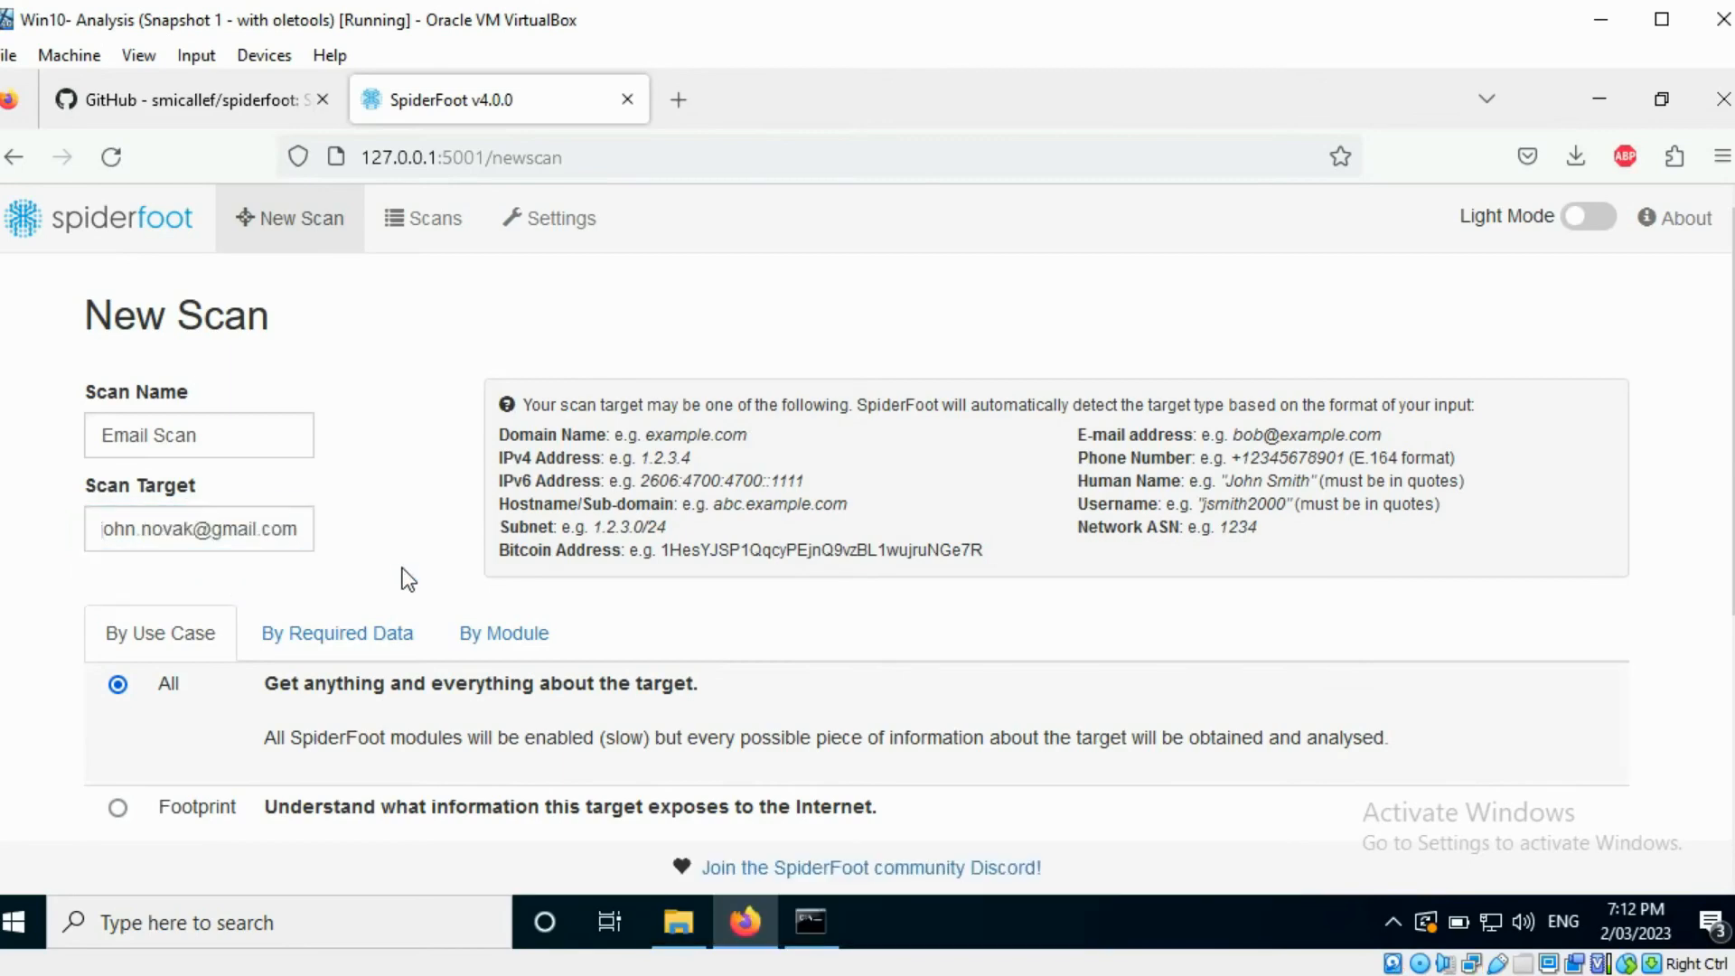
pyautogui.scroll(-3)
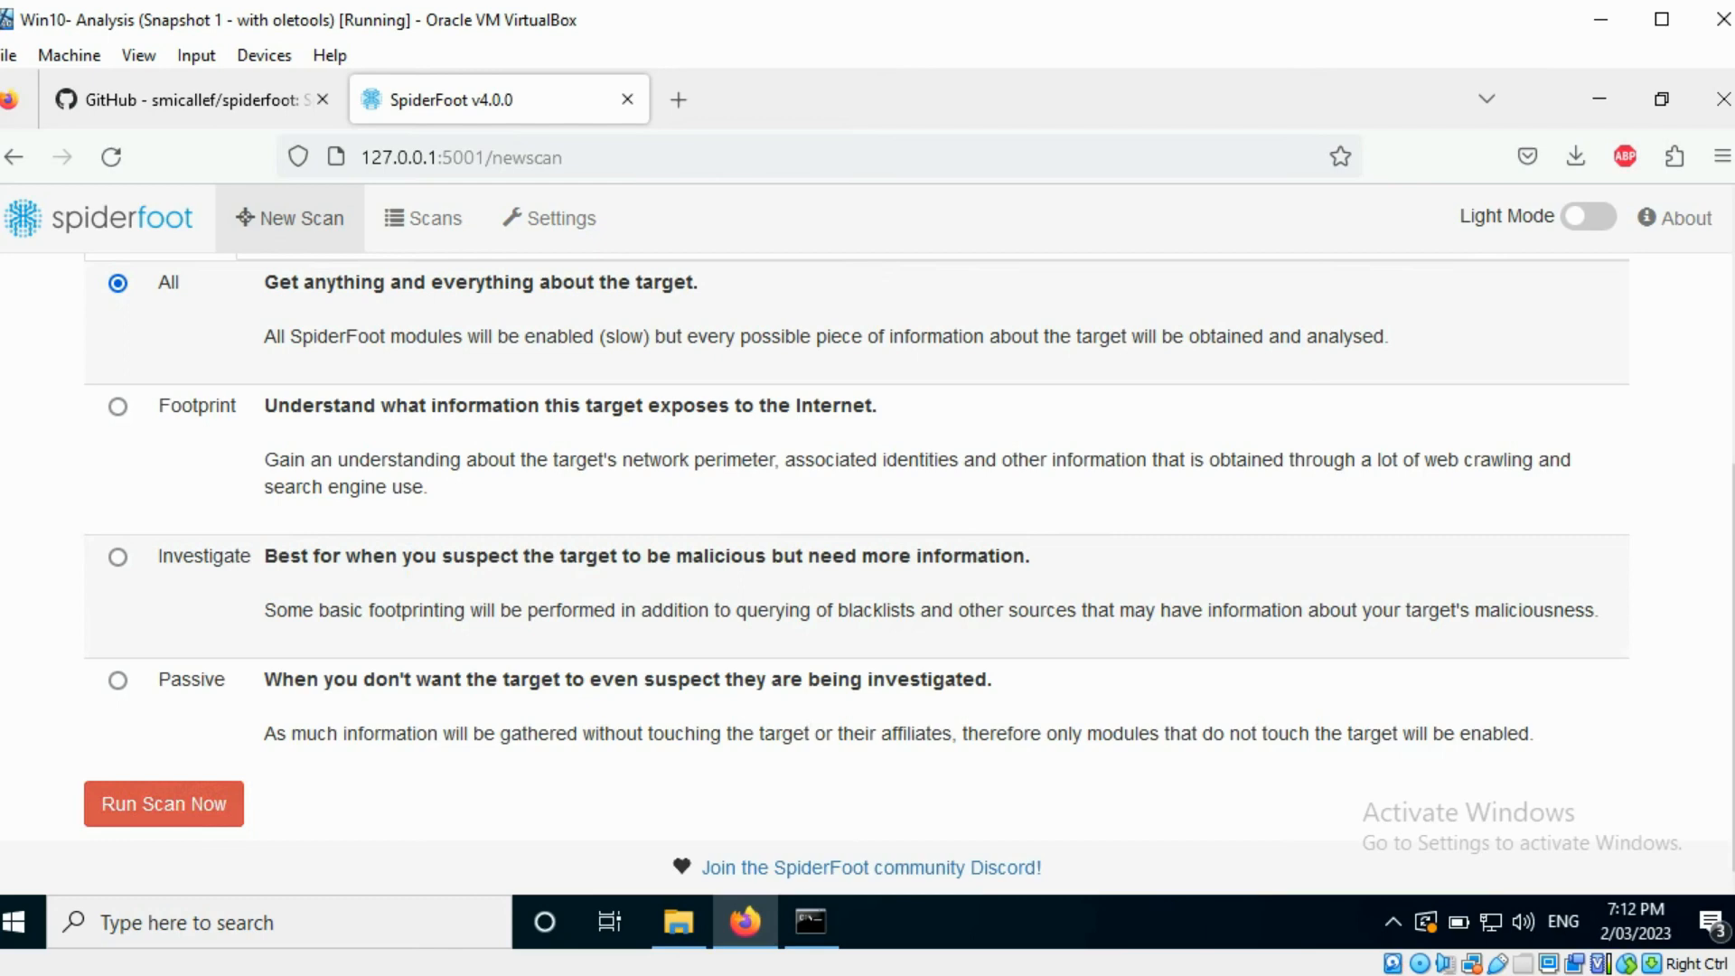
pyautogui.click(423, 219)
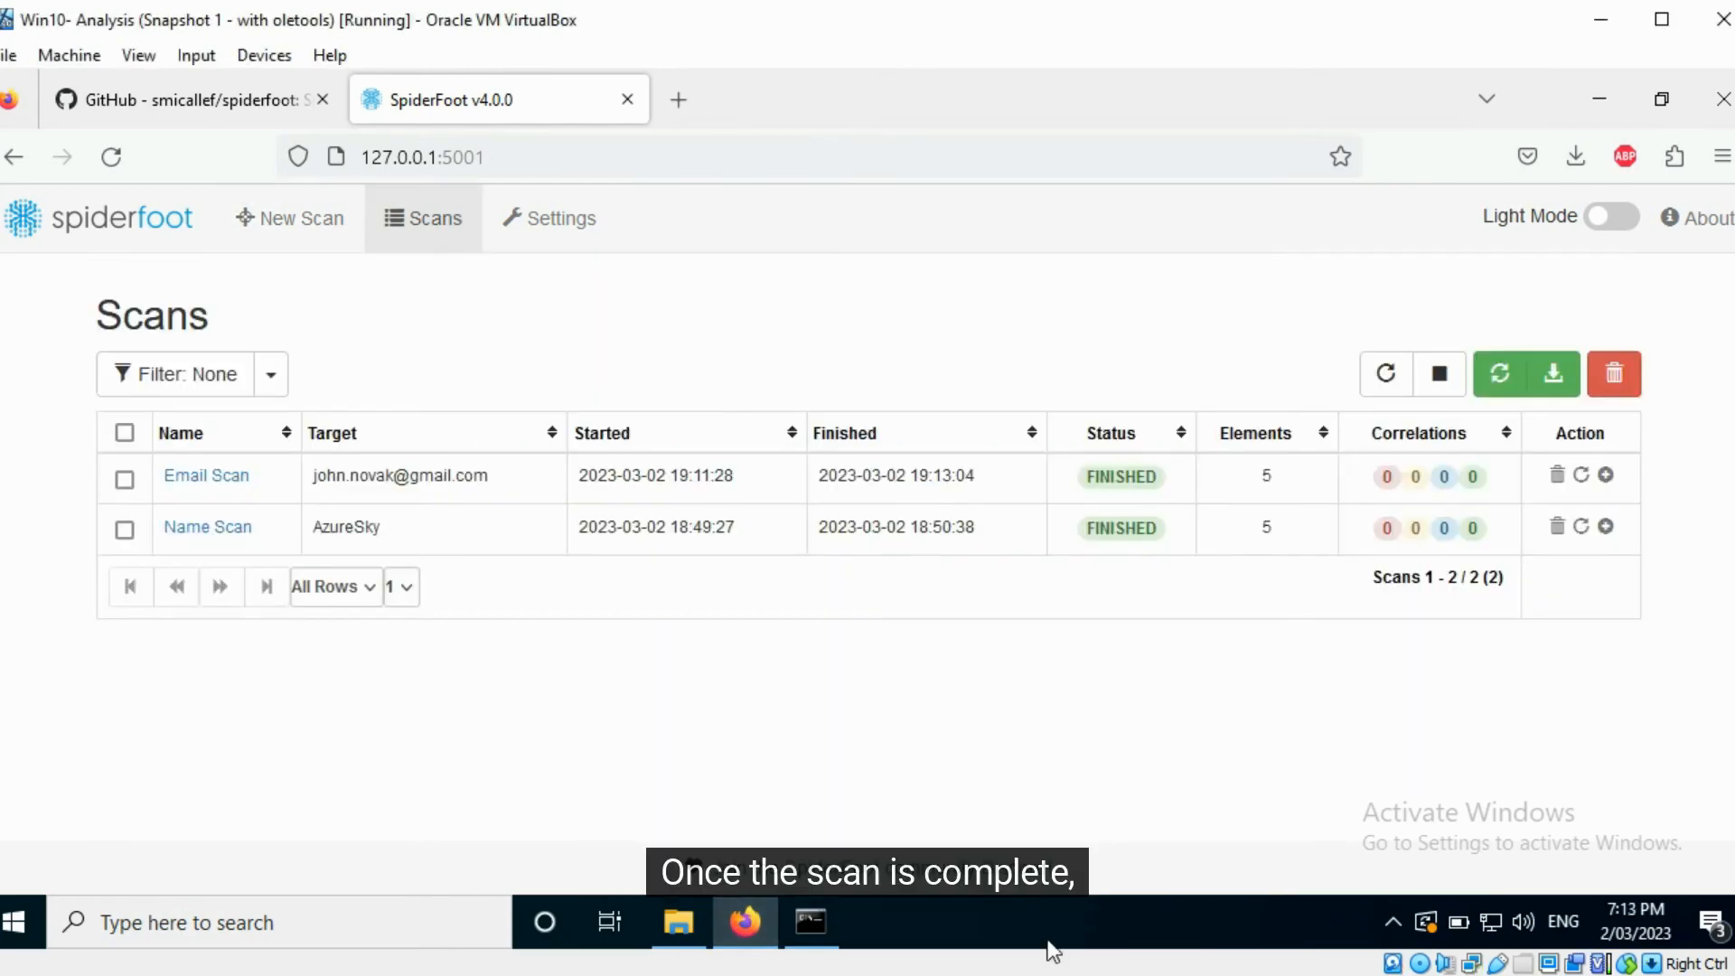
# - Browse the Email Scan's findings and view the Affiliate - Email Address entry with its registry details
pyautogui.click(206, 476)
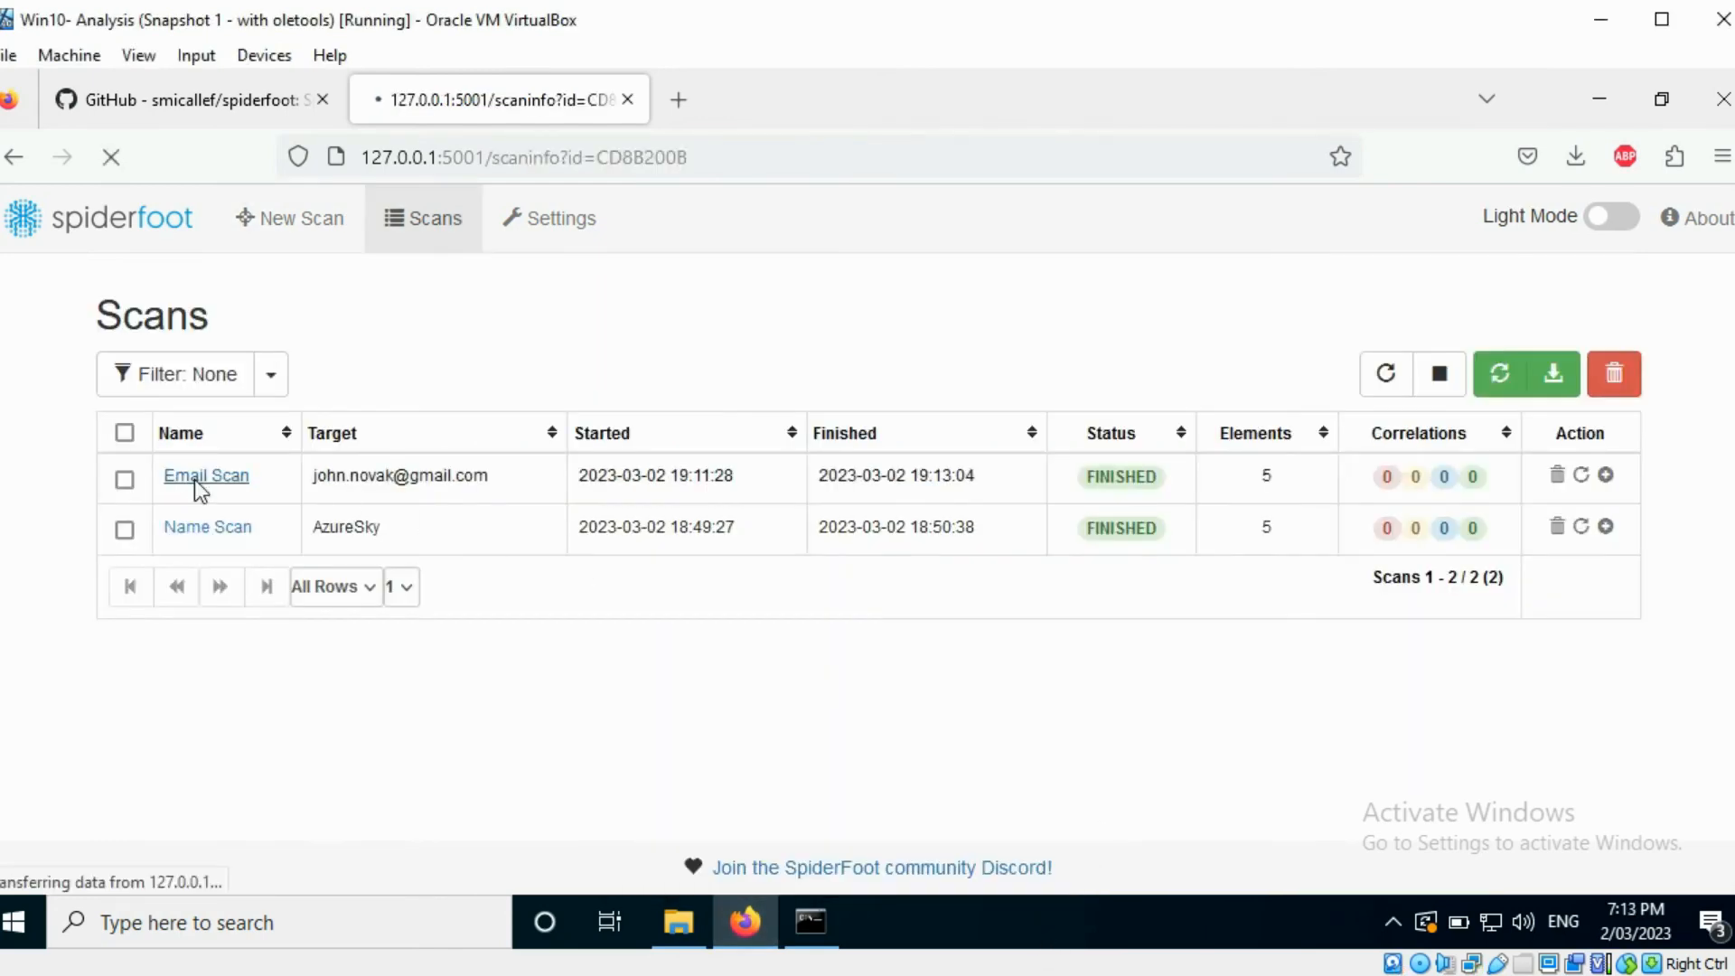
pyautogui.click(206, 475)
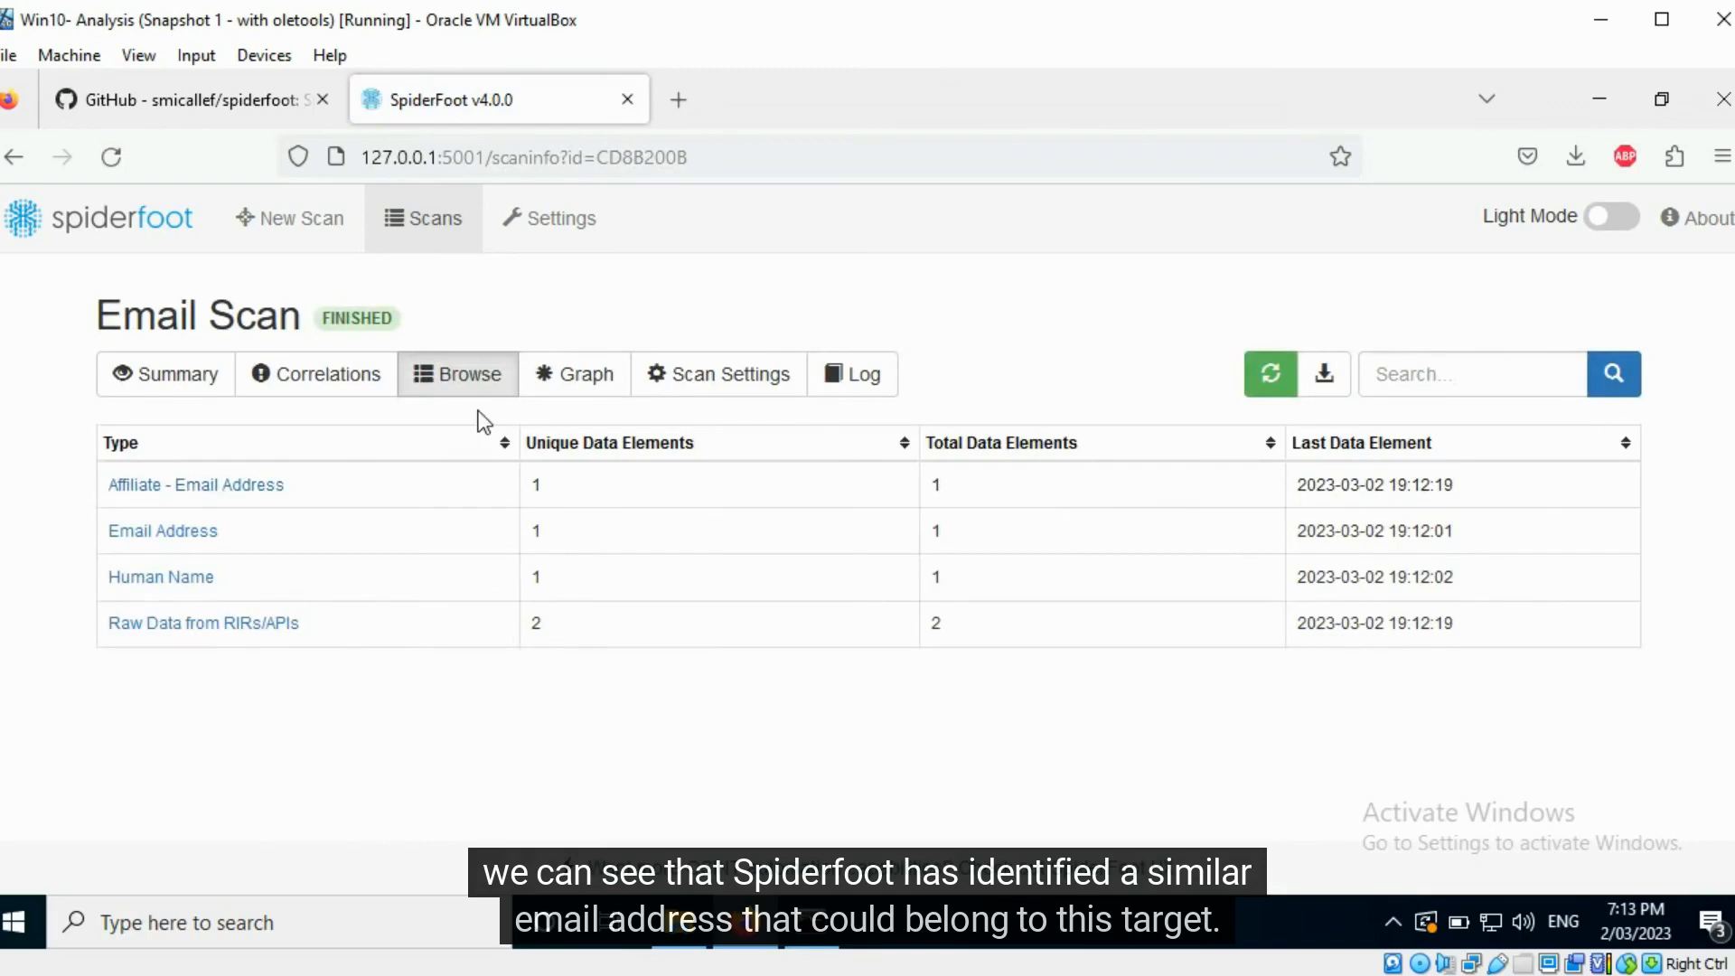
pyautogui.click(195, 484)
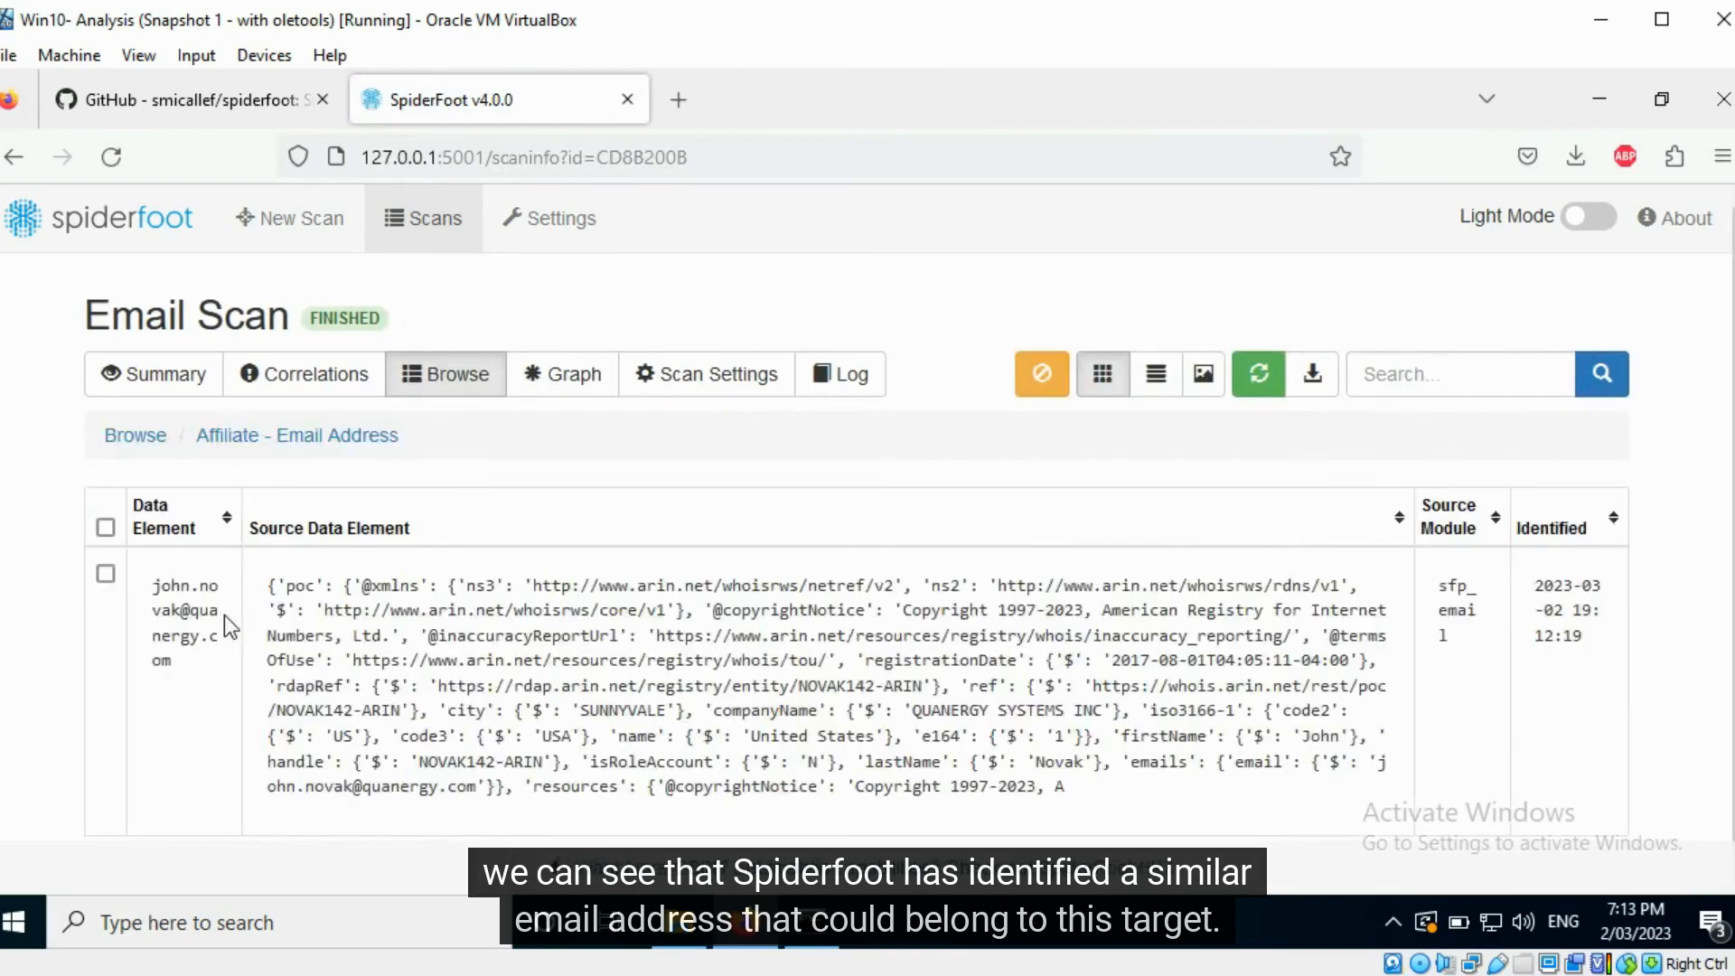
pyautogui.moveTo(208, 674)
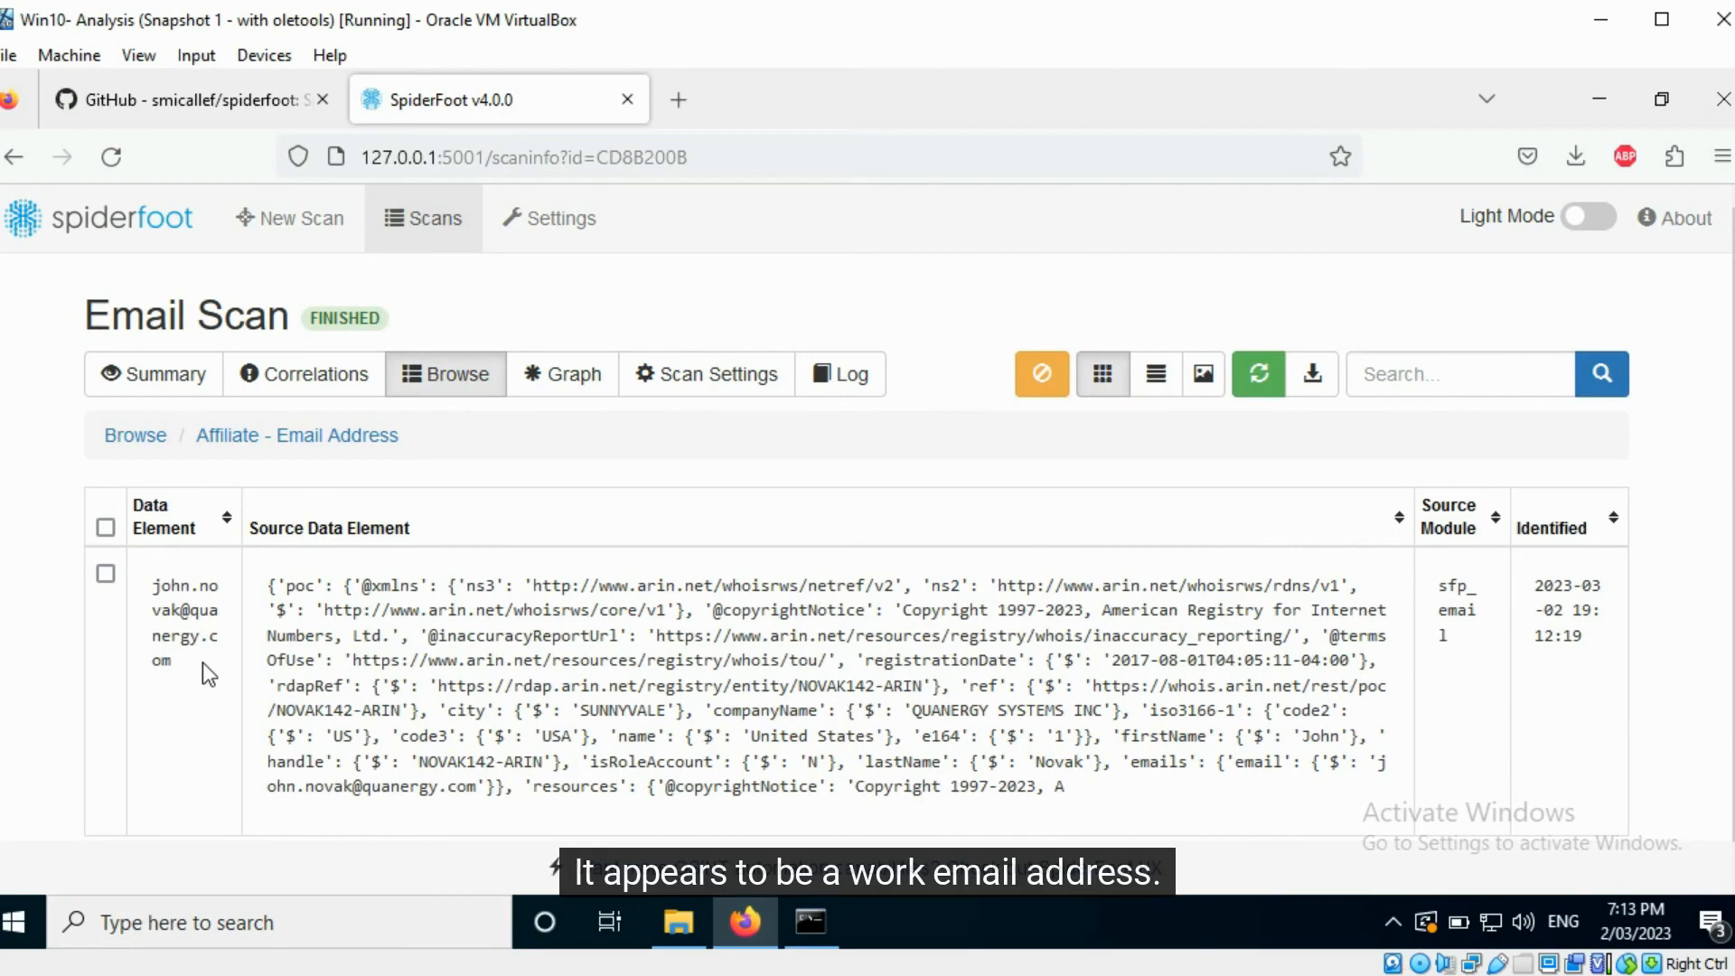
pyautogui.moveTo(972, 735)
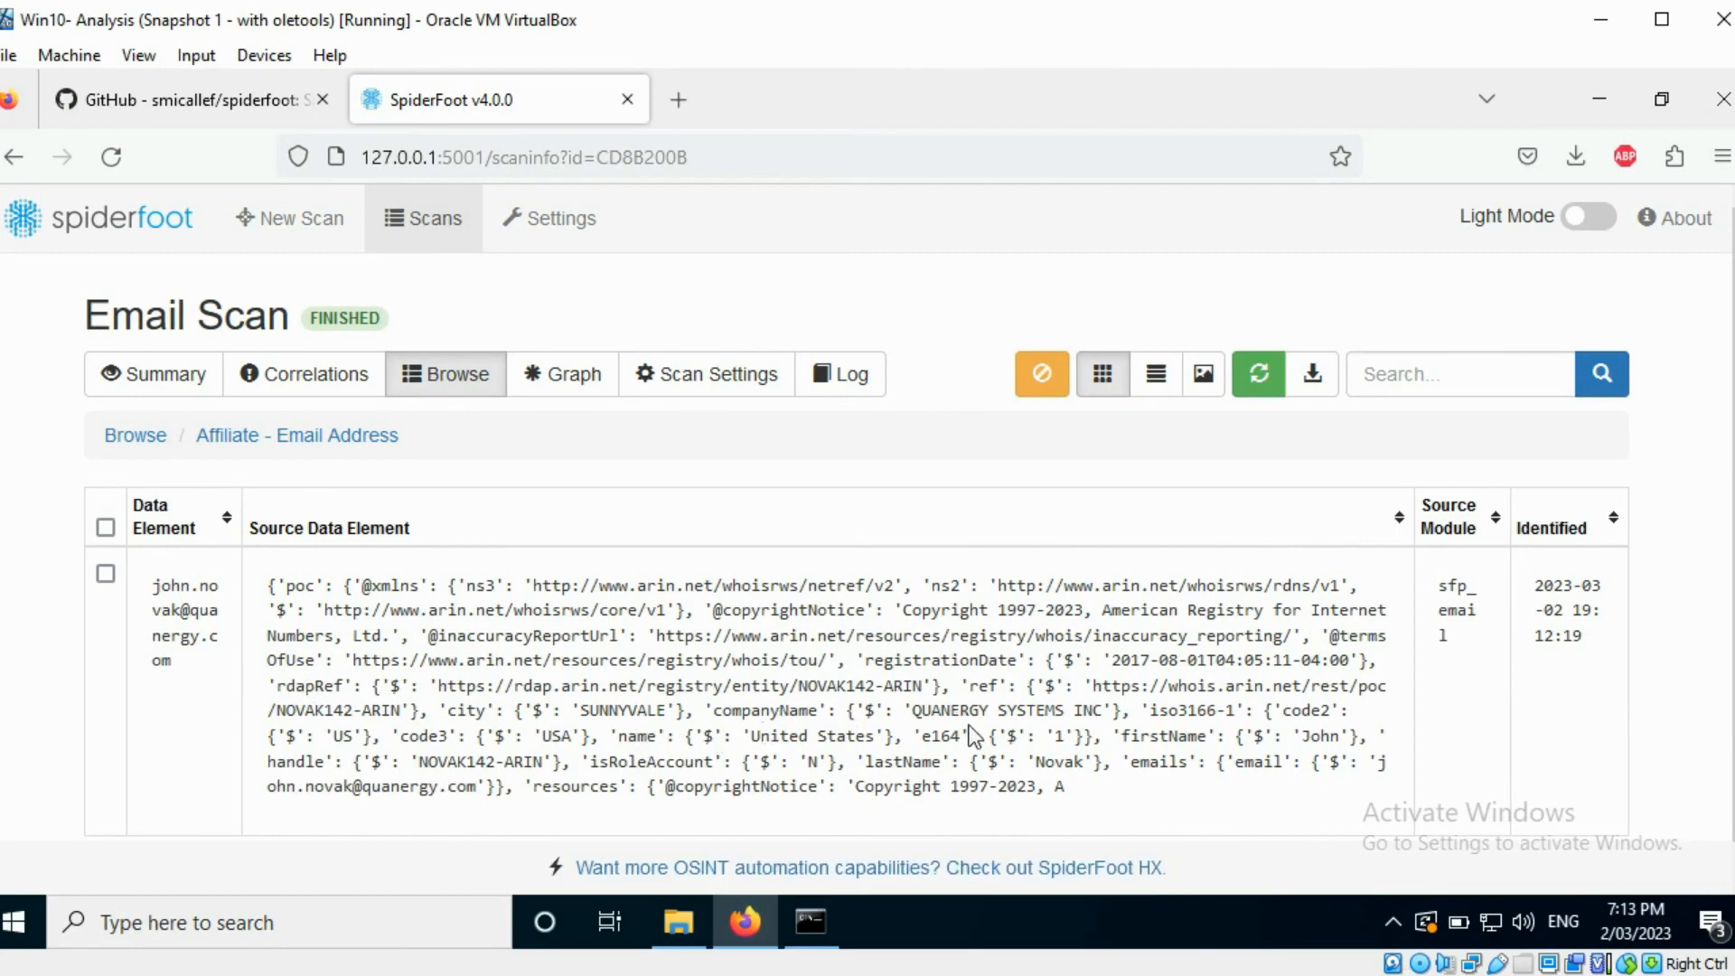
pyautogui.moveTo(1003, 734)
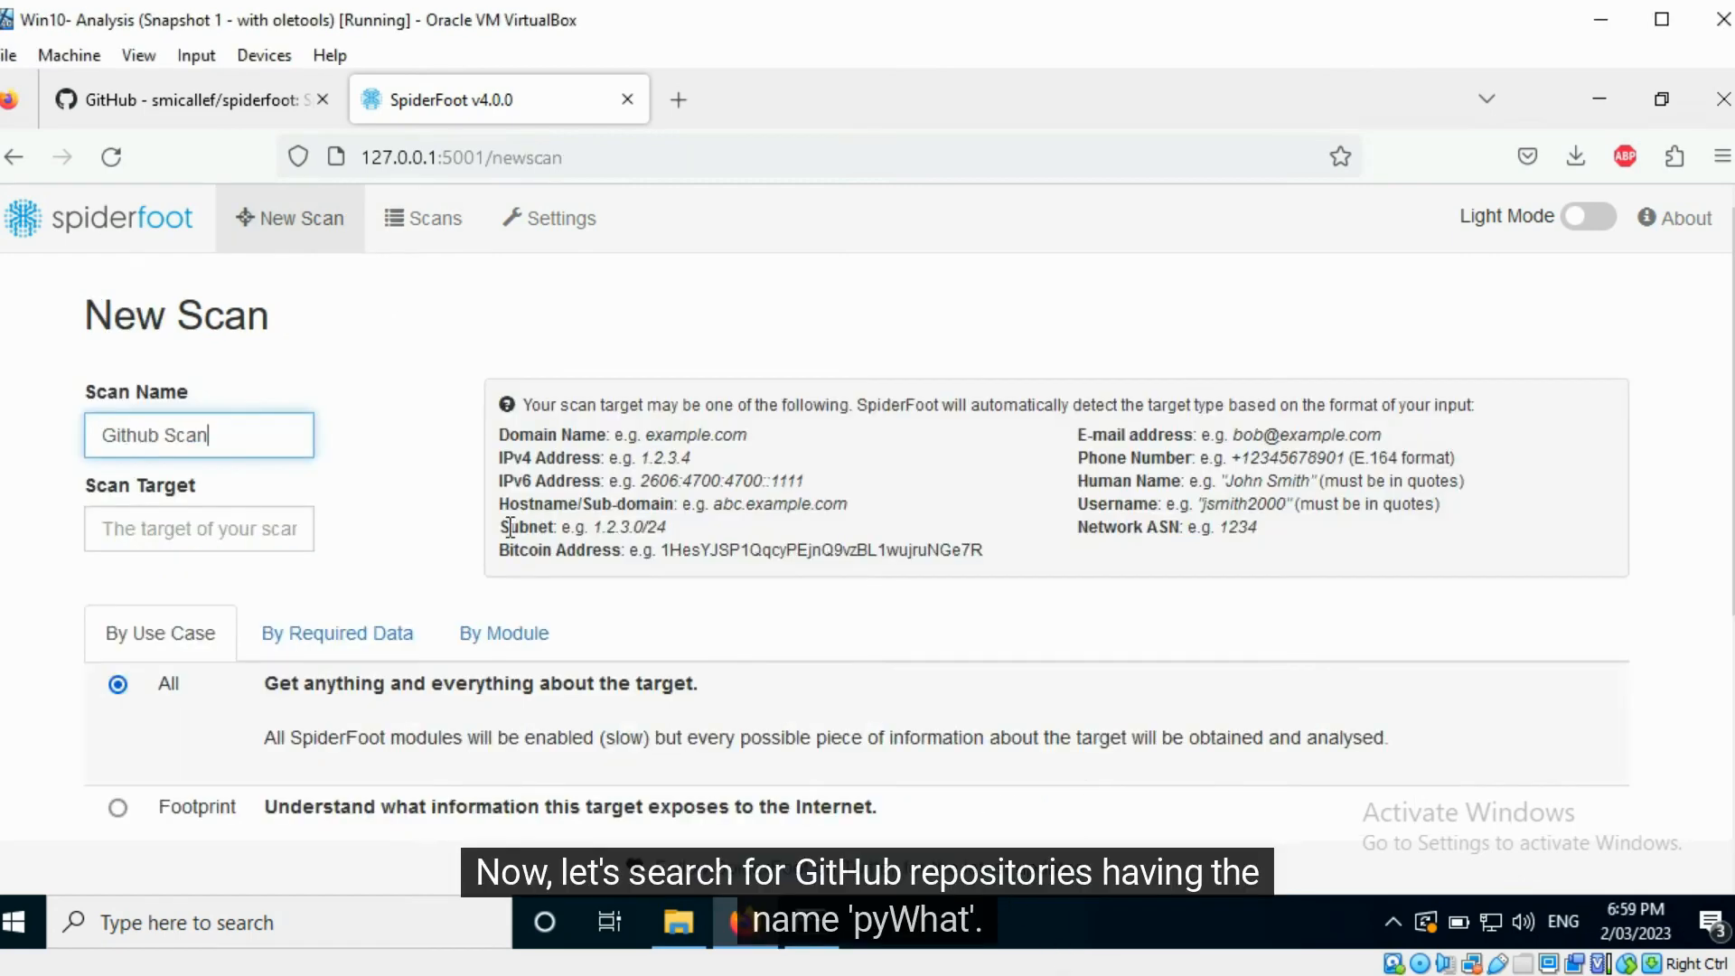
# - Enter the quoted repository name "pyWhat" as the Github Scan's target
pyautogui.click(199, 528)
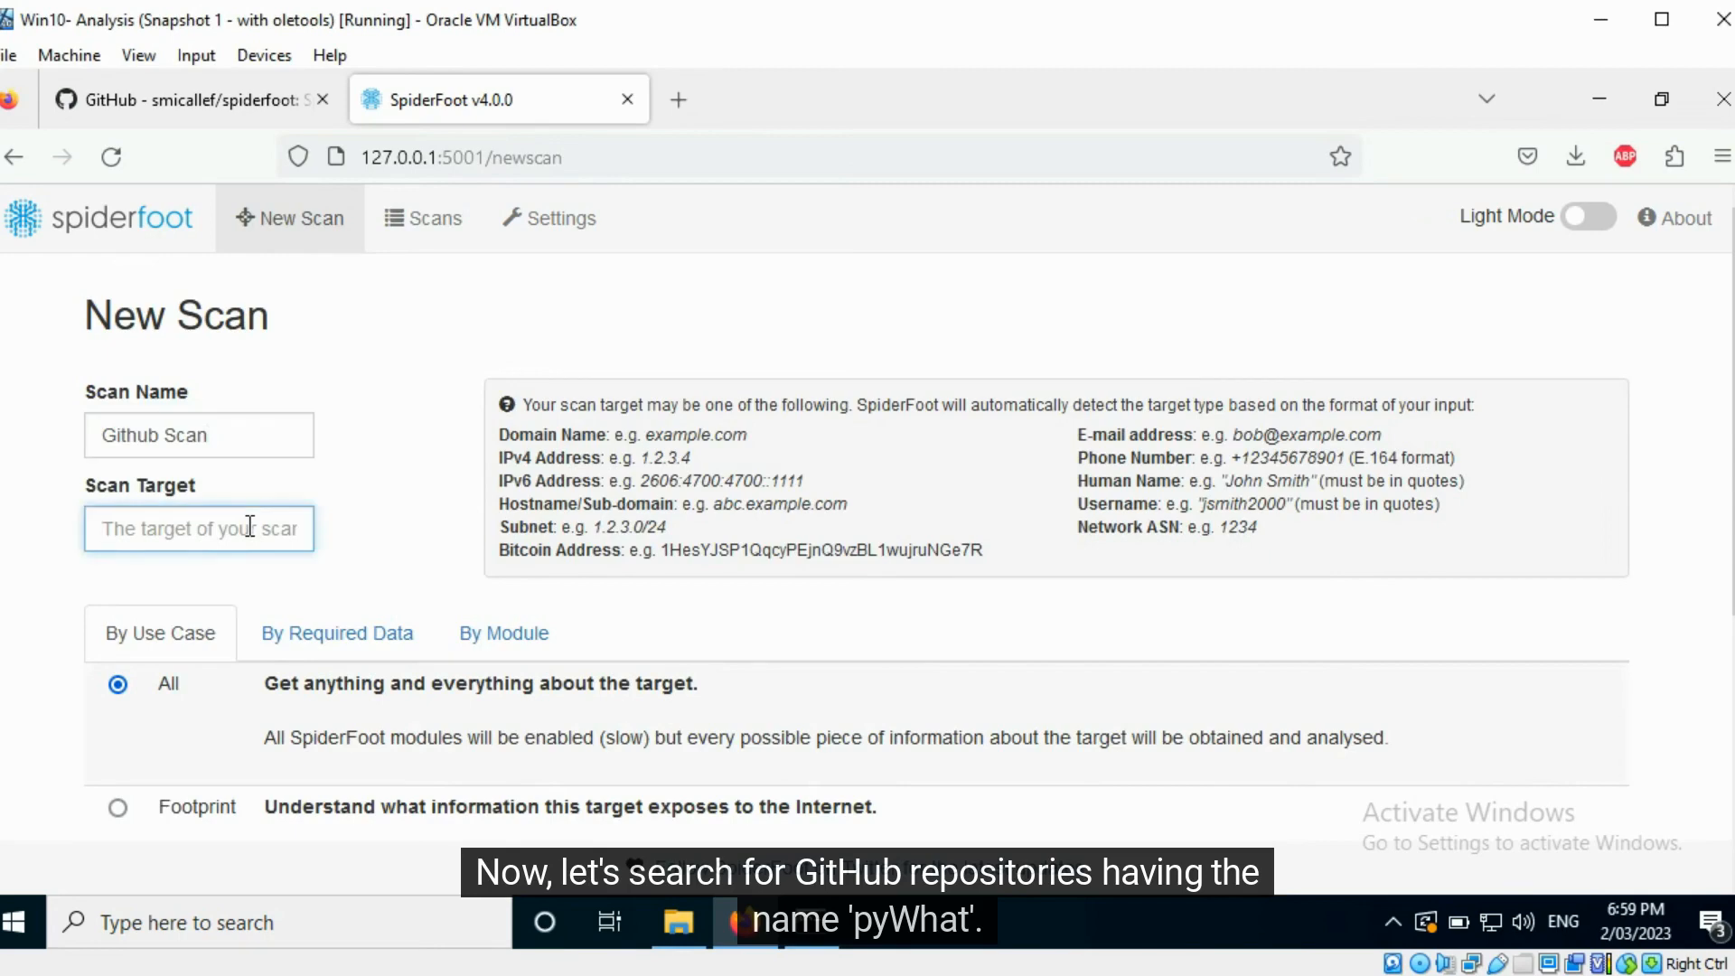
pyautogui.write('"pyWh"')
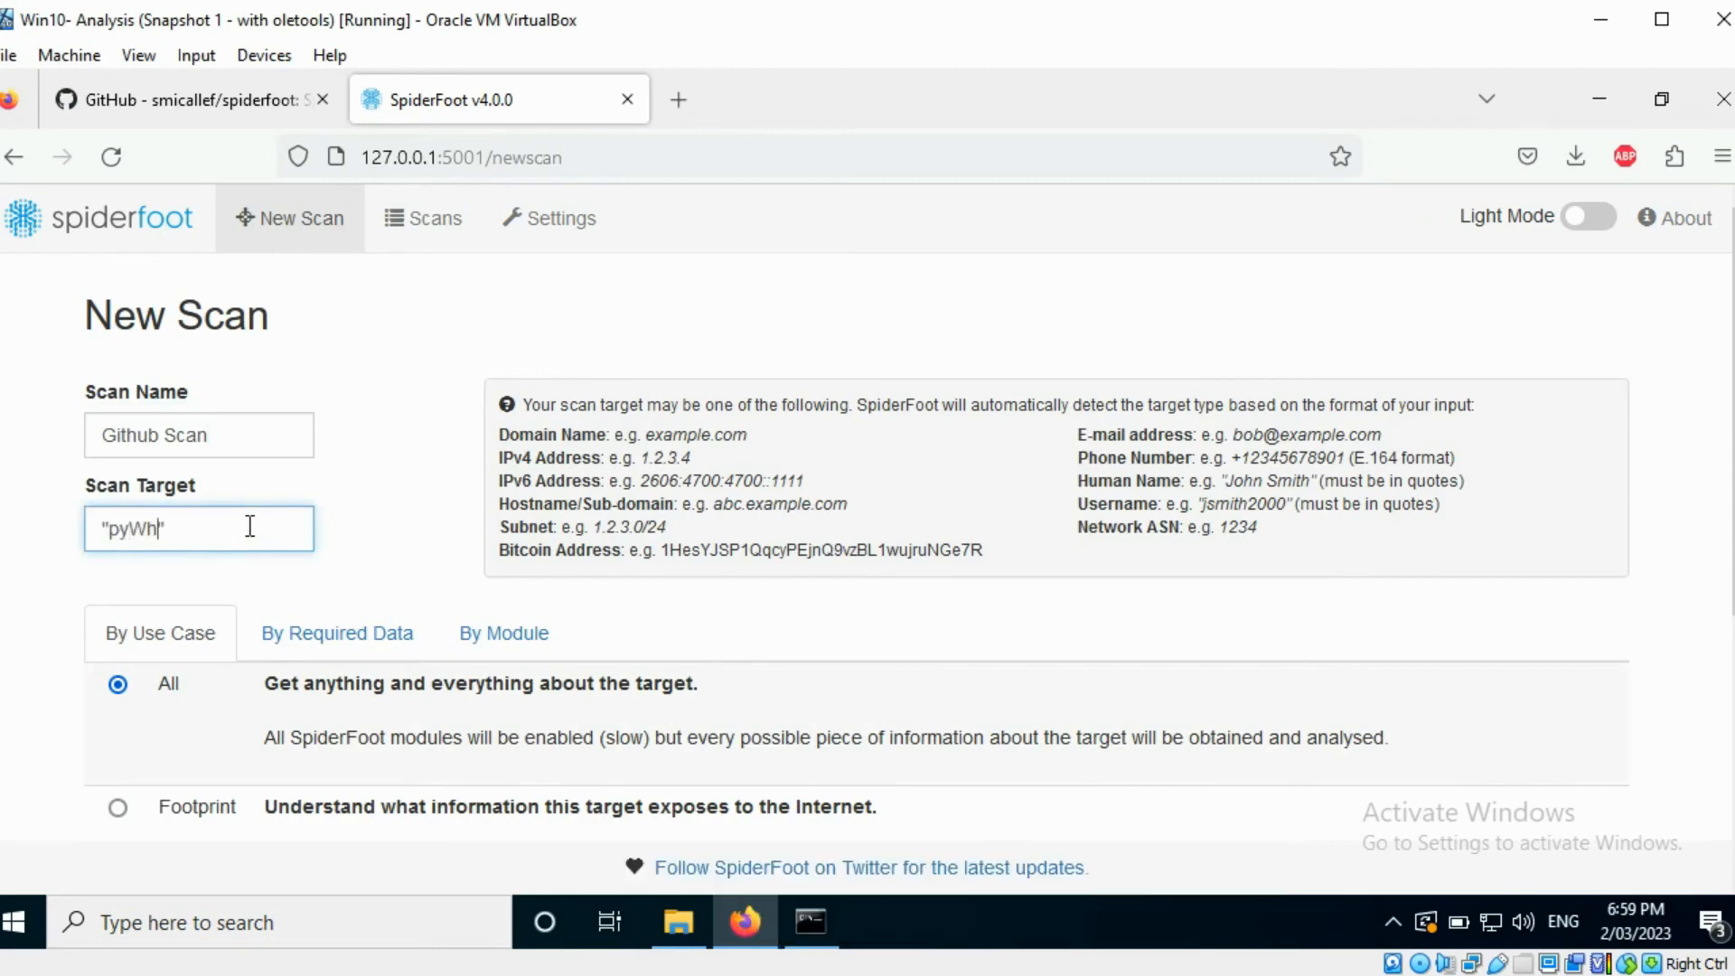
pyautogui.write('at"')
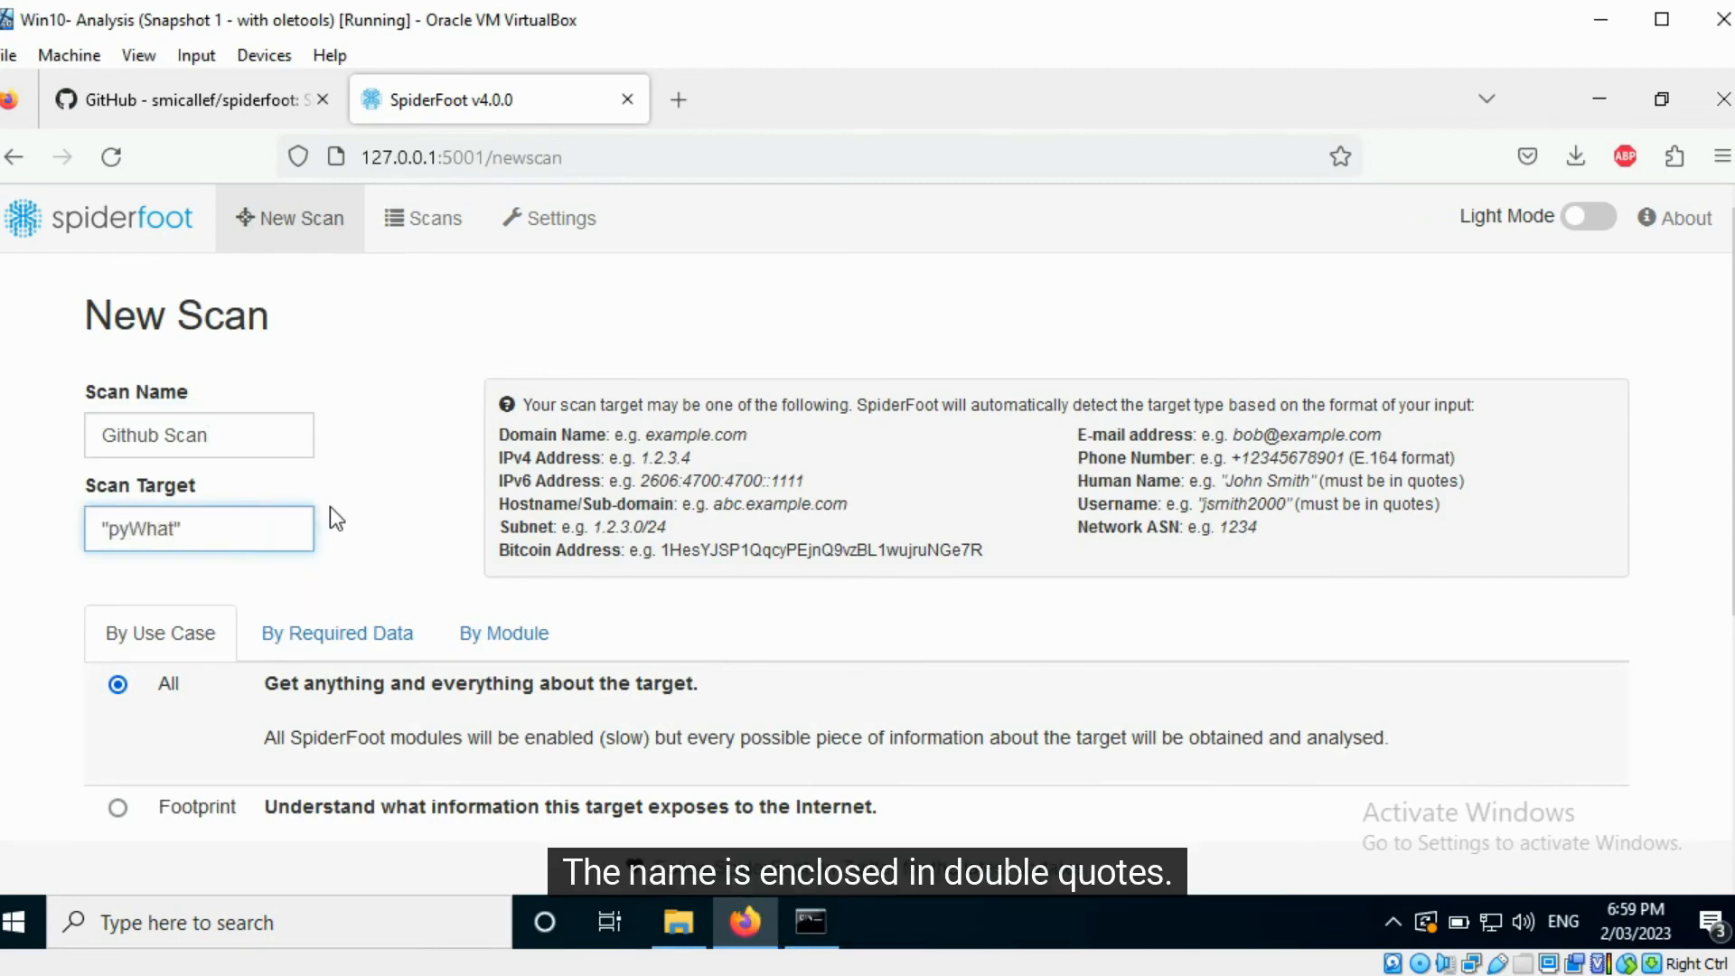
pyautogui.moveTo(283, 530)
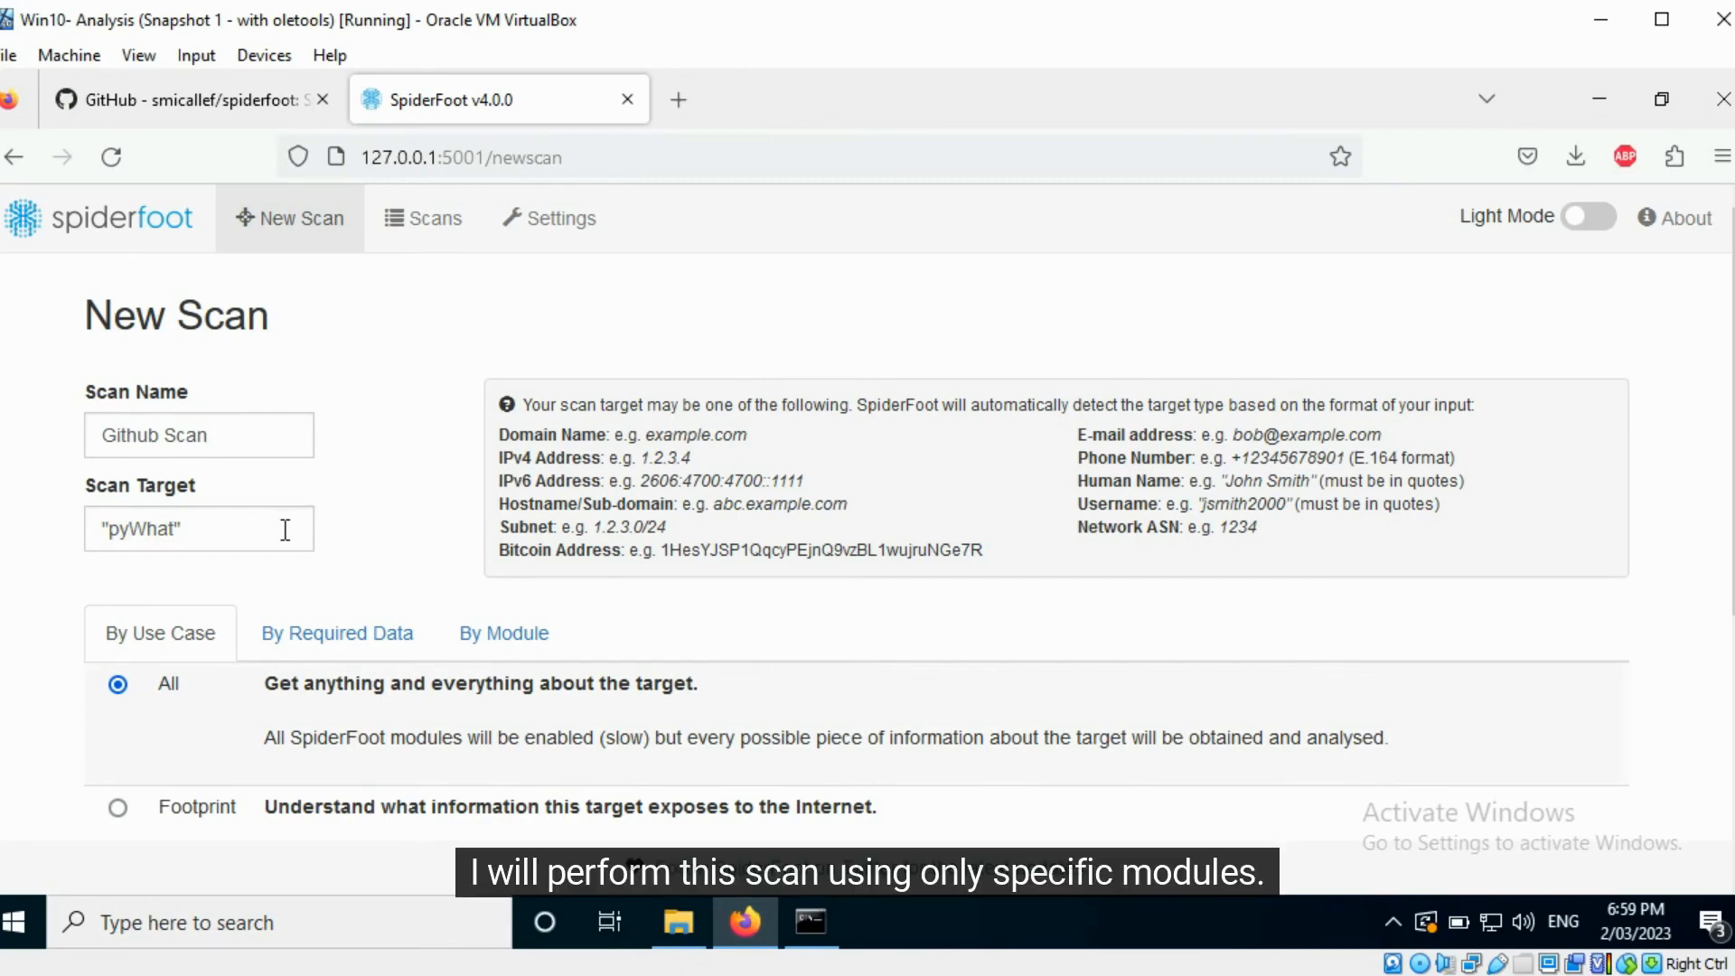
# - Enable only the Github module for the pyWhat scan and run it
pyautogui.click(504, 633)
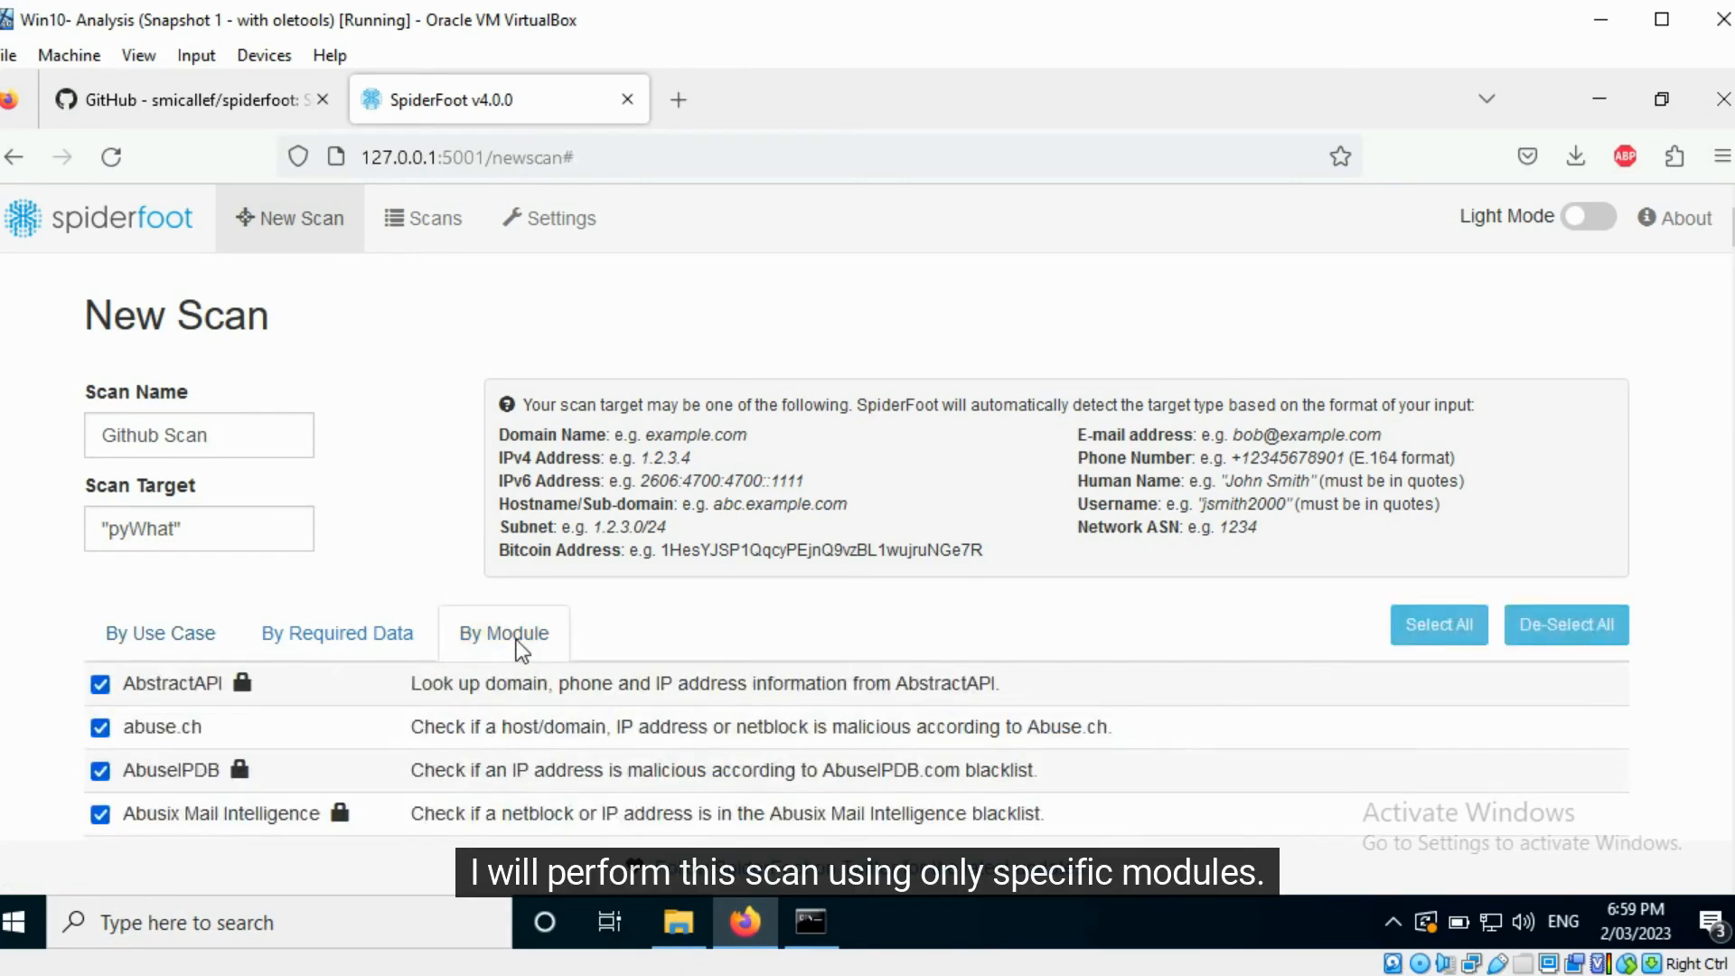
pyautogui.scroll(-3)
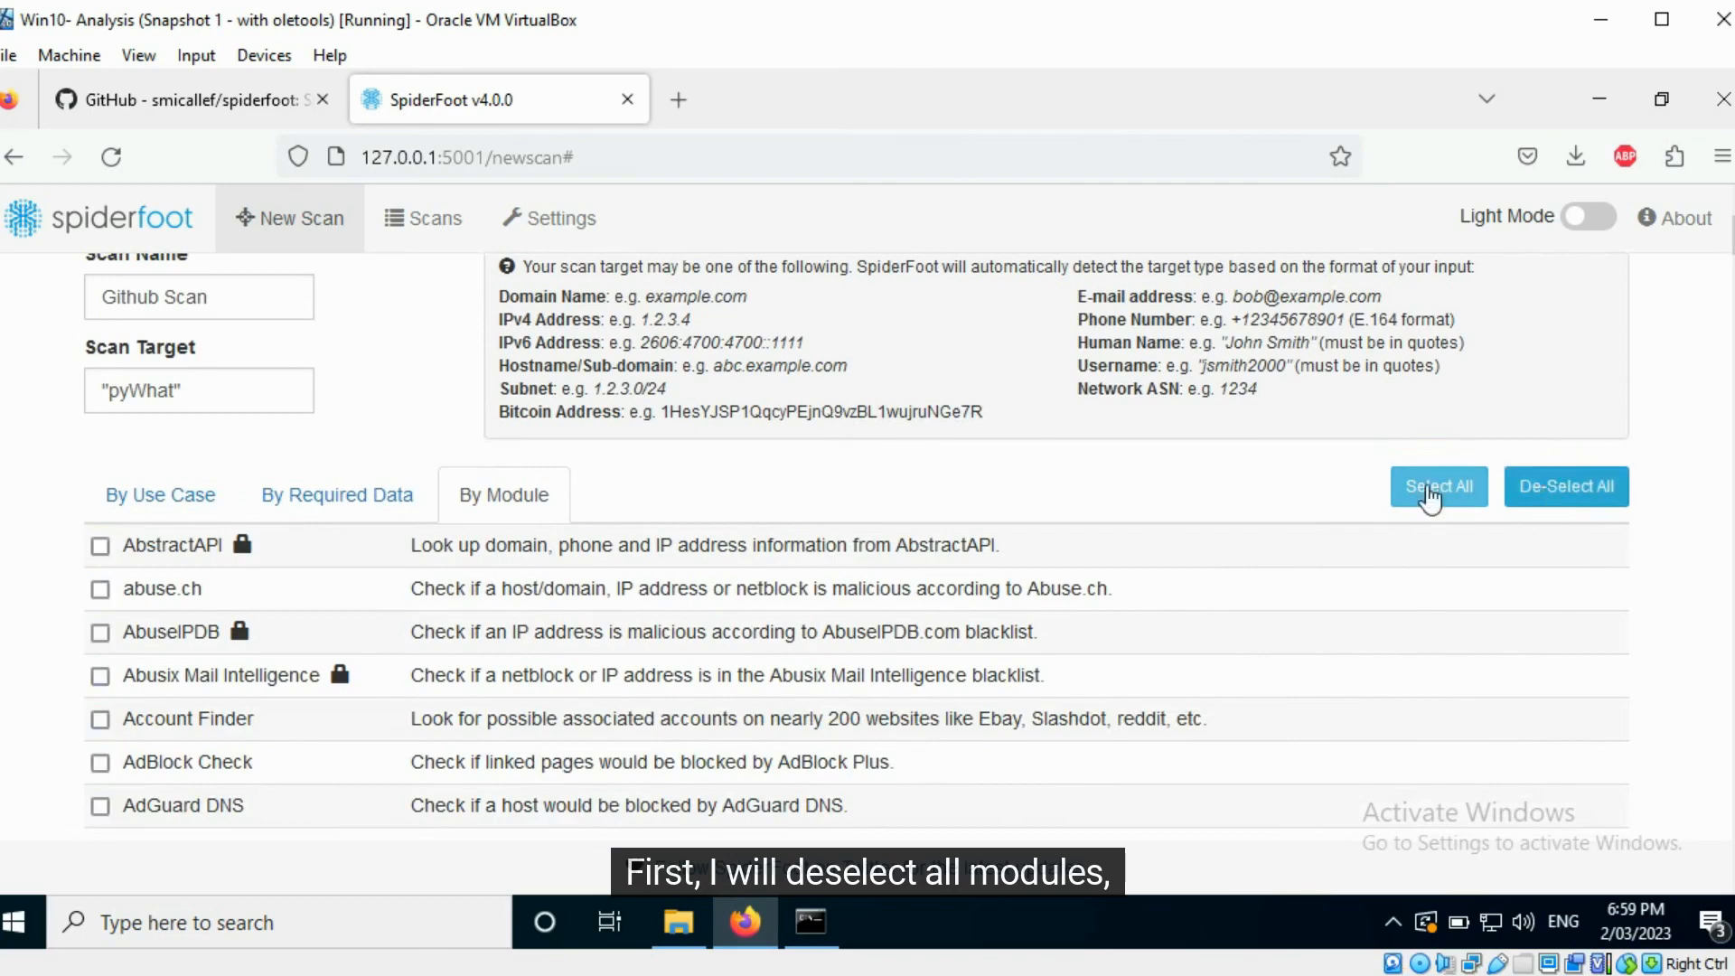
pyautogui.scroll(-3)
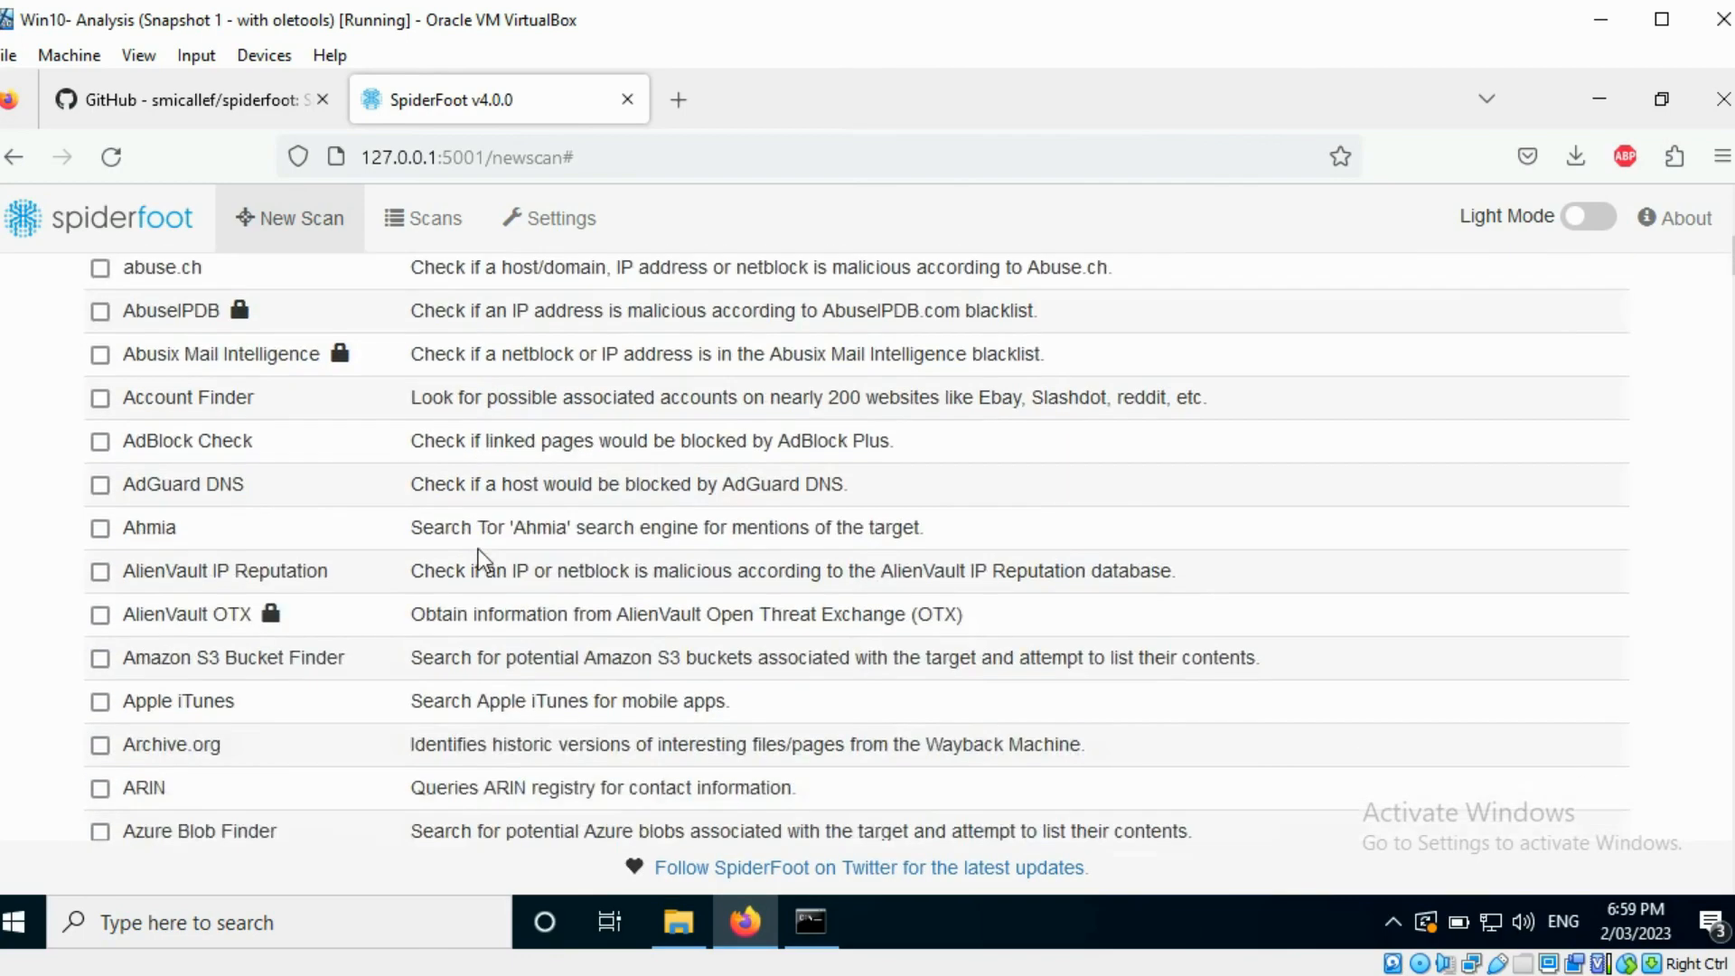
pyautogui.scroll(-3)
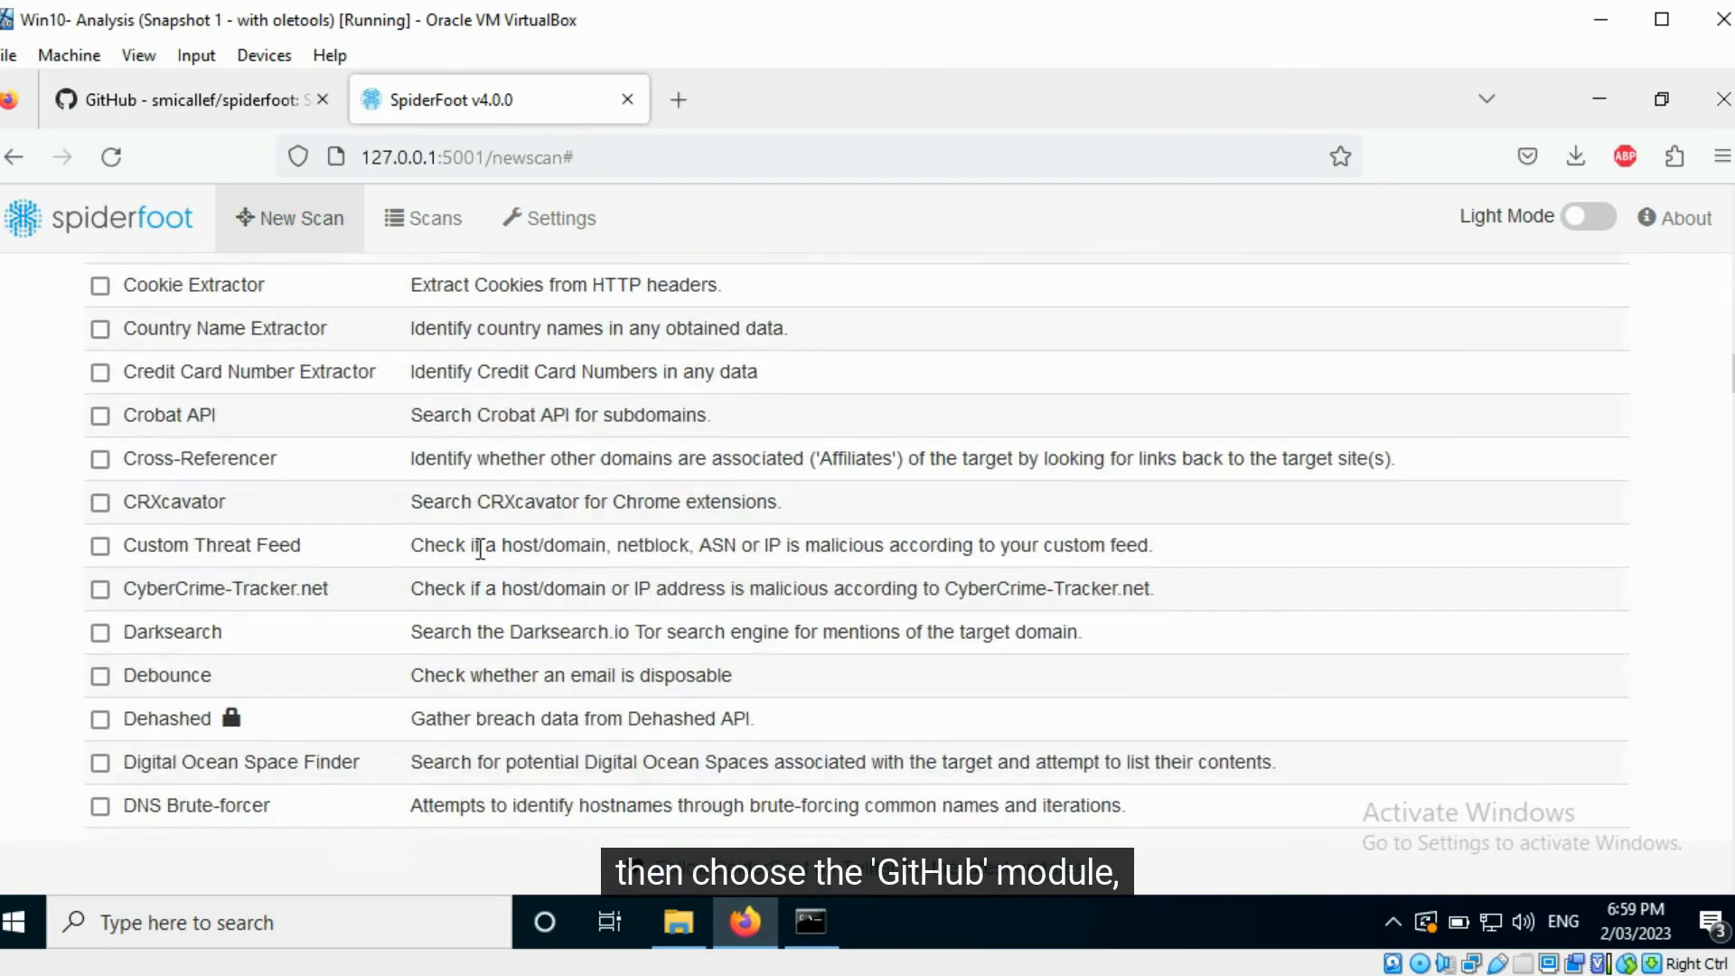
pyautogui.scroll(-3)
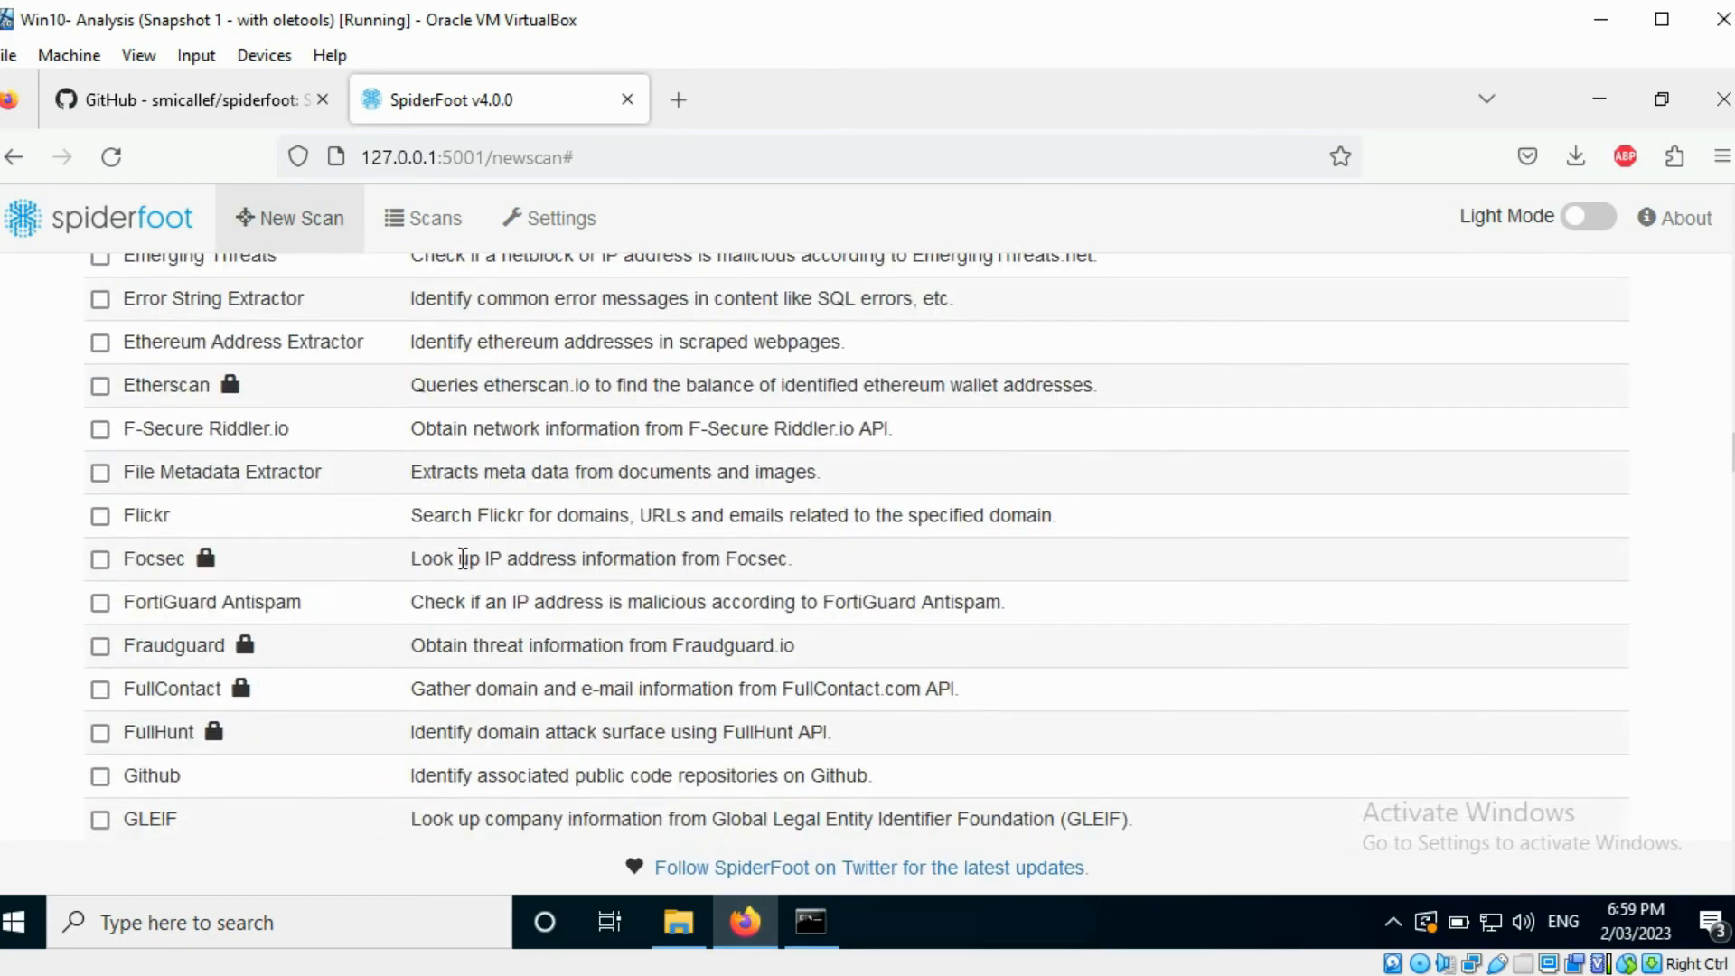
pyautogui.click(100, 498)
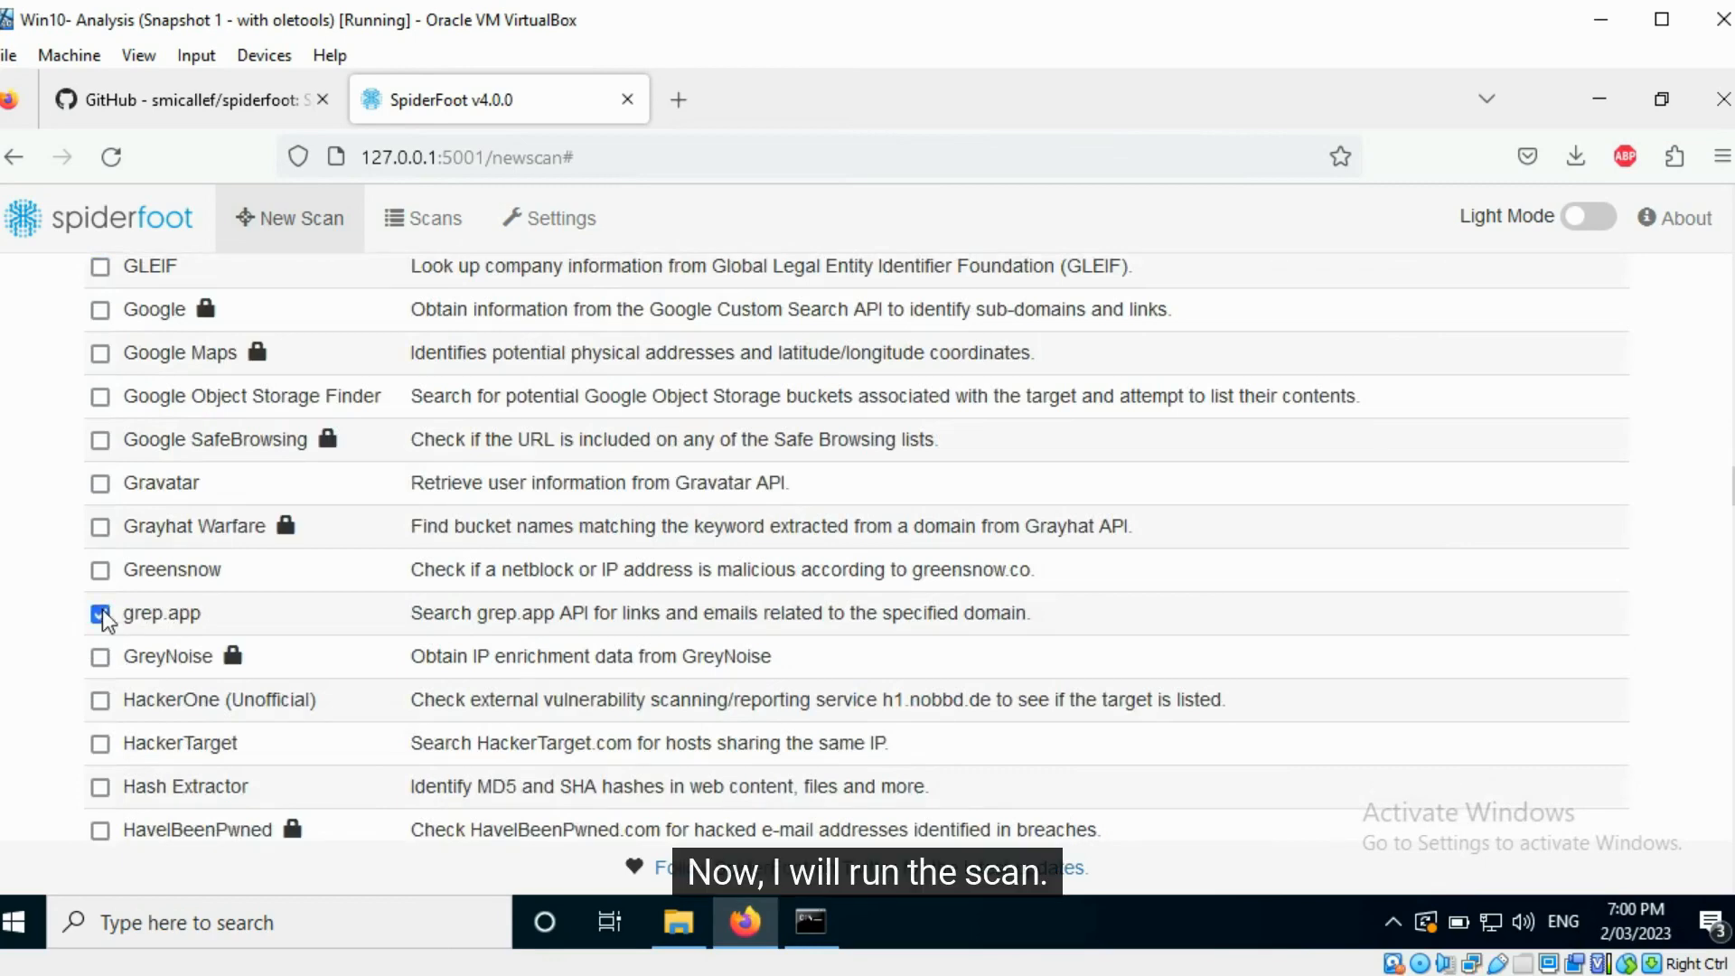
pyautogui.scroll(-3)
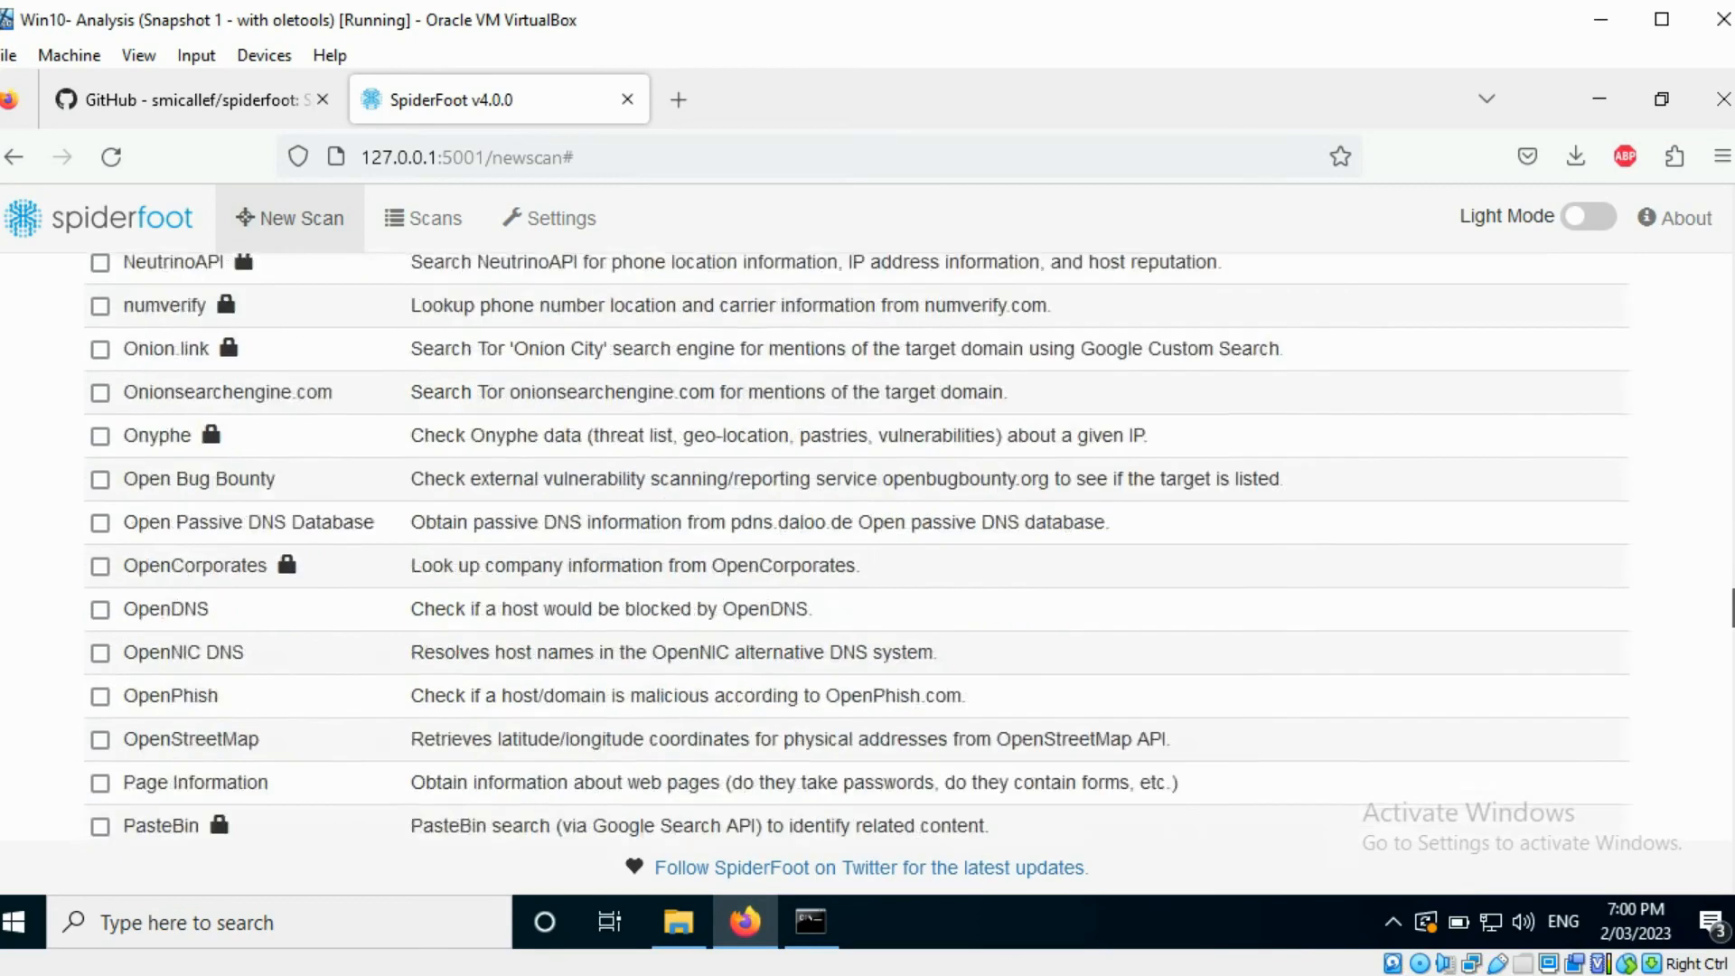
pyautogui.scroll(-3)
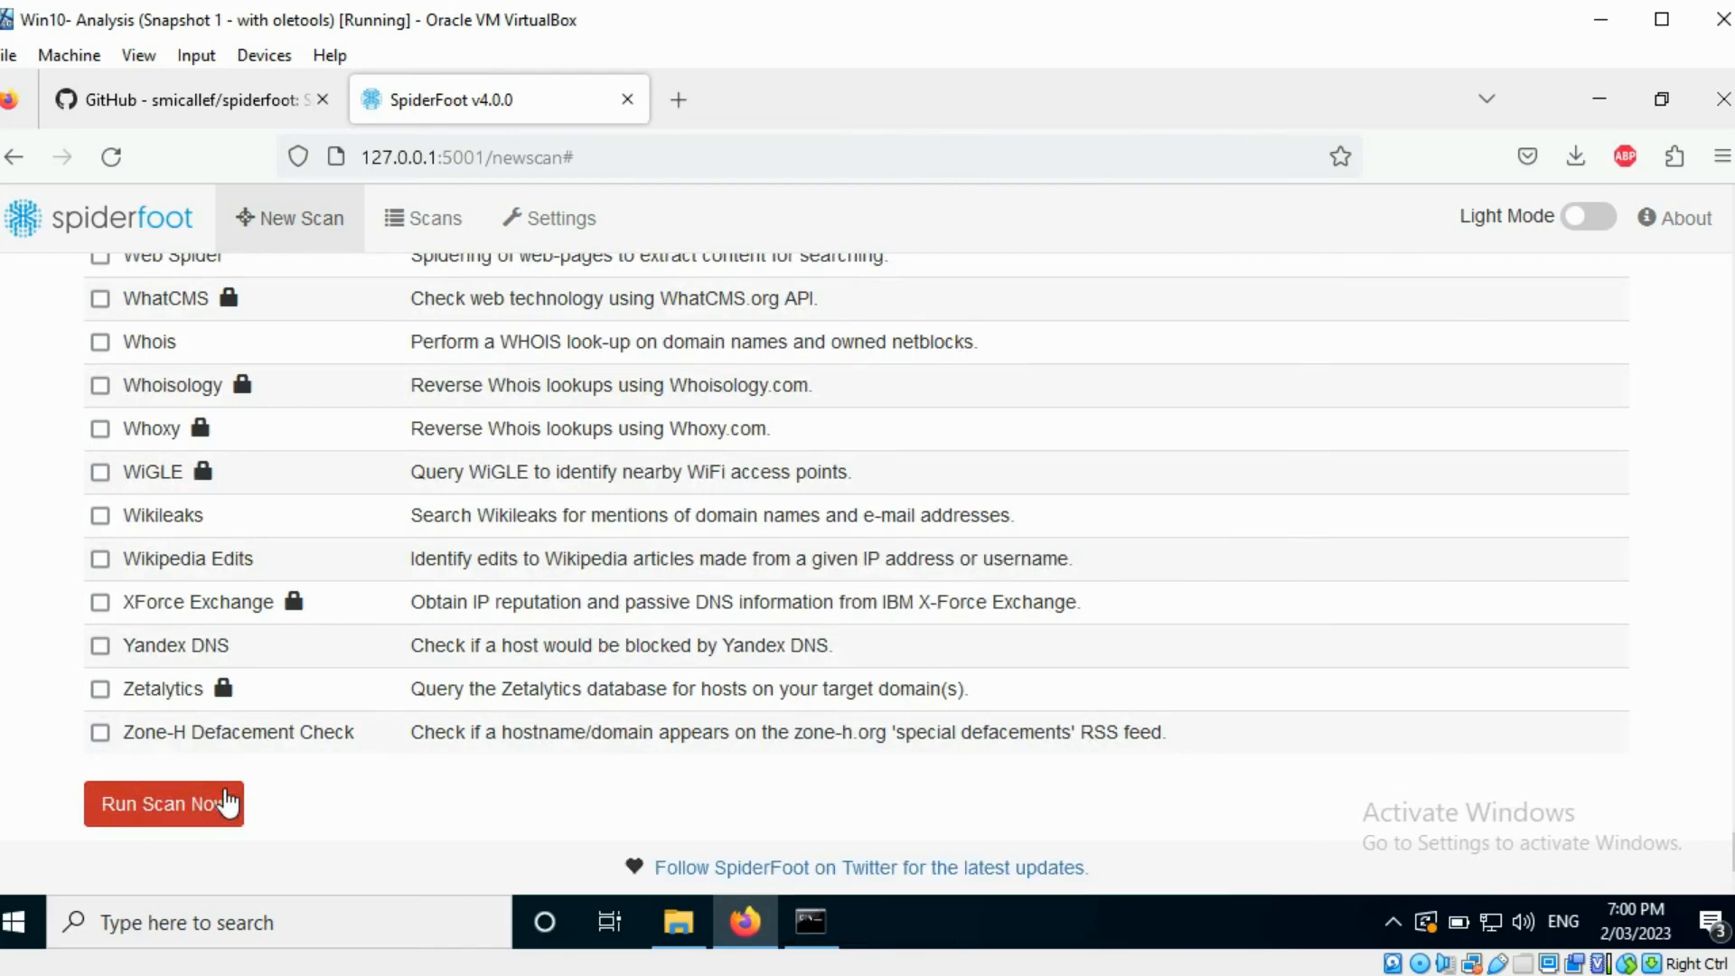
pyautogui.moveTo(809, 920)
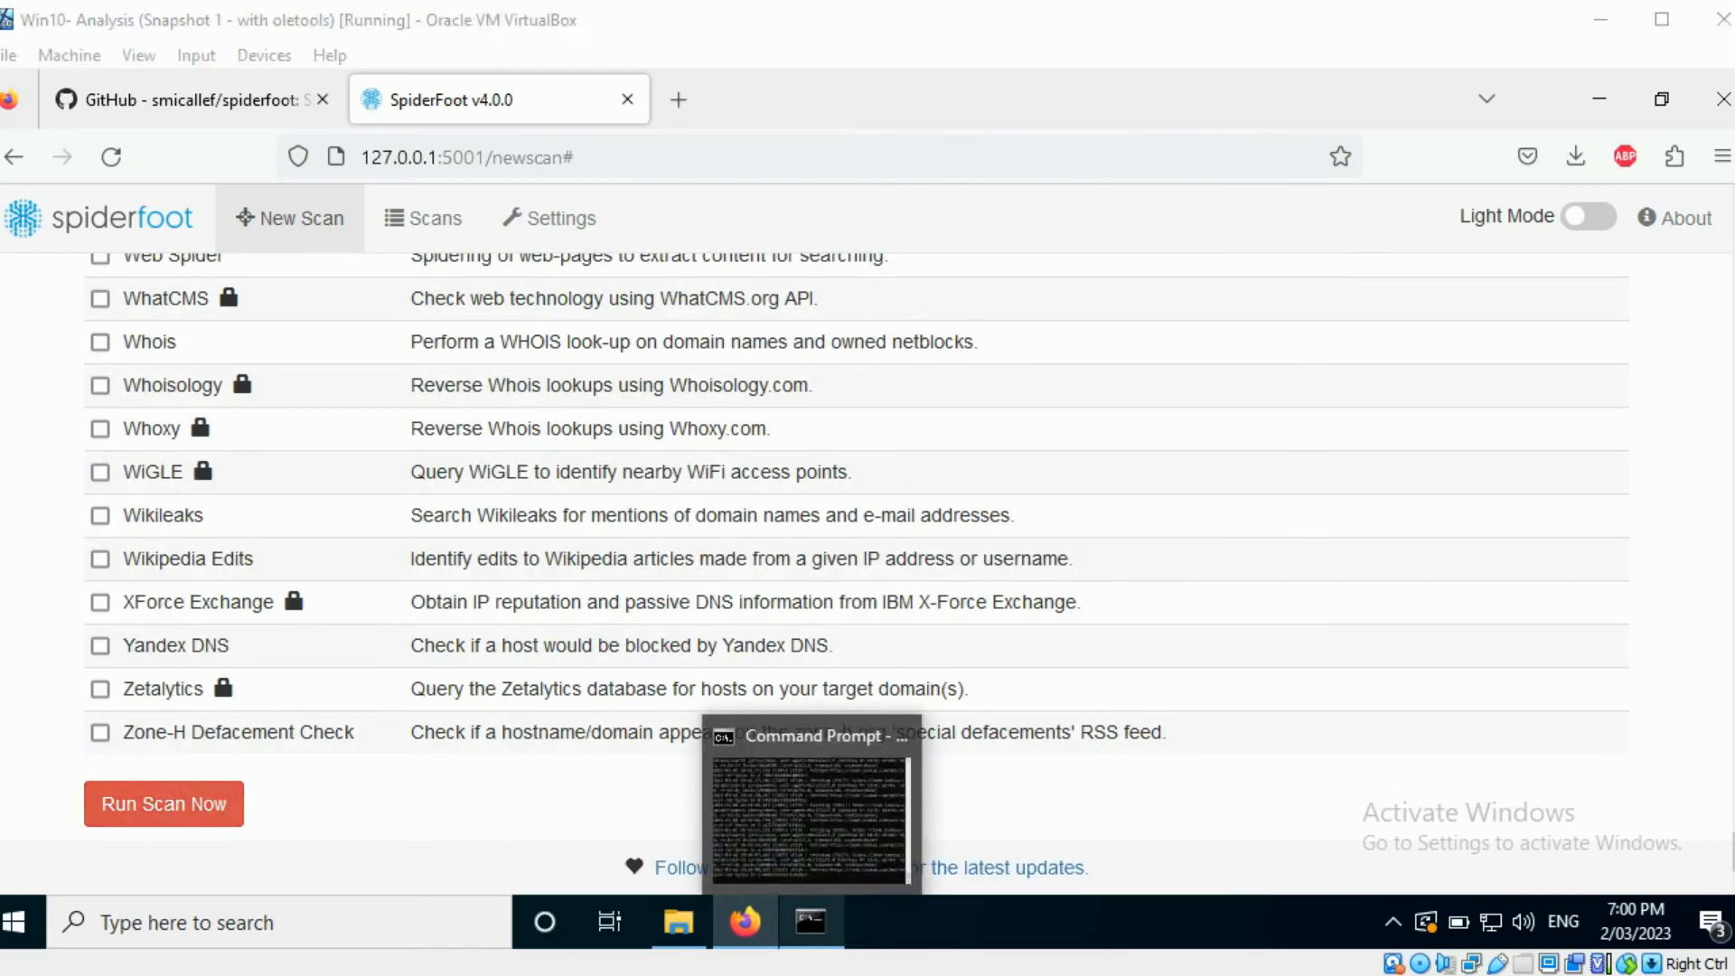
pyautogui.click(423, 217)
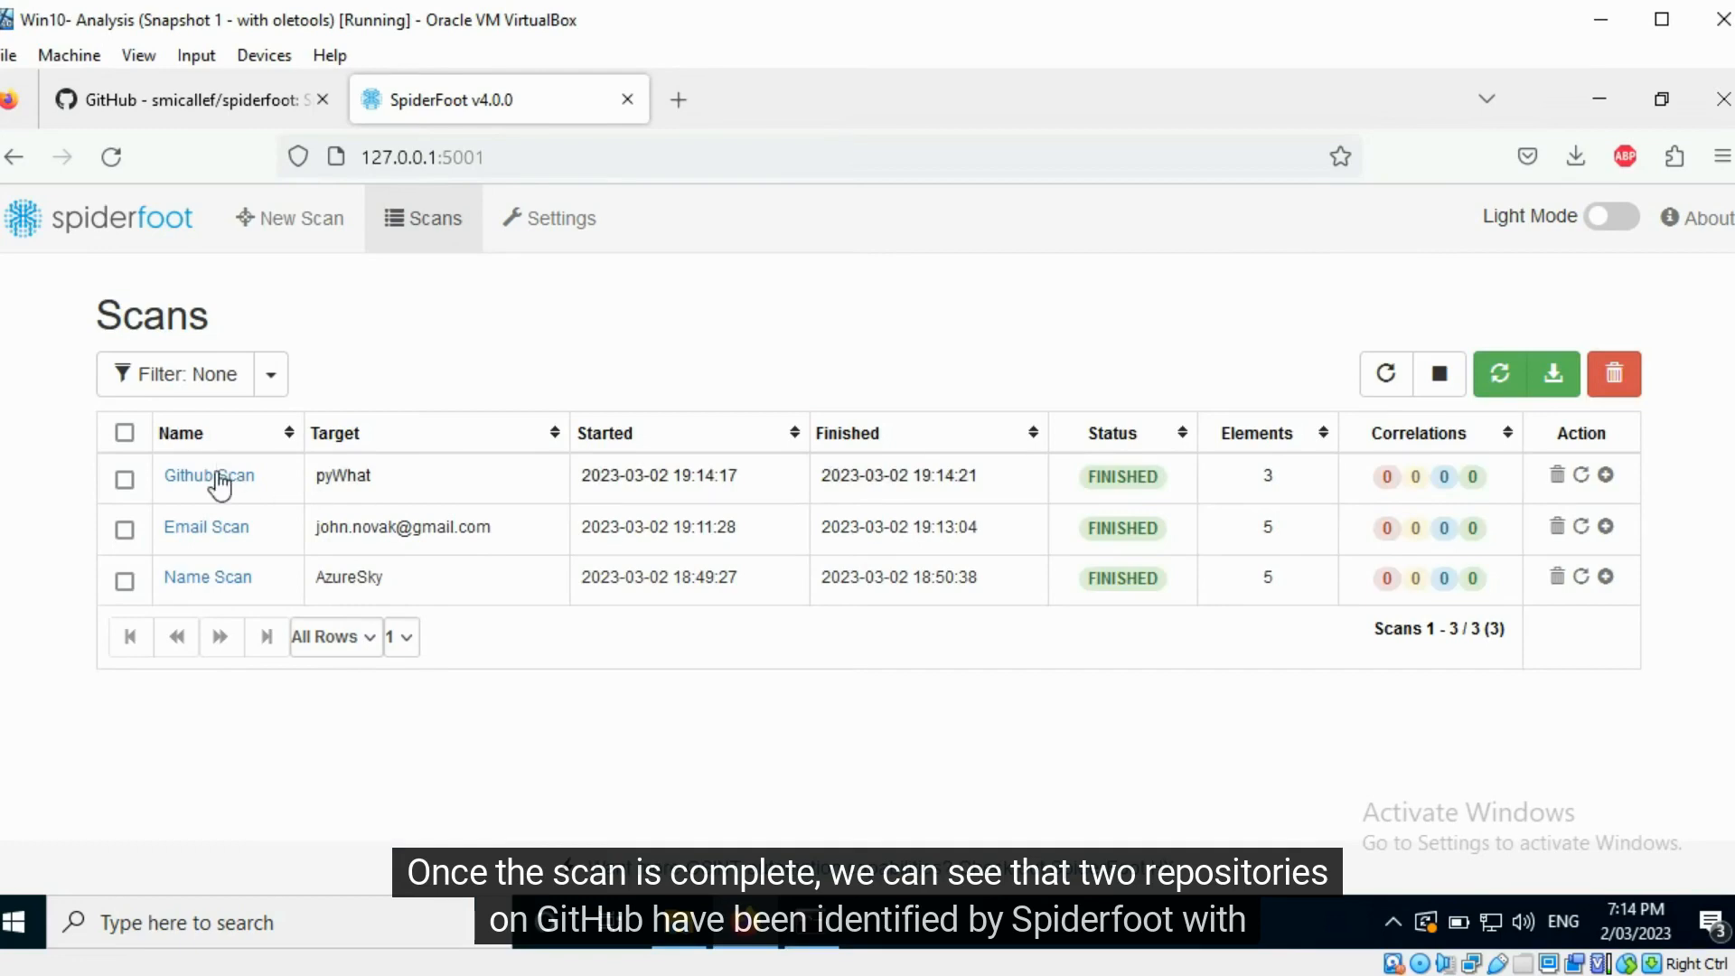
pyautogui.click(208, 475)
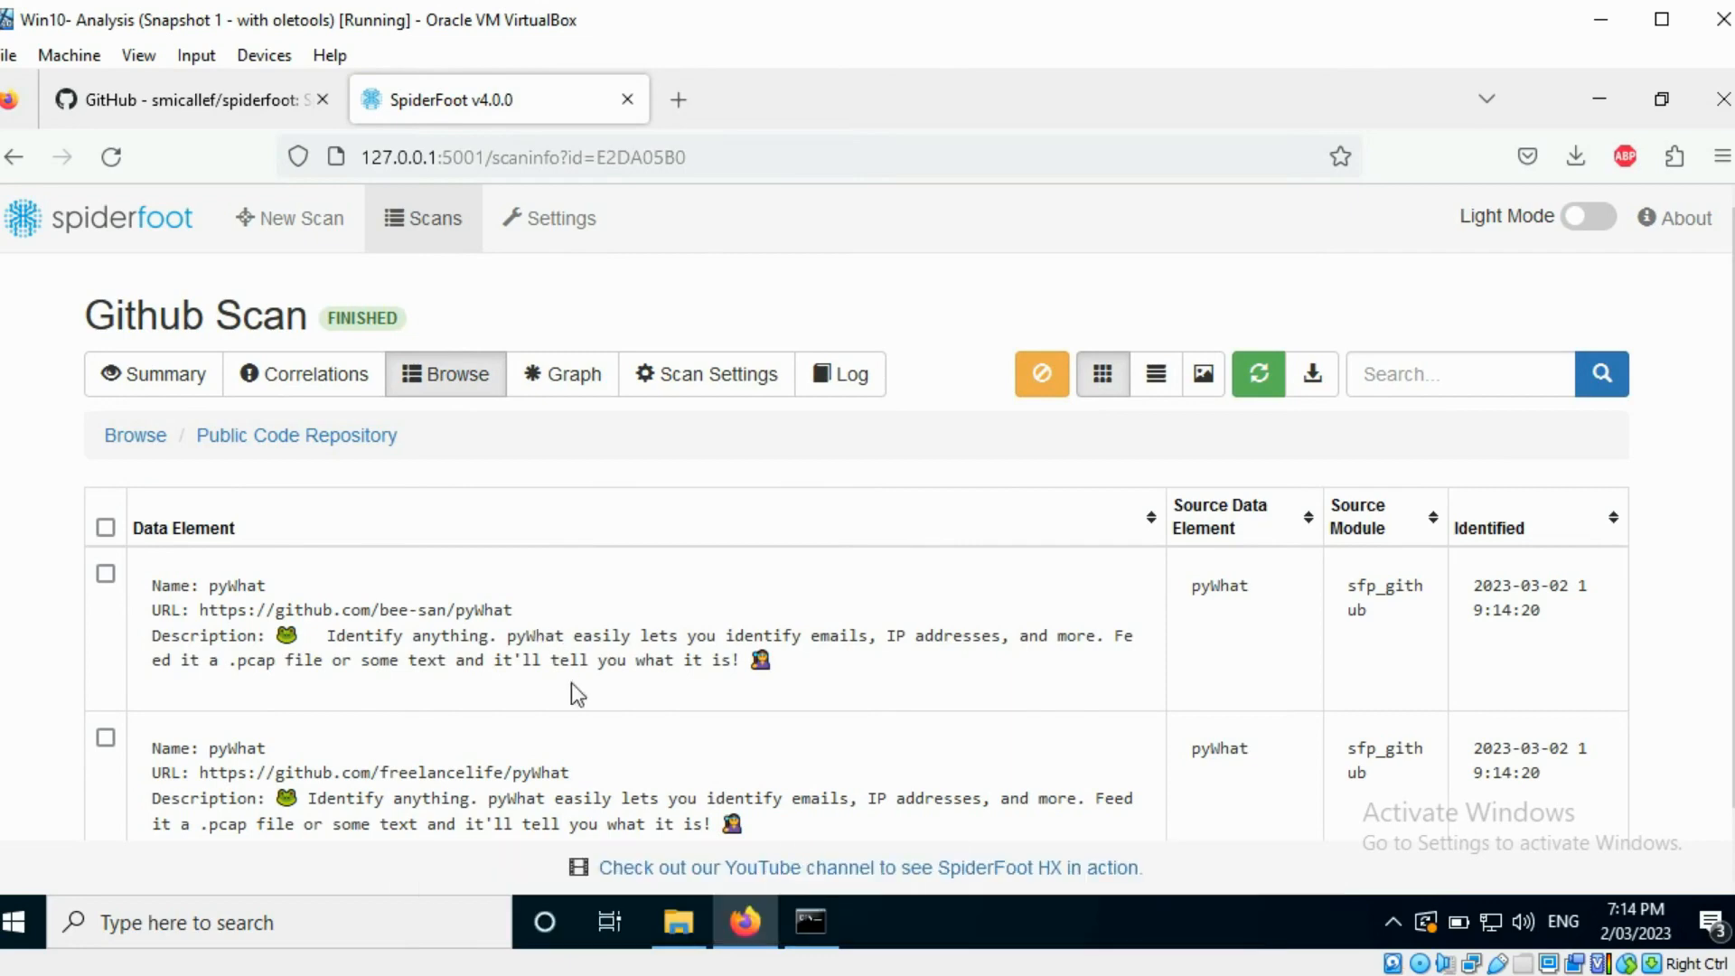
pyautogui.moveTo(585, 790)
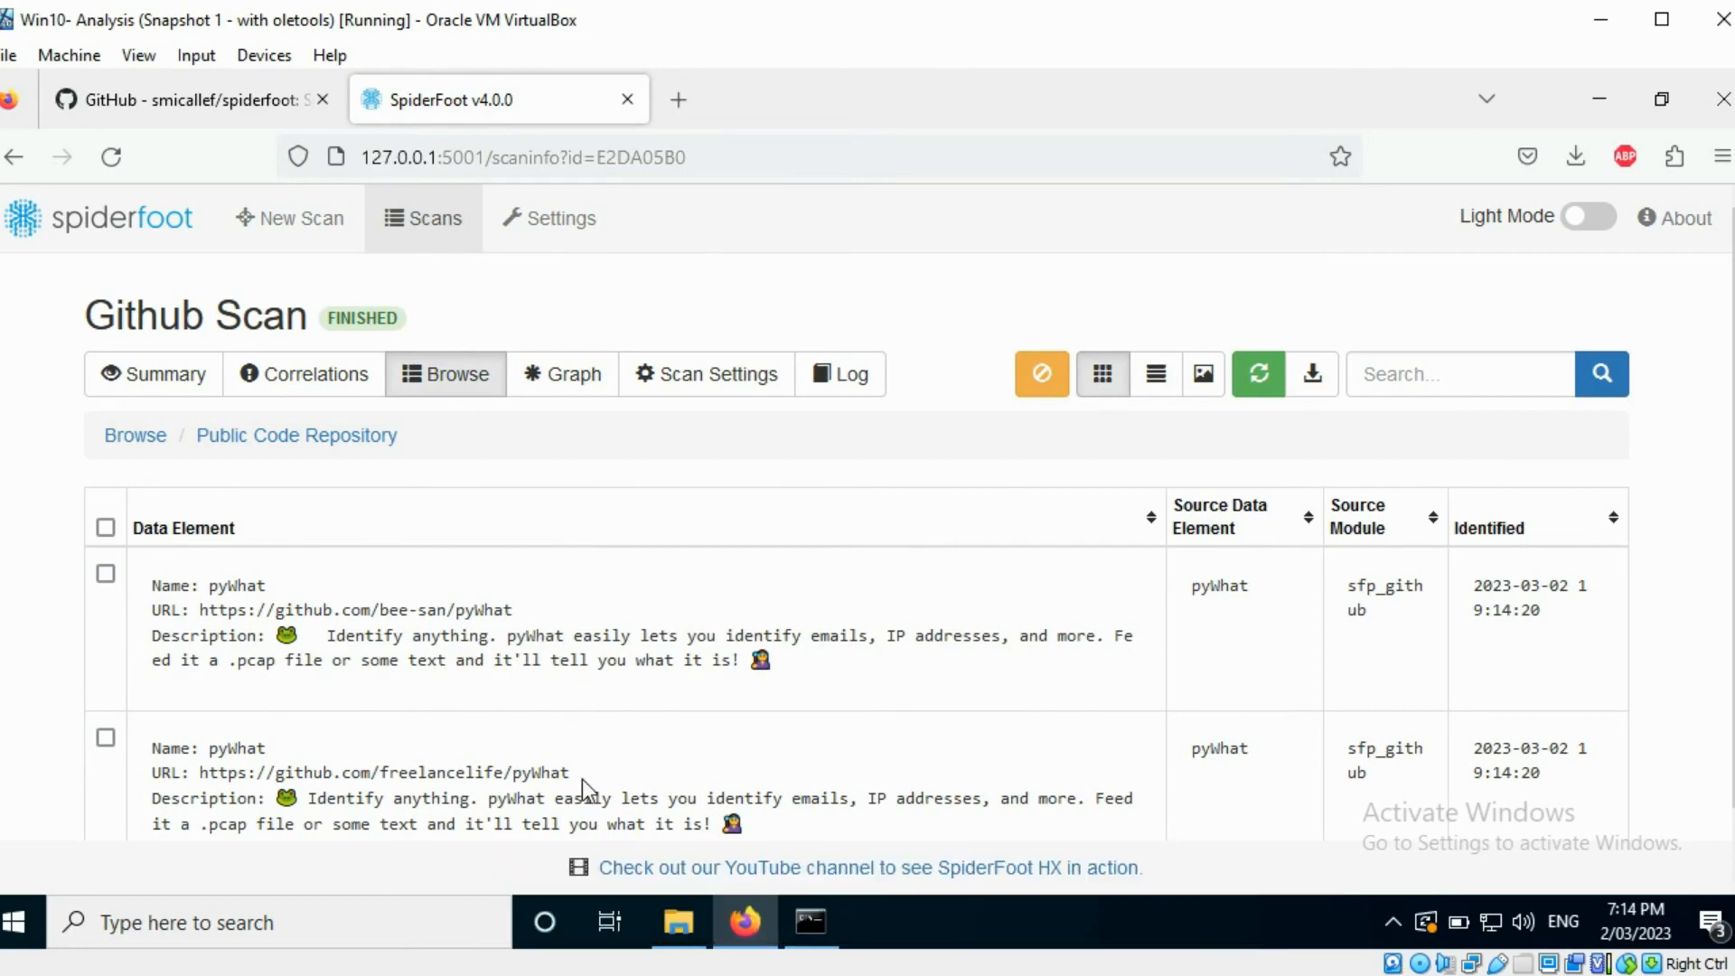
pyautogui.click(423, 218)
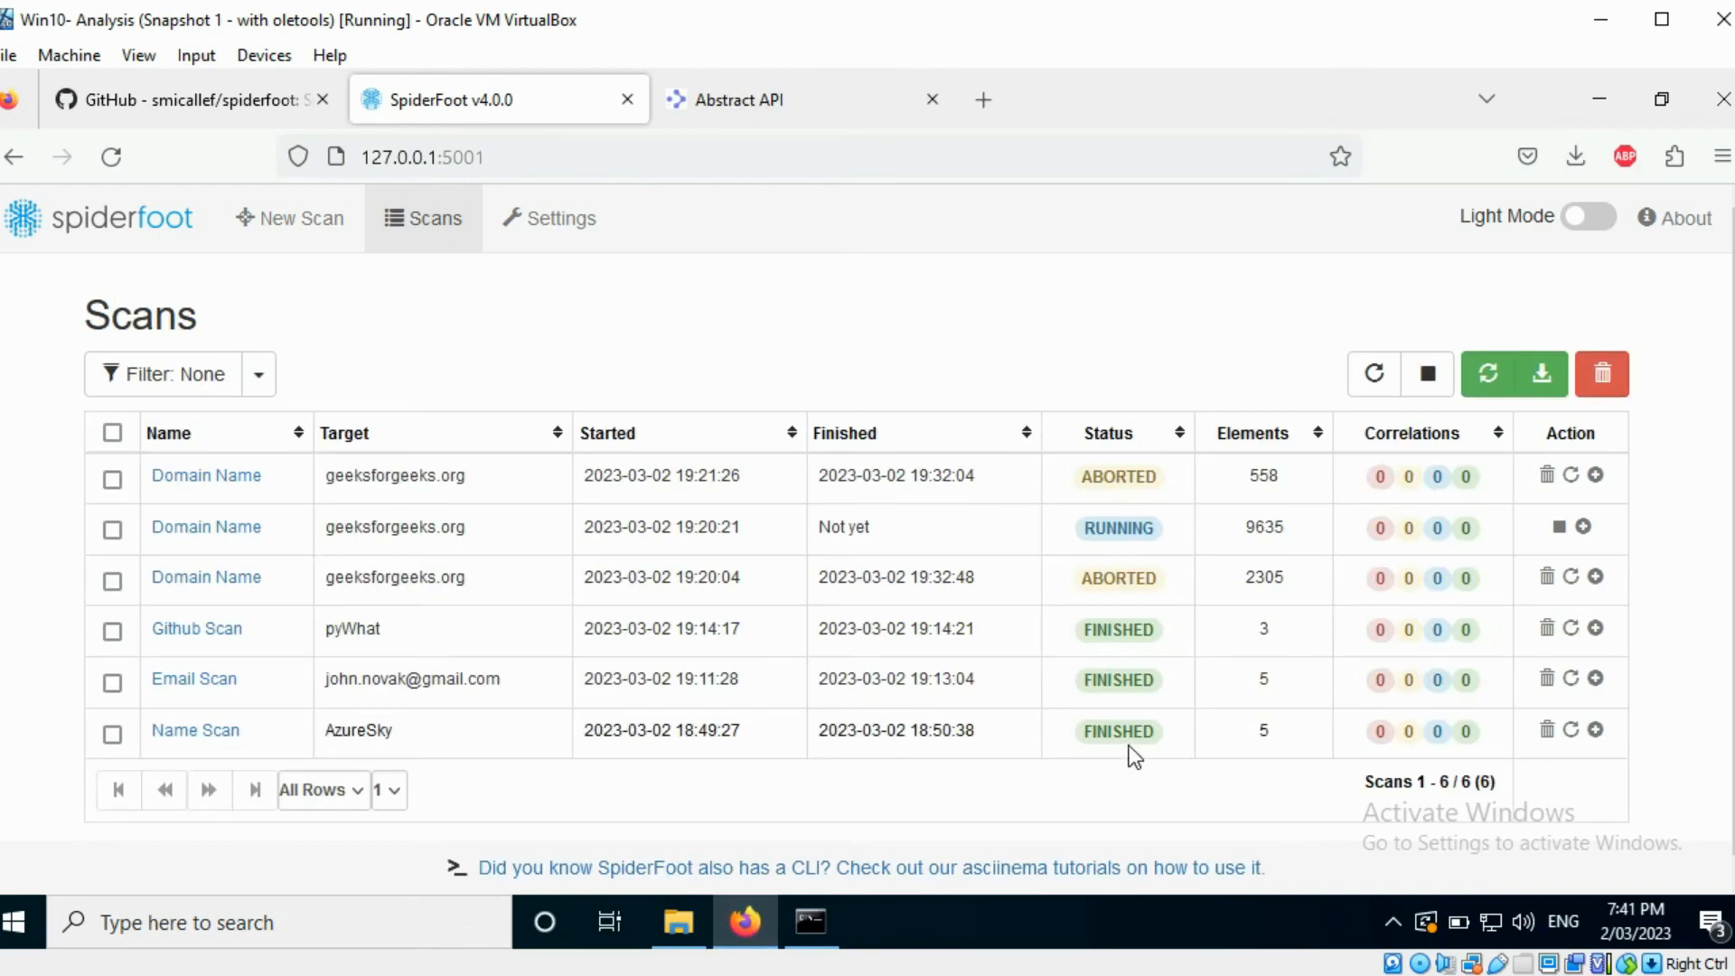
pyautogui.moveTo(708, 795)
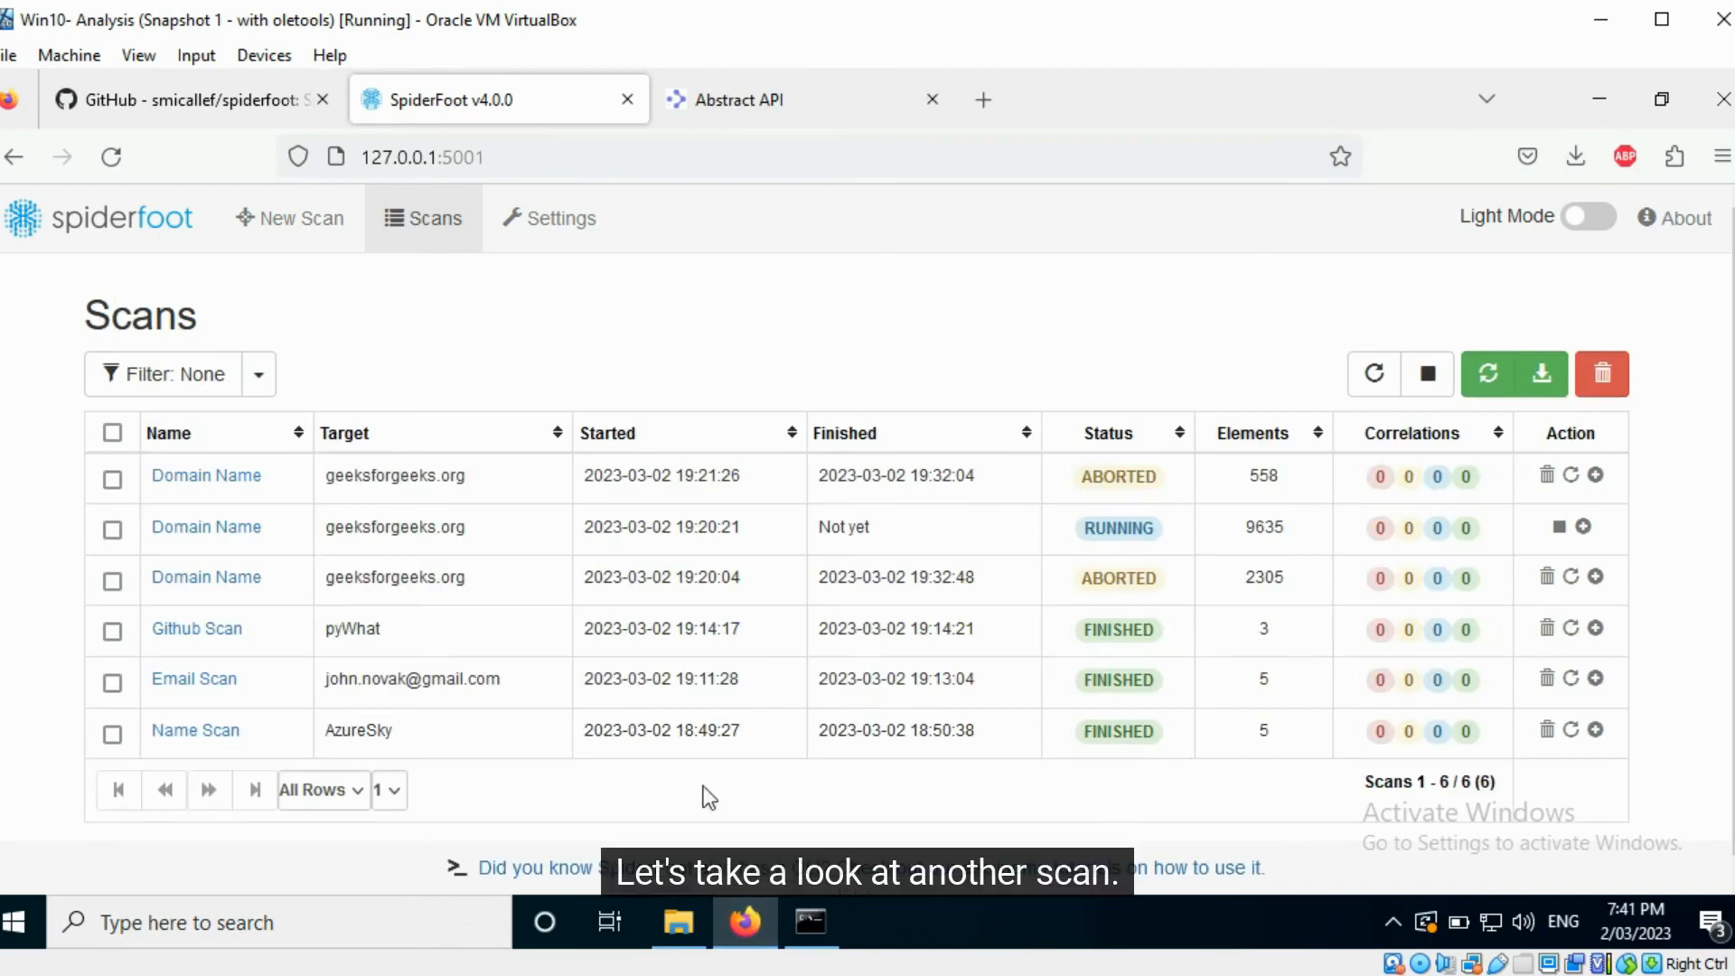
pyautogui.moveTo(206, 526)
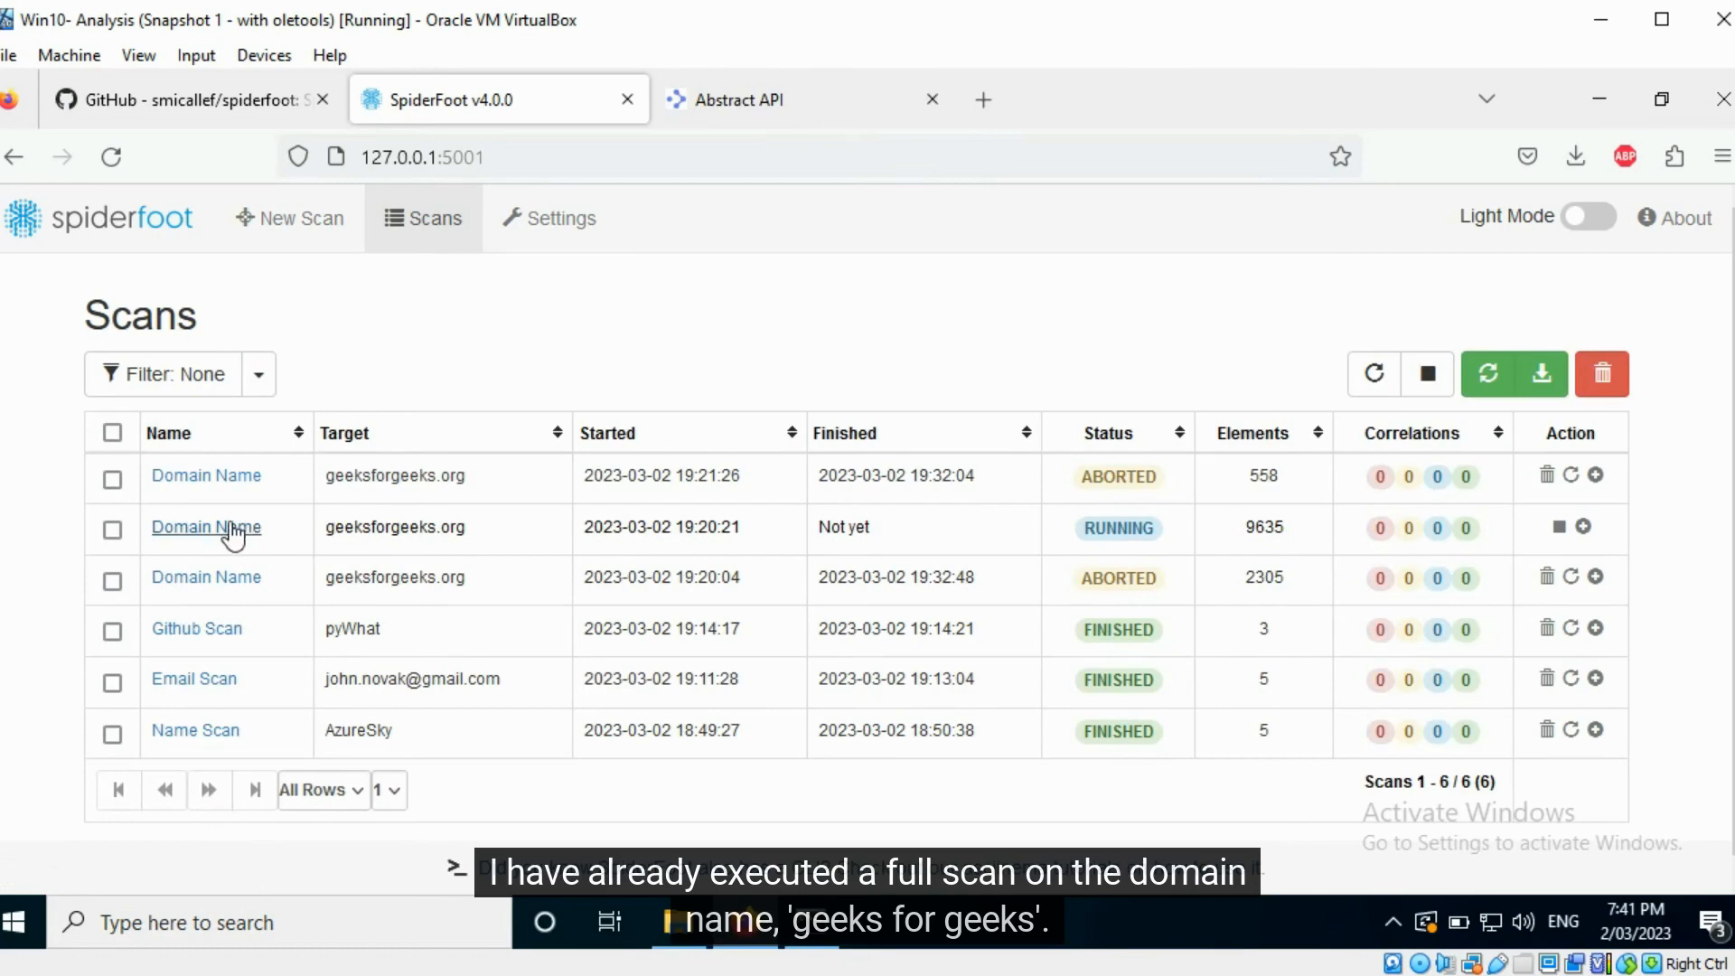
# - Browse the running geeksforgeeks.org Domain Name scan's findings by data type and check one category
pyautogui.click(206, 526)
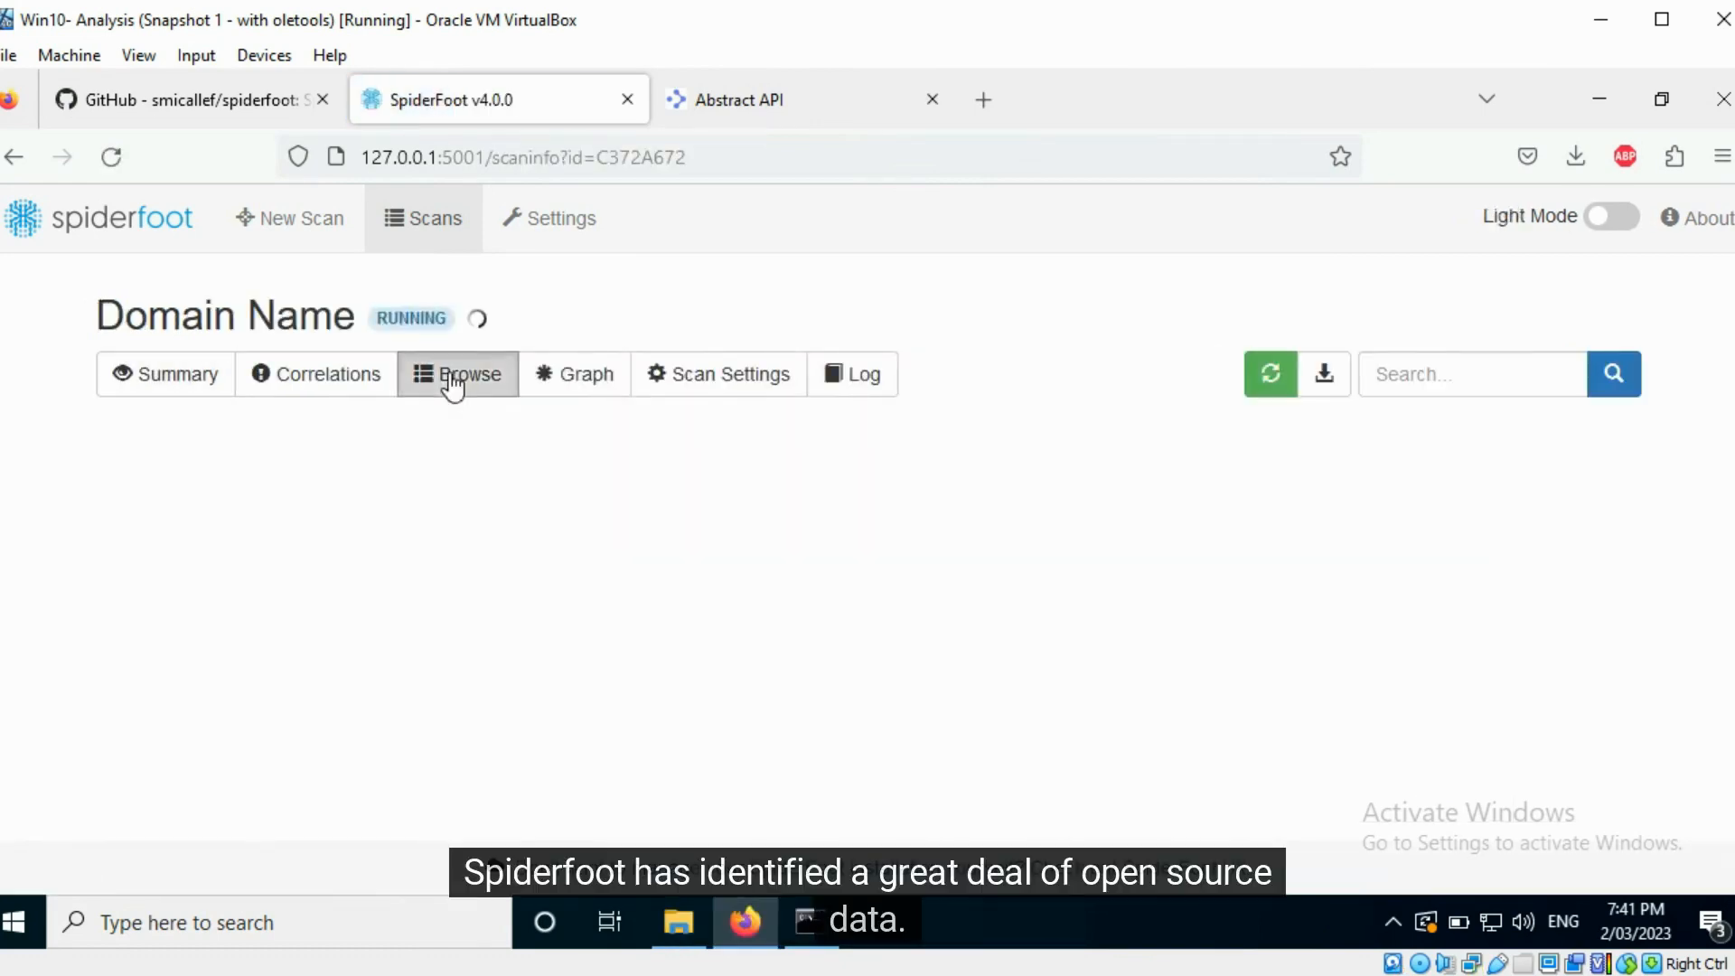
pyautogui.click(457, 373)
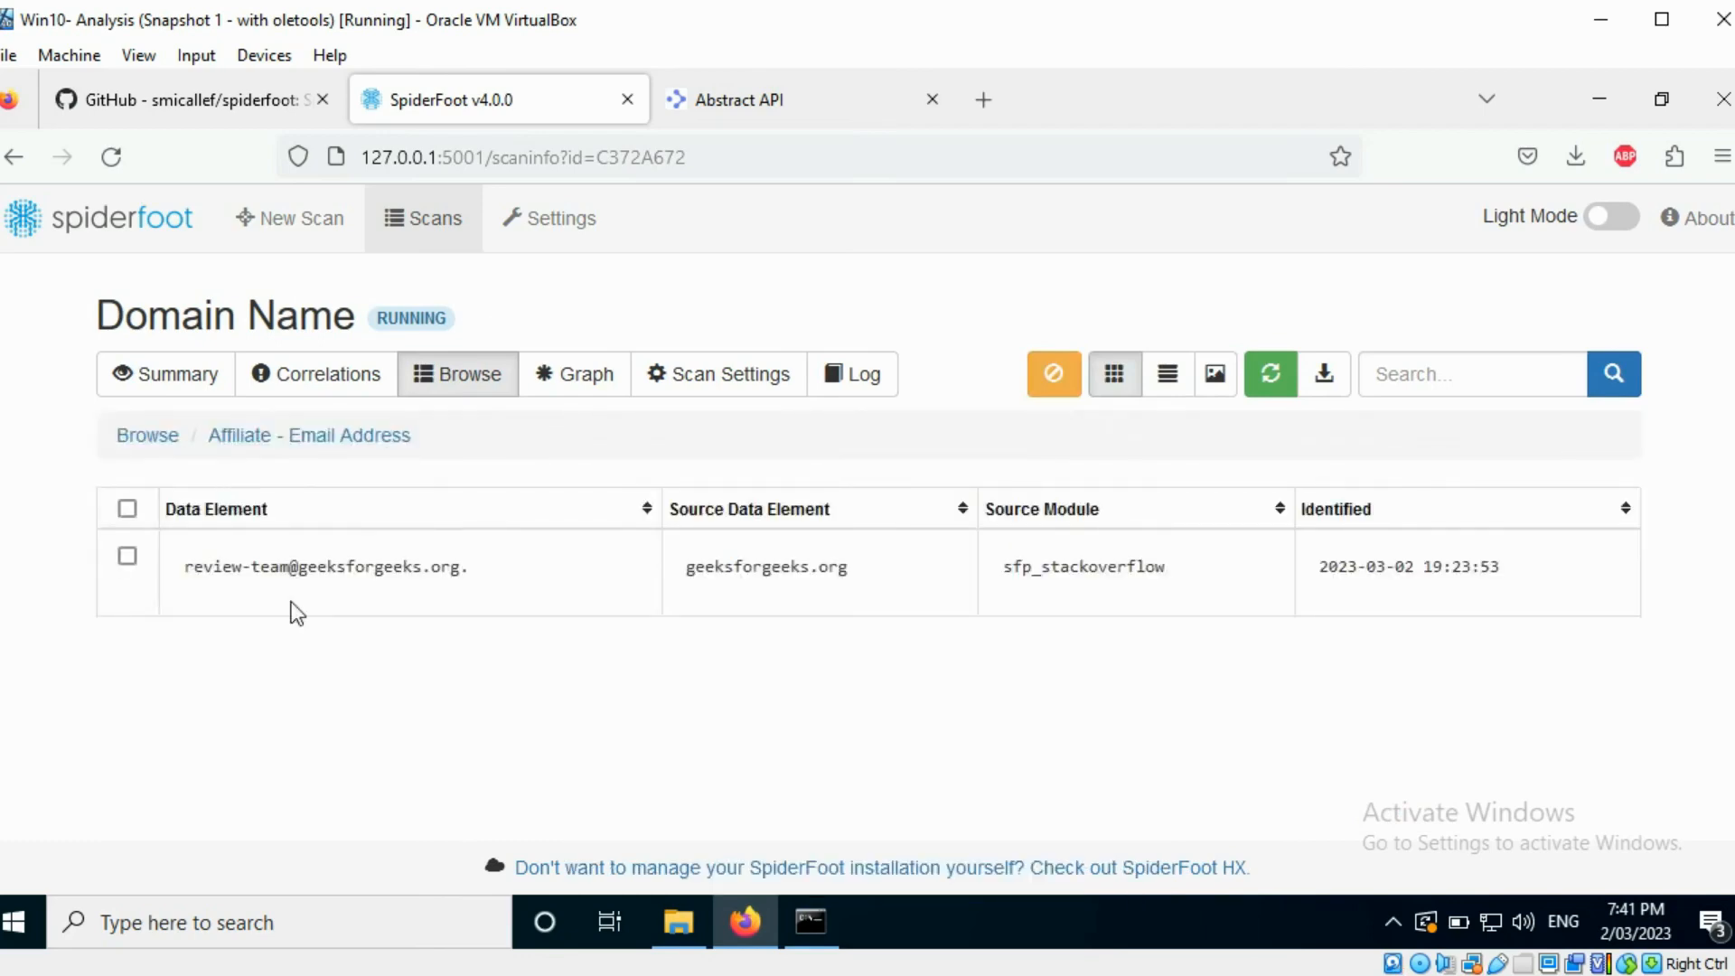
pyautogui.click(146, 434)
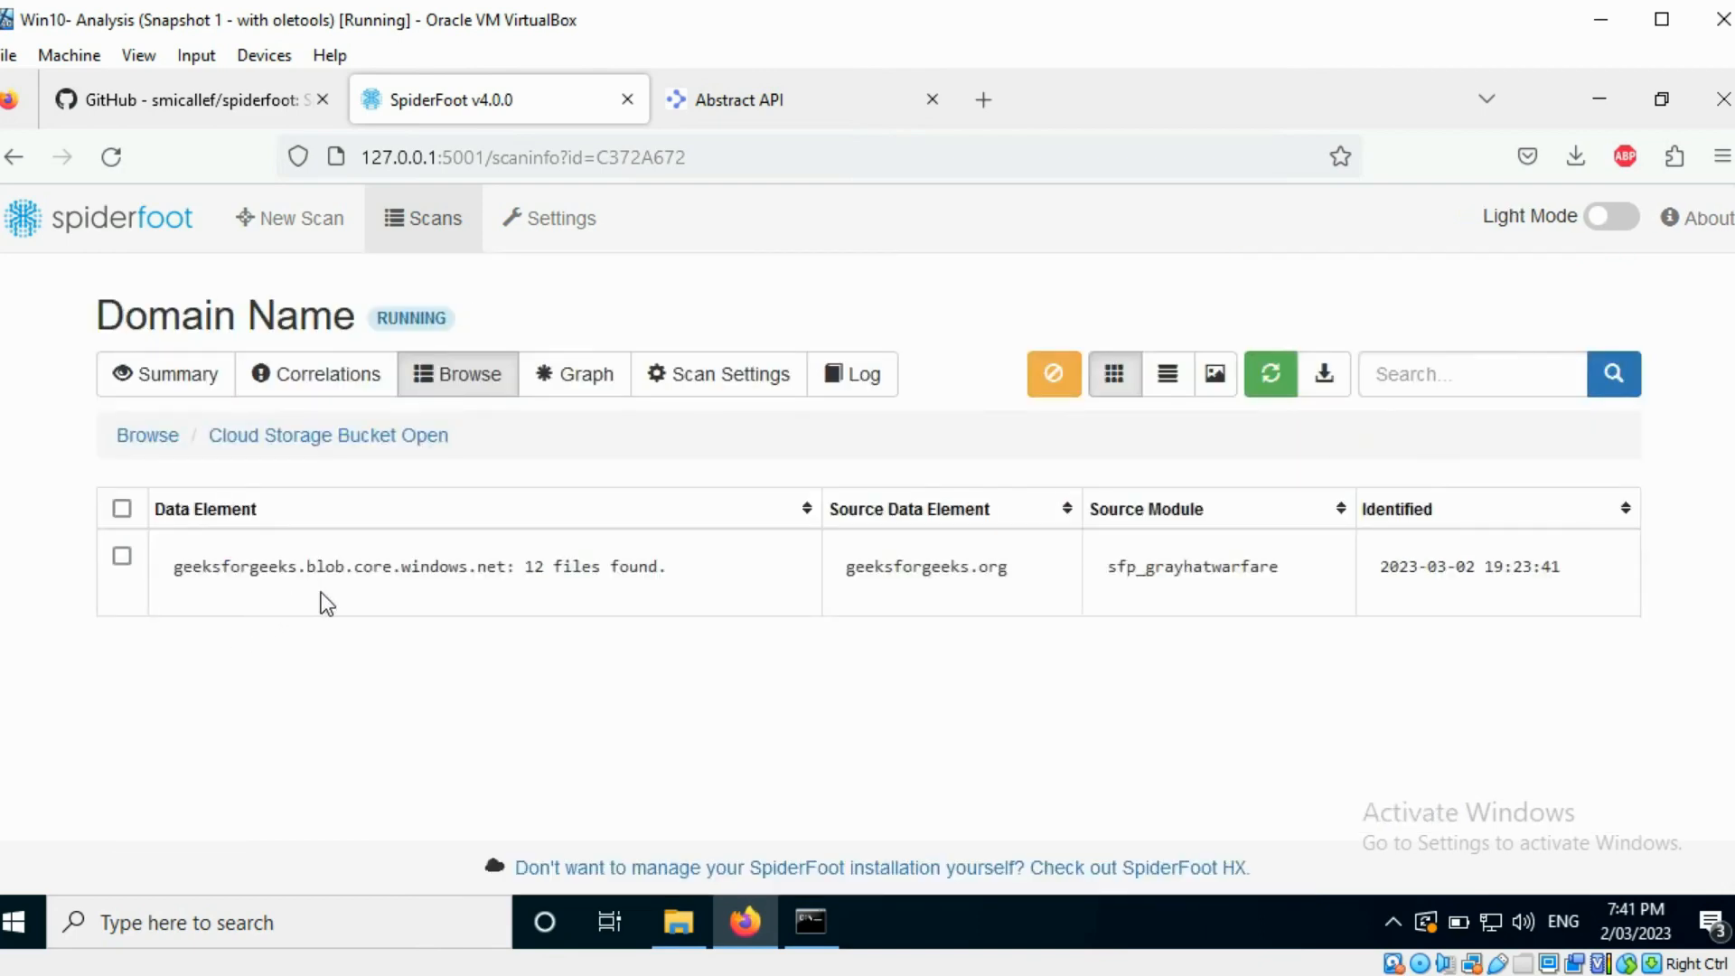
pyautogui.click(147, 435)
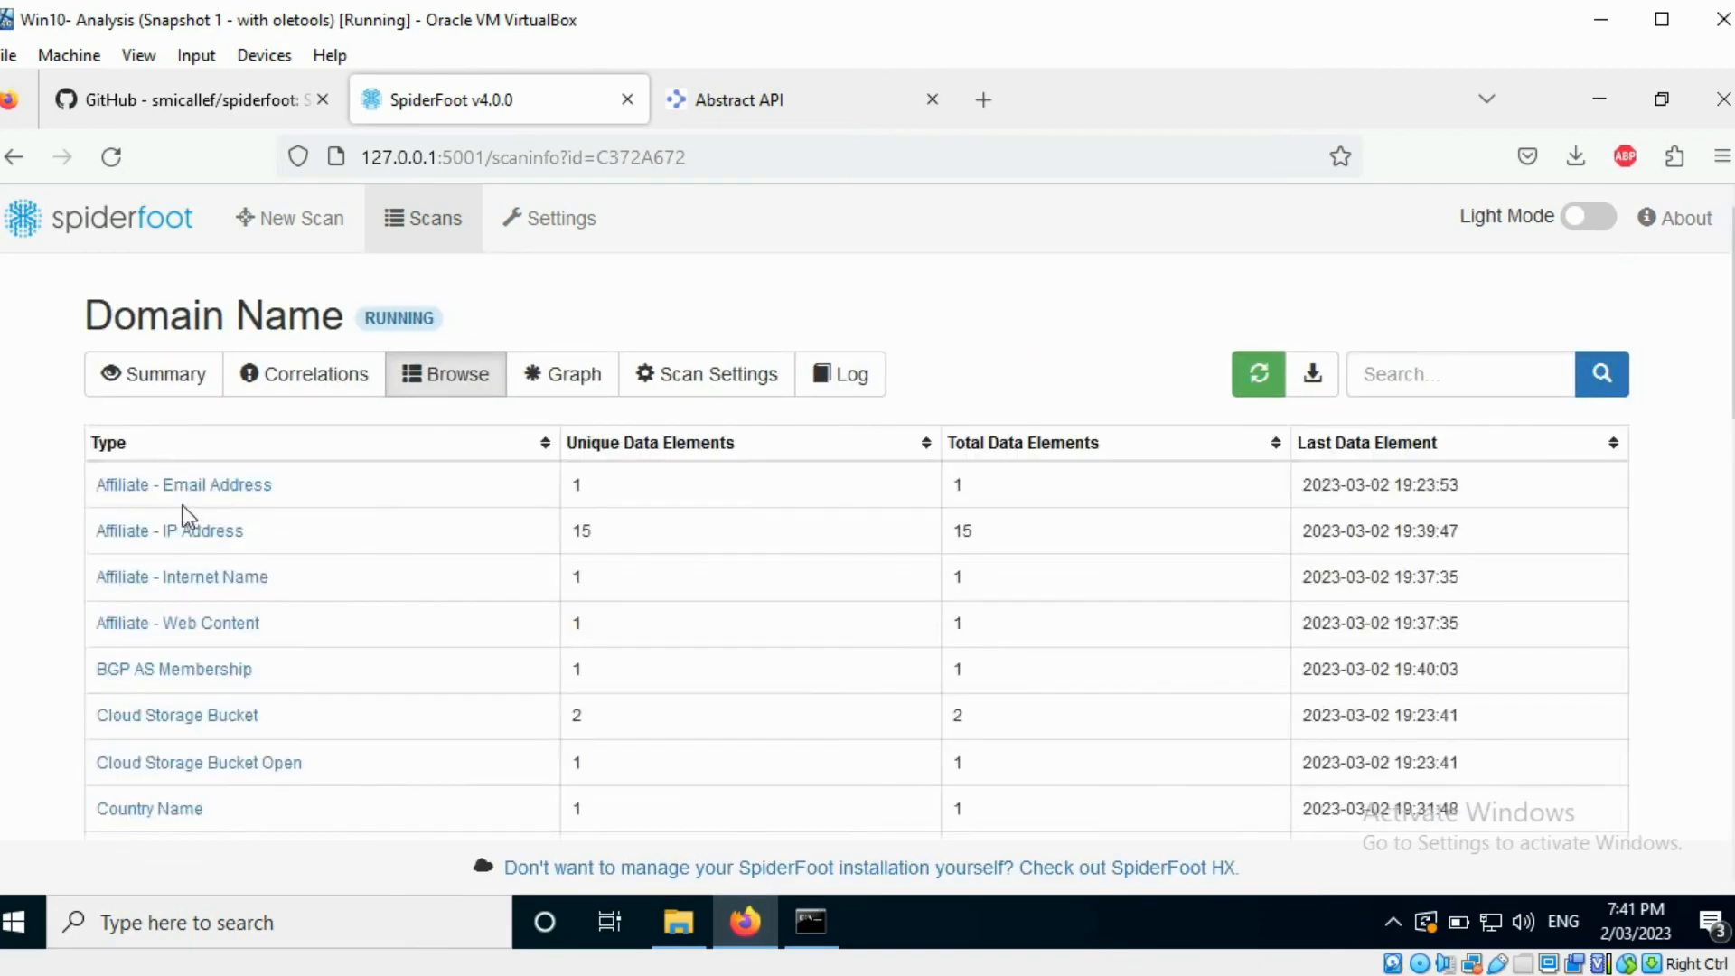
# - Review the Email Address findings, the 21 discovered addresses, and return to the data type list
pyautogui.scroll(-3)
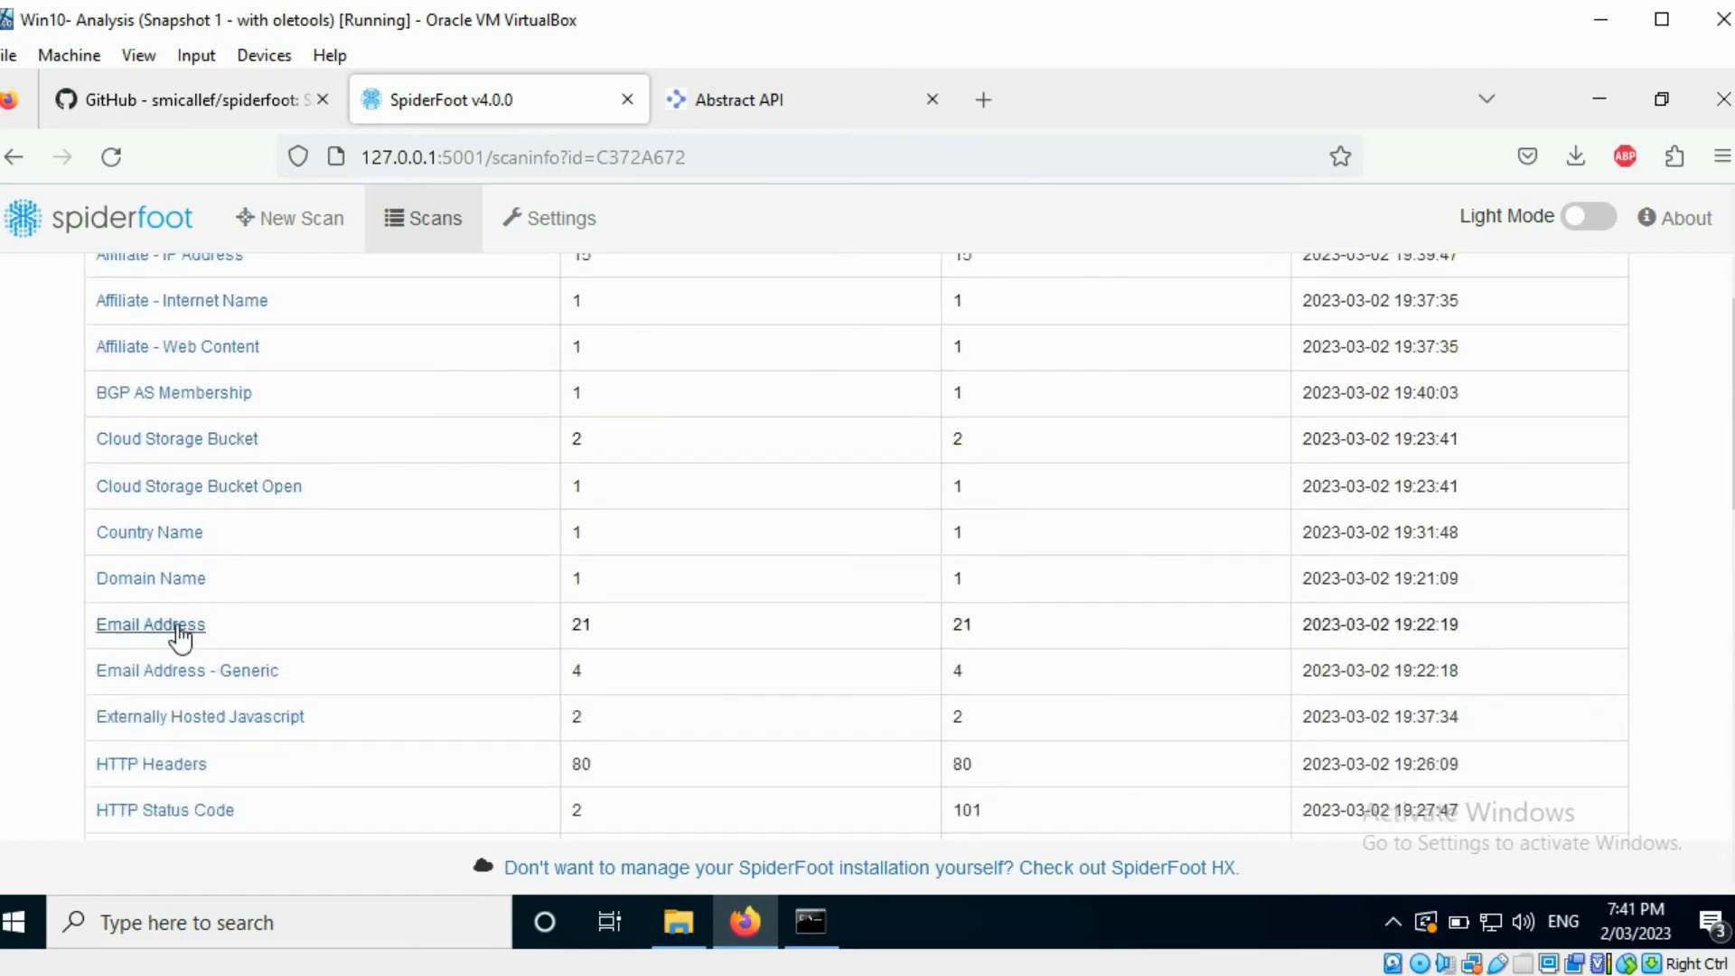
pyautogui.click(150, 623)
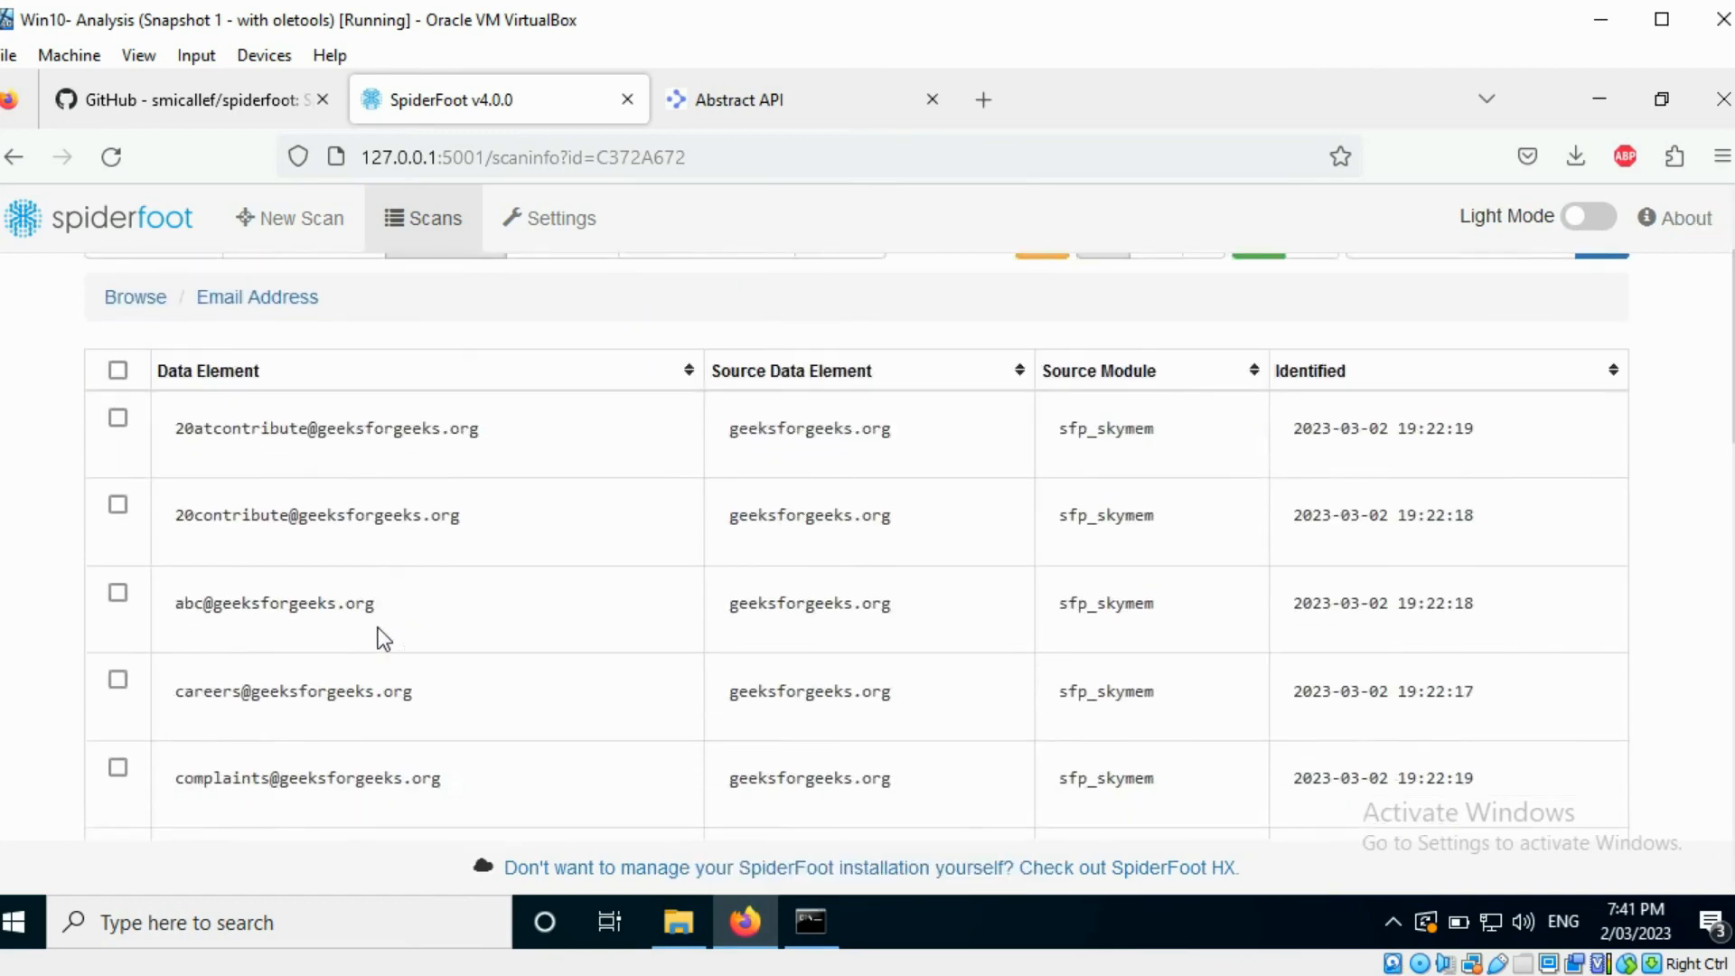
pyautogui.scroll(3)
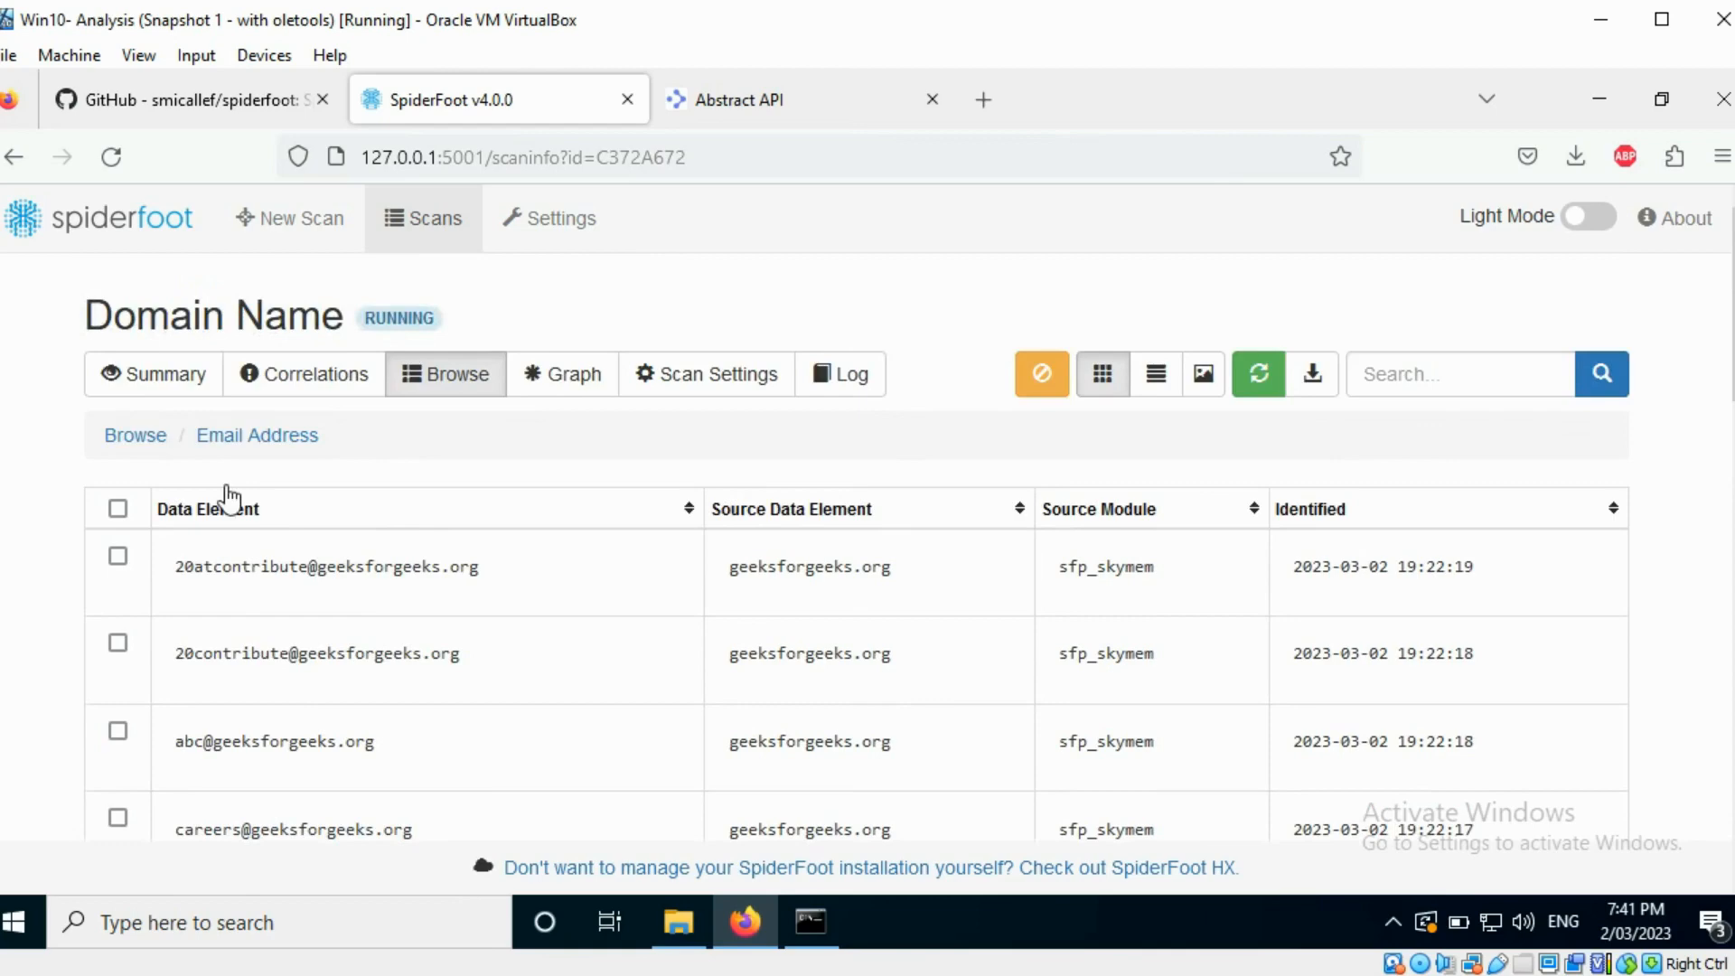
pyautogui.click(136, 435)
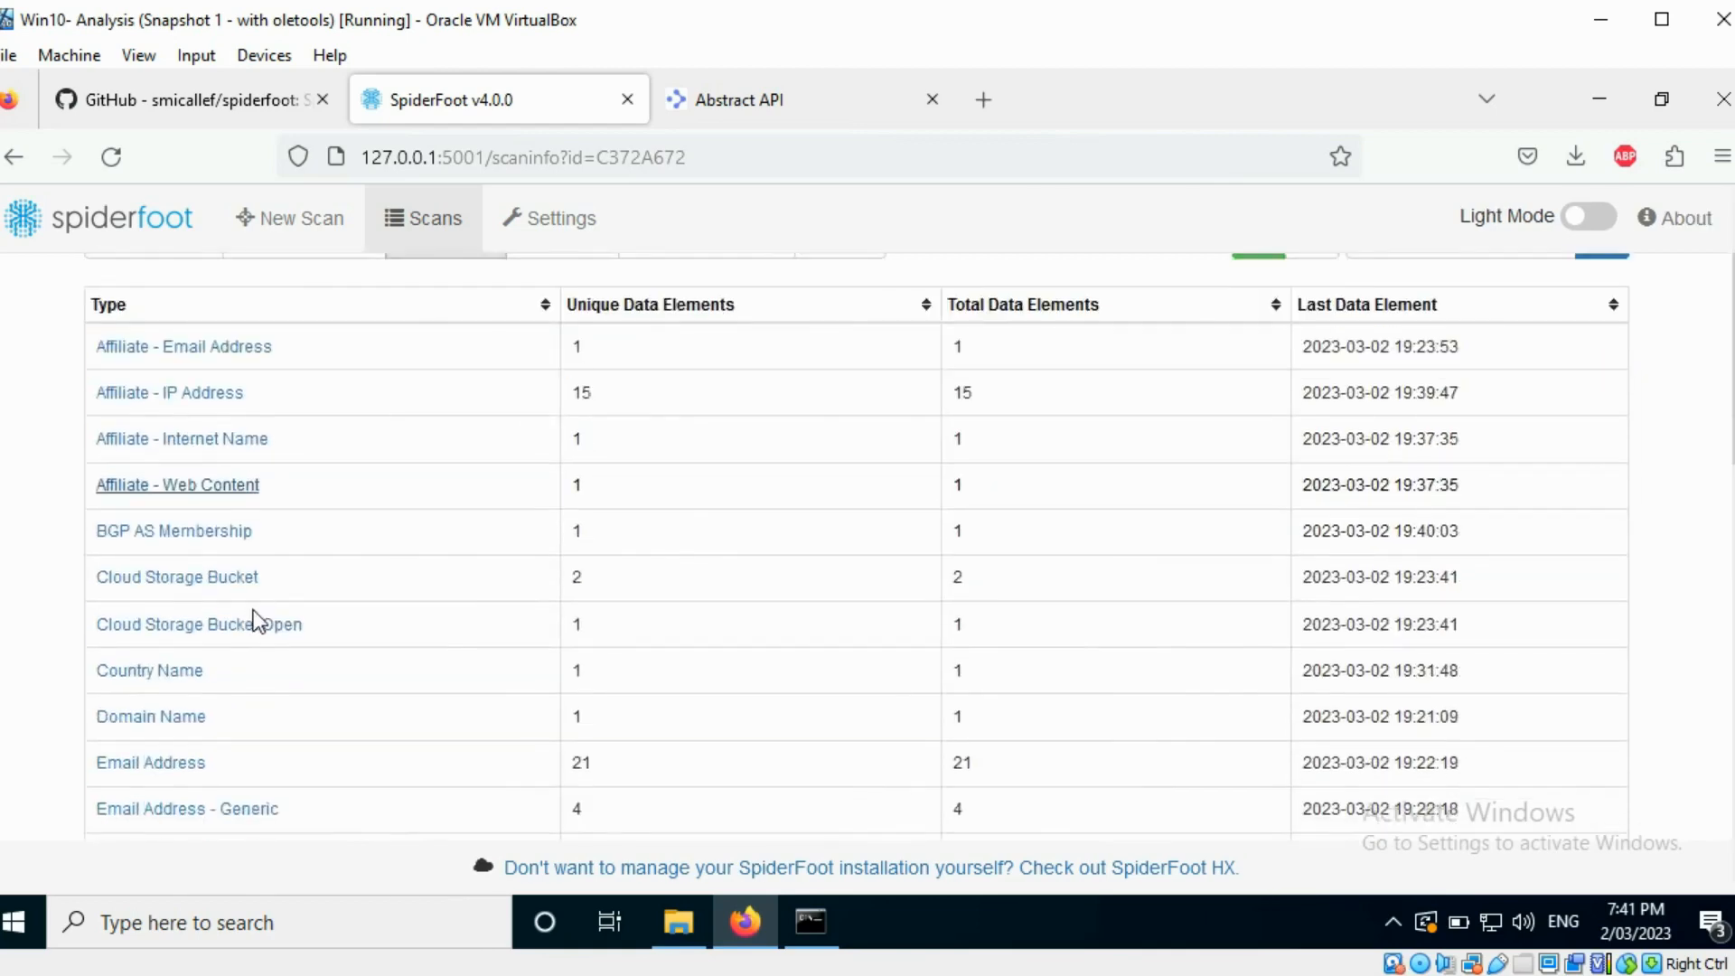
# - Review another data type's findings further down the Domain Name scan's list
pyautogui.scroll(-3)
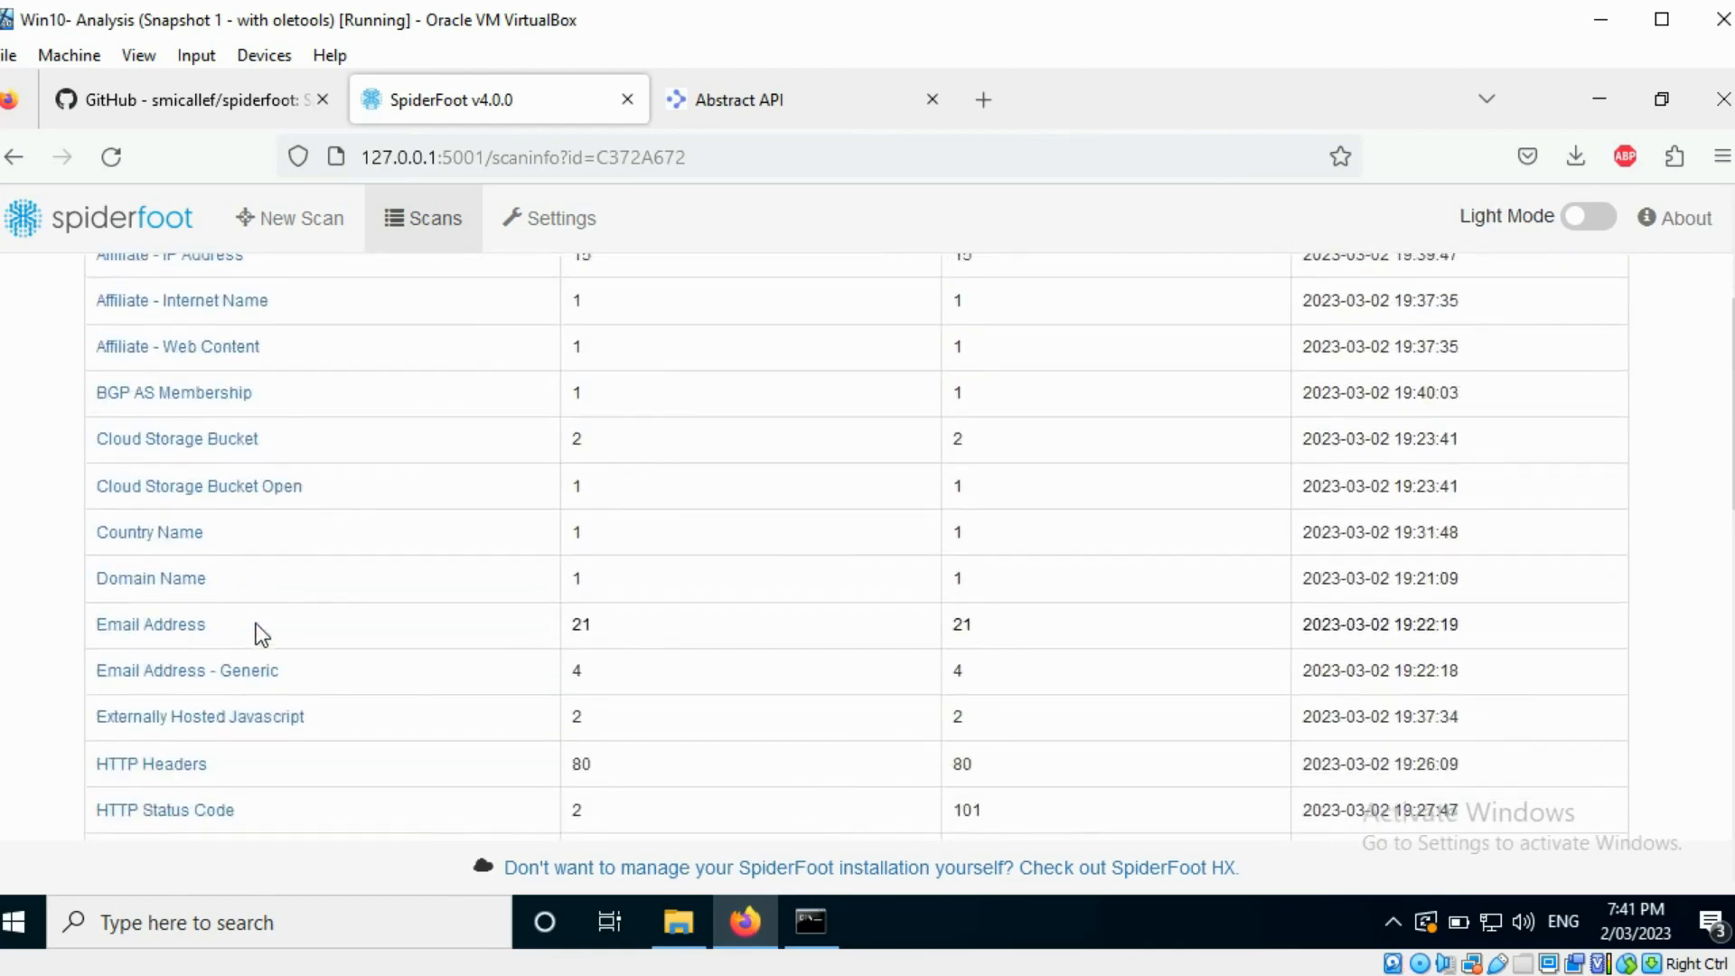
pyautogui.scroll(-3)
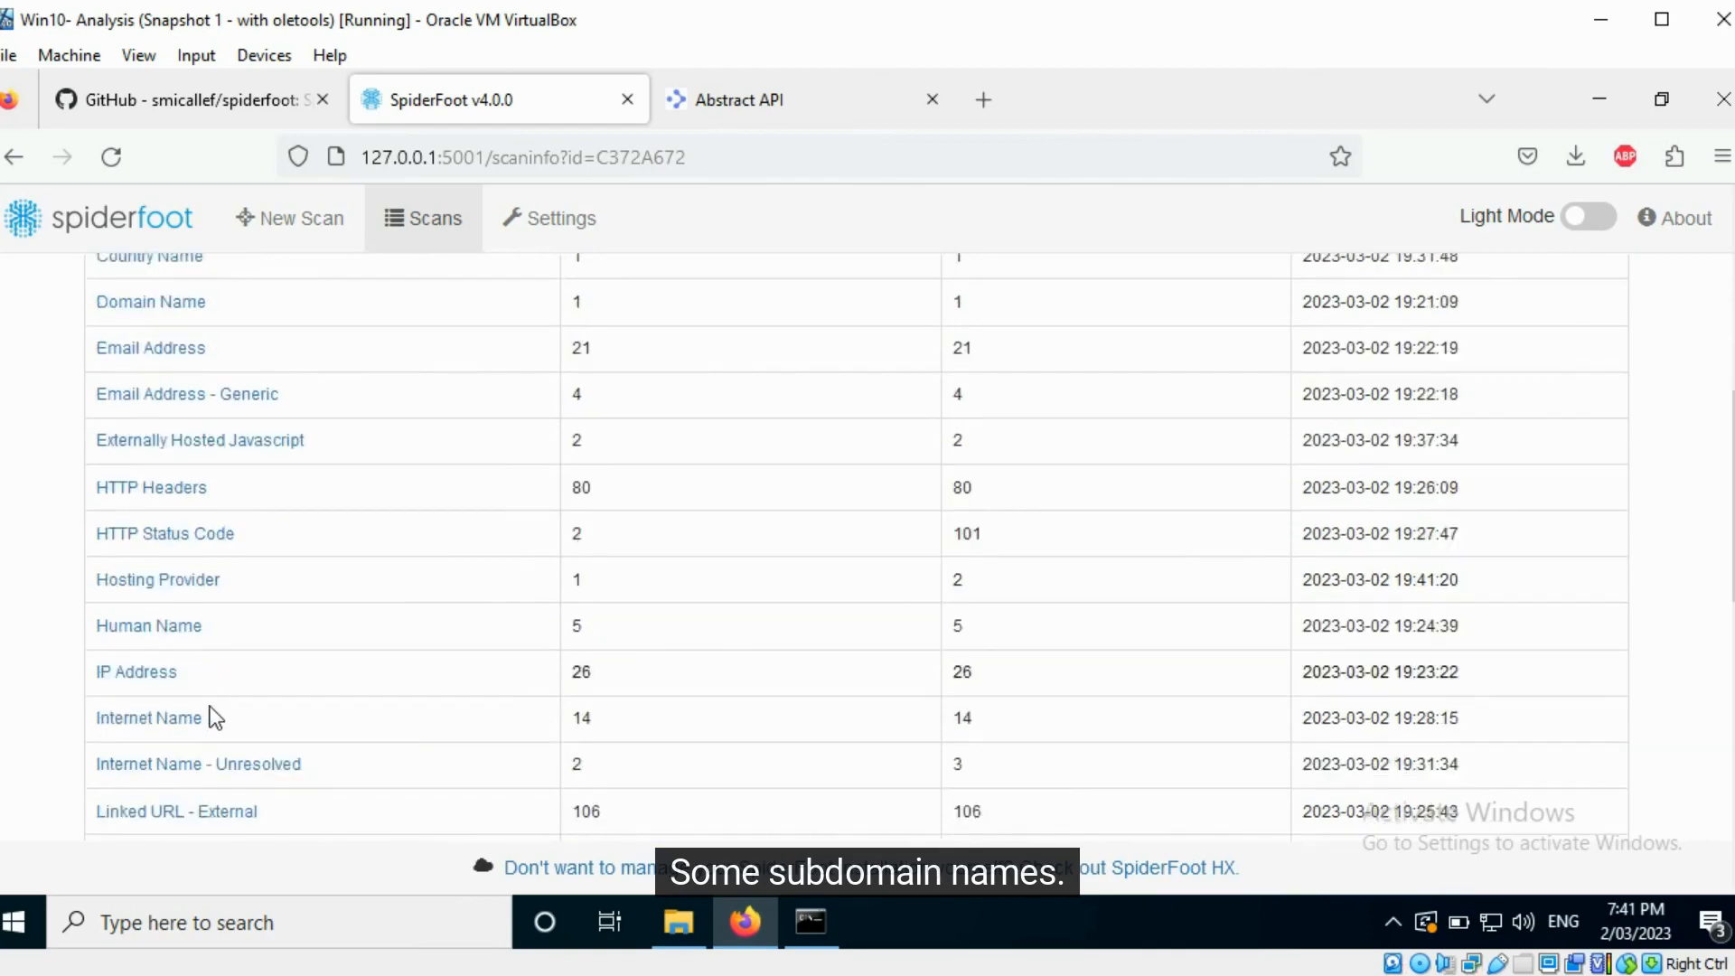
pyautogui.click(150, 302)
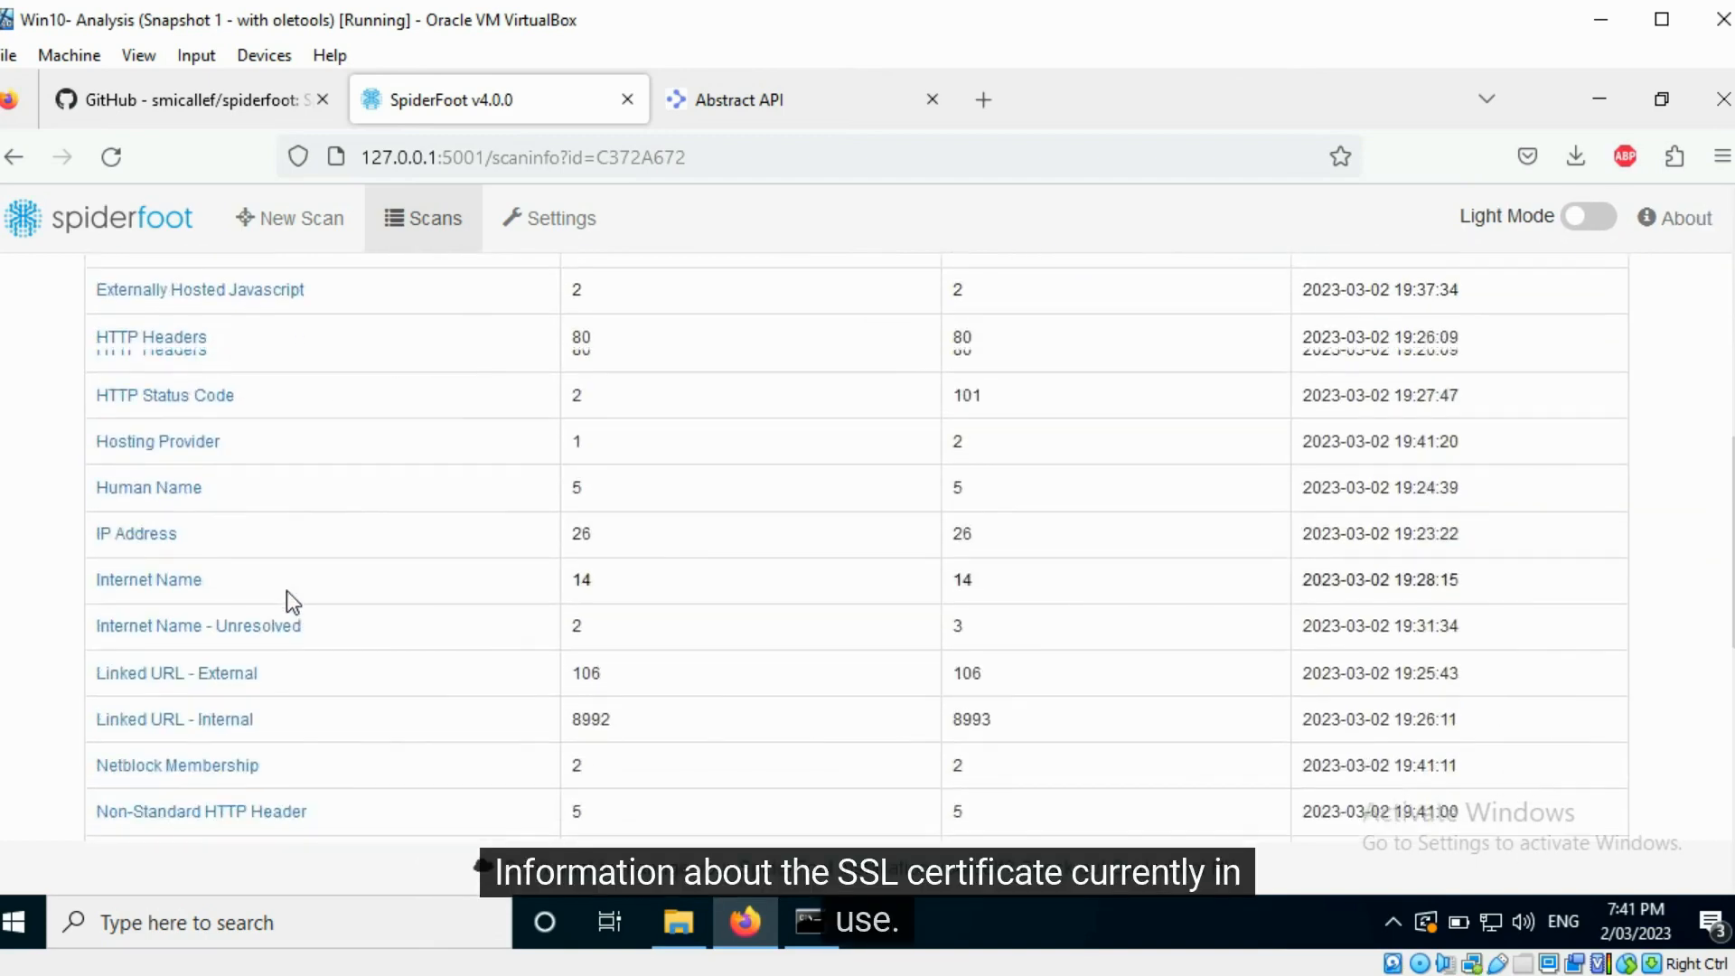
pyautogui.scroll(-3)
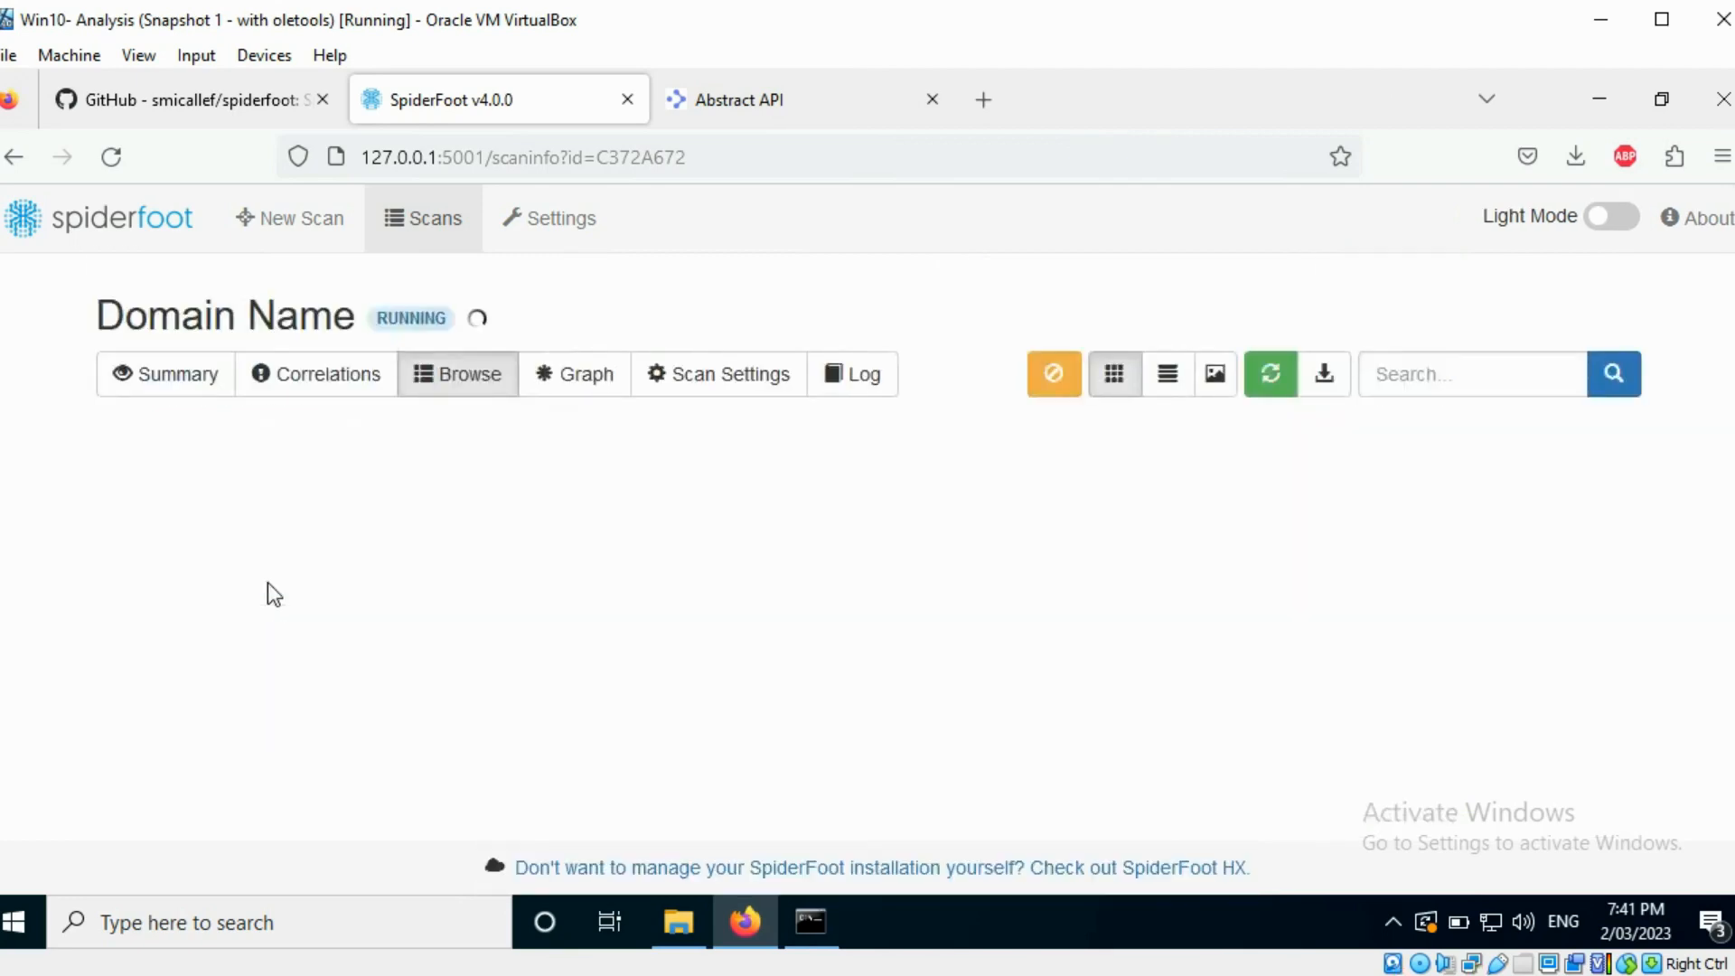
pyautogui.moveTo(269, 629)
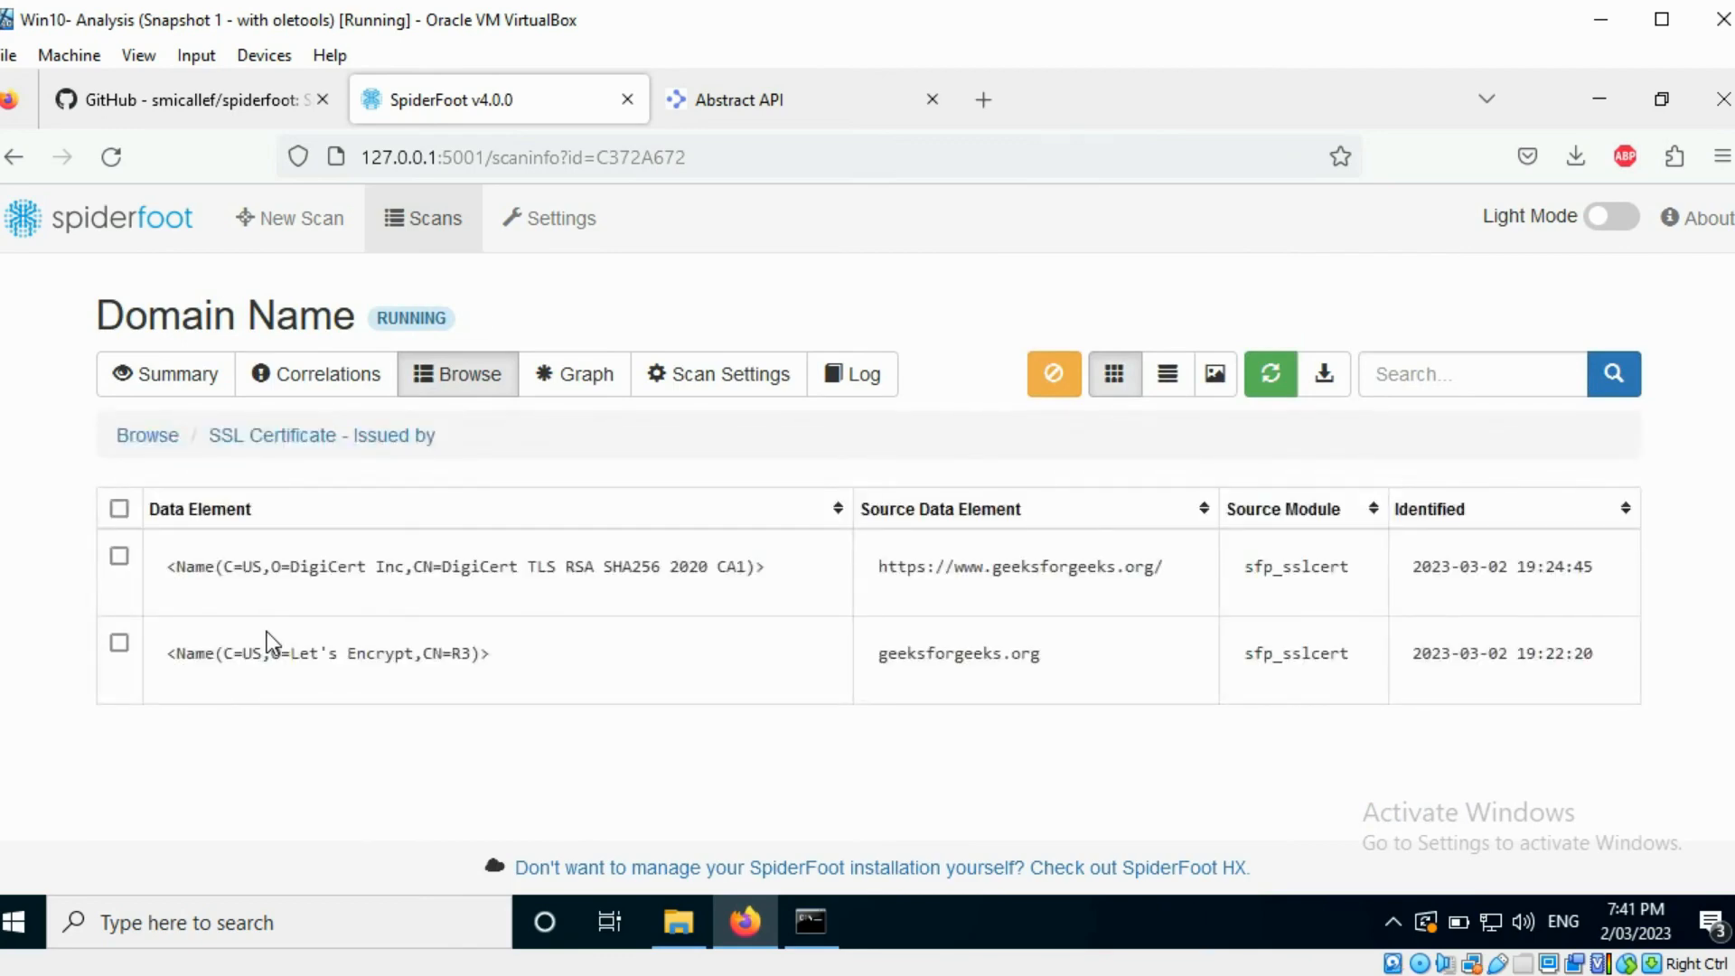
# - Return from the SSL certificate issuer findings and review the scan's collected Web Content
pyautogui.click(147, 433)
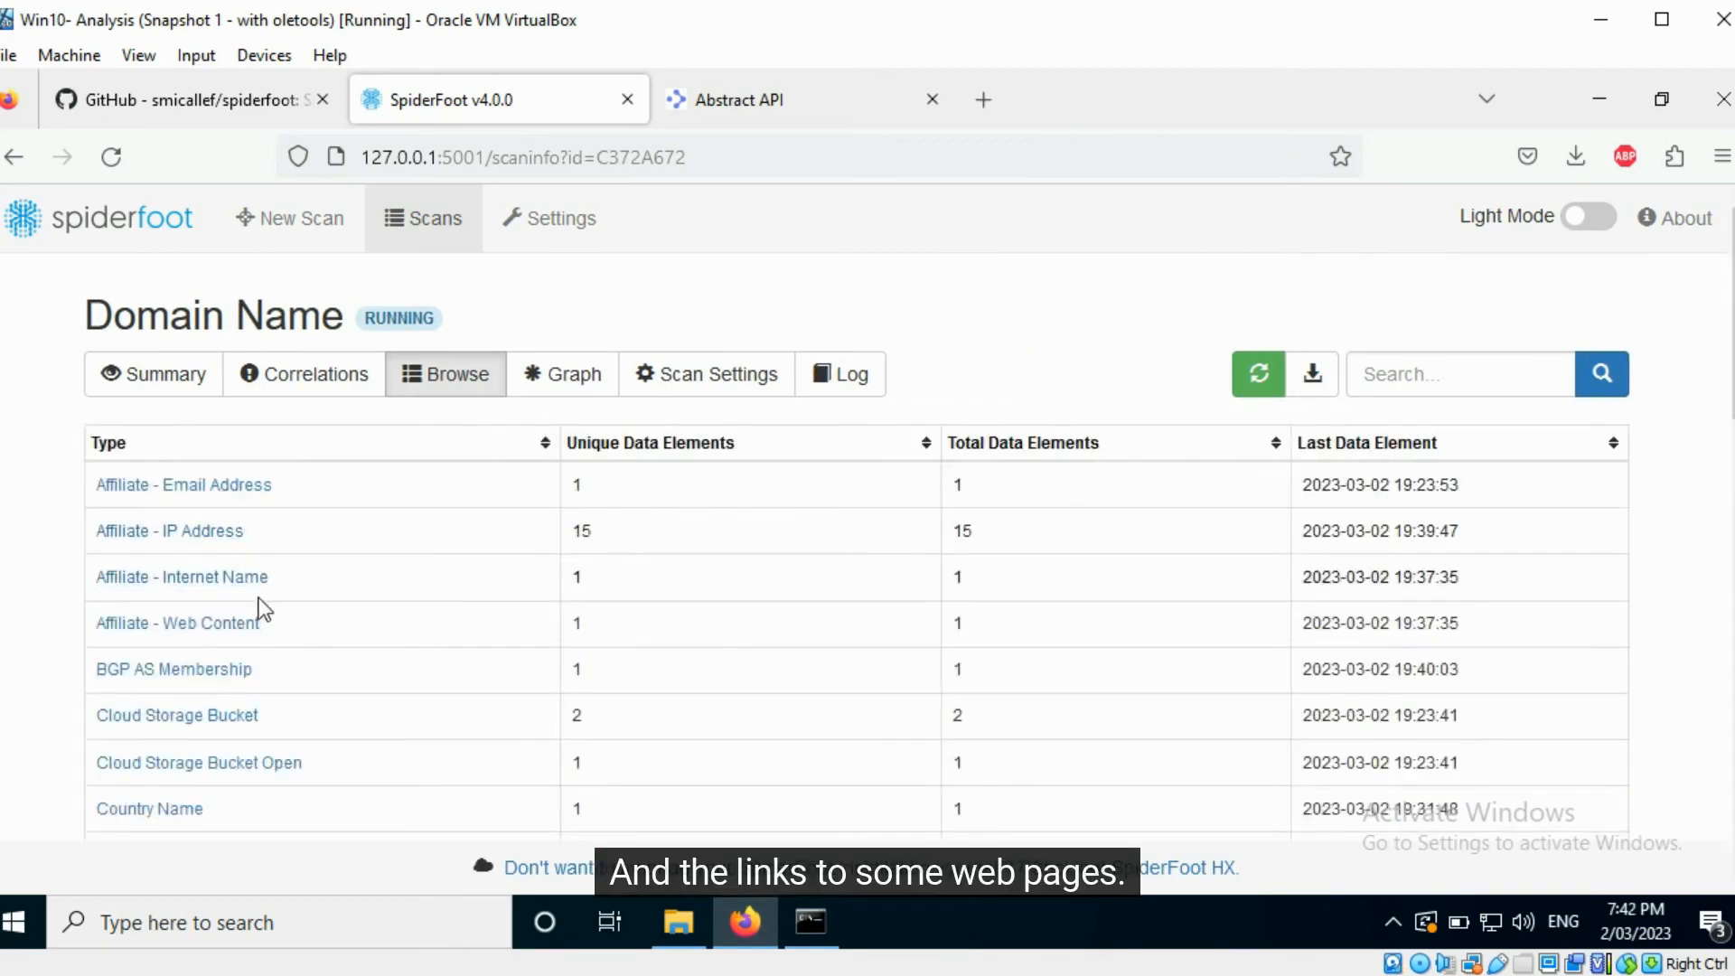
pyautogui.scroll(-3)
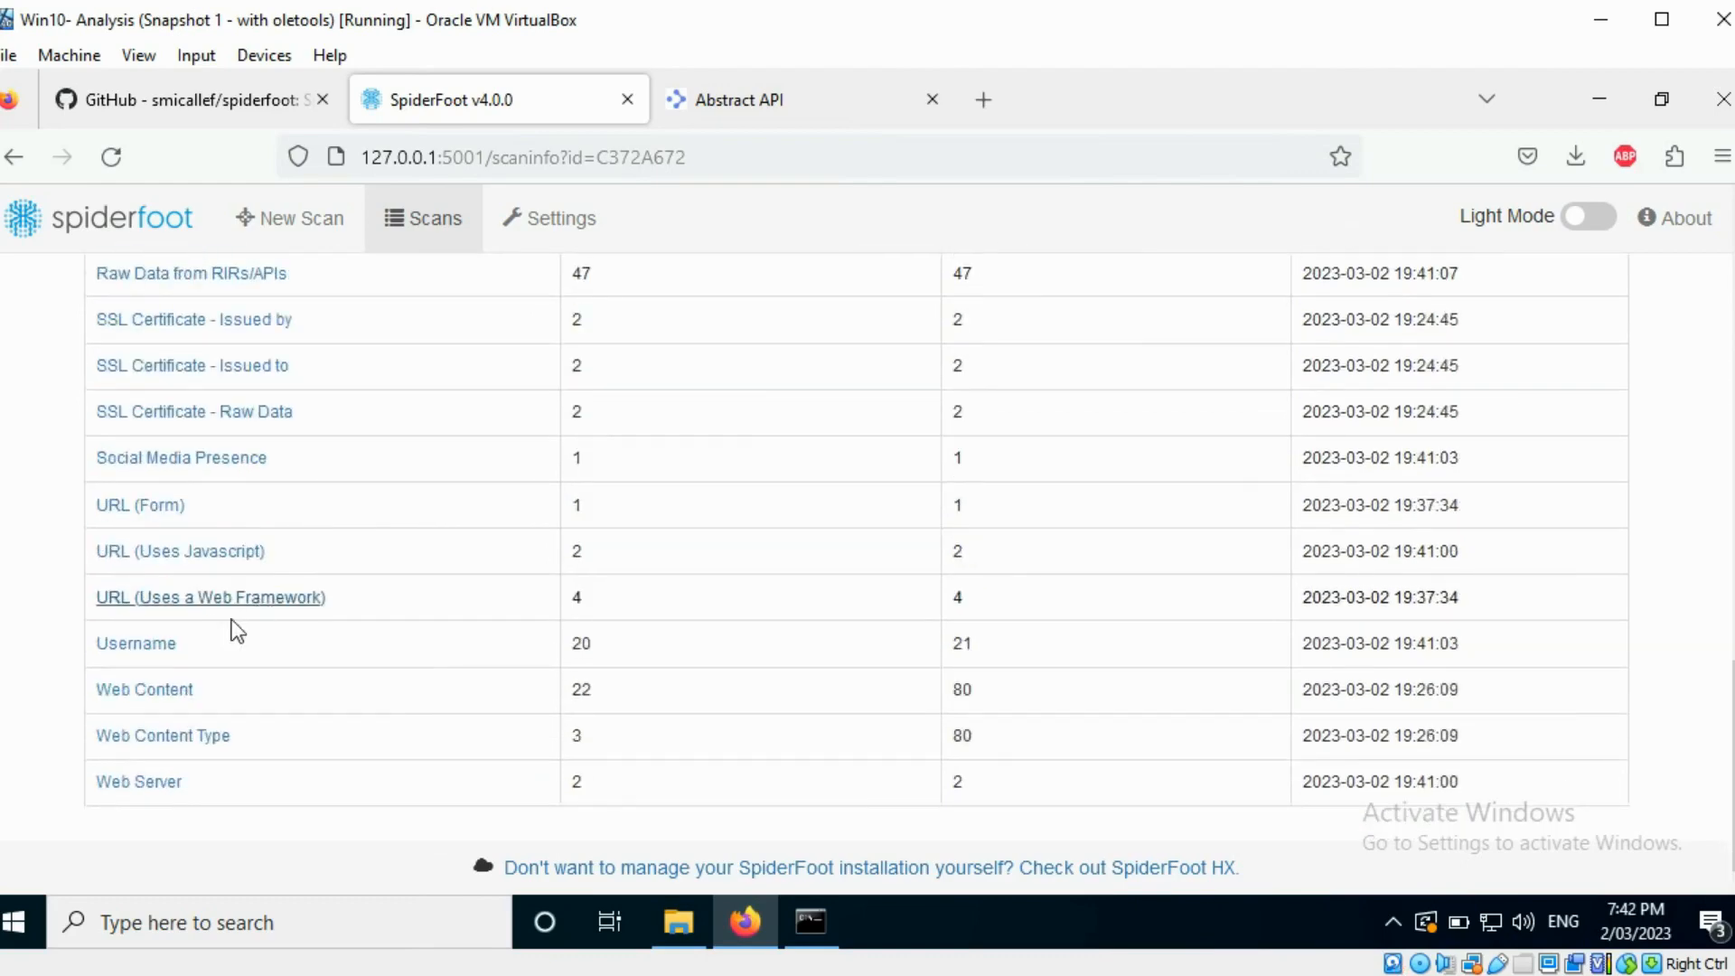
pyautogui.click(145, 688)
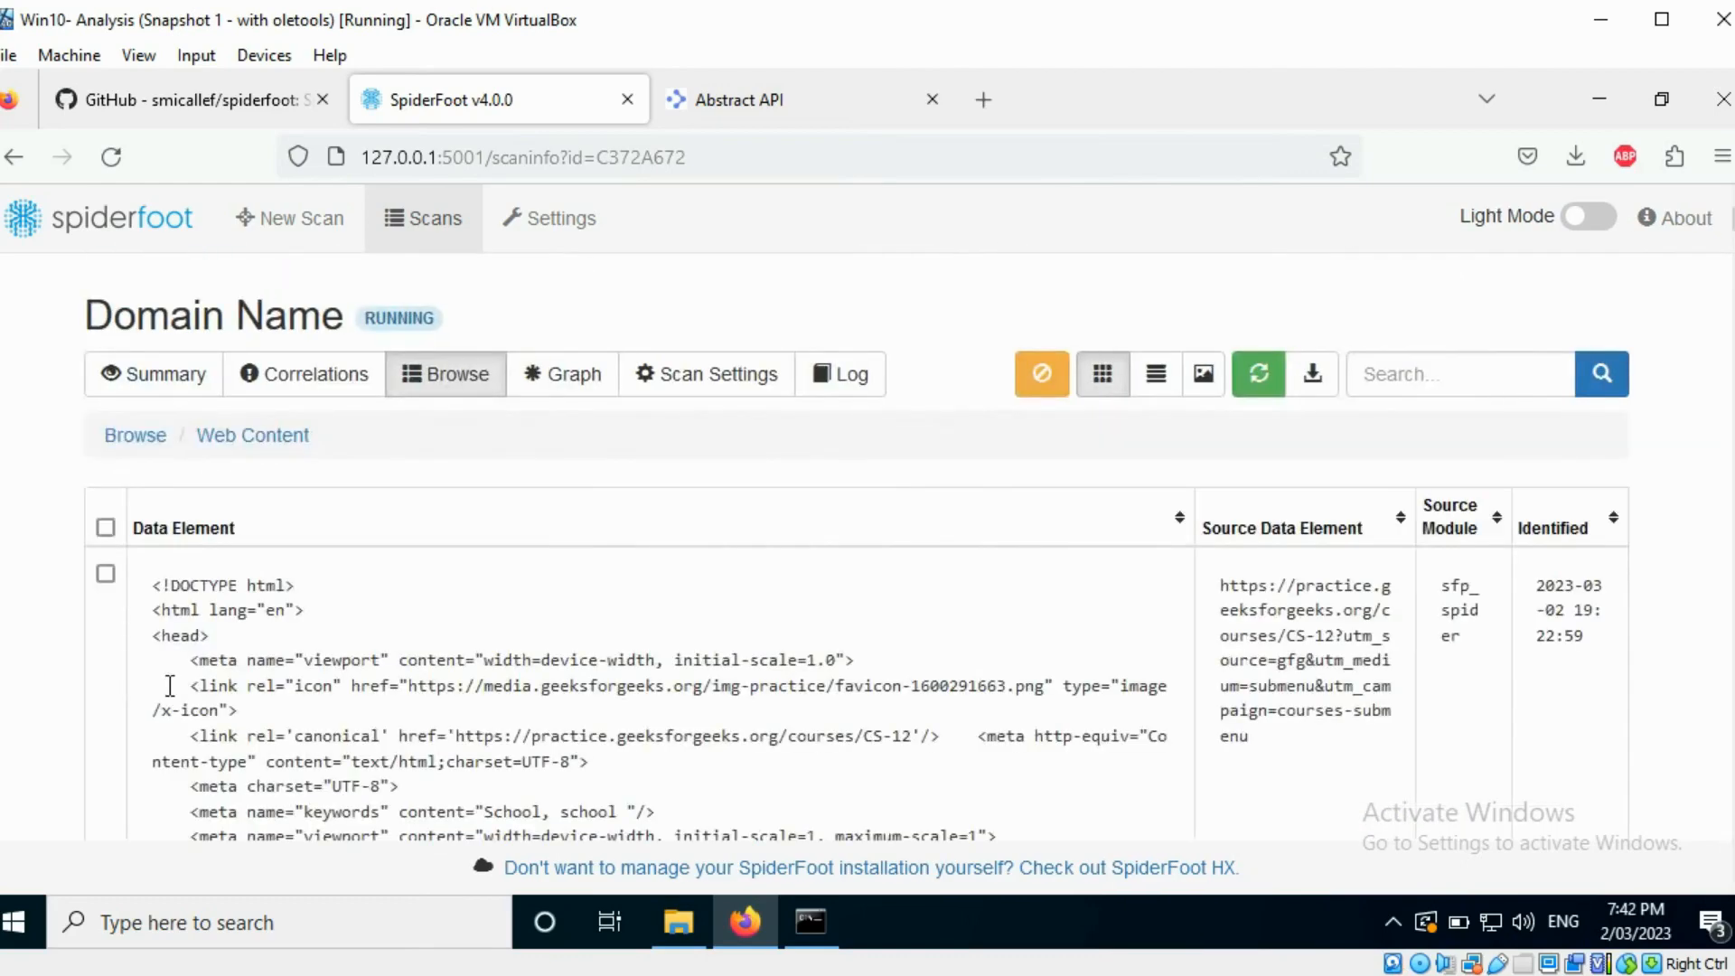
pyautogui.scroll(-3)
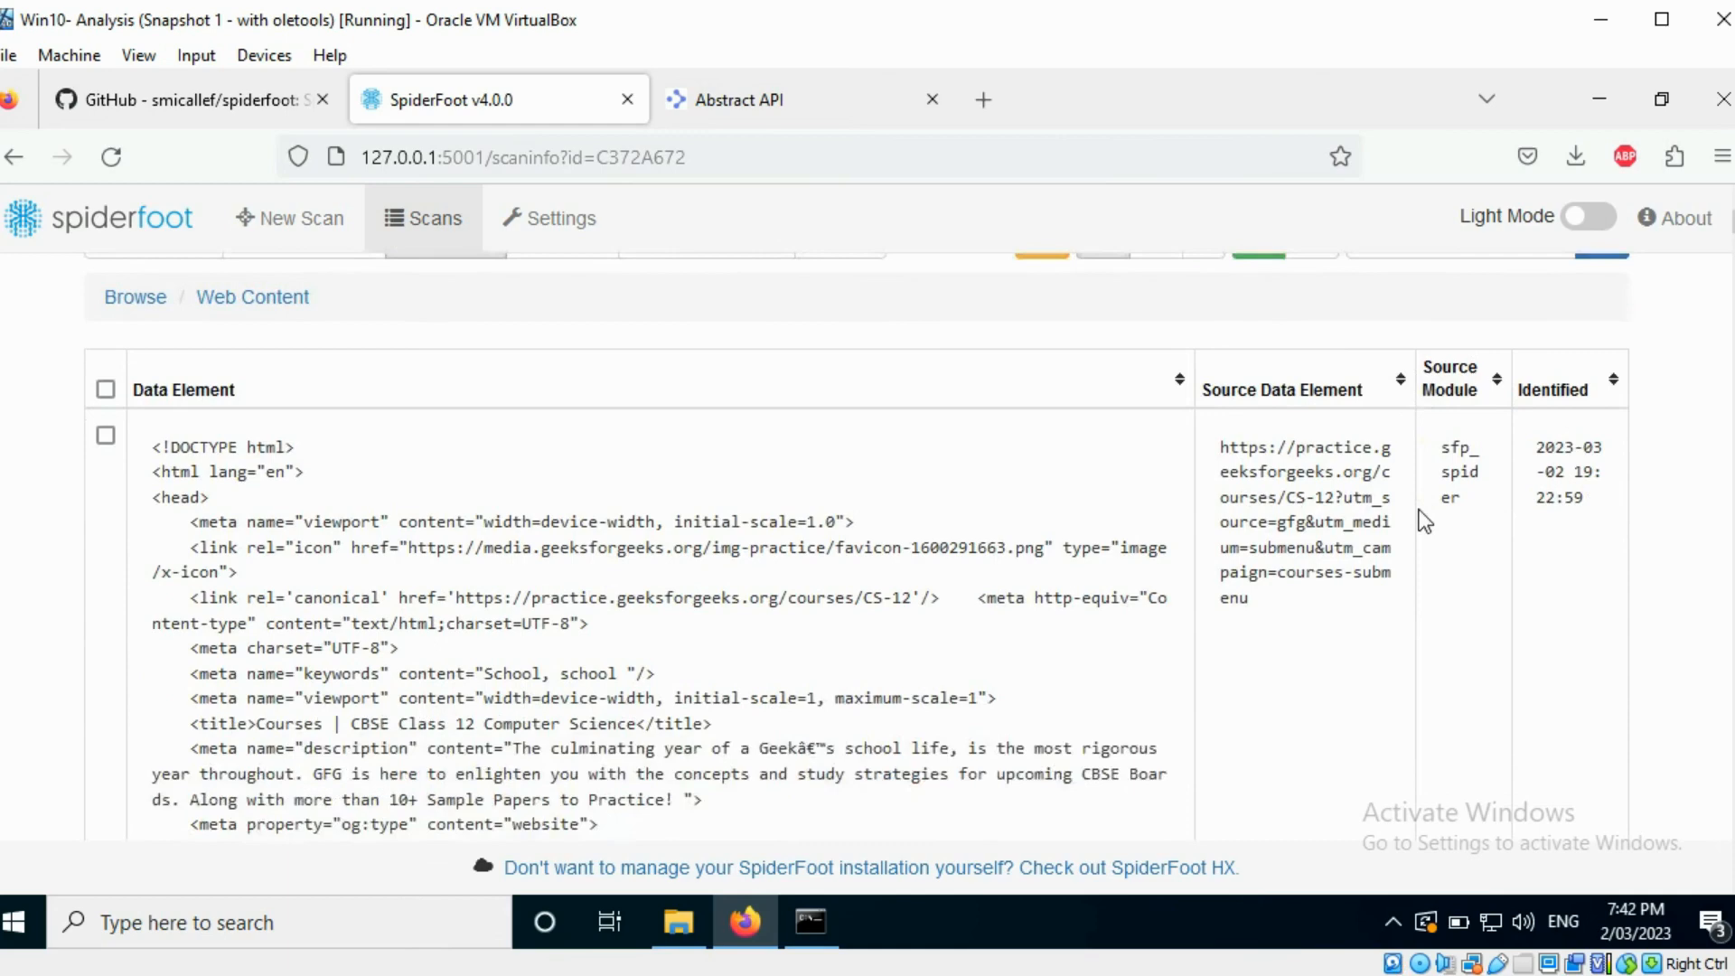
pyautogui.scroll(-3)
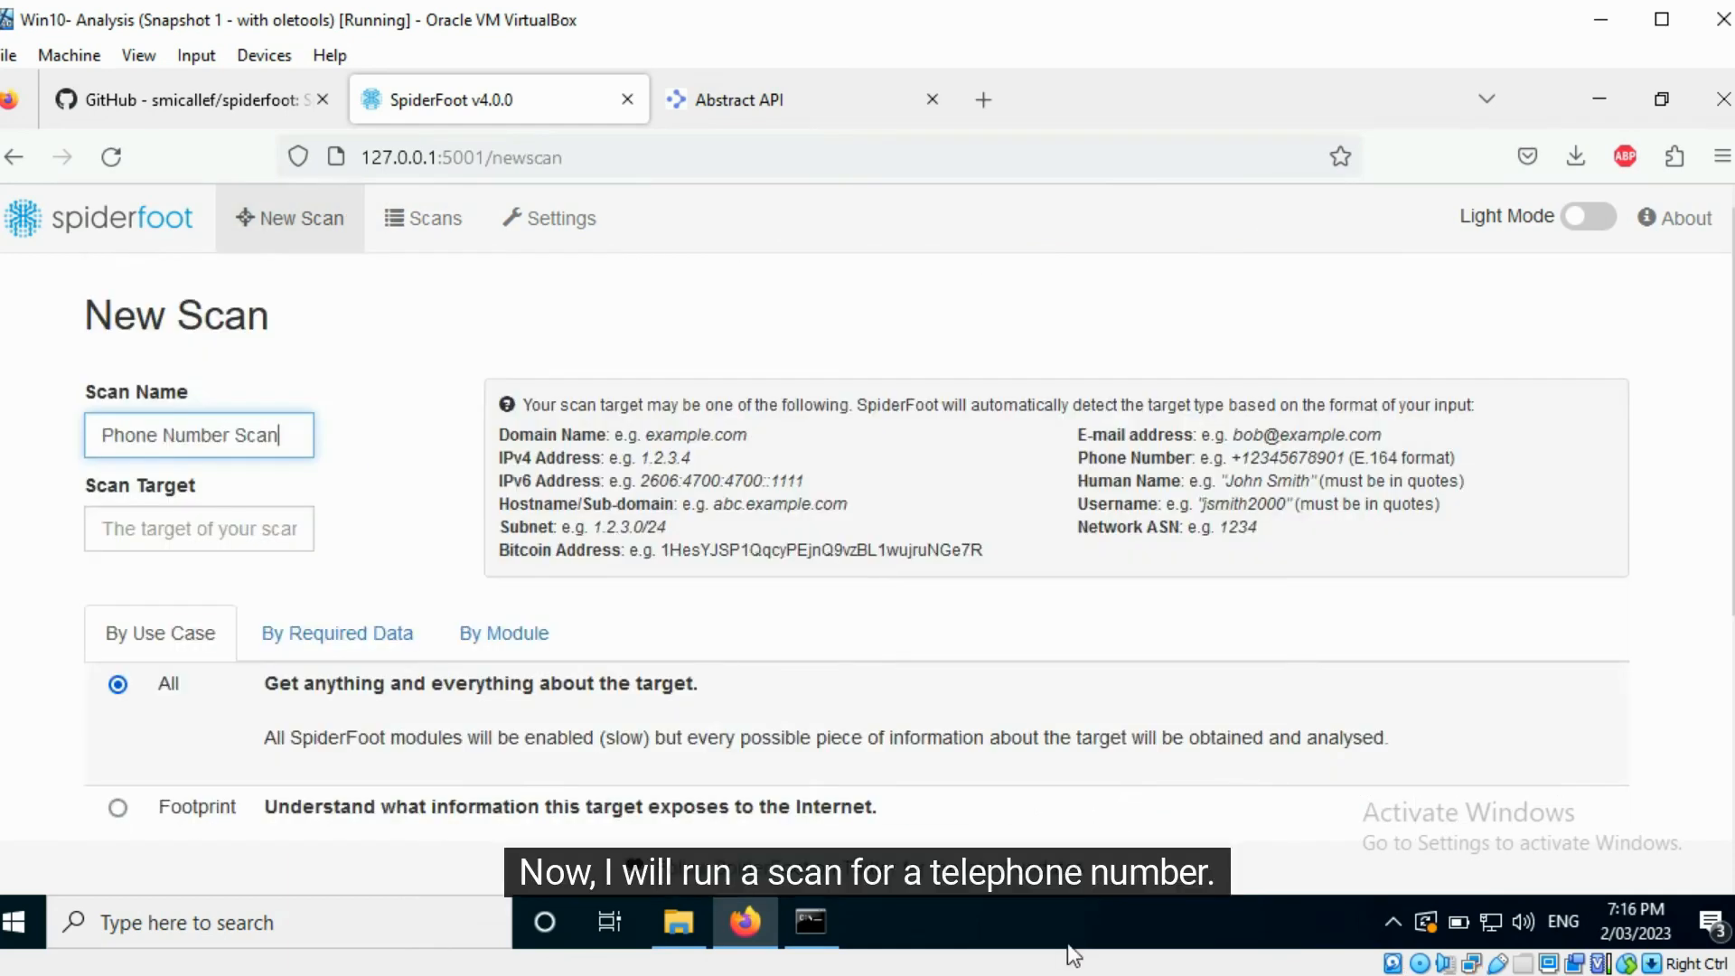
pyautogui.moveTo(365, 435)
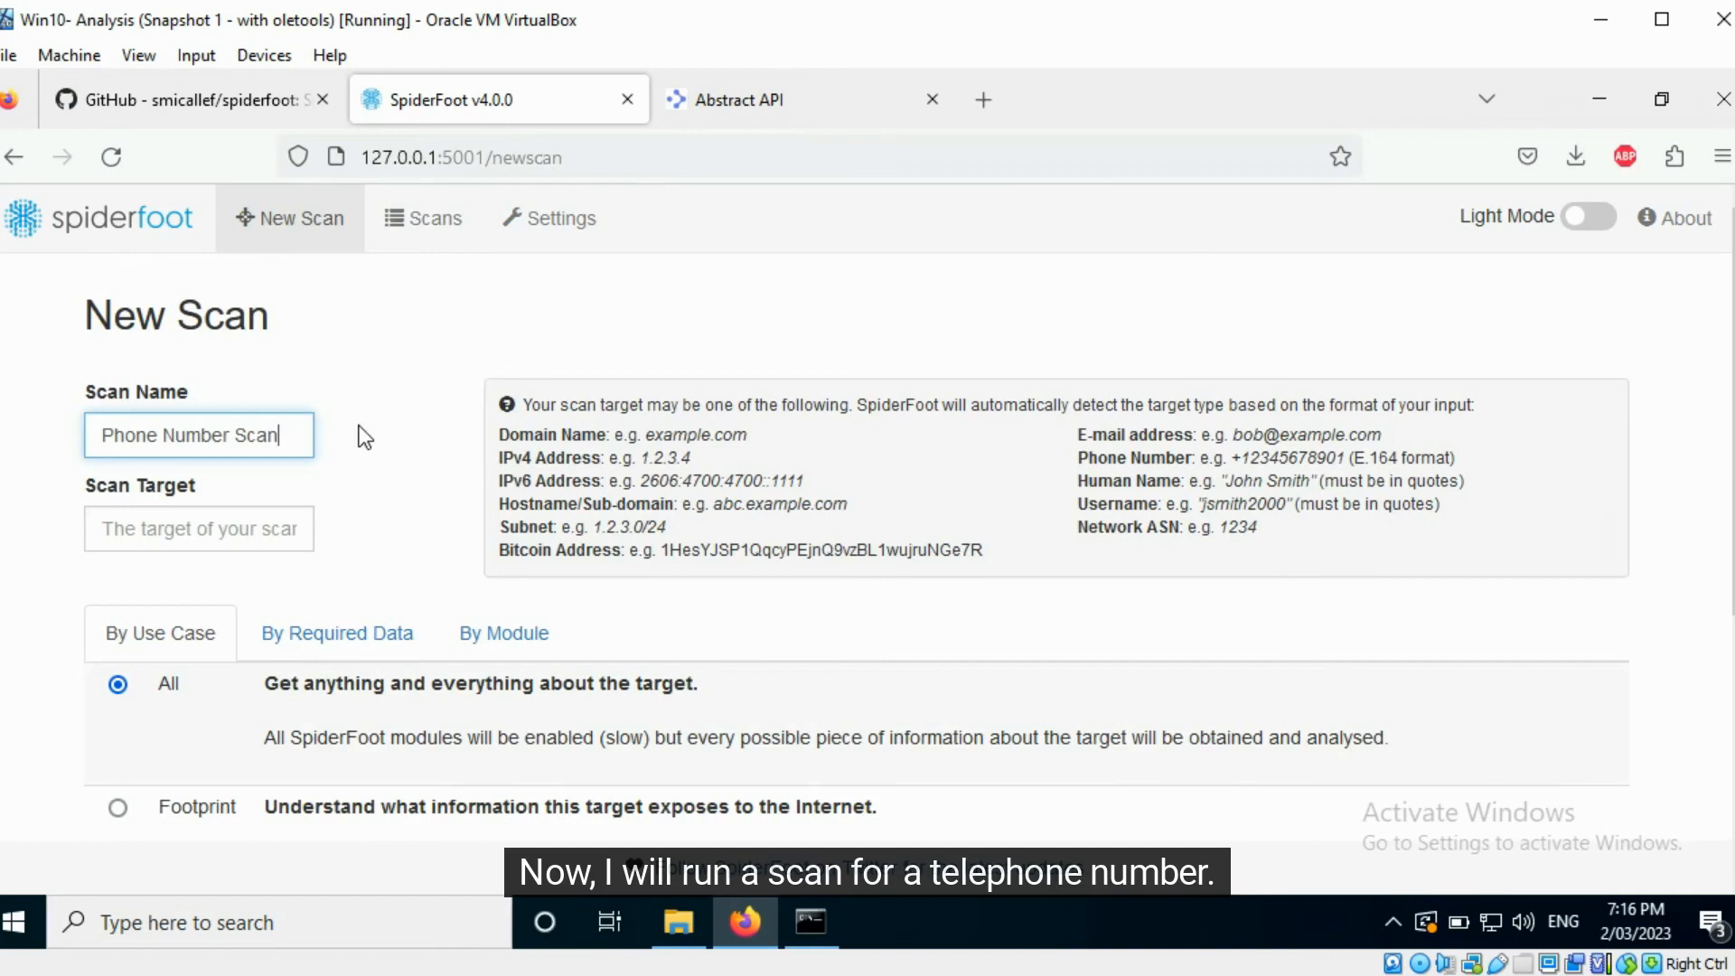
pyautogui.moveTo(504, 632)
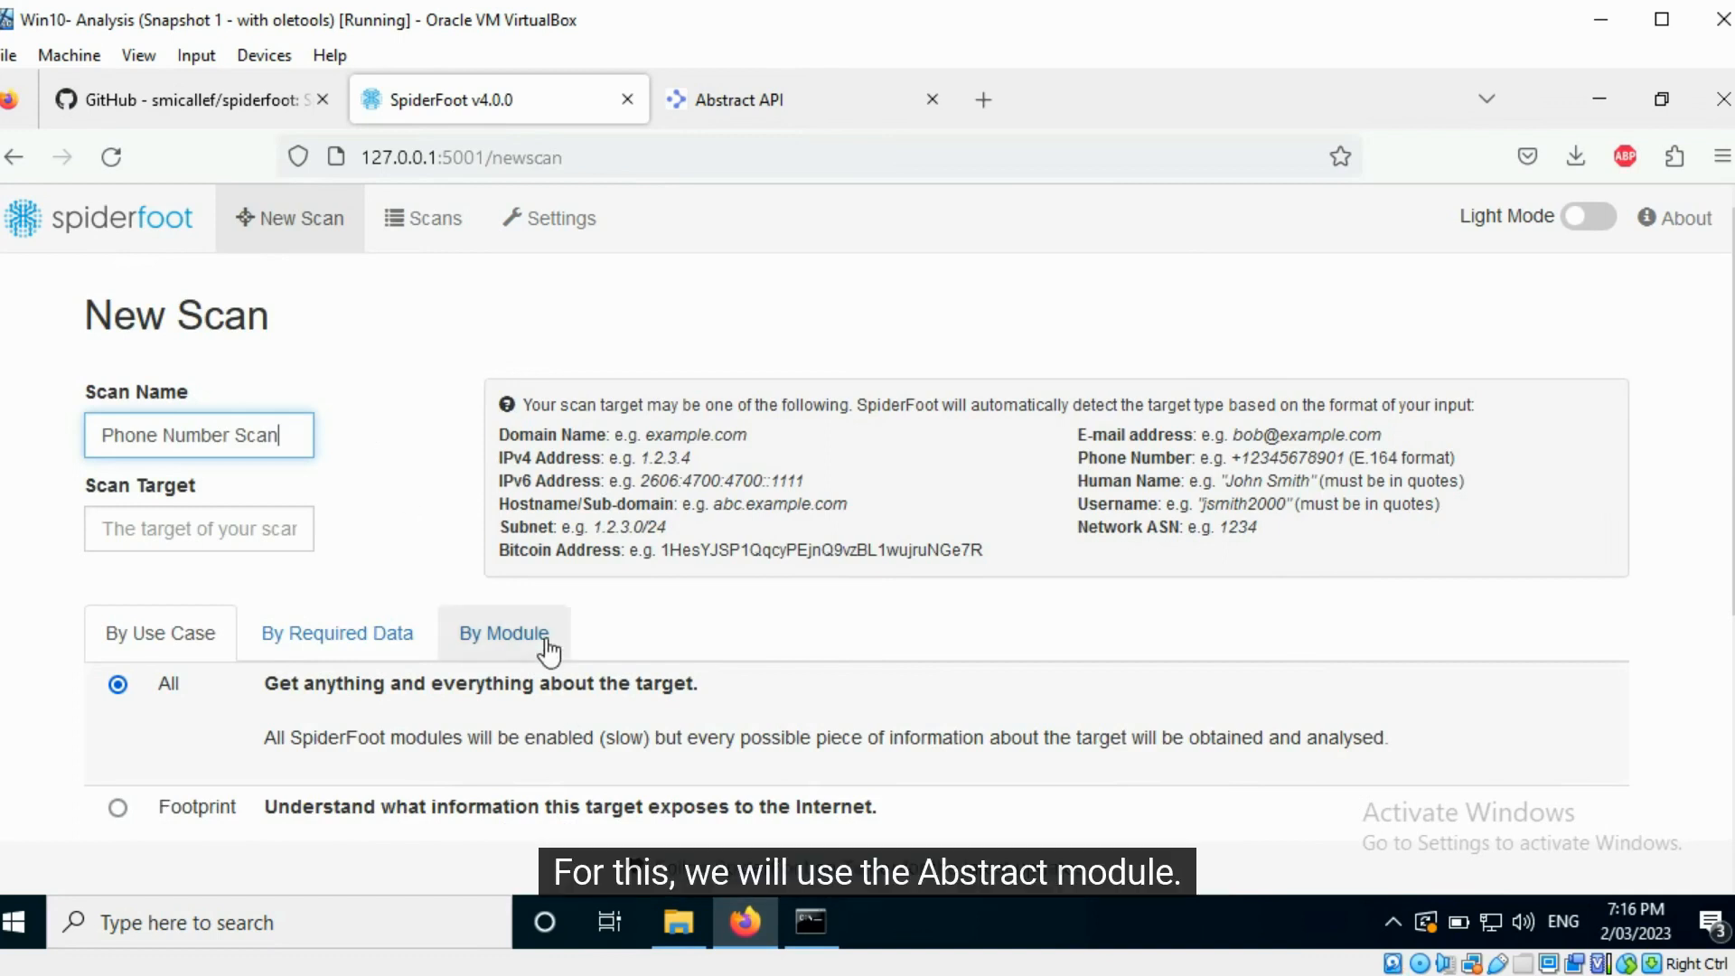
# - List the Phone Number Scan's options by individual module
pyautogui.click(504, 632)
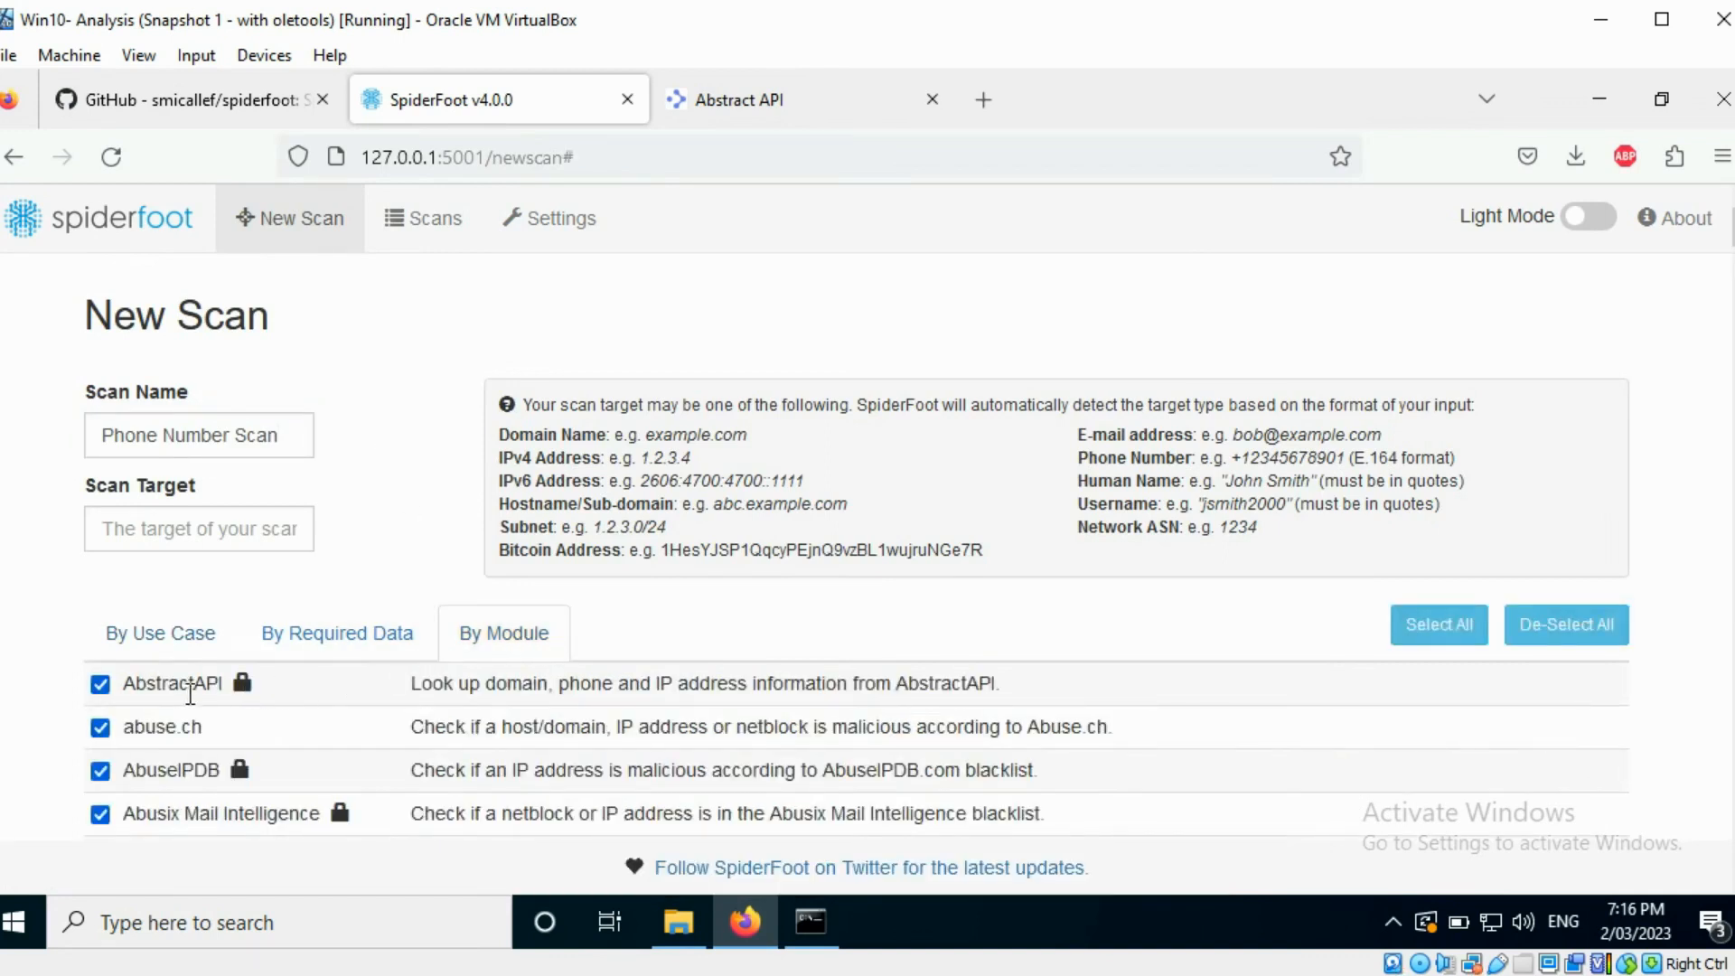
pyautogui.moveTo(884, 647)
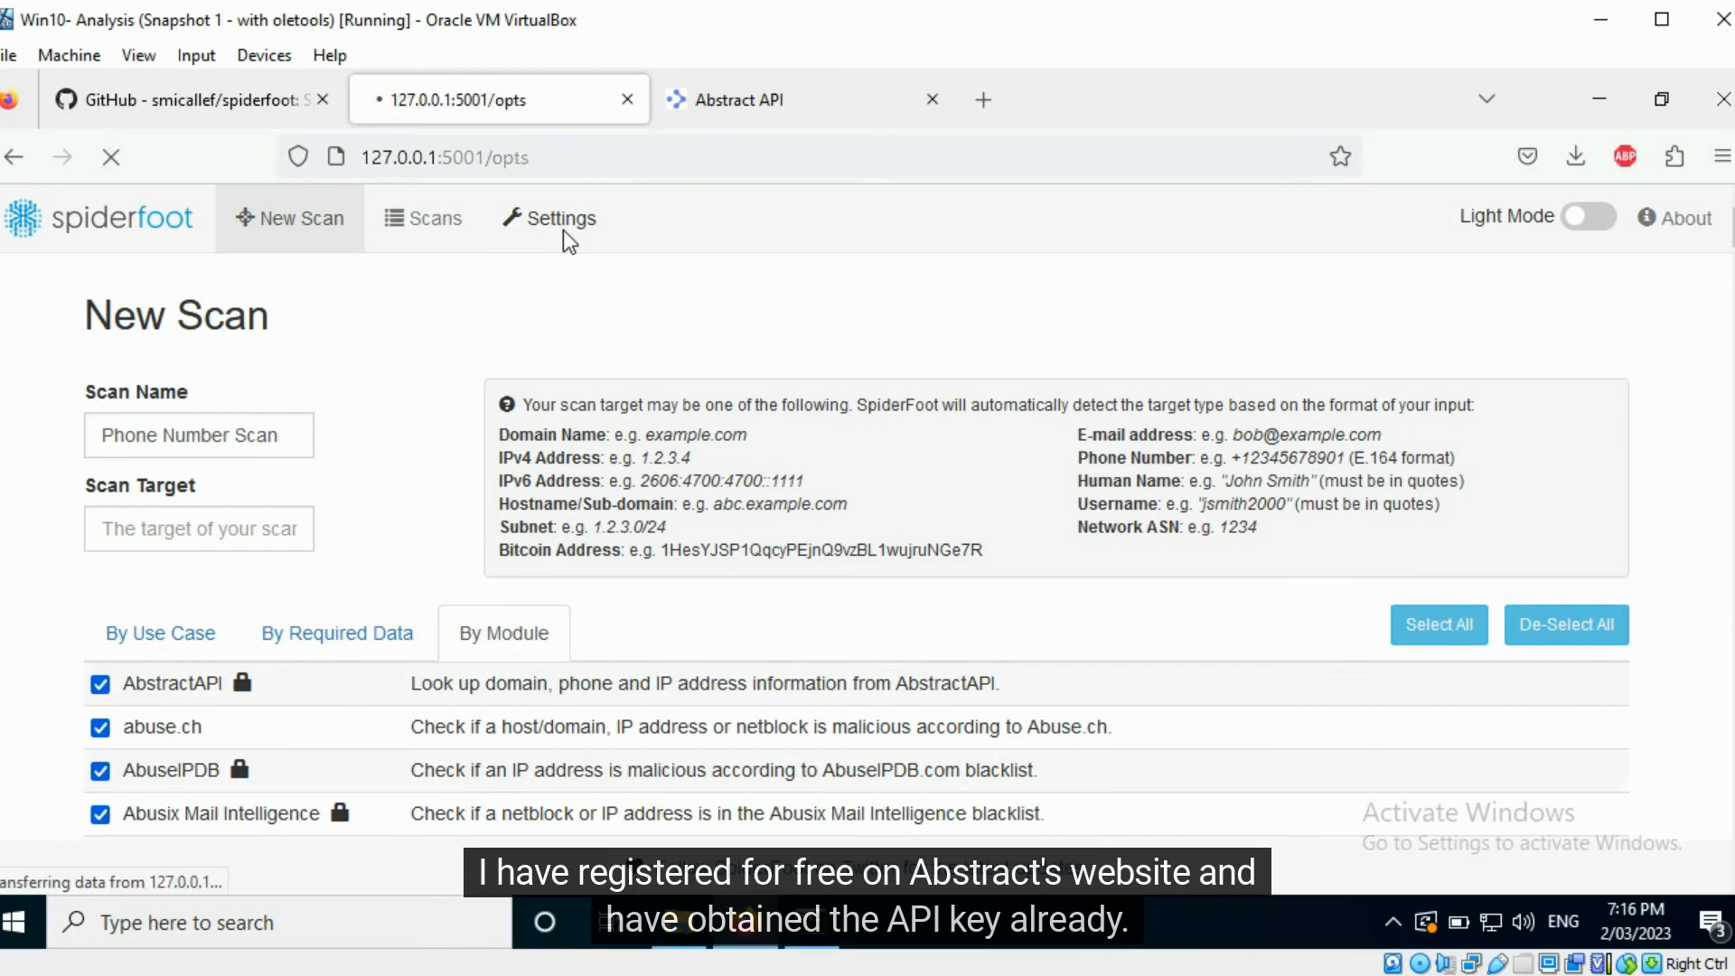
# - Check the Abstract API dashboard, then confirm the AbstractAPI Phone Validation key in SpiderFoot's settings
pyautogui.click(549, 219)
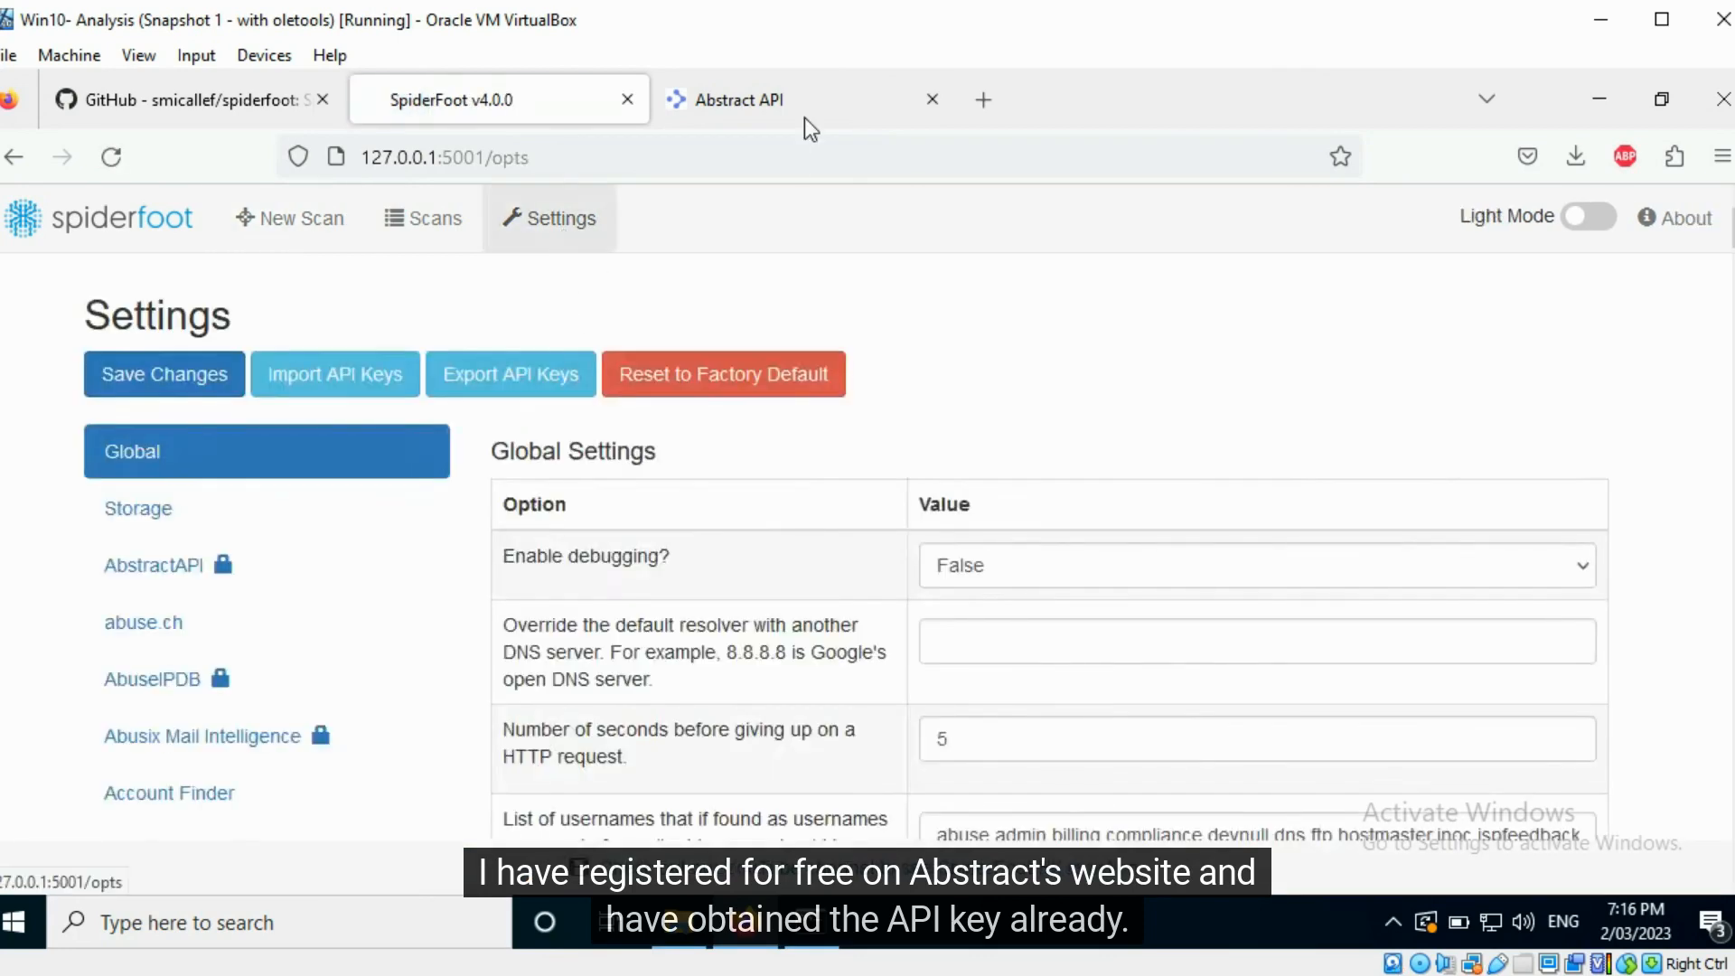
pyautogui.click(735, 99)
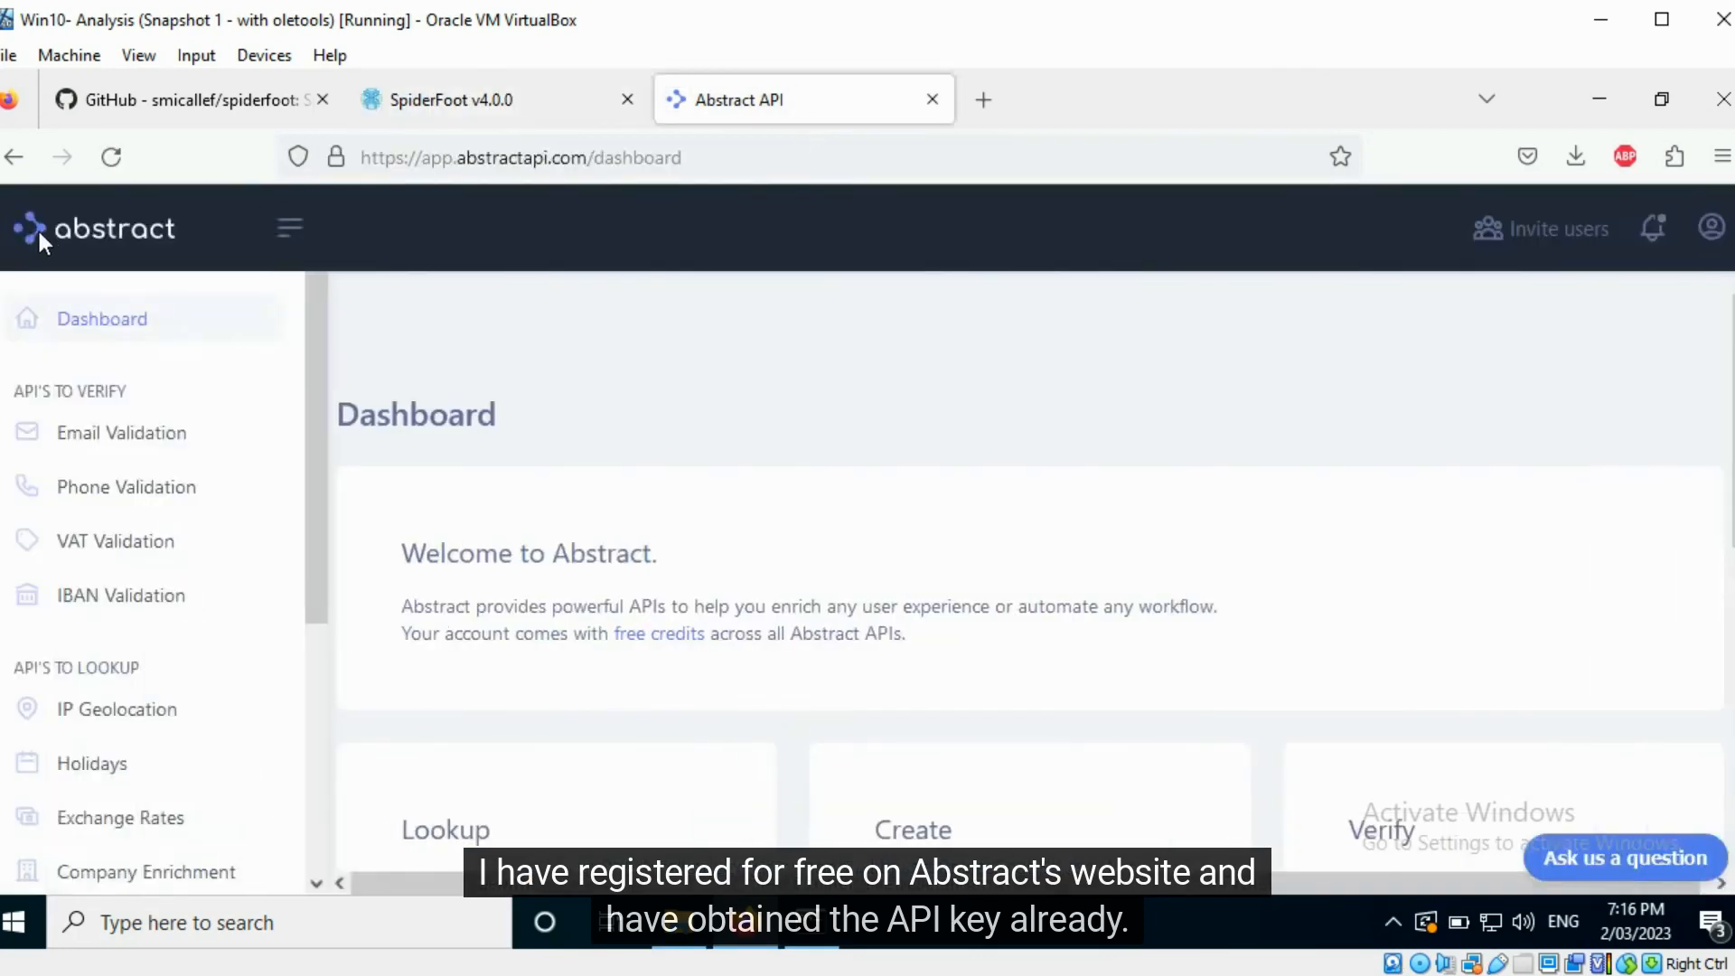
pyautogui.click(289, 230)
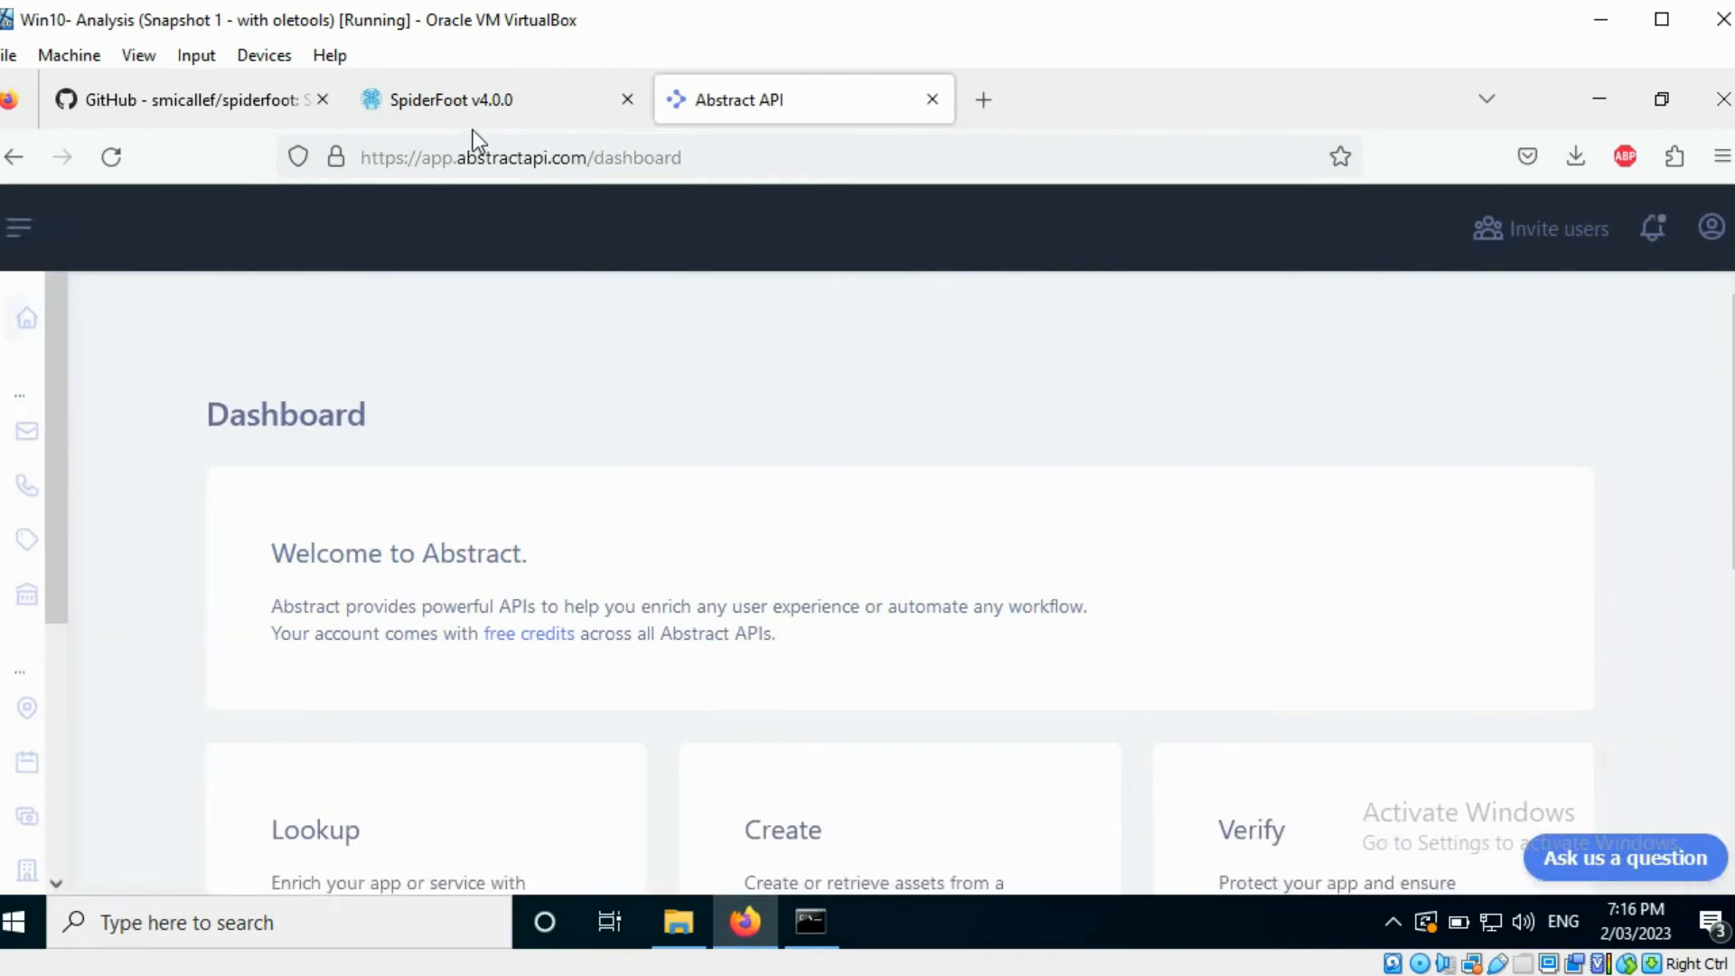
pyautogui.click(465, 100)
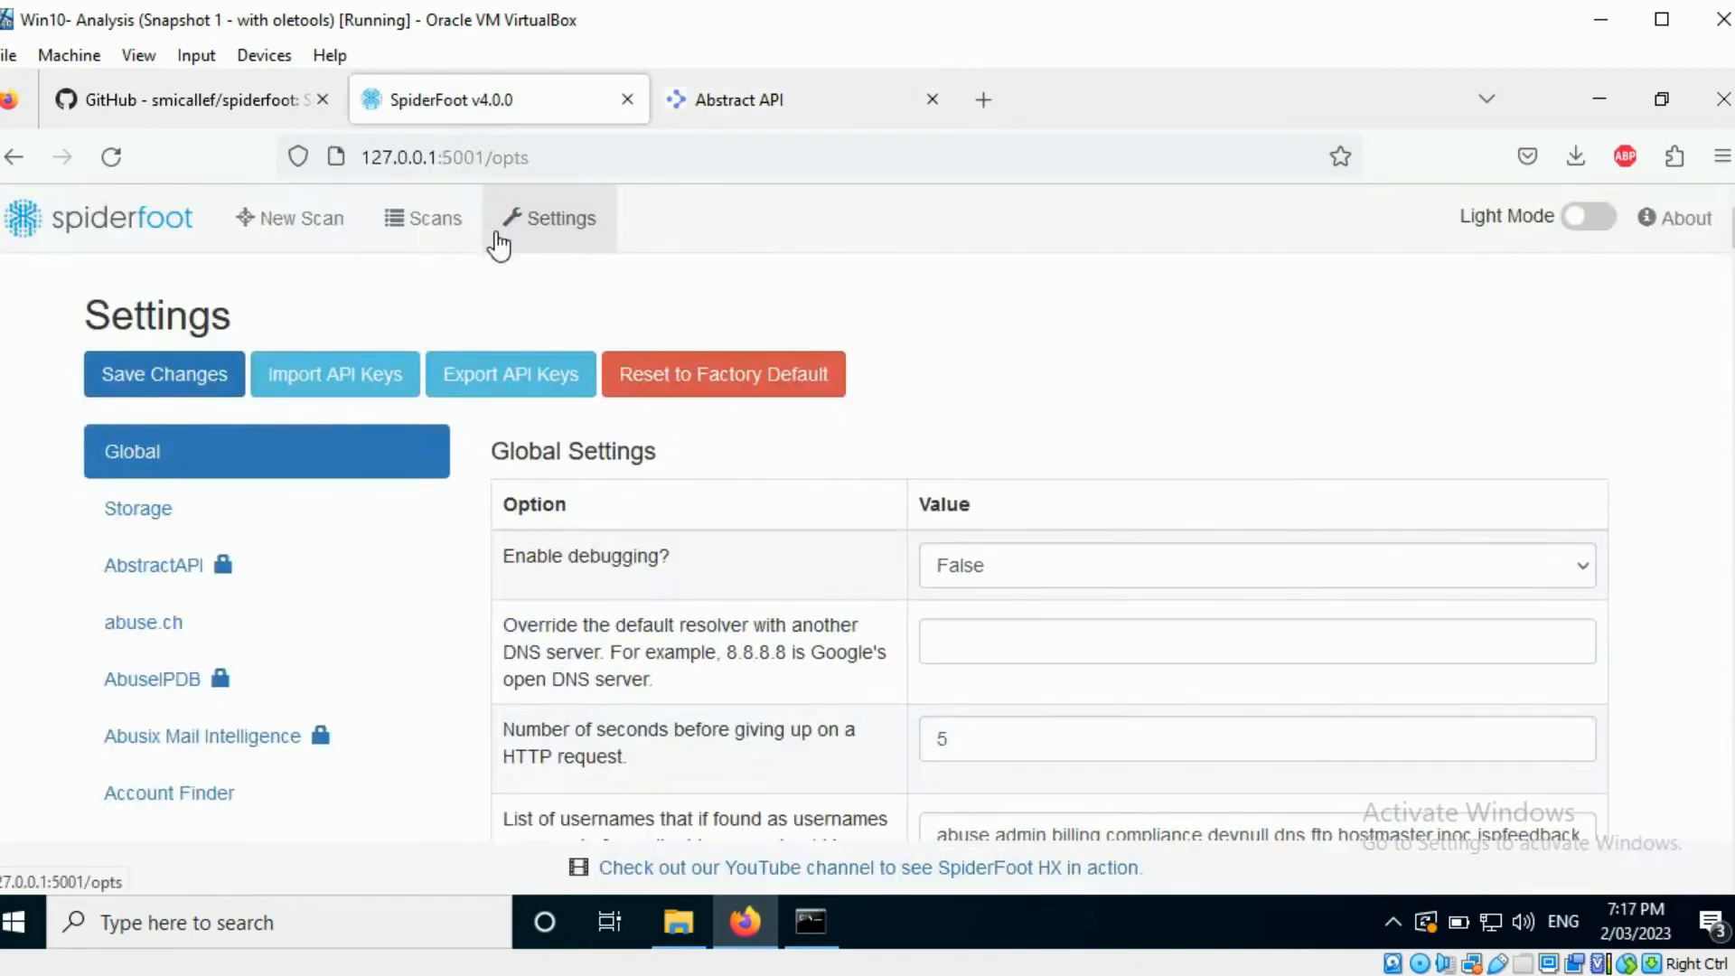
pyautogui.click(151, 564)
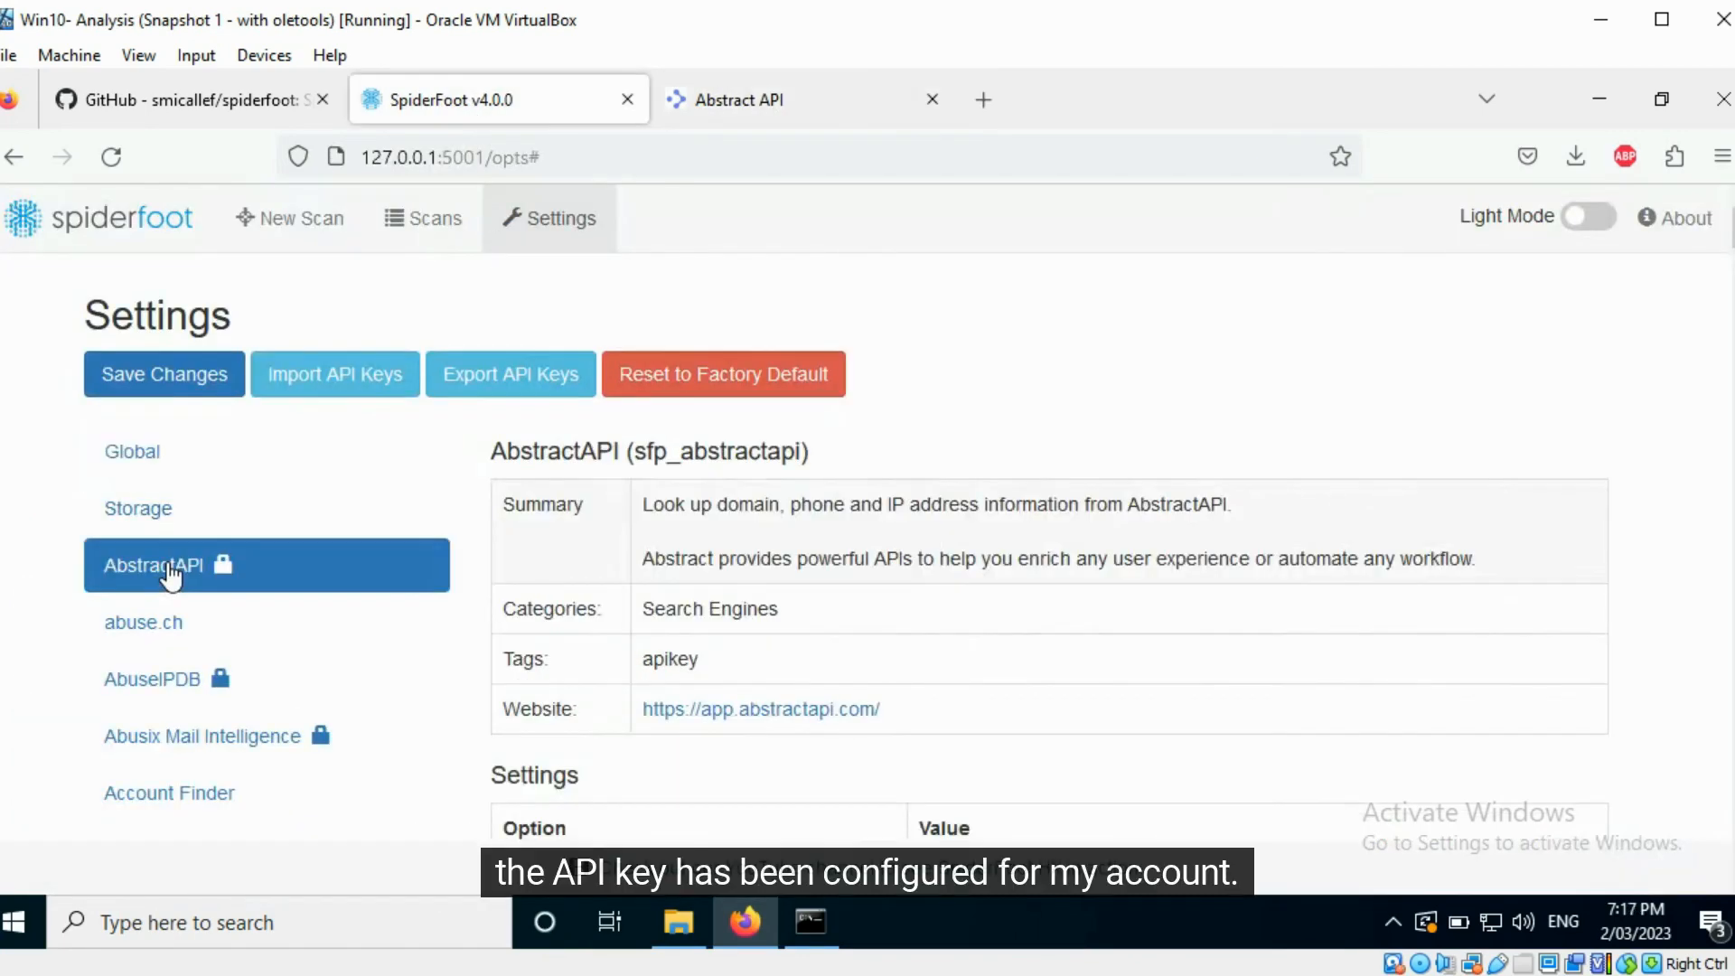
pyautogui.scroll(-3)
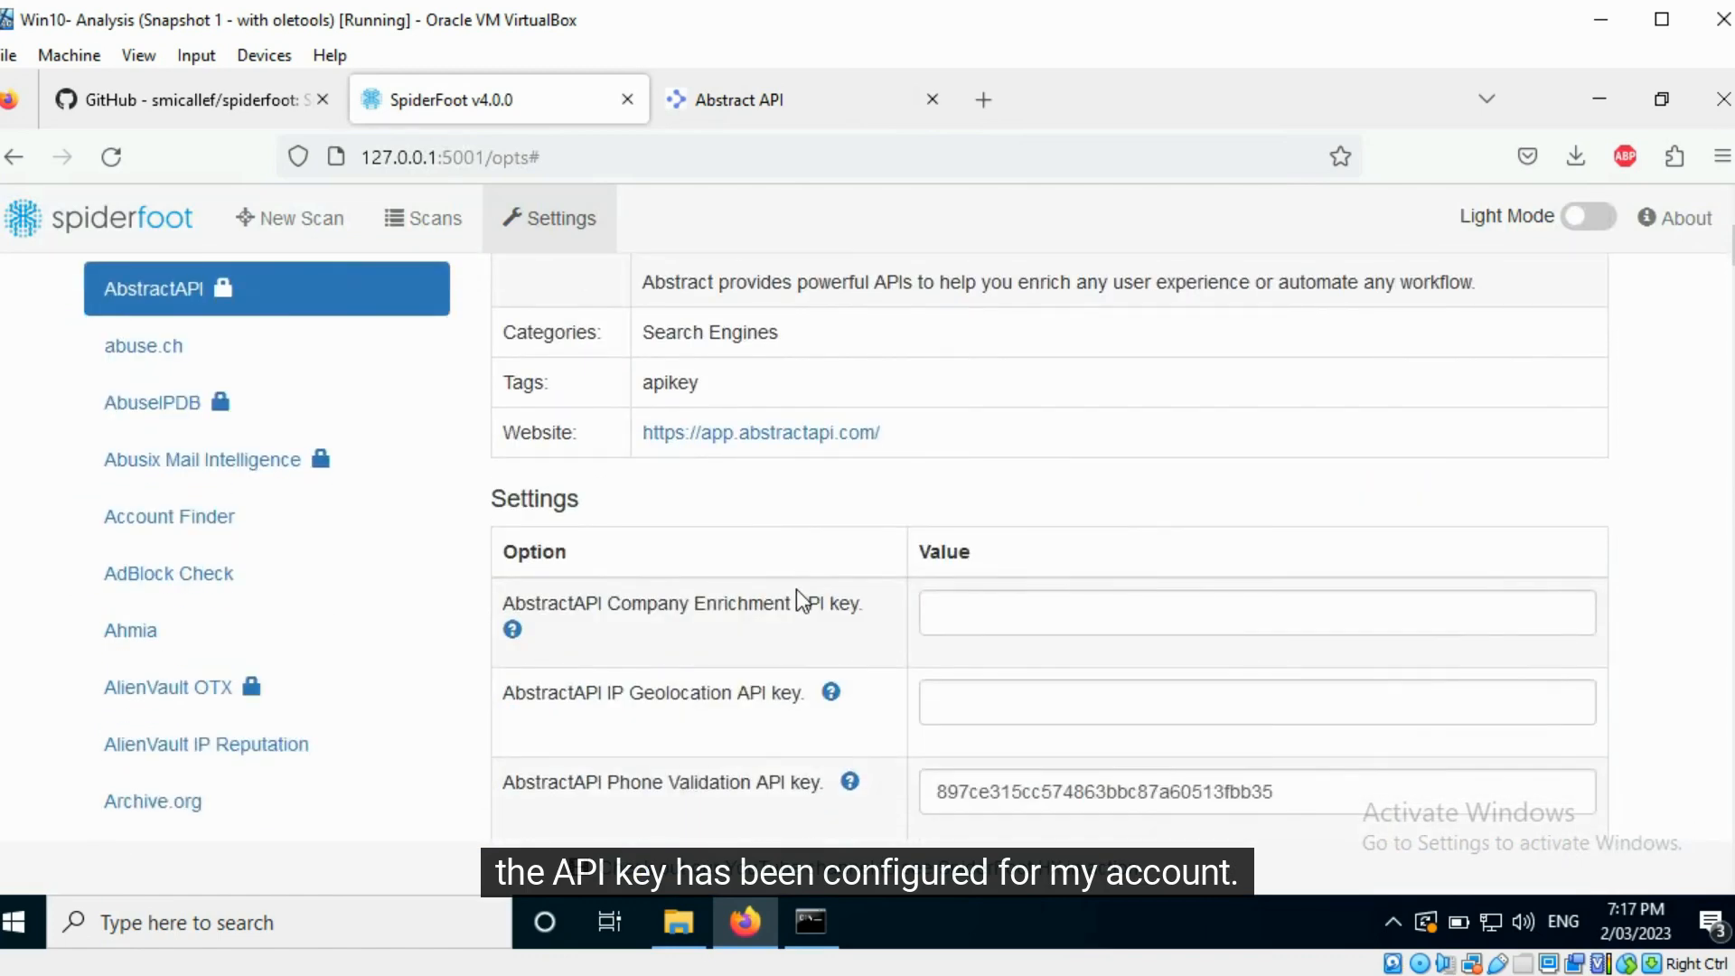
pyautogui.moveTo(1231, 830)
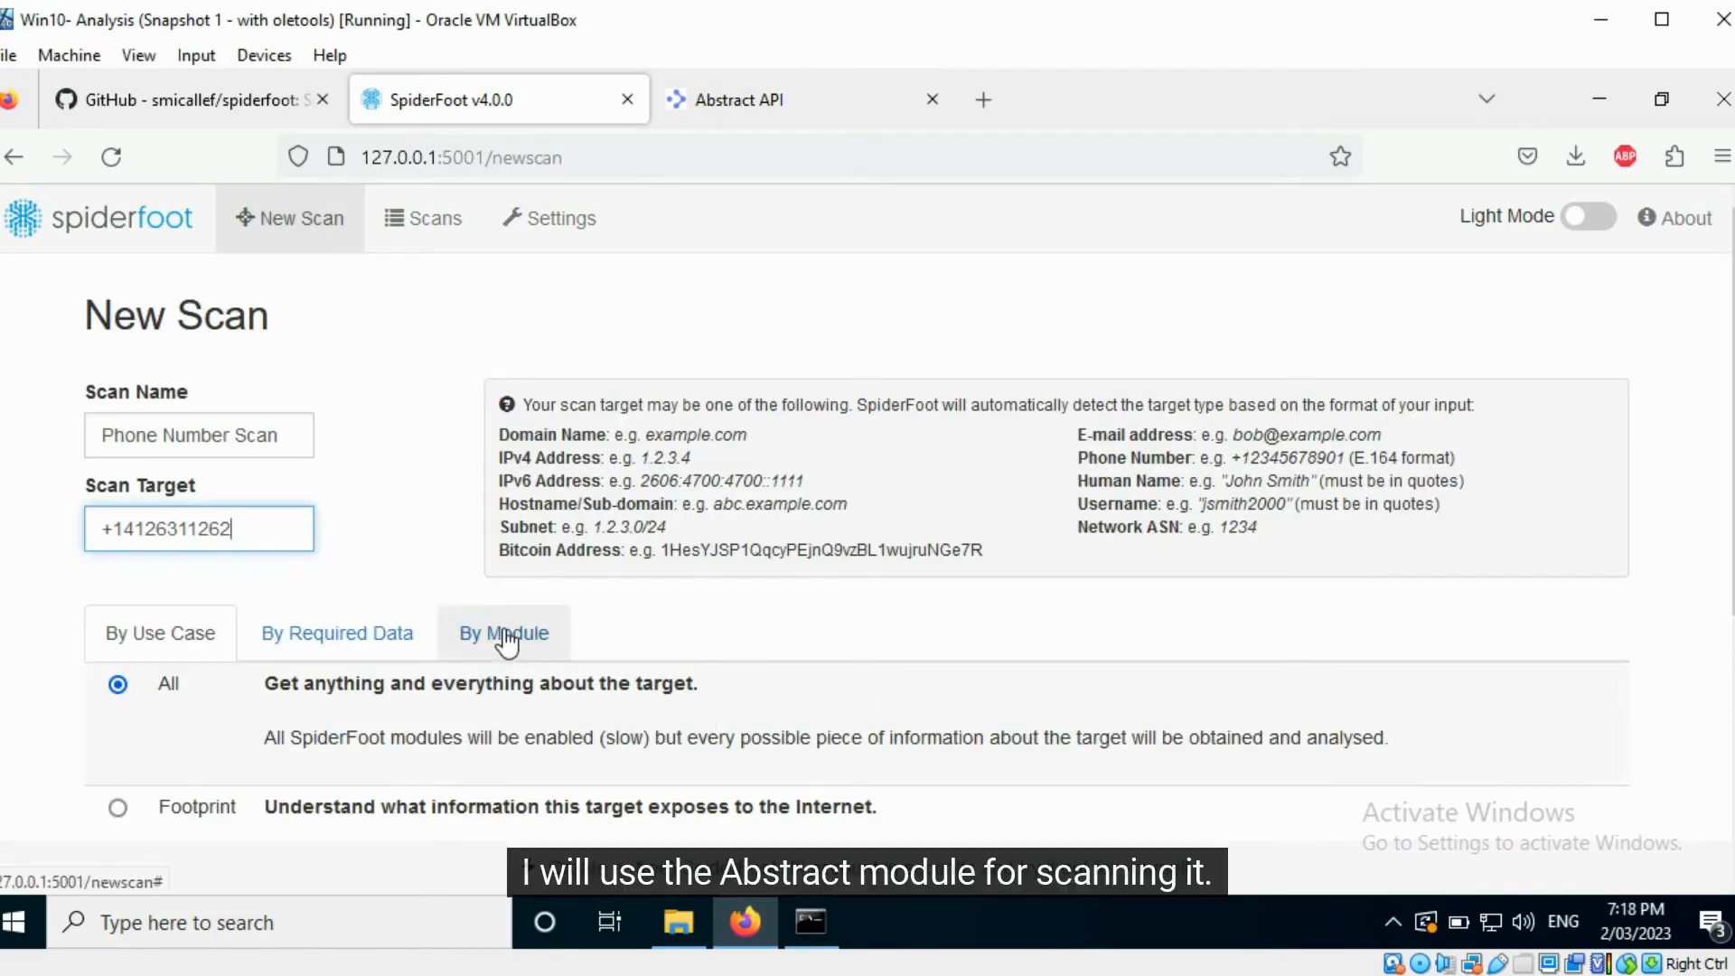
pyautogui.click(504, 632)
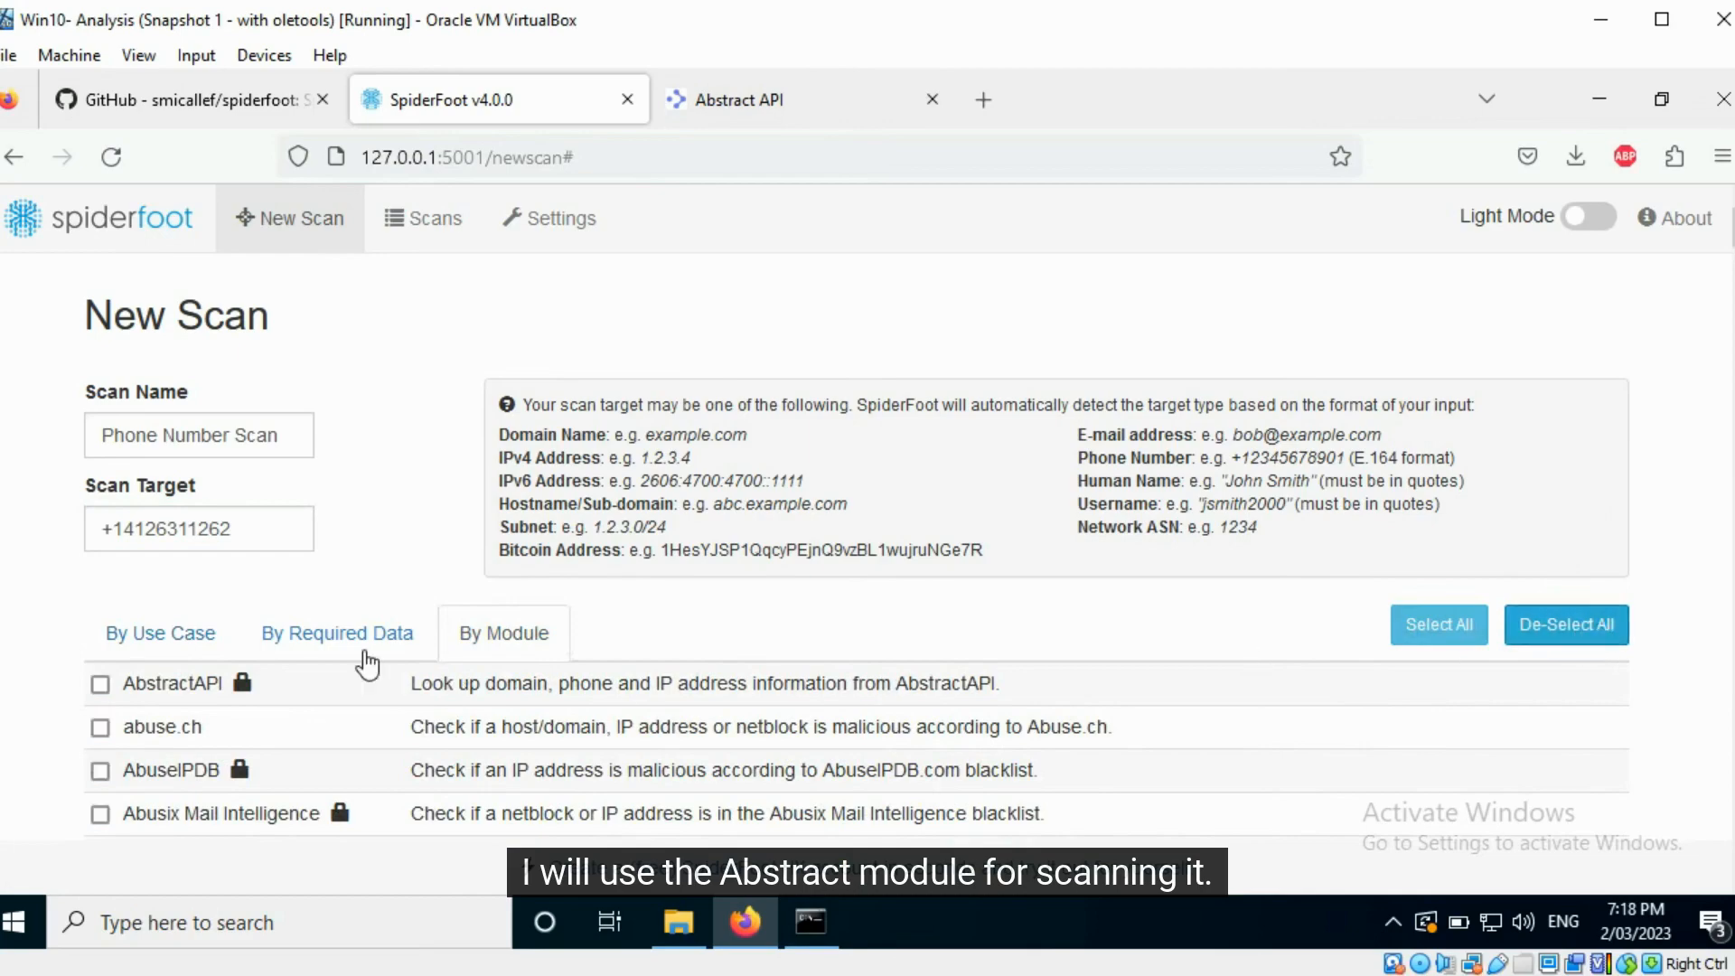
pyautogui.click(99, 683)
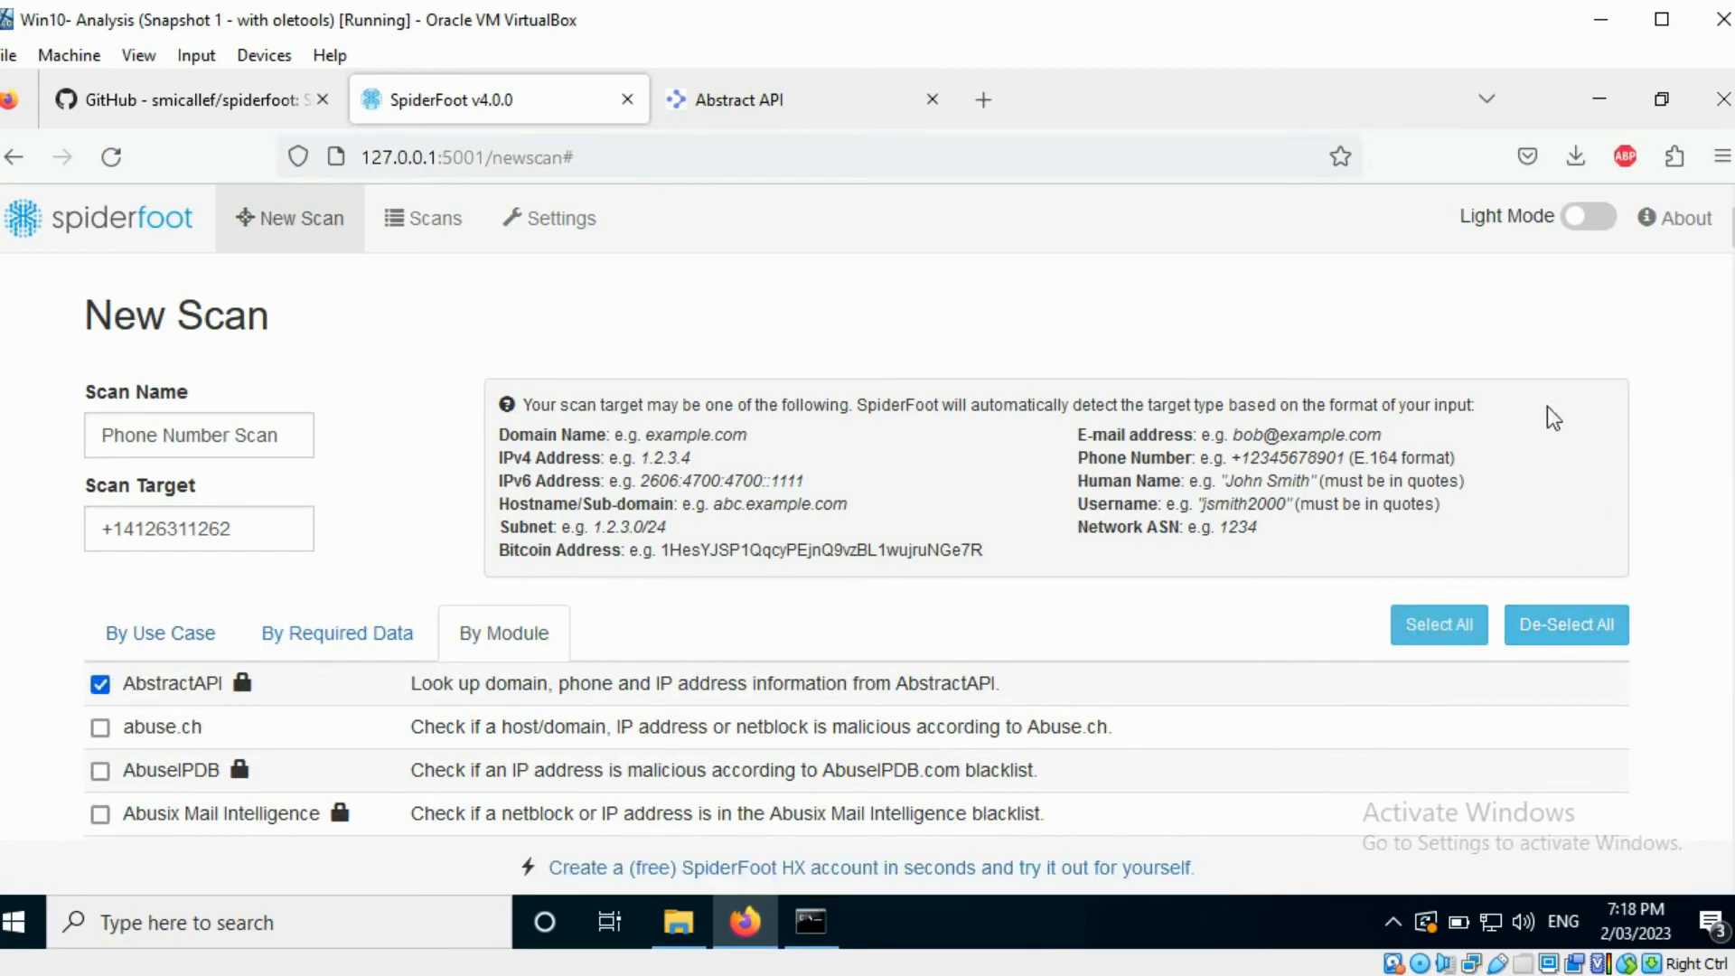
pyautogui.scroll(-3)
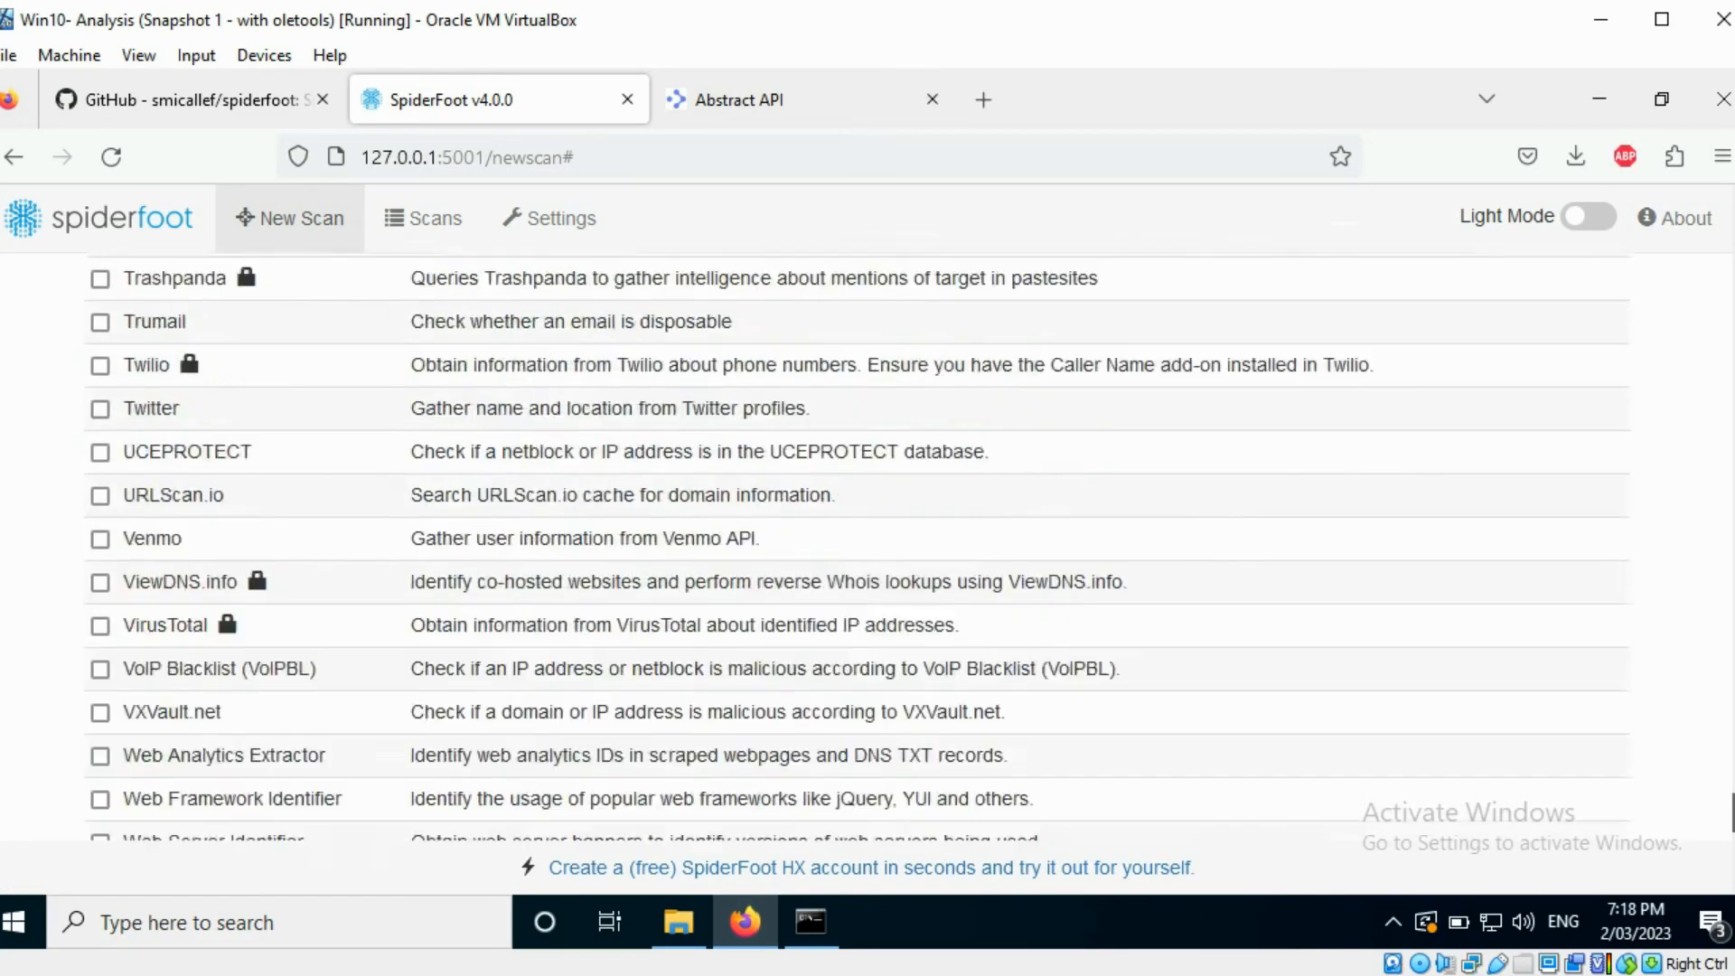
pyautogui.click(423, 219)
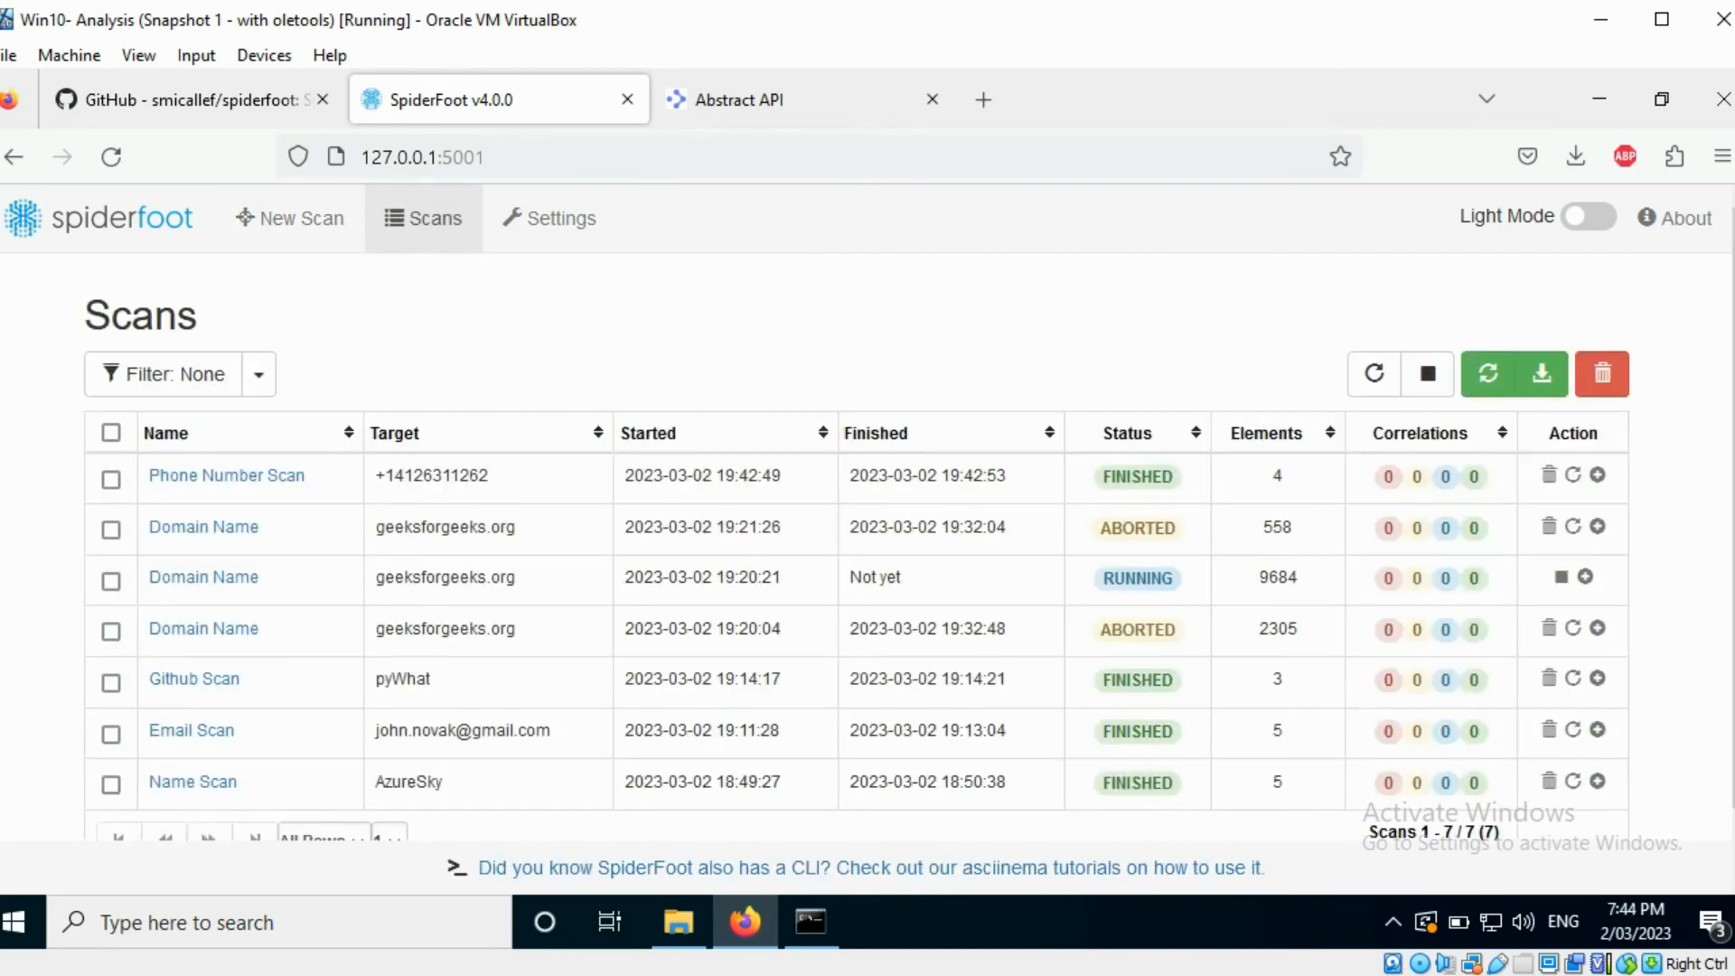
pyautogui.moveTo(226, 475)
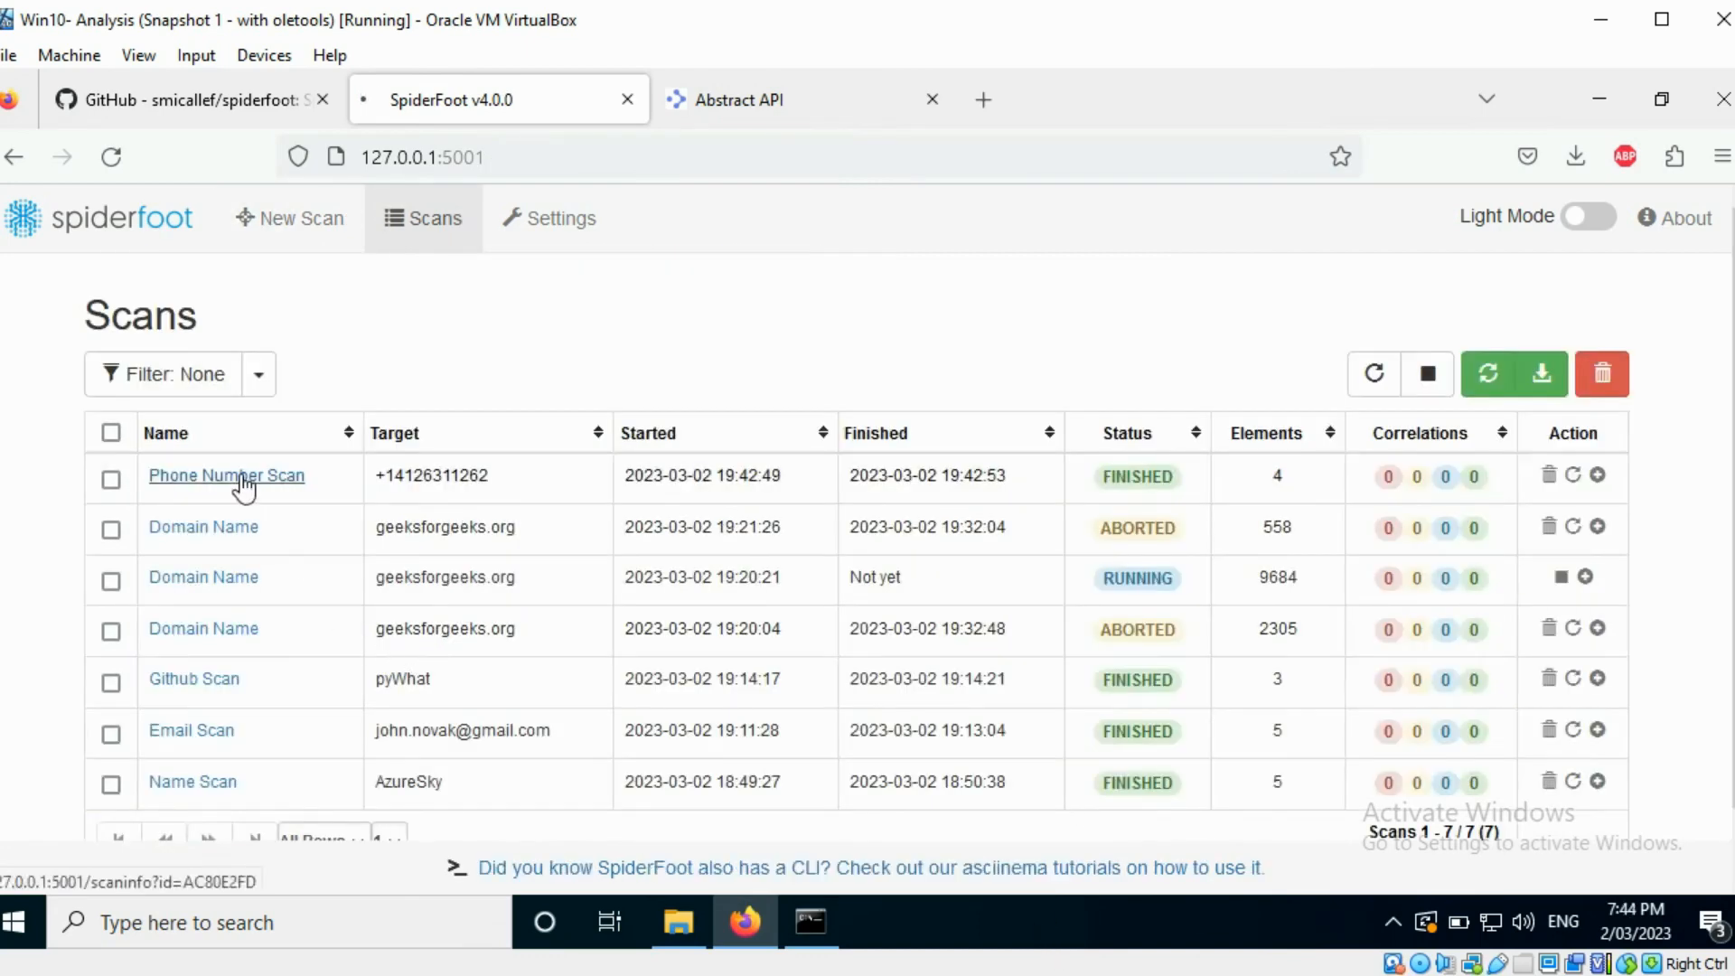
# - Review the Phone Number Scan's Telecommunications Provider (AT&T) and location findings, then head to Settings
pyautogui.click(226, 475)
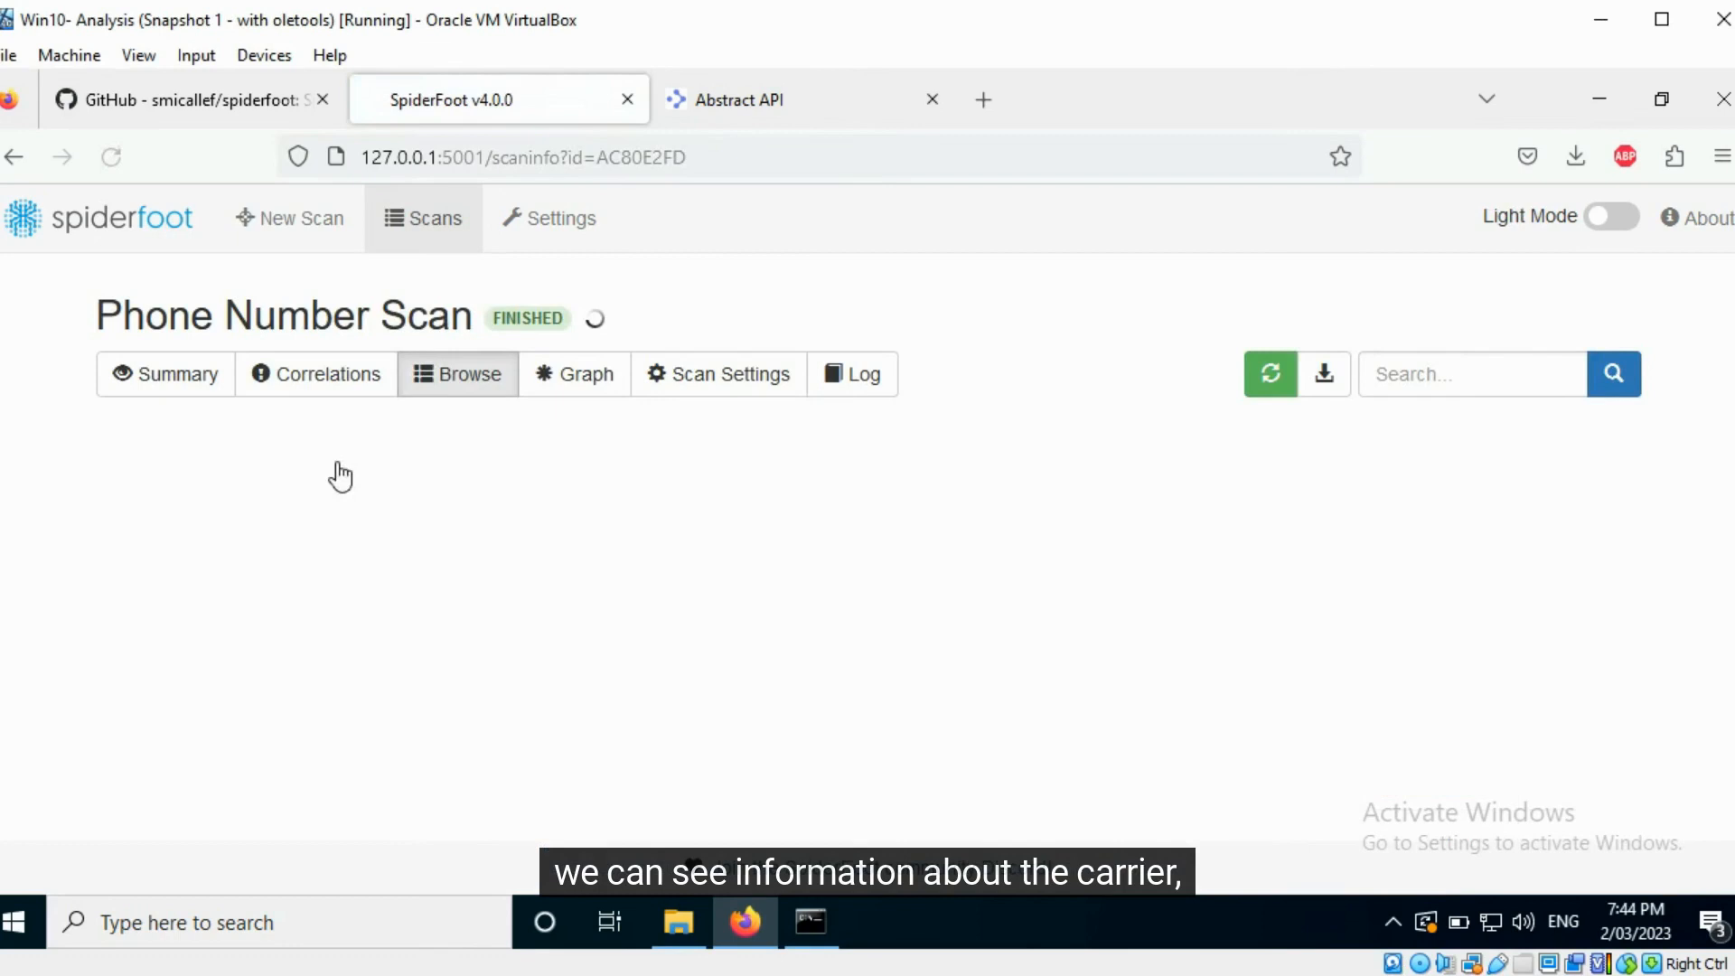
pyautogui.click(457, 372)
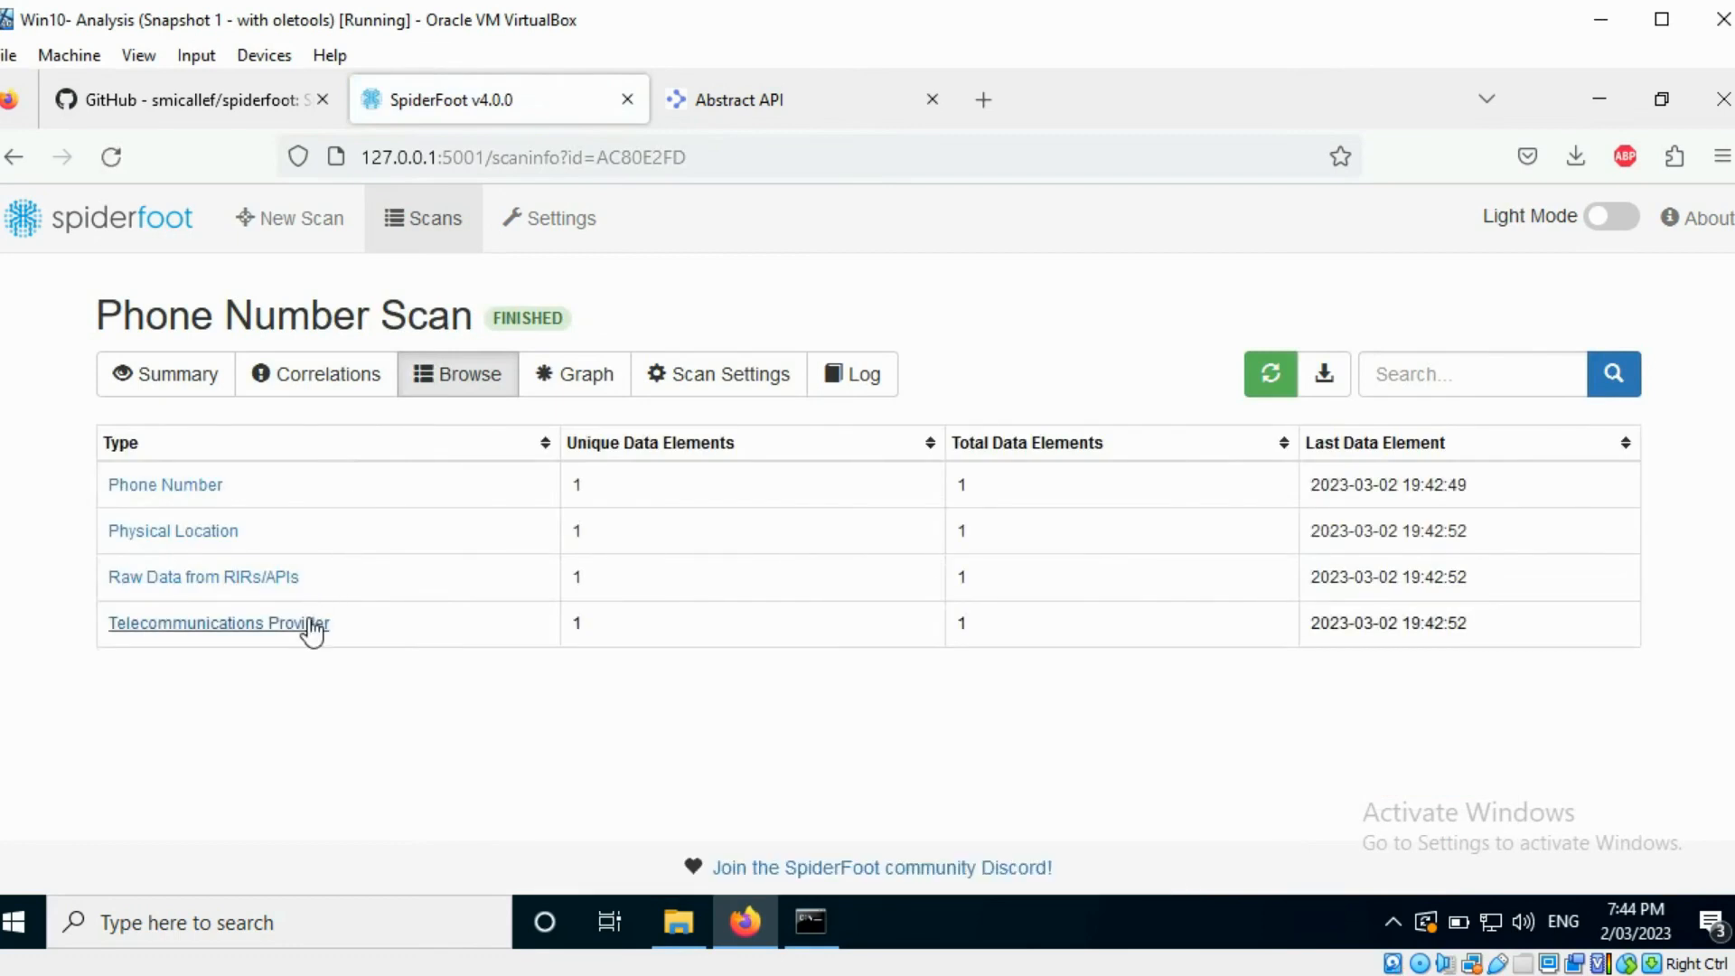
pyautogui.click(219, 623)
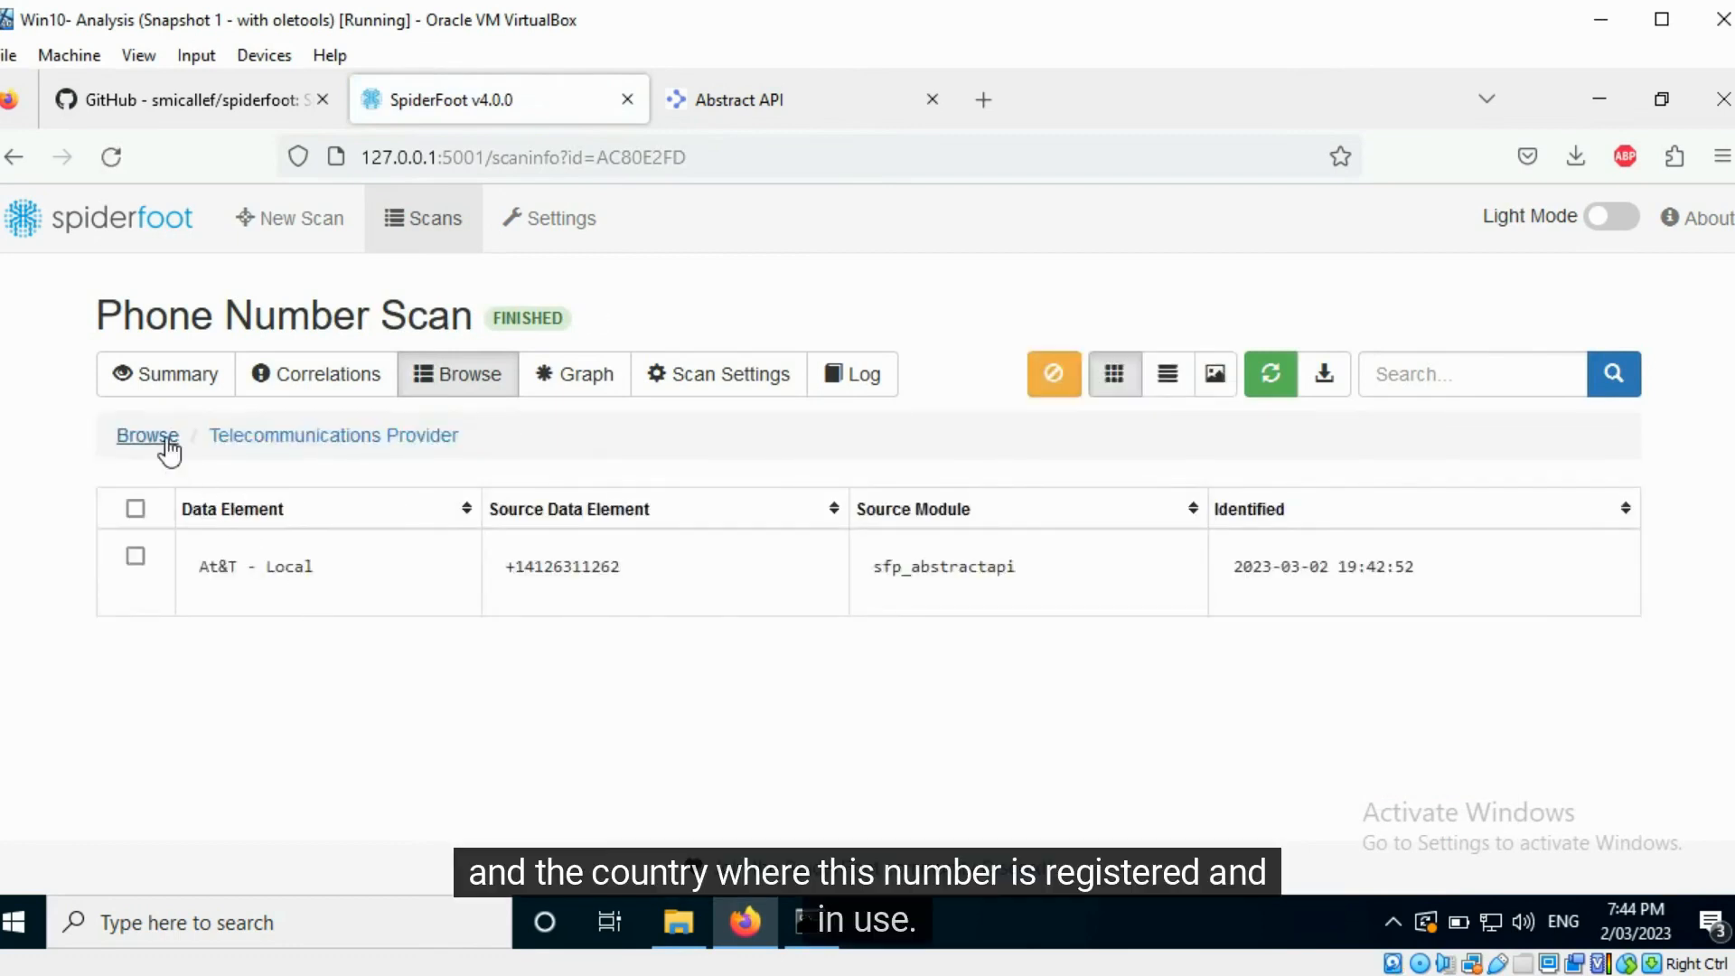
pyautogui.click(146, 435)
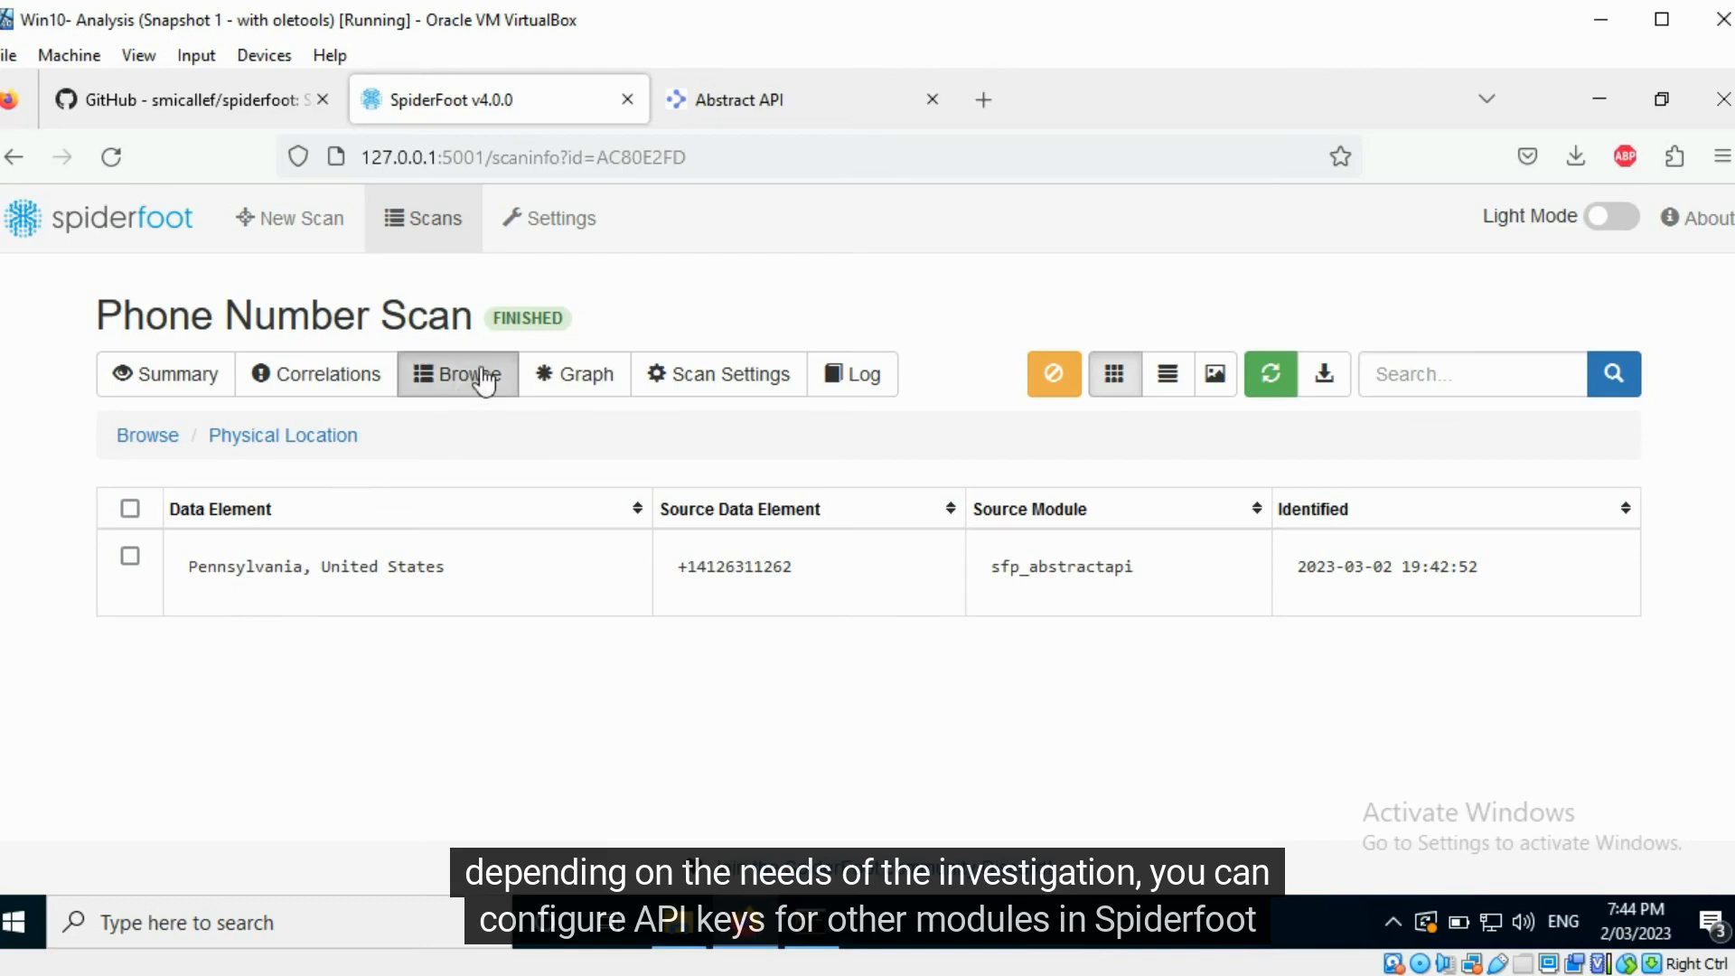
pyautogui.click(548, 217)
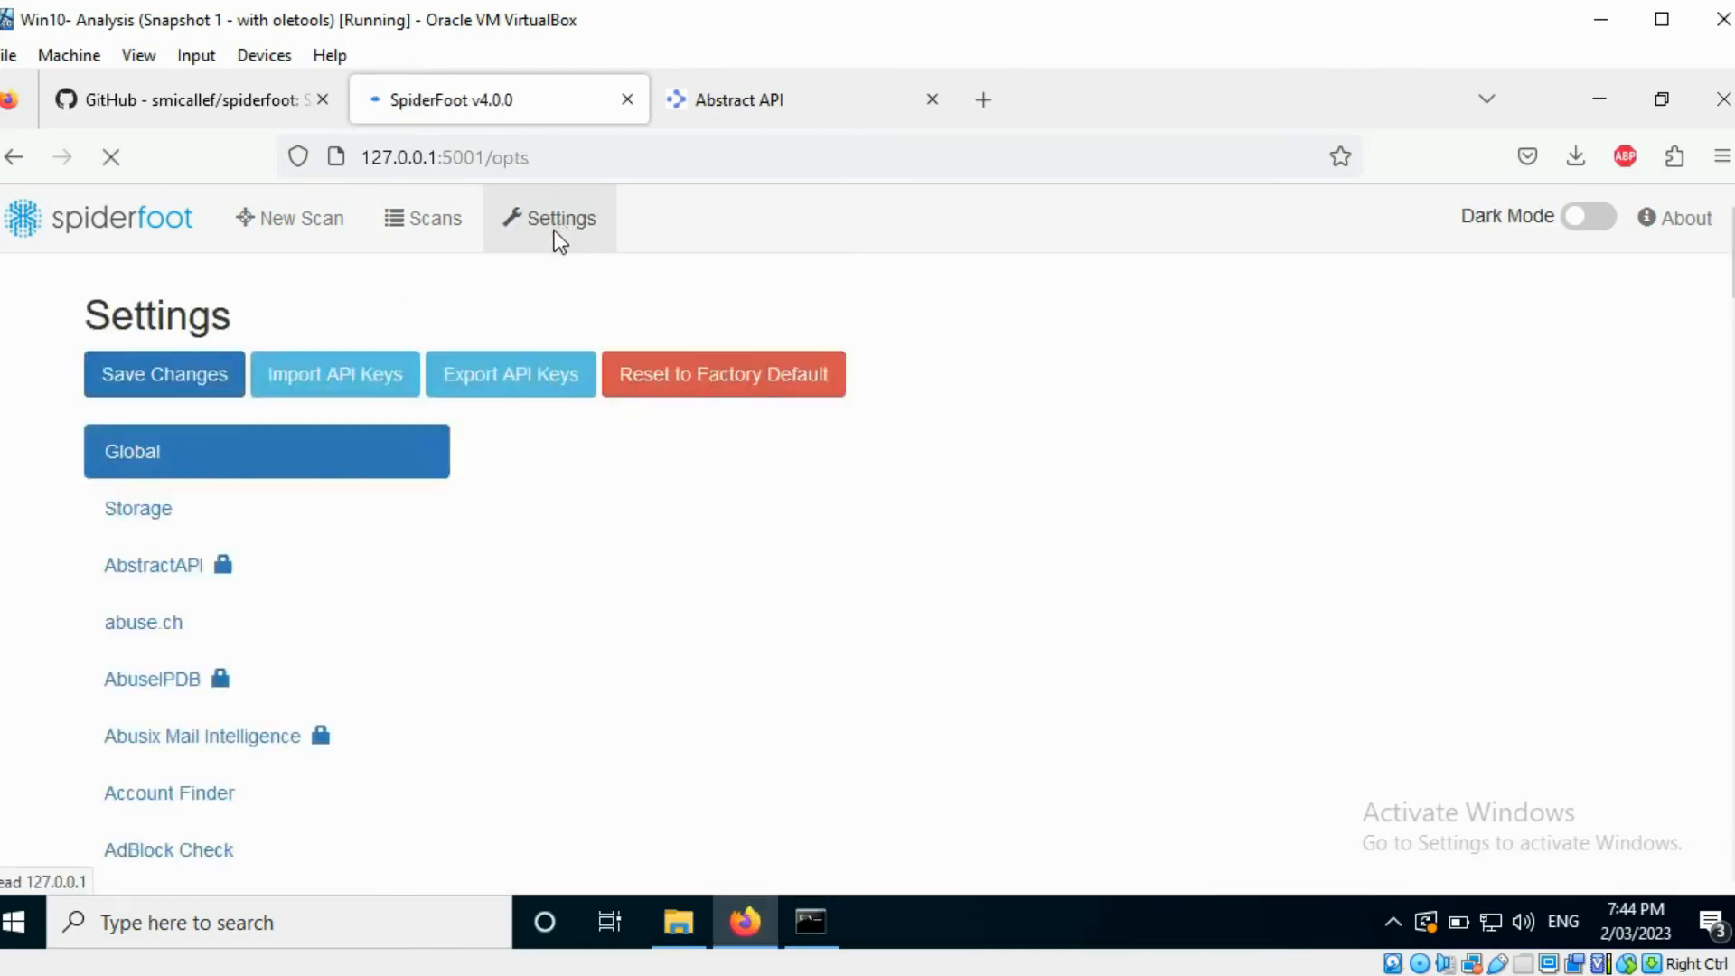